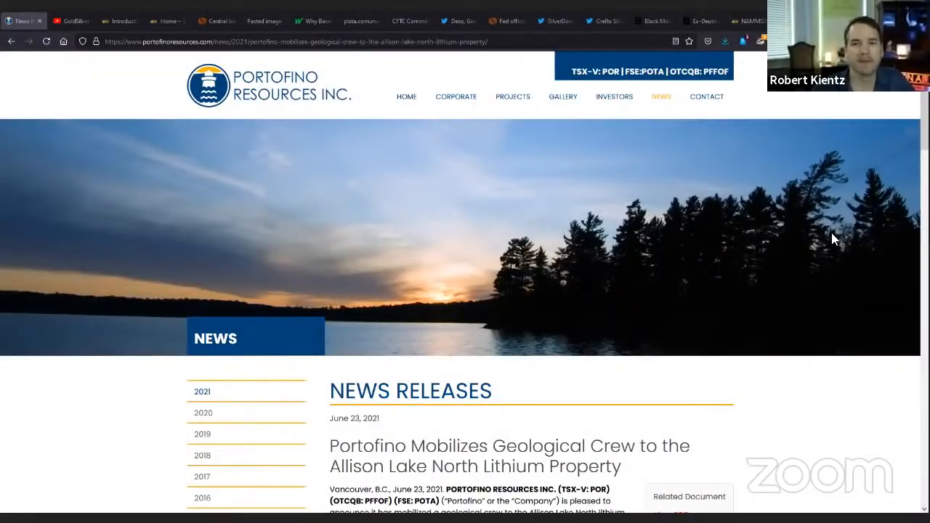
Scroll into the Allison Lake North release and highlight the CEO's critical-metals quote.
{"action": "left_click", "coordinate": [706, 96]}
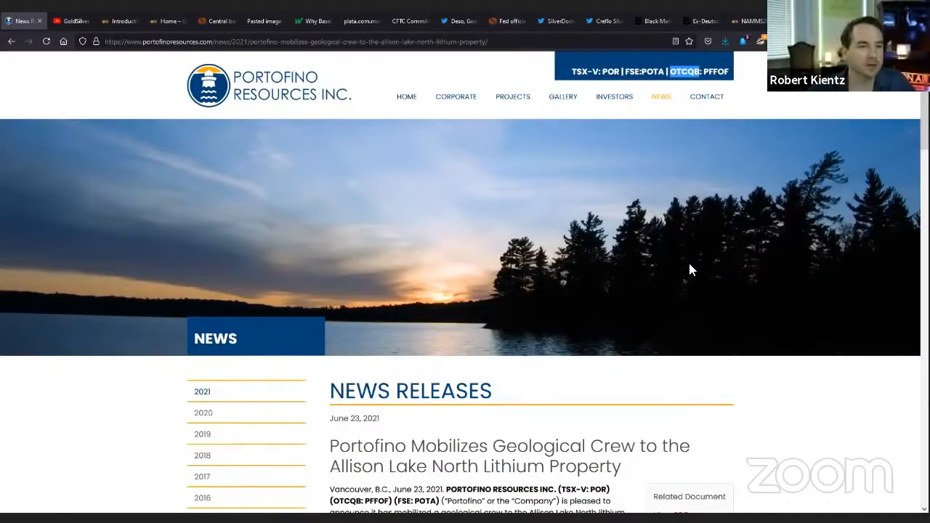
{"action": "mouse_move", "coordinate": [729, 287]}
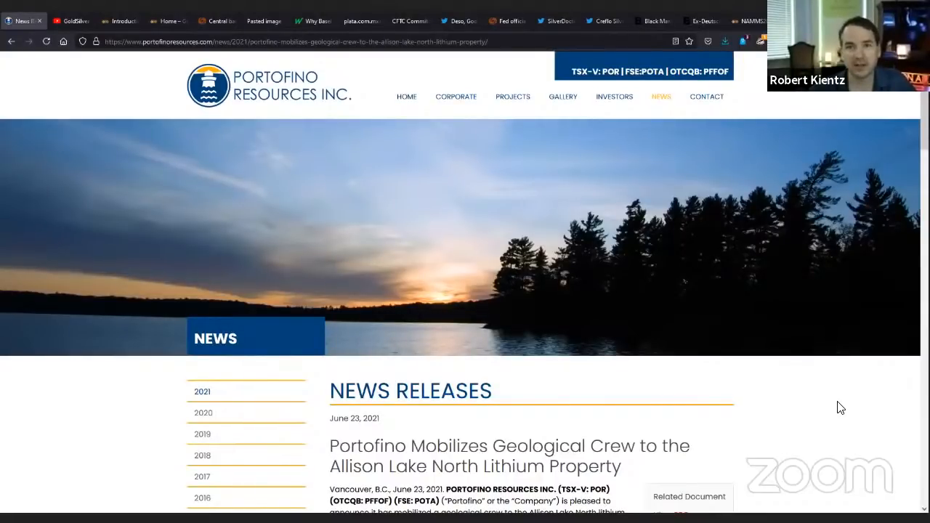
{"action": "scroll", "scroll_direction": "down", "scroll_amount": 3}
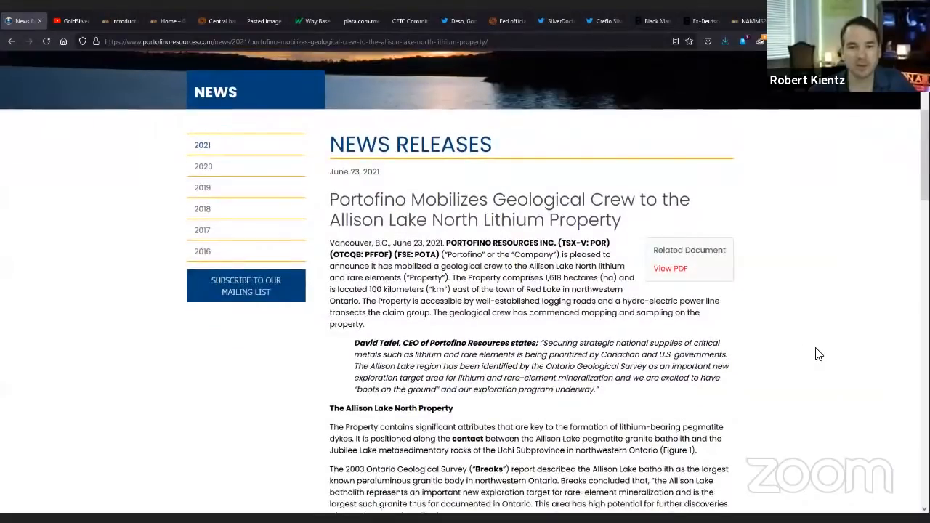
{"action": "scroll", "scroll_direction": "down", "scroll_amount": 3}
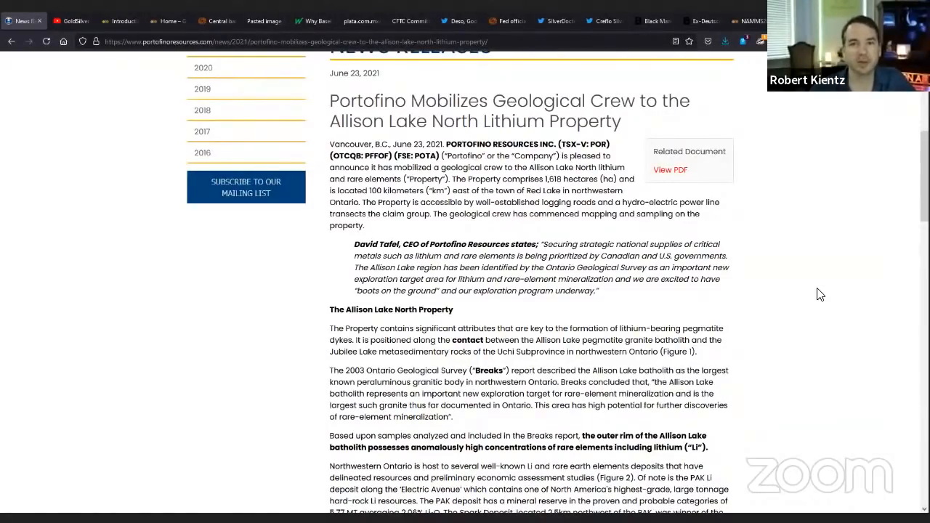
{"action": "mouse_move", "coordinate": [825, 376]}
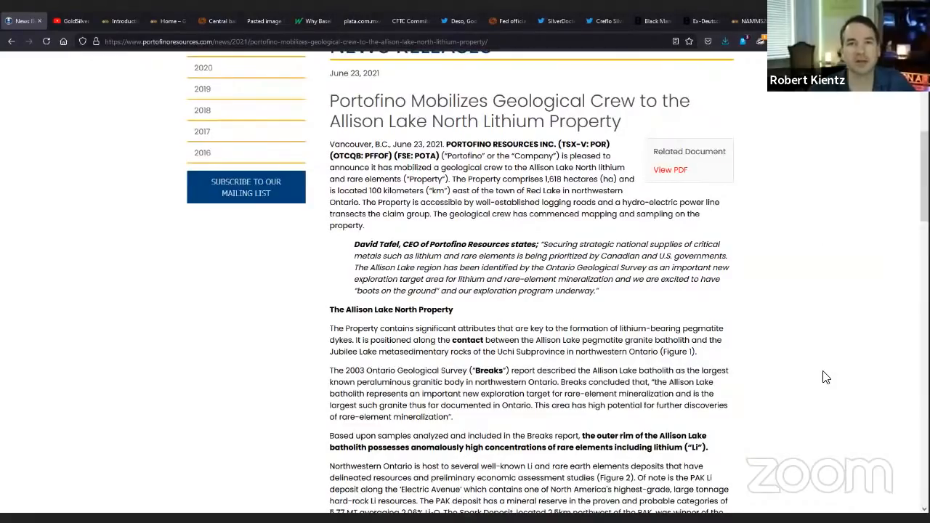
{"action": "mouse_move", "coordinate": [814, 282]}
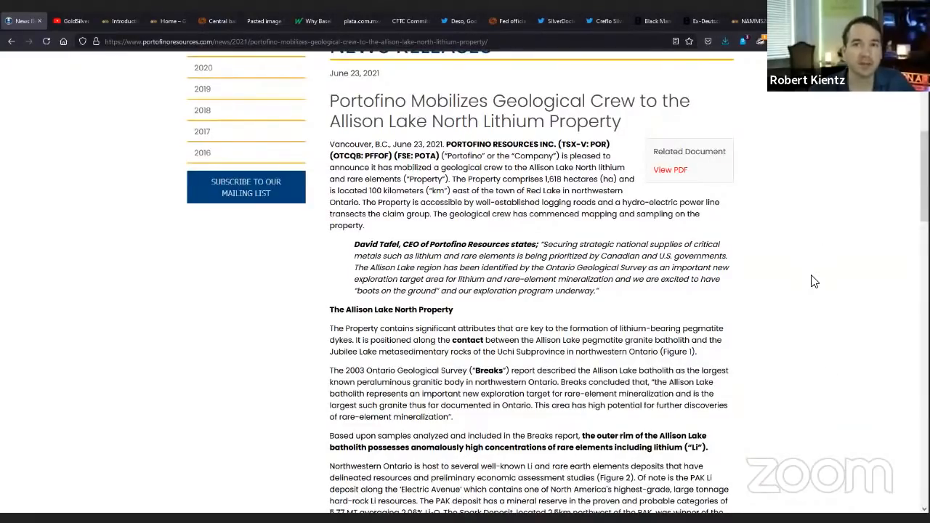
{"action": "mouse_move", "coordinate": [821, 304]}
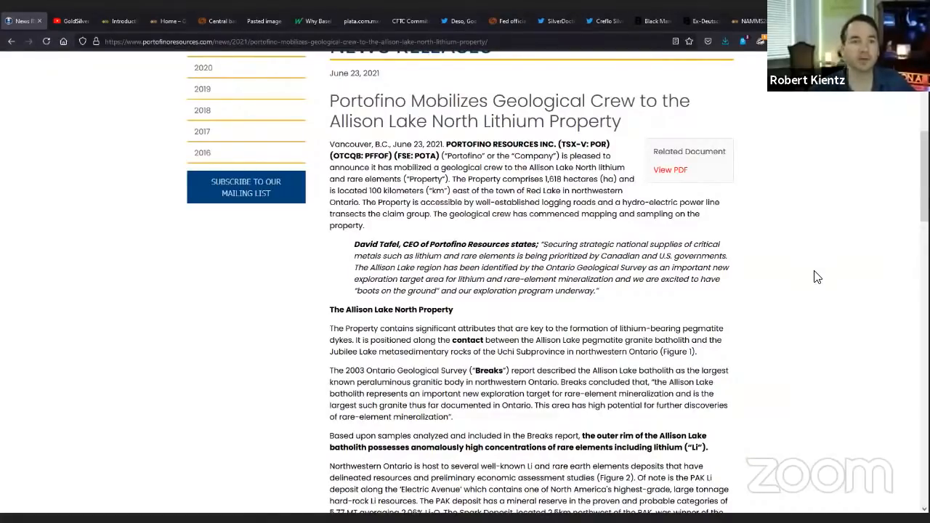
{"action": "mouse_move", "coordinate": [812, 271]}
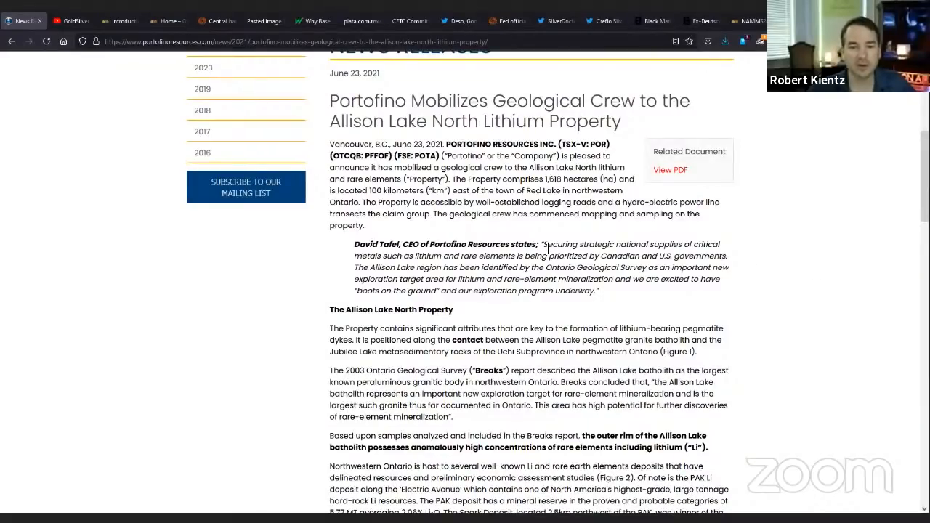
{"action": "left_click_drag", "start_coordinate": [543, 244], "coordinate": [595, 290]}
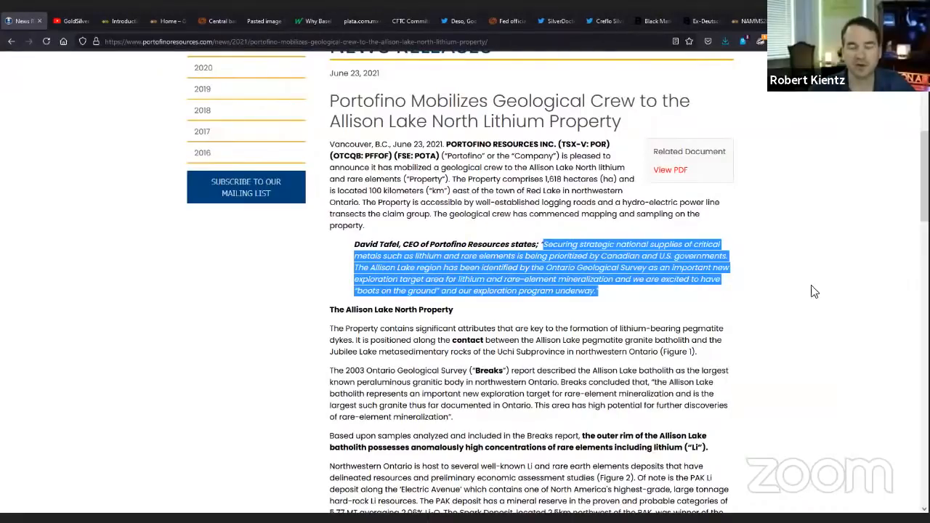
{"action": "mouse_move", "coordinate": [798, 275]}
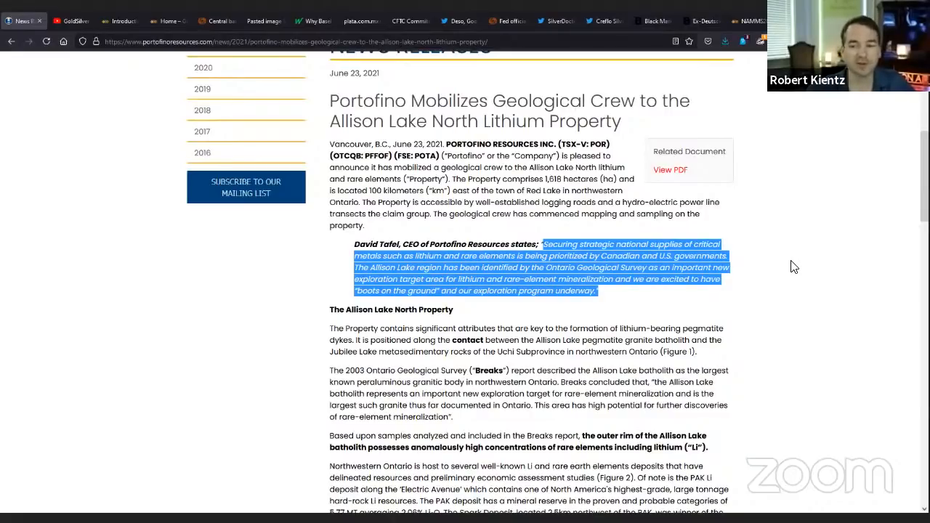
{"action": "mouse_move", "coordinate": [781, 258]}
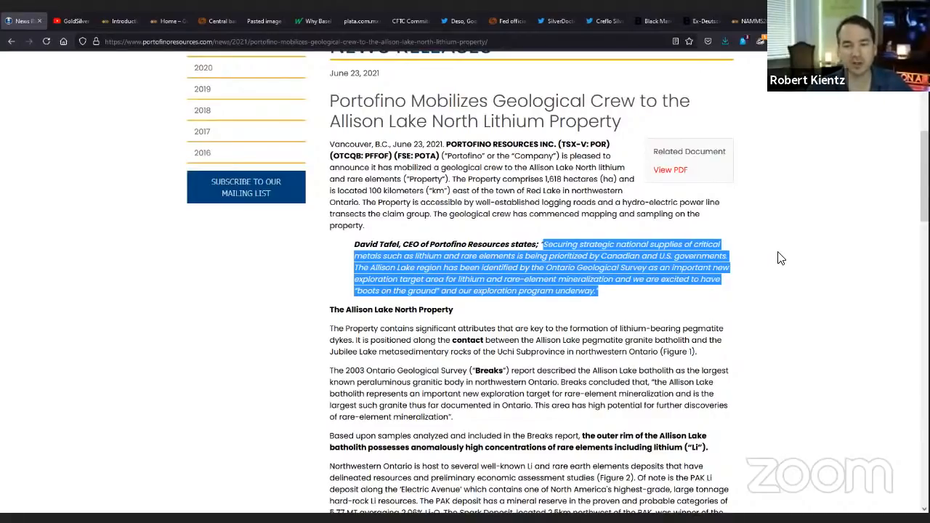
{"action": "mouse_move", "coordinate": [805, 279]}
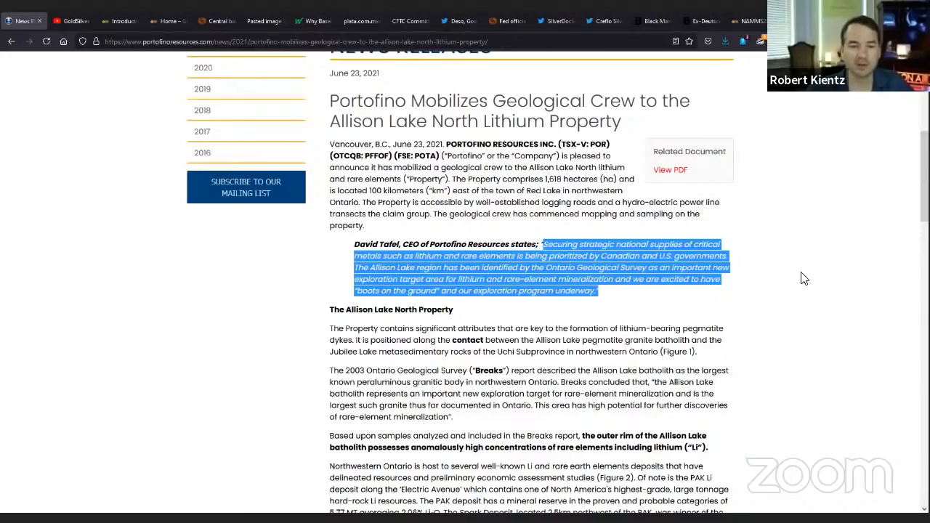
{"action": "mouse_move", "coordinate": [825, 294]}
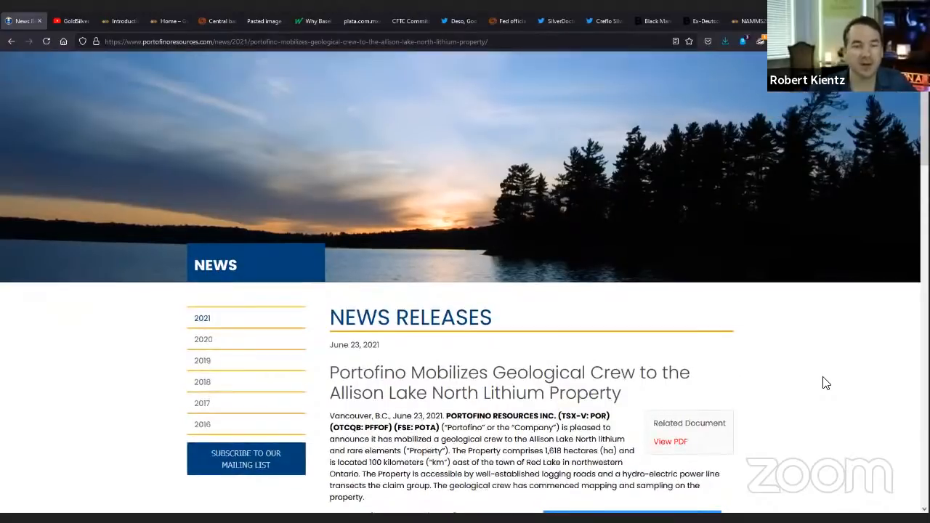
{"action": "scroll", "scroll_direction": "up", "scroll_amount": 3}
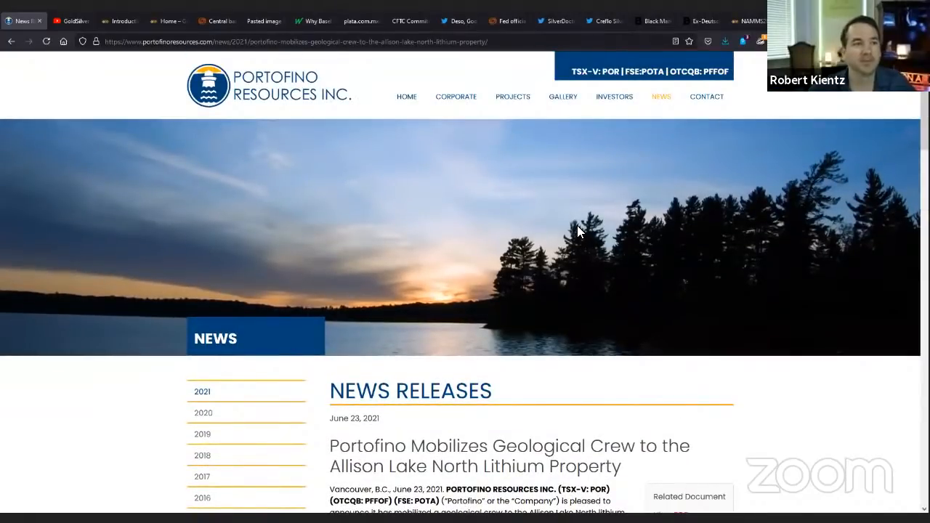
{"action": "mouse_move", "coordinate": [530, 195]}
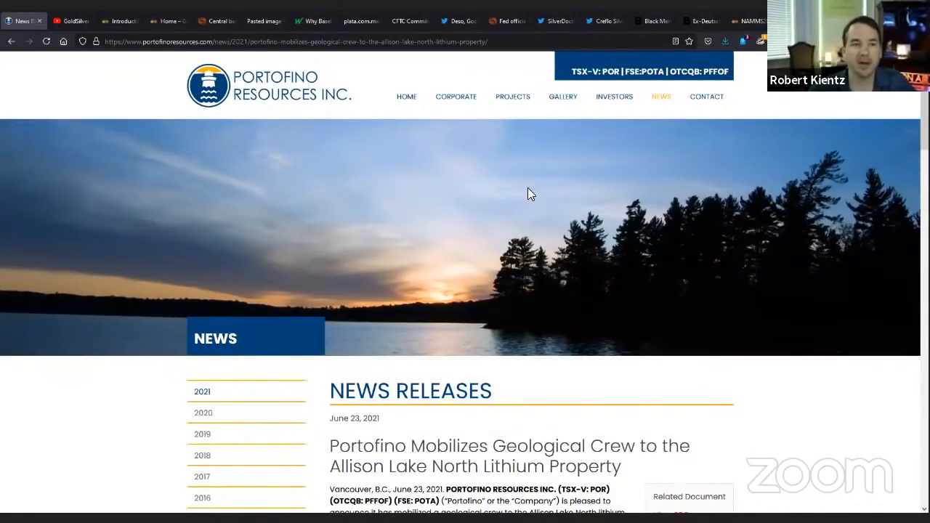
{"action": "left_click", "coordinate": [70, 20]}
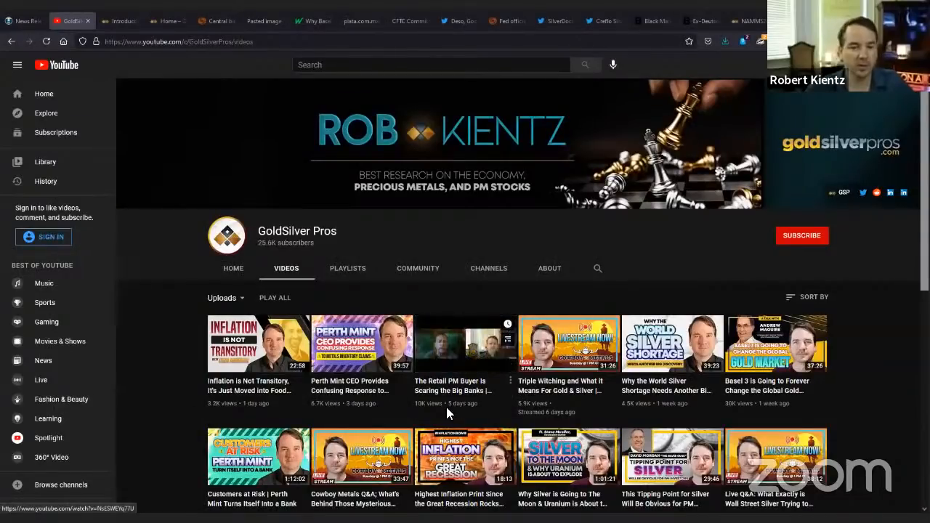
{"action": "mouse_move", "coordinate": [468, 360]}
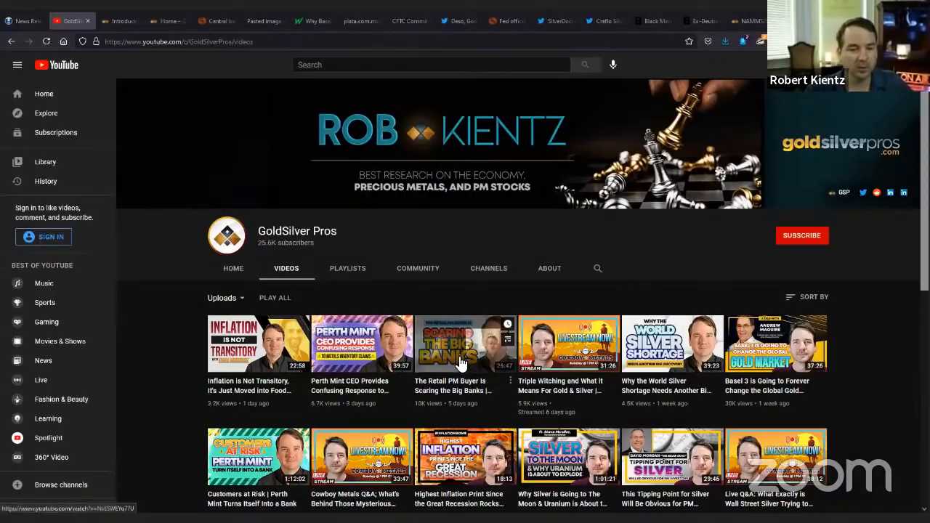
{"action": "mouse_move", "coordinate": [464, 343]}
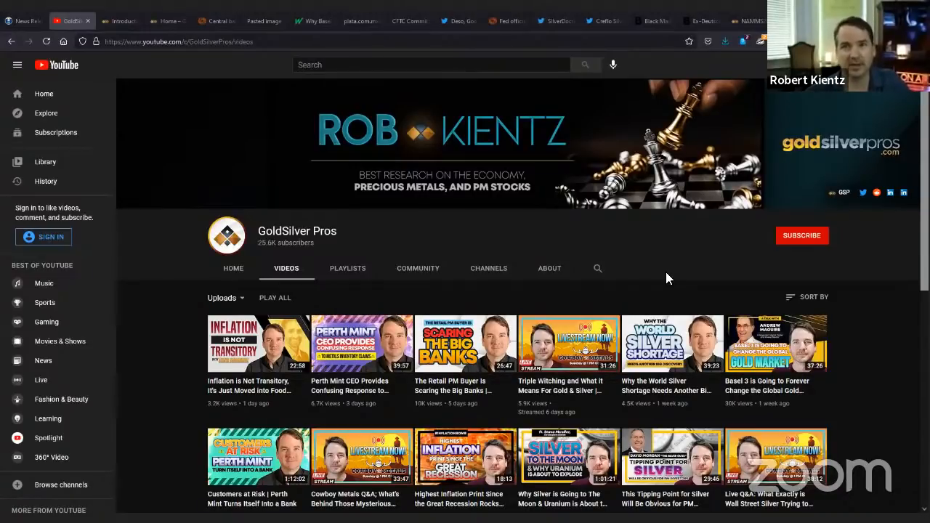
{"action": "mouse_move", "coordinate": [657, 261]}
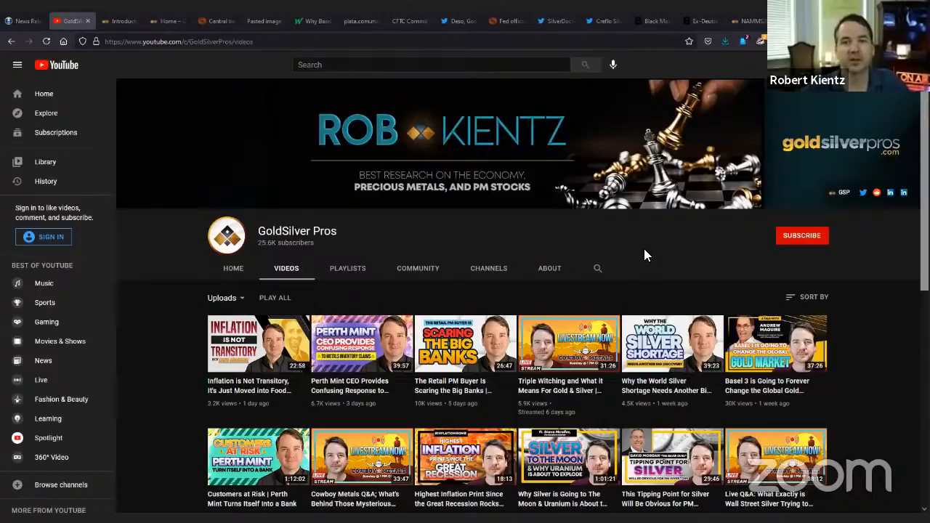
{"action": "mouse_move", "coordinate": [657, 253]}
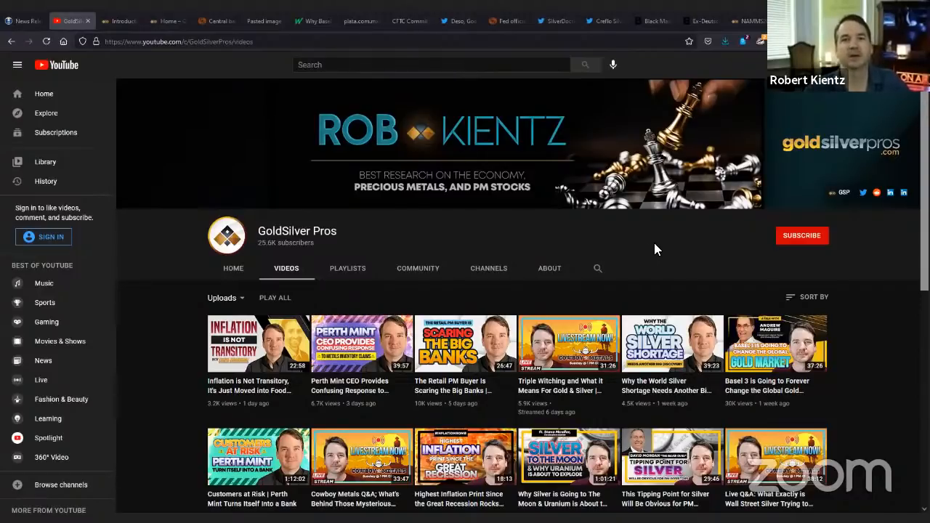
{"action": "mouse_move", "coordinate": [346, 289]}
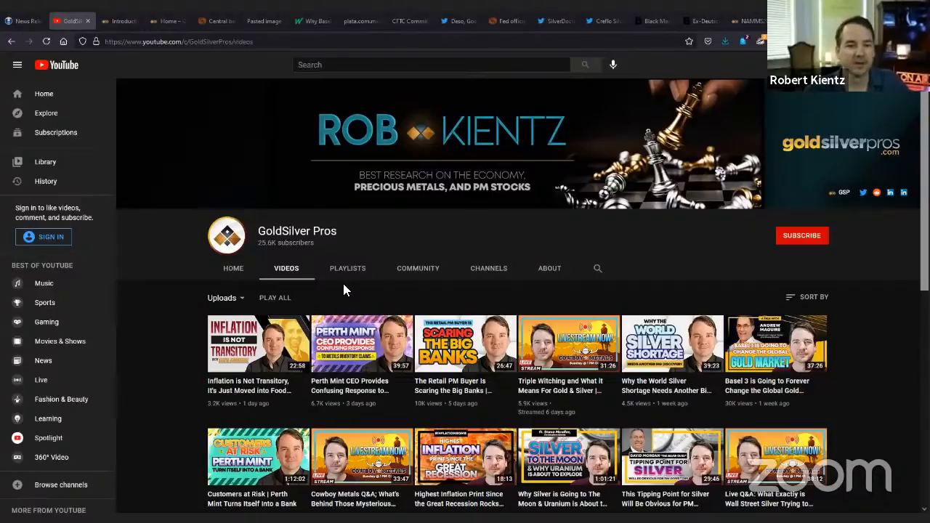
{"action": "mouse_move", "coordinate": [465, 343]}
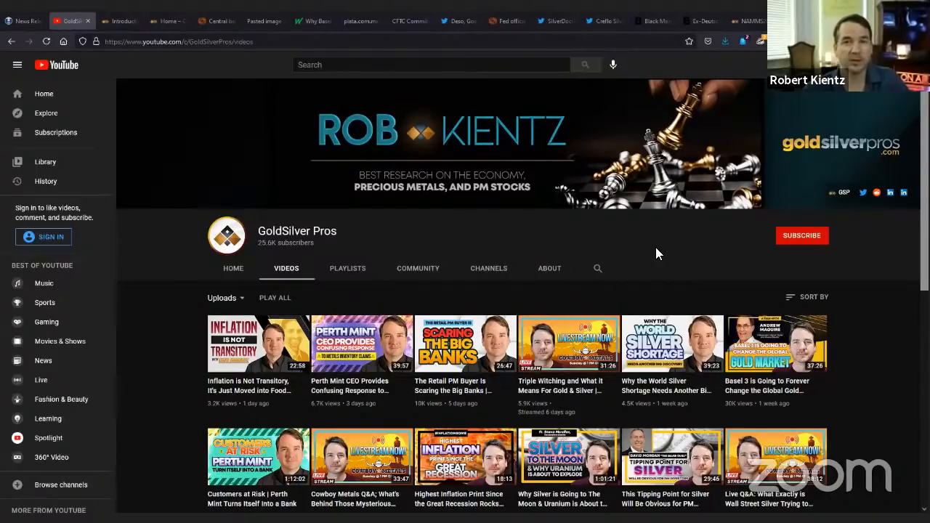
{"action": "mouse_move", "coordinate": [631, 279]}
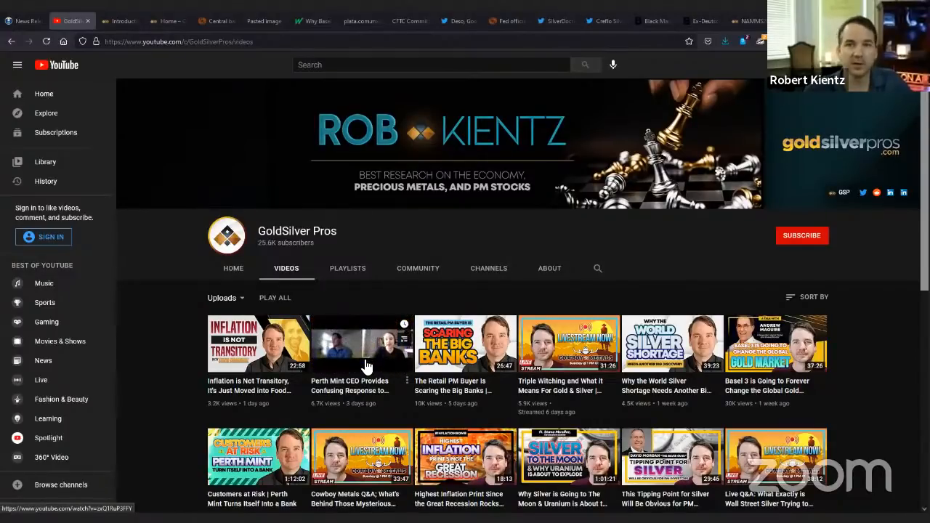
{"action": "mouse_move", "coordinate": [407, 284]}
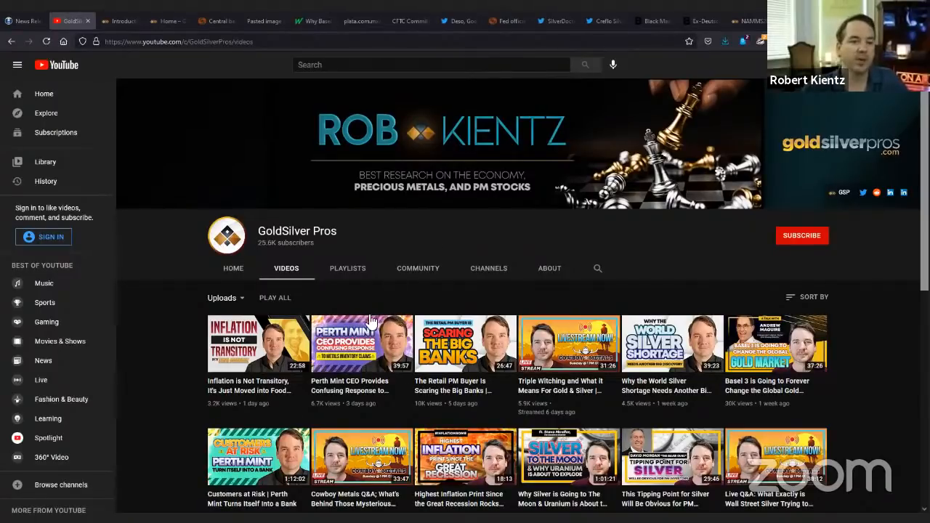
{"action": "mouse_move", "coordinate": [361, 343]}
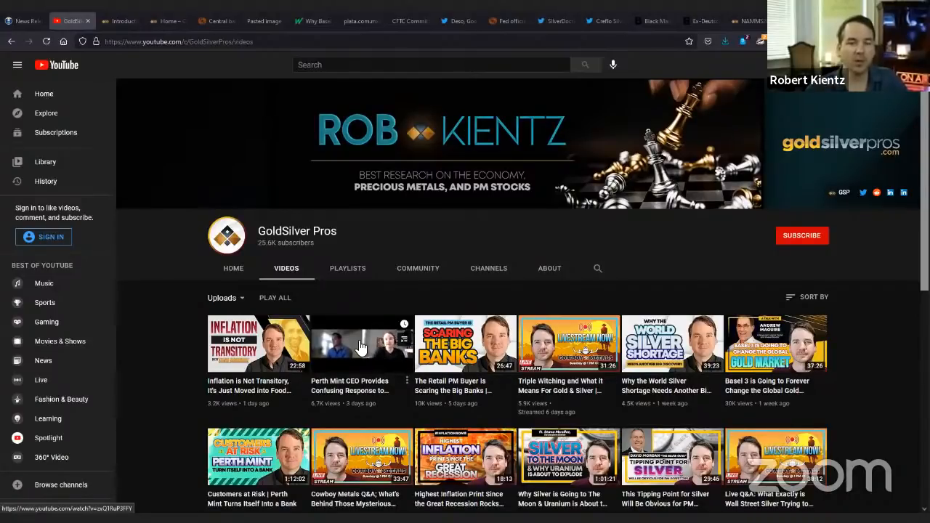
{"action": "mouse_move", "coordinate": [436, 227]}
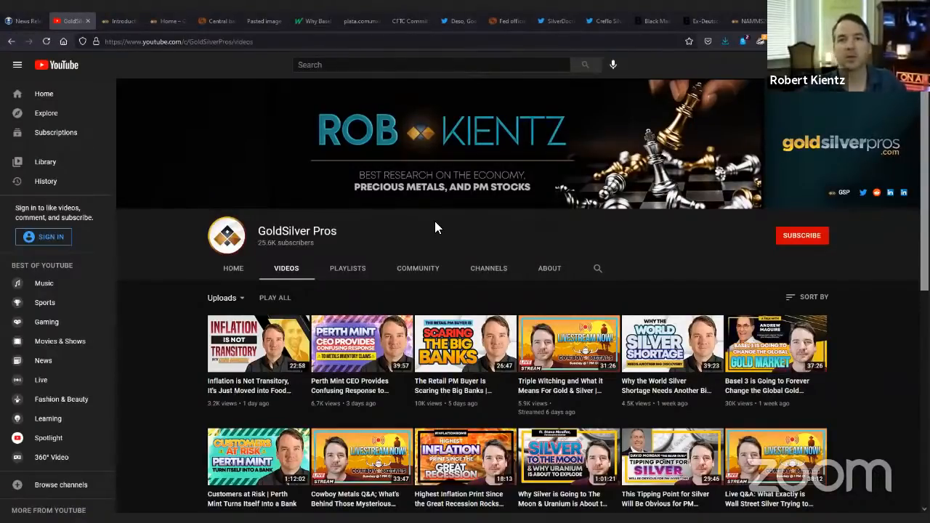
{"action": "mouse_move", "coordinate": [424, 245]}
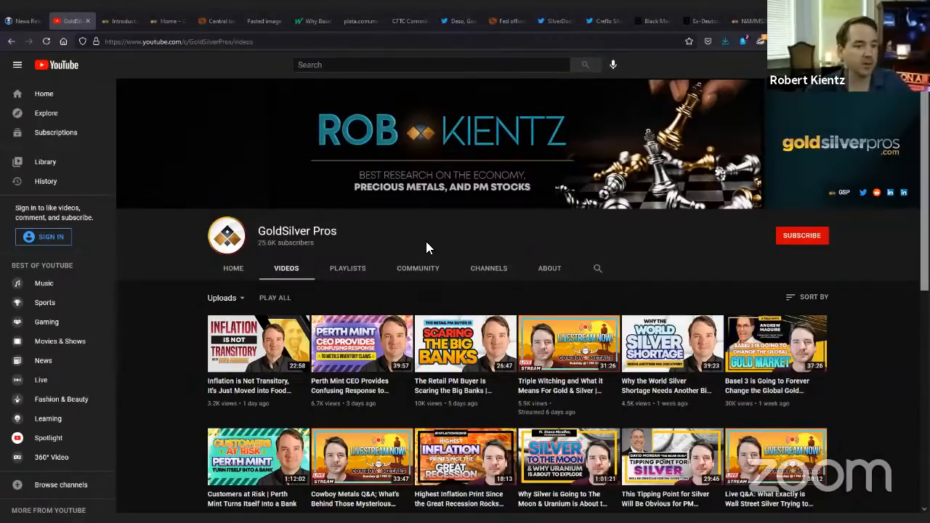
{"action": "mouse_move", "coordinate": [268, 356]}
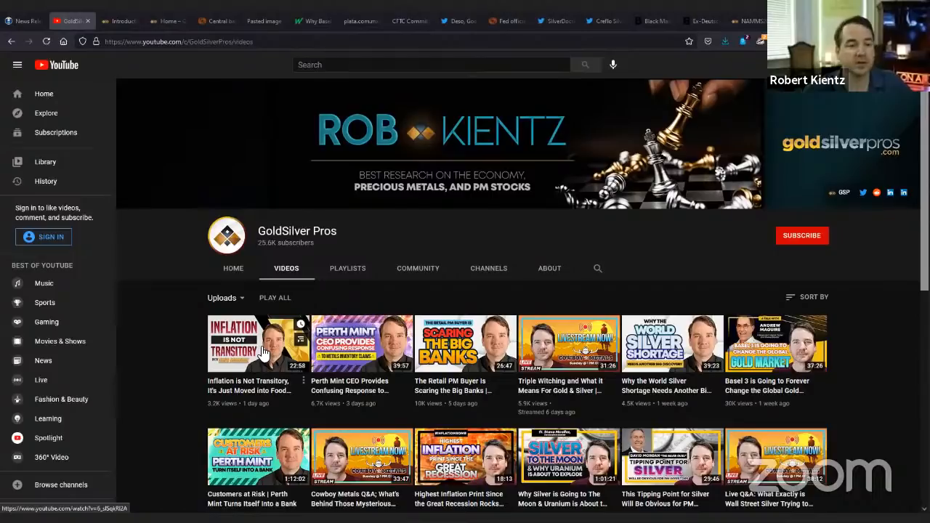
{"action": "mouse_move", "coordinate": [171, 349]}
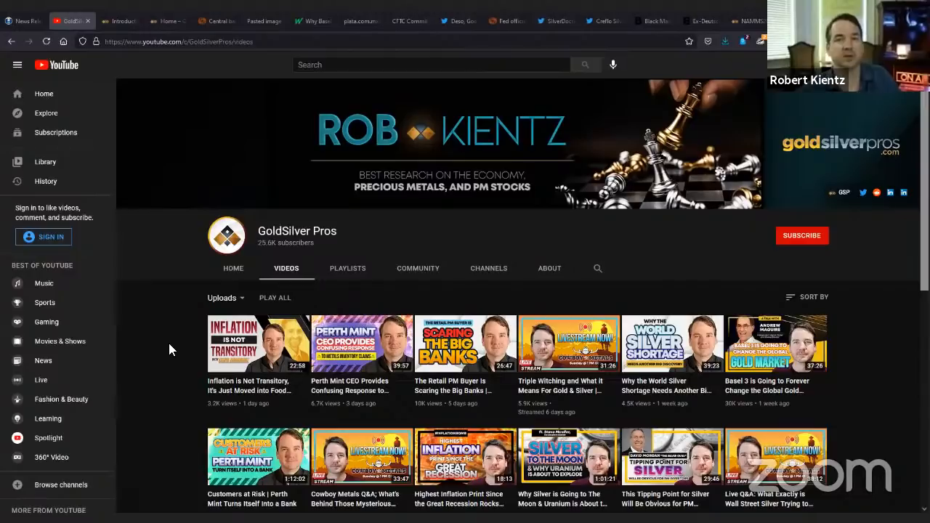
{"action": "mouse_move", "coordinate": [519, 258]}
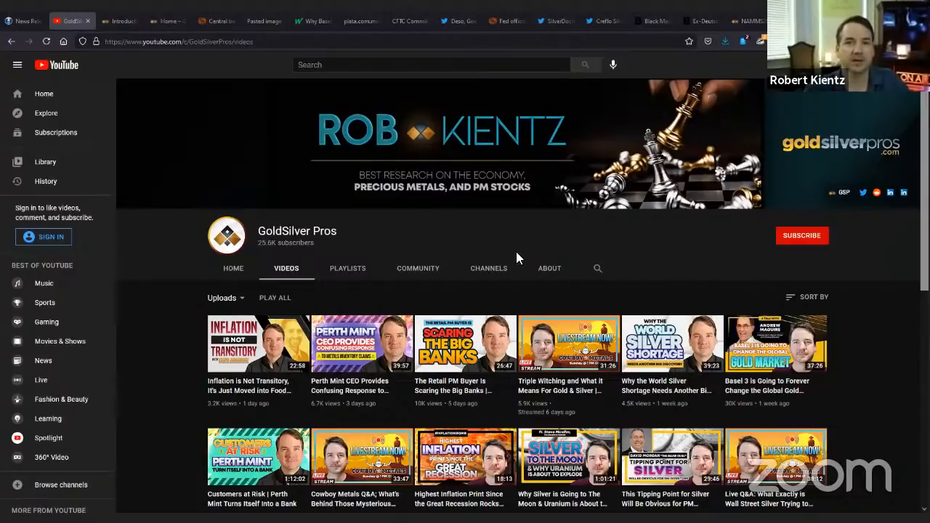
{"action": "mouse_move", "coordinate": [366, 197]}
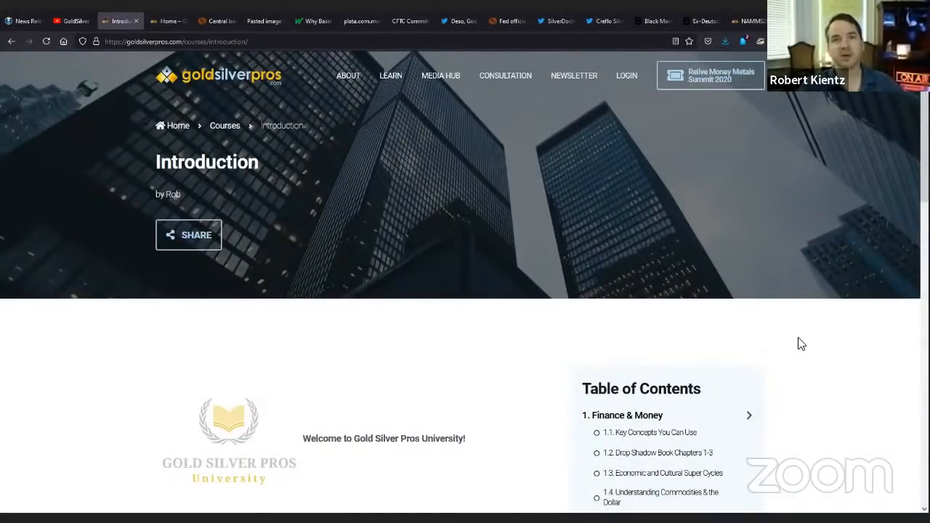
{"action": "mouse_move", "coordinate": [831, 343]}
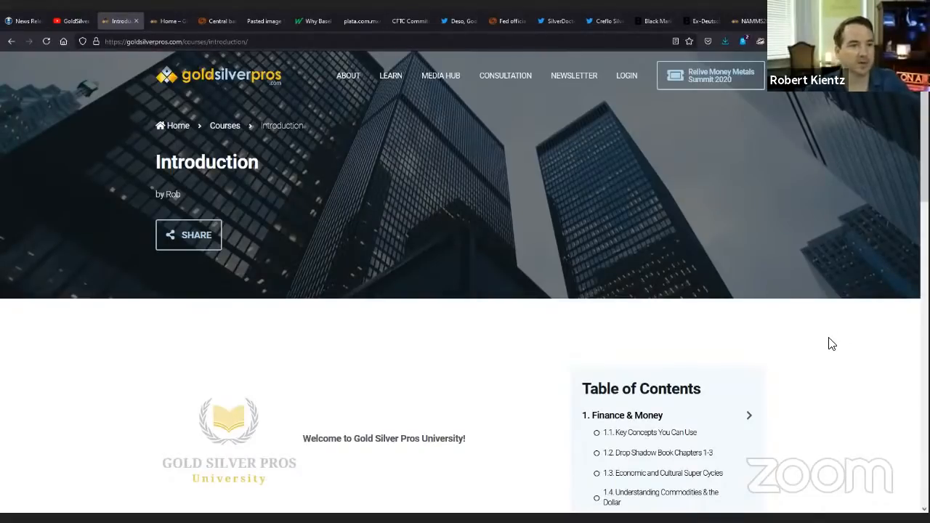
{"action": "mouse_move", "coordinate": [391, 75]}
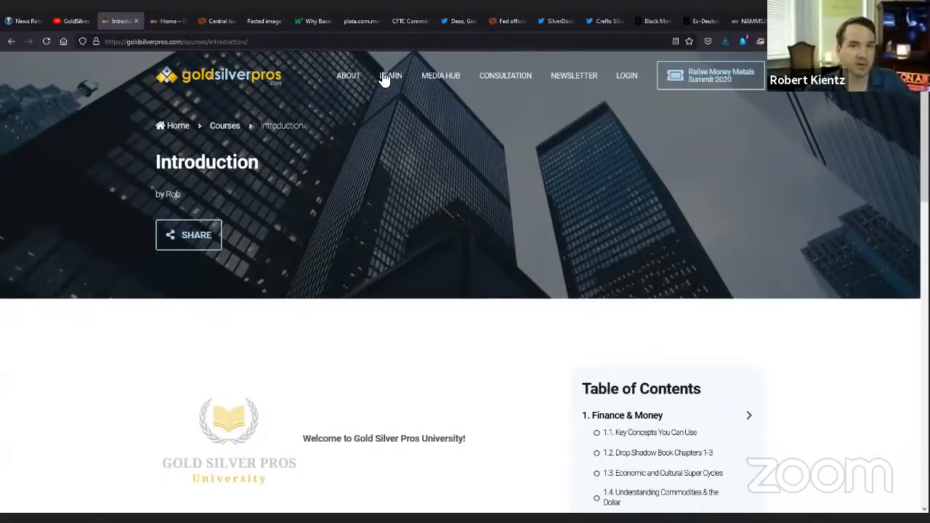
Scroll the Introduction course page down to its Finance & Money table of contents.
{"action": "scroll", "scroll_direction": "down", "scroll_amount": 3}
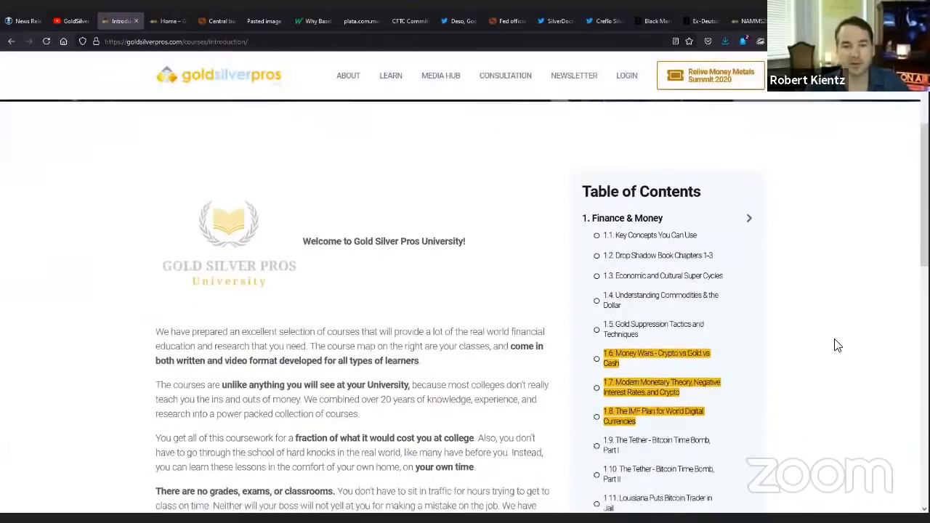
{"action": "scroll", "scroll_direction": "down", "scroll_amount": 3}
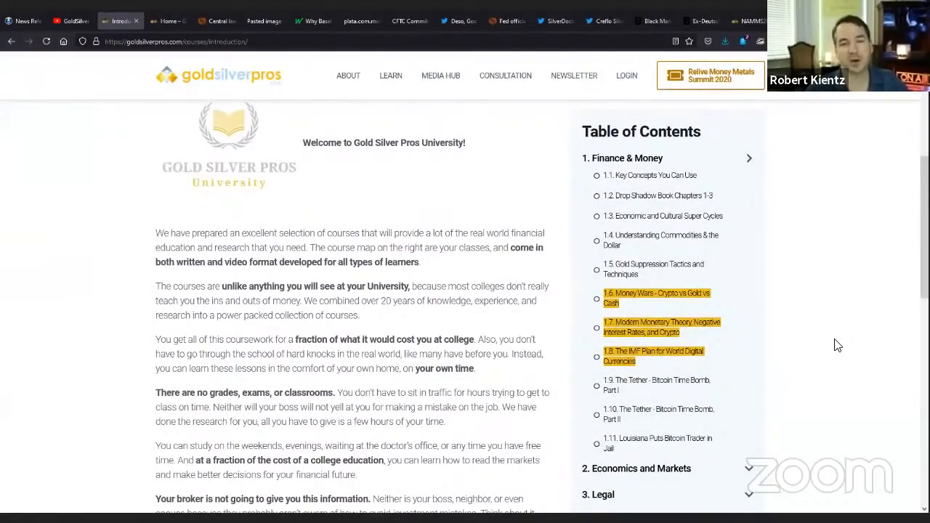
{"action": "mouse_move", "coordinate": [695, 181]}
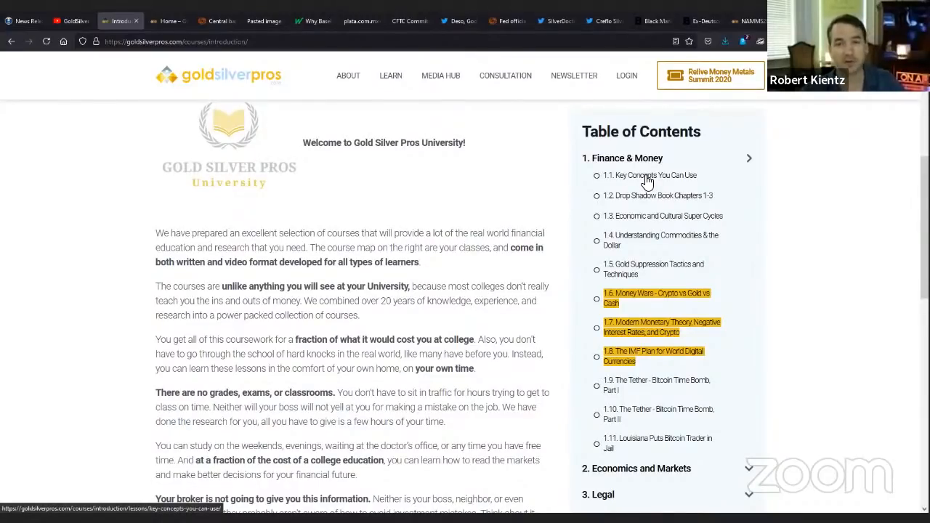
{"action": "mouse_move", "coordinate": [837, 279]}
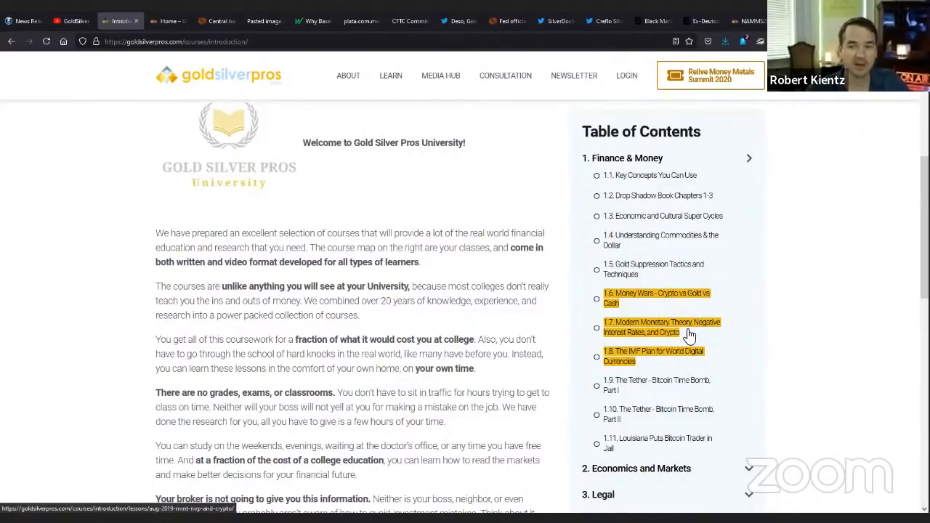
{"action": "mouse_move", "coordinate": [699, 340]}
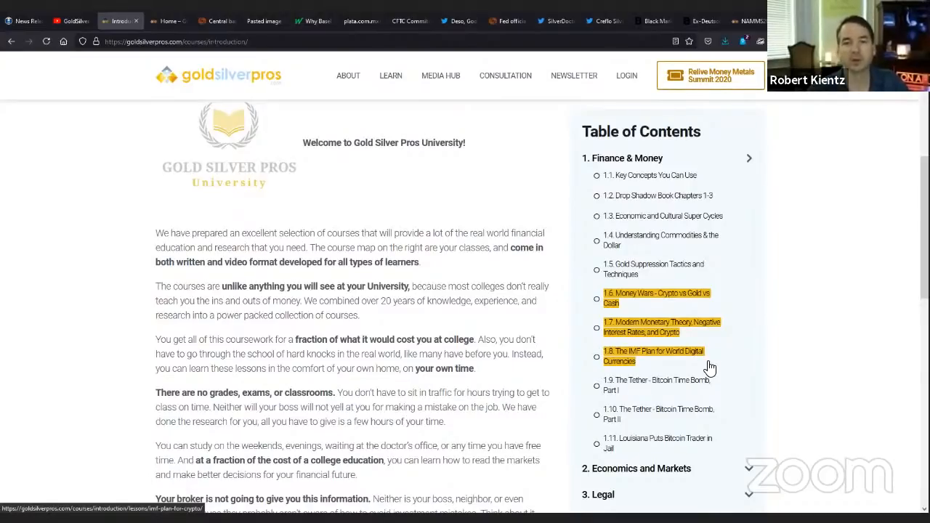
{"action": "mouse_move", "coordinate": [738, 332]}
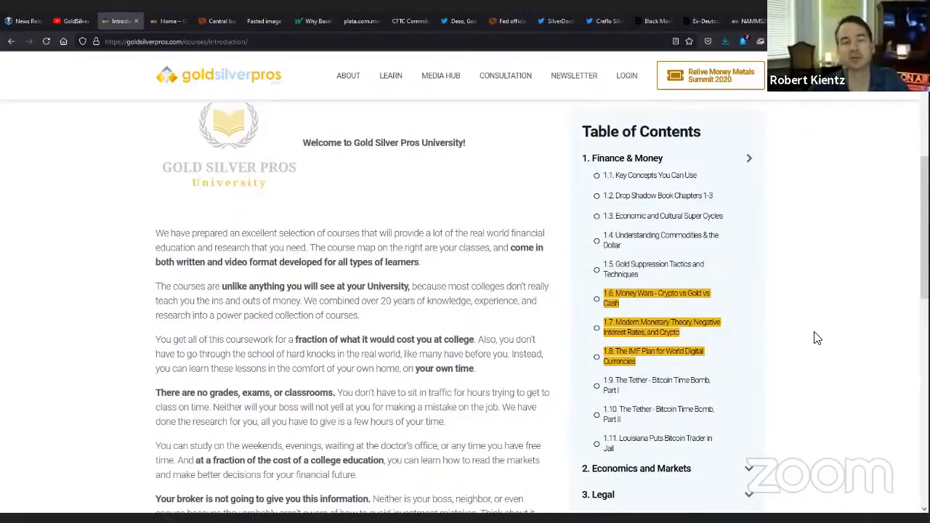
{"action": "mouse_move", "coordinate": [805, 279]}
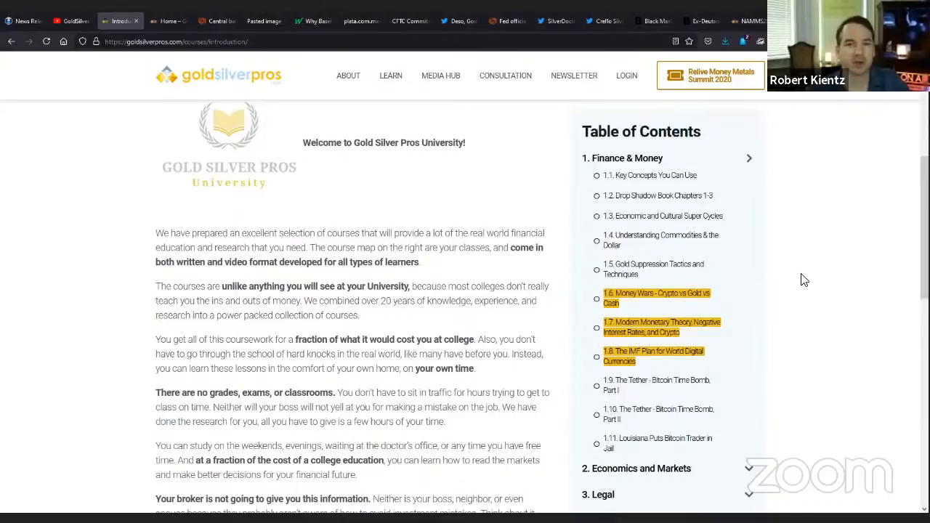
{"action": "mouse_move", "coordinate": [695, 312]}
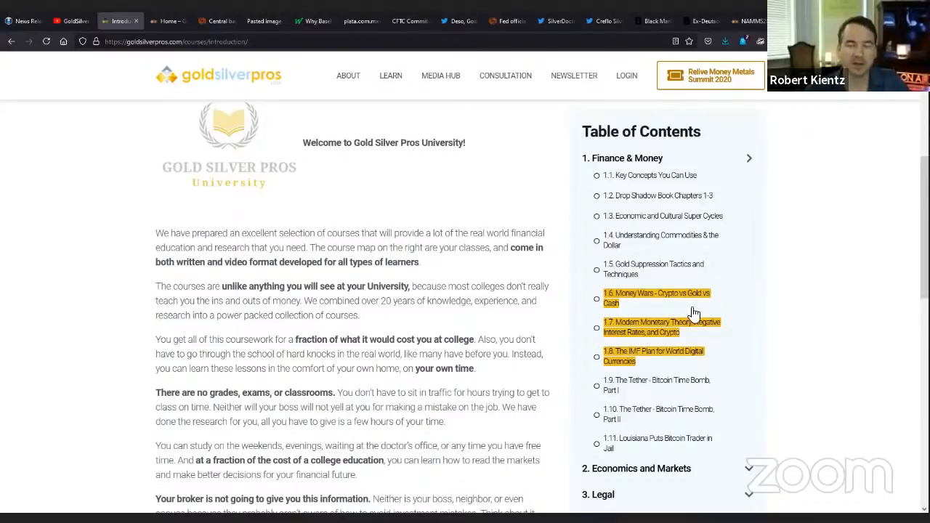
{"action": "mouse_move", "coordinate": [692, 314]}
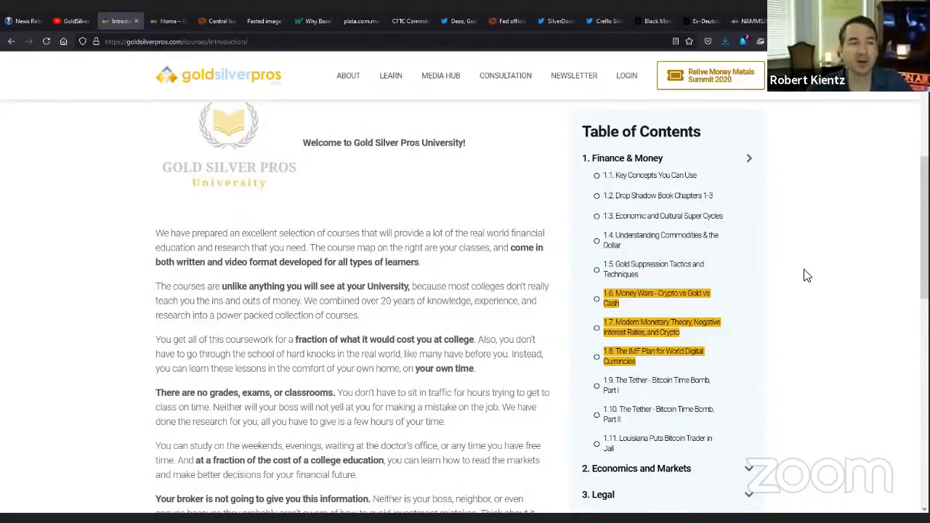
{"action": "mouse_move", "coordinate": [811, 273]}
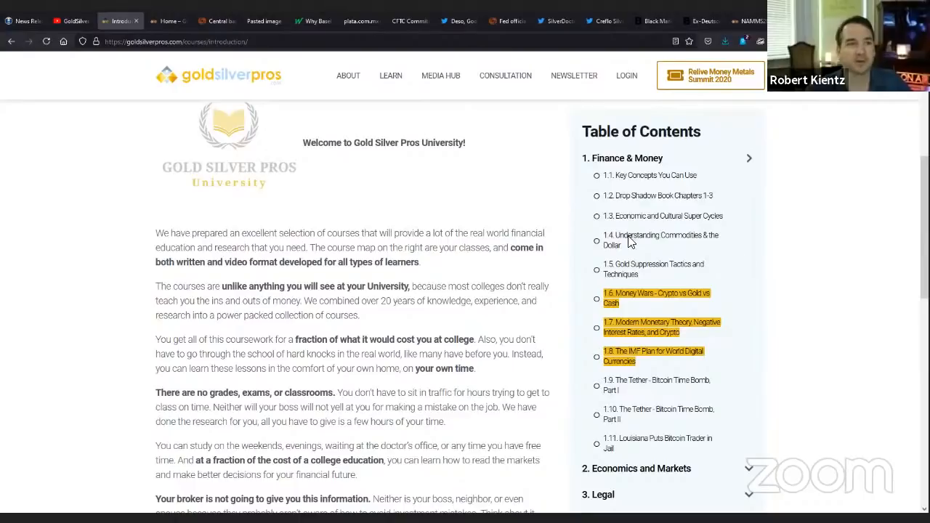
From the GoldSilver Pros home page, bring up the newsletter signup page and its subscribe form.
{"action": "left_click", "coordinate": [167, 21]}
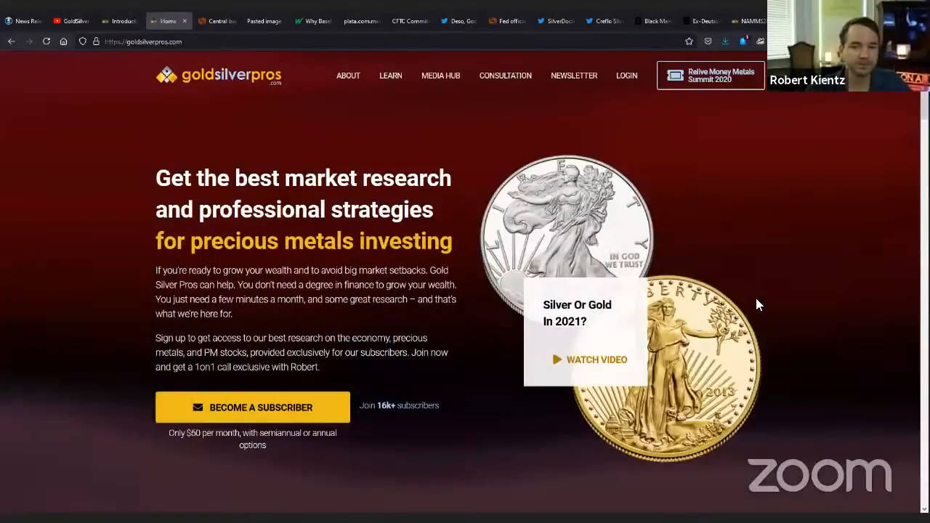
{"action": "mouse_move", "coordinate": [798, 244]}
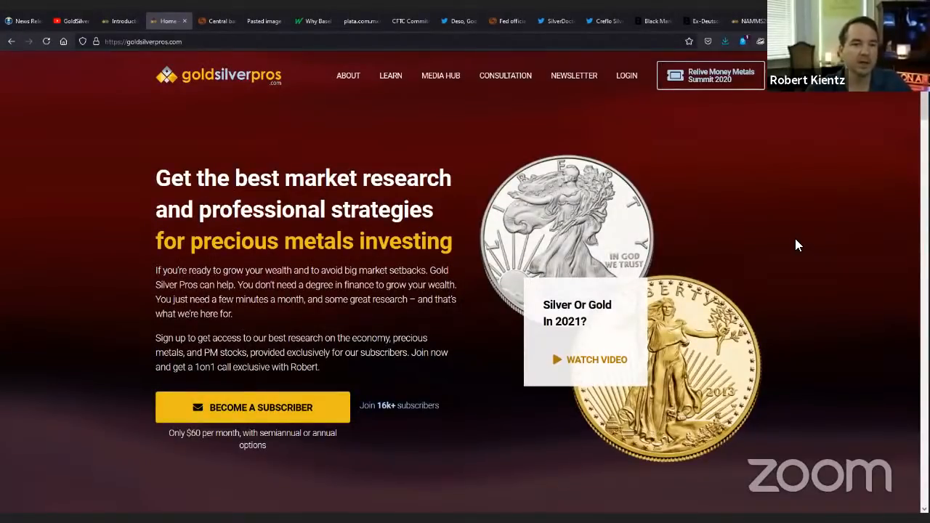
{"action": "mouse_move", "coordinate": [778, 238]}
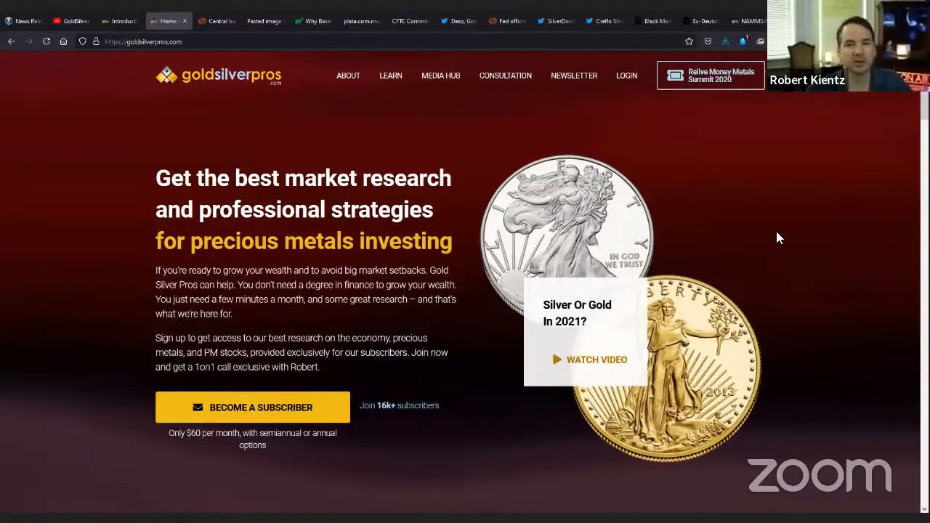
{"action": "mouse_move", "coordinate": [574, 76]}
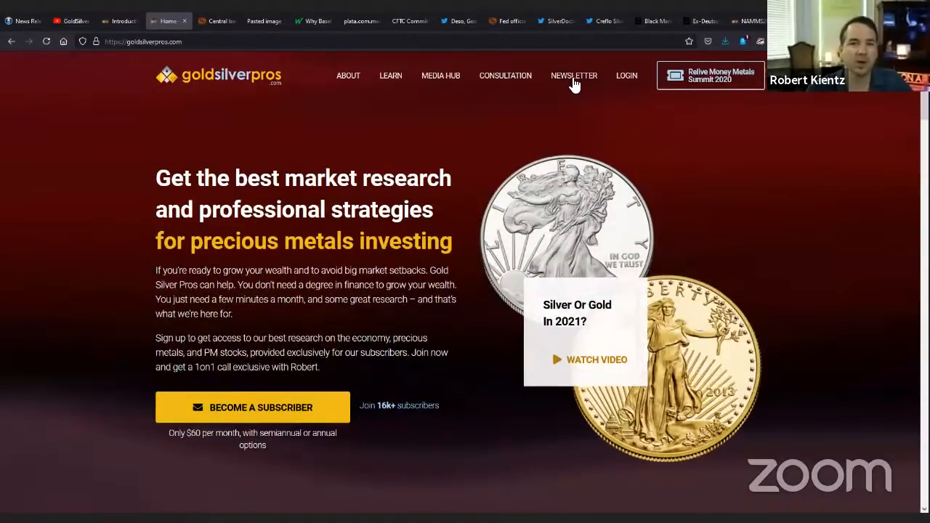
{"action": "left_click", "coordinate": [572, 75]}
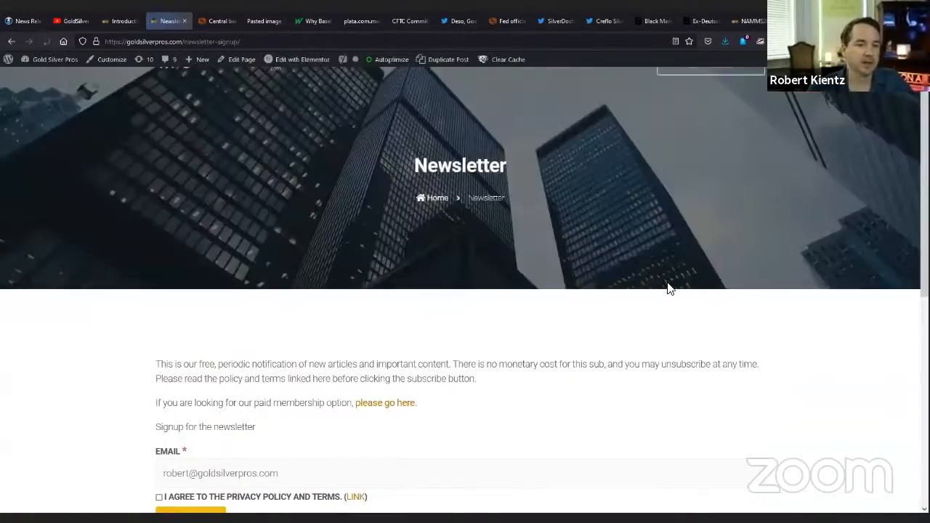
{"action": "scroll", "scroll_direction": "down", "scroll_amount": 3}
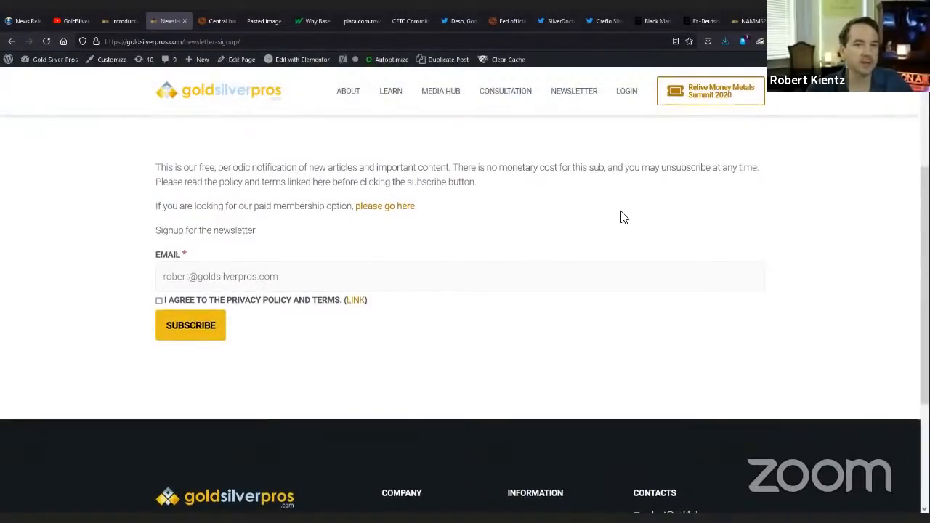
{"action": "scroll", "scroll_direction": "down", "scroll_amount": 3}
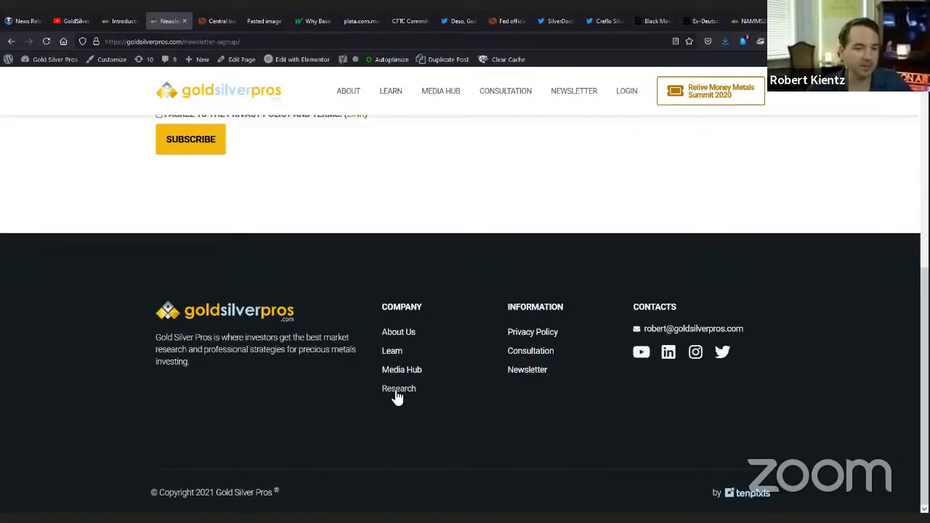
Bring up the Research page from the footer and scroll to its confirmed forecasts list.
{"action": "left_click", "coordinate": [398, 388]}
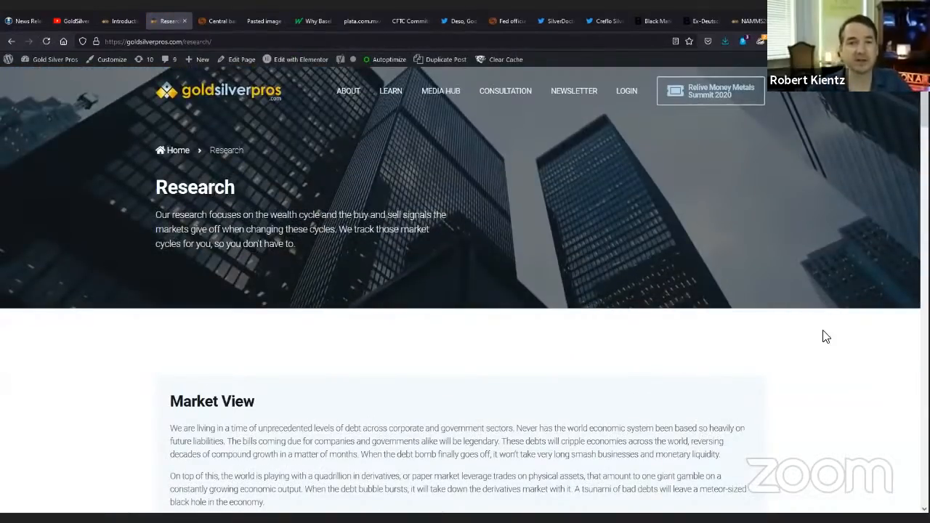
{"action": "scroll", "scroll_direction": "down", "scroll_amount": 3}
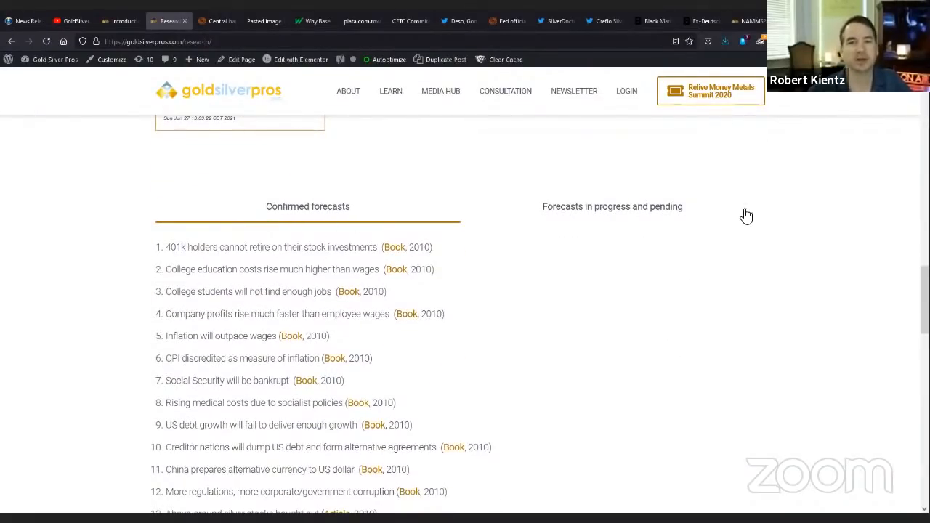
{"action": "scroll", "scroll_direction": "down", "scroll_amount": 3}
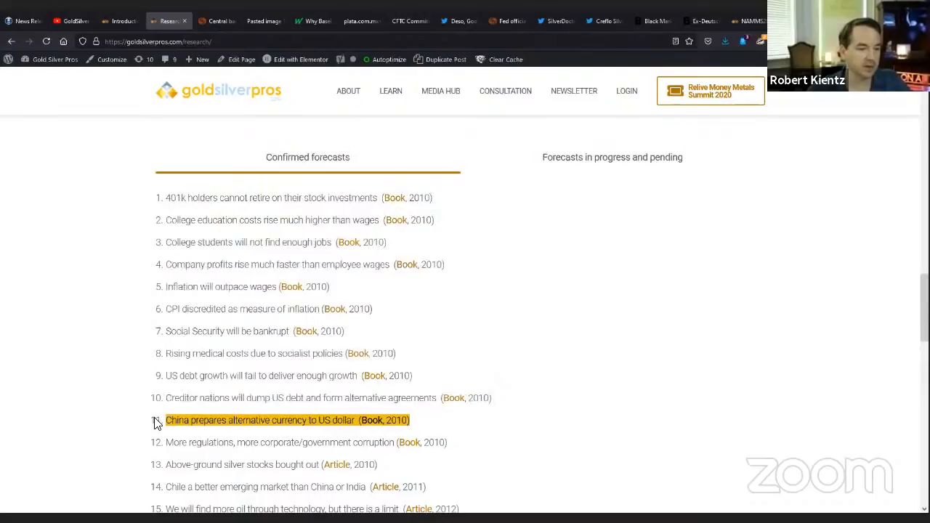
{"action": "mouse_move", "coordinate": [491, 427]}
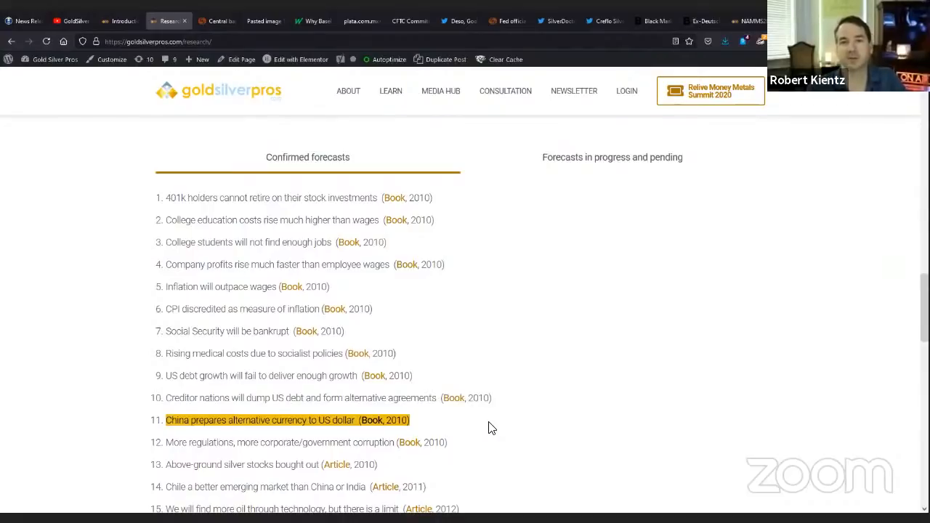
{"action": "mouse_move", "coordinate": [392, 128]}
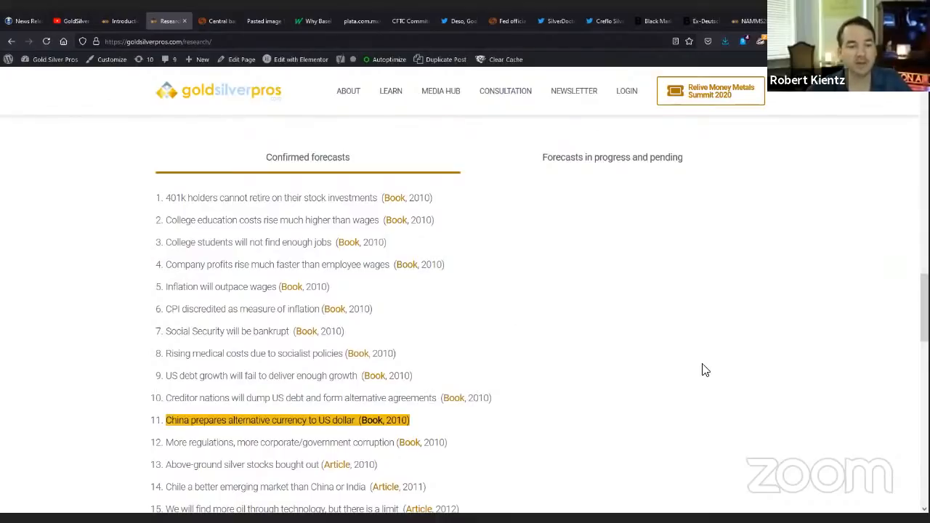
{"action": "mouse_move", "coordinate": [651, 301]}
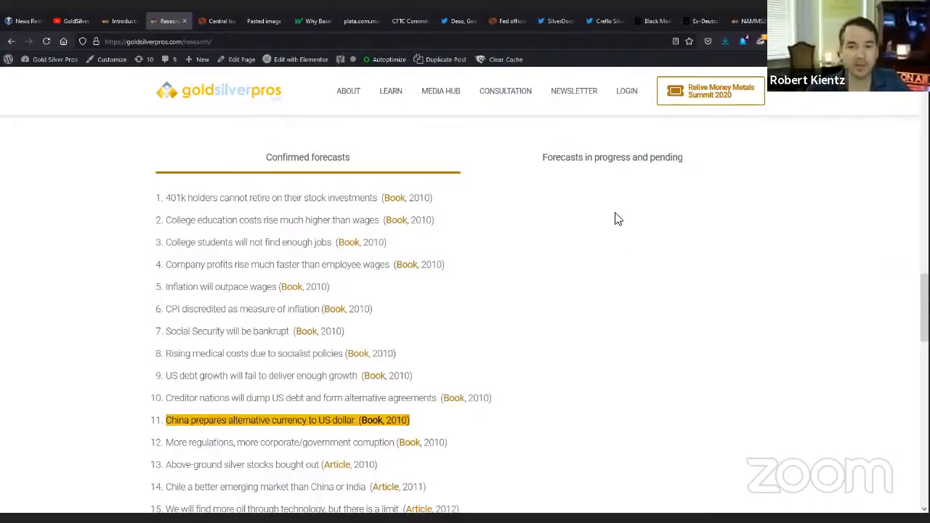
{"action": "mouse_move", "coordinate": [614, 157]}
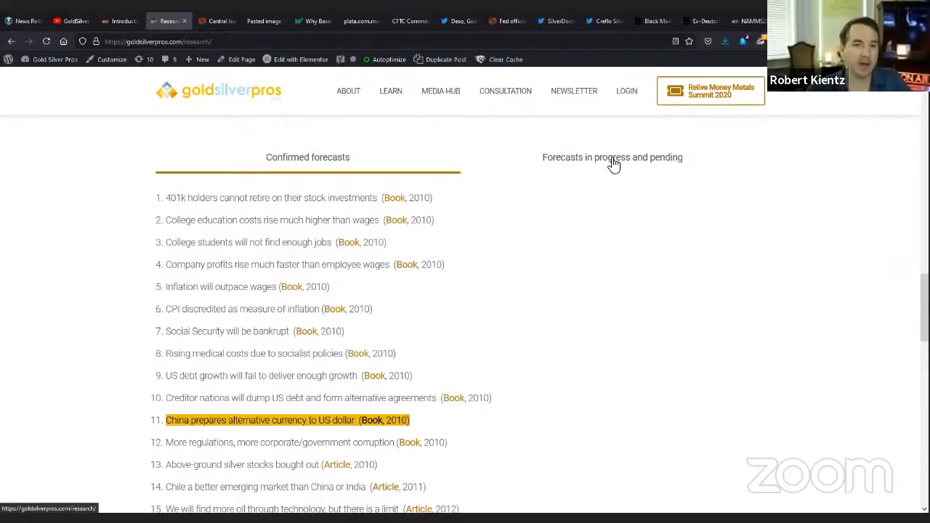
{"action": "left_click", "coordinate": [612, 157]}
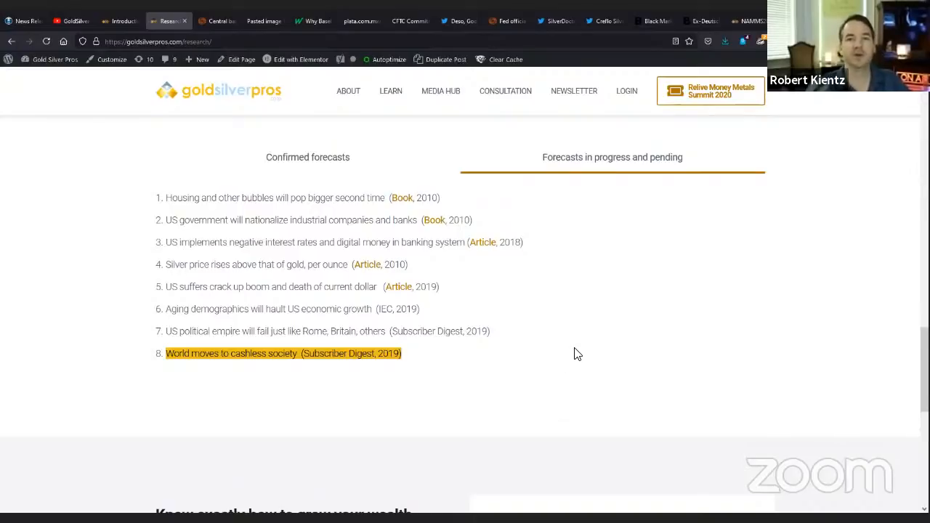
{"action": "mouse_move", "coordinate": [546, 280]}
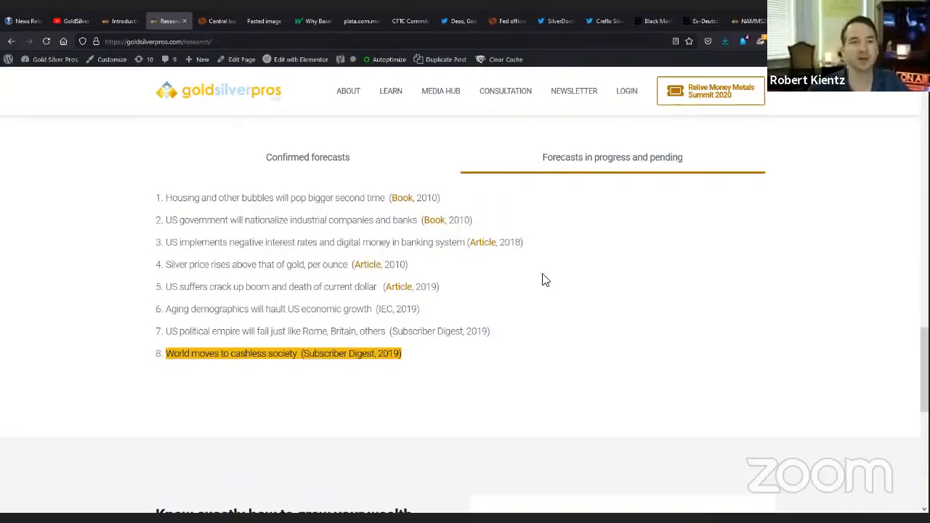
{"action": "mouse_move", "coordinate": [580, 303]}
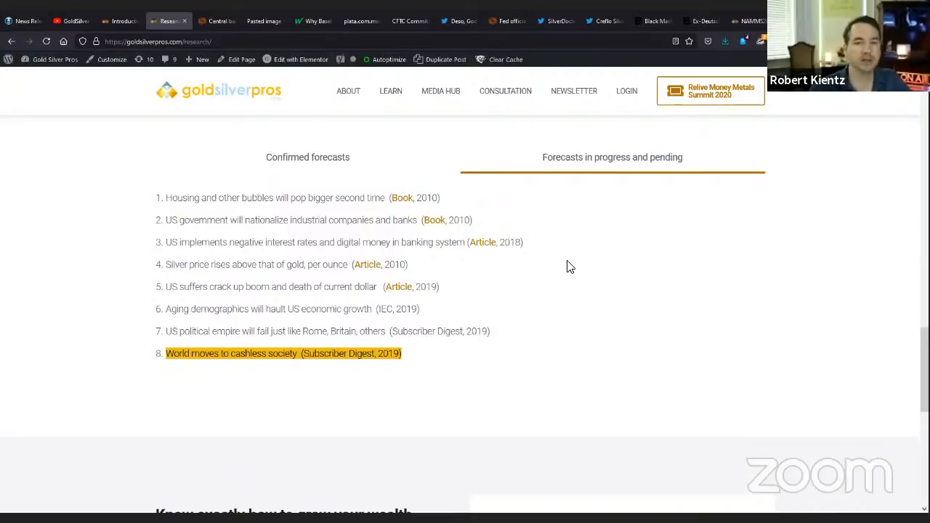
{"action": "mouse_move", "coordinate": [555, 372]}
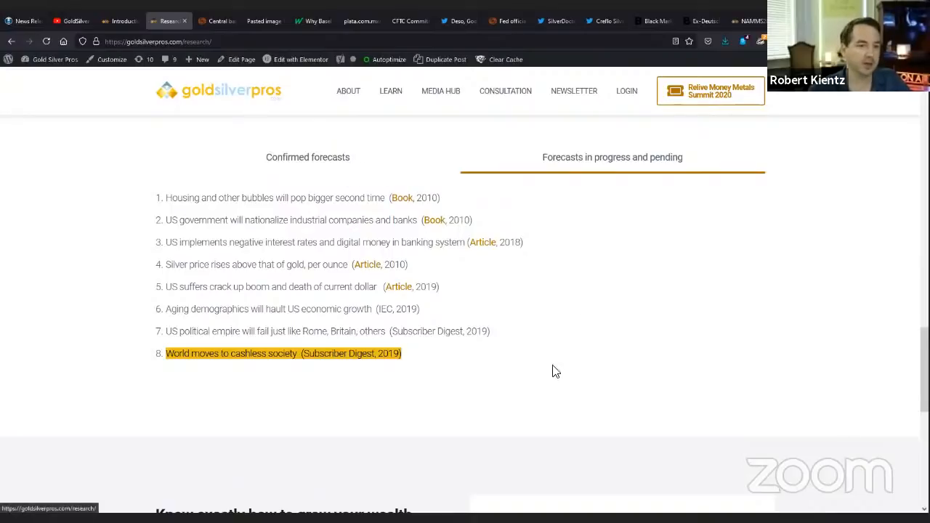
{"action": "left_click", "coordinate": [308, 157]}
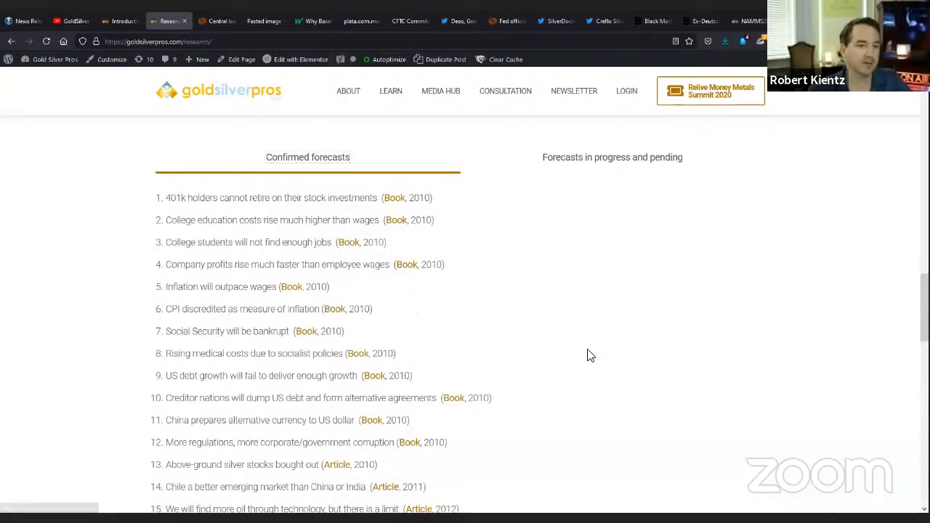
{"action": "scroll", "scroll_direction": "down", "scroll_amount": 3}
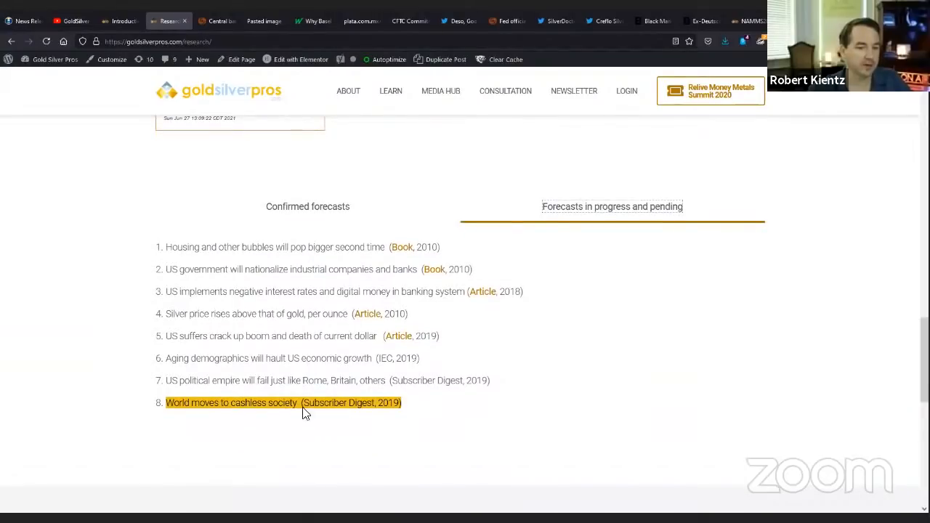
{"action": "mouse_move", "coordinate": [308, 349]}
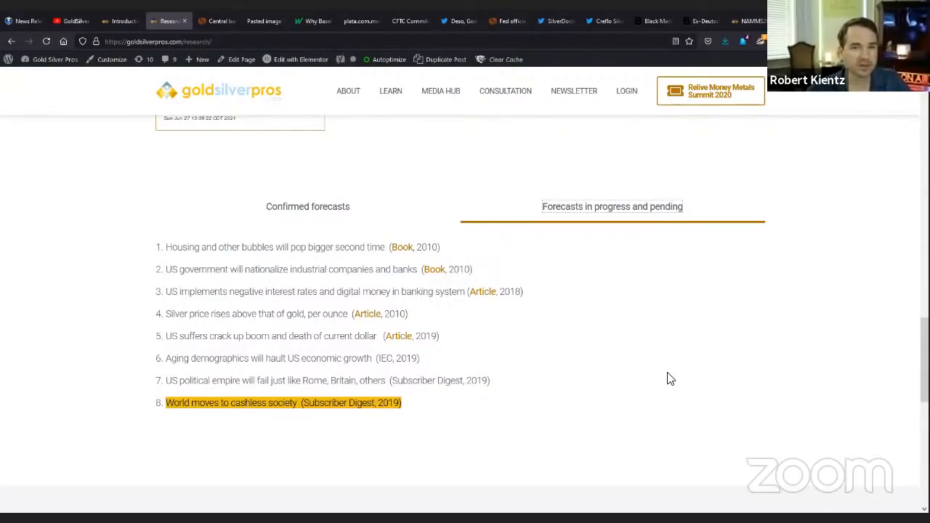
{"action": "mouse_move", "coordinate": [398, 335]}
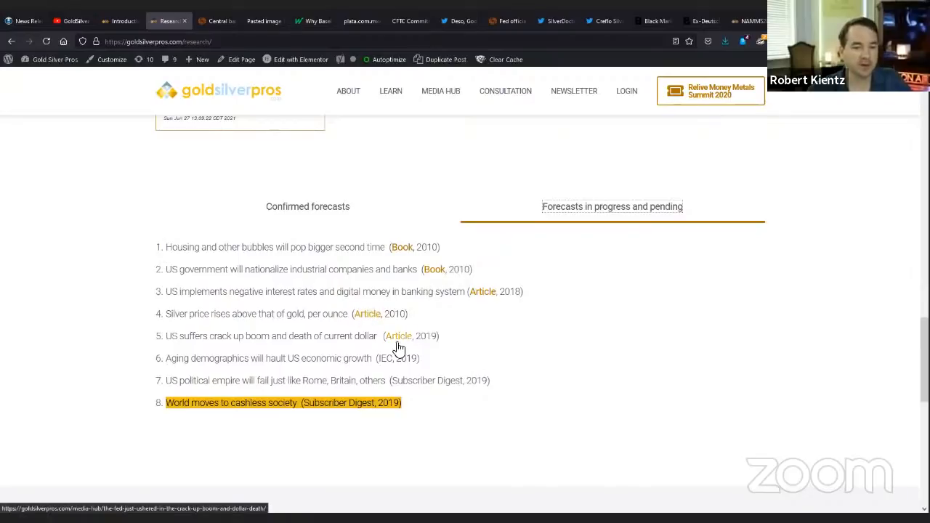
{"action": "mouse_move", "coordinate": [768, 392]}
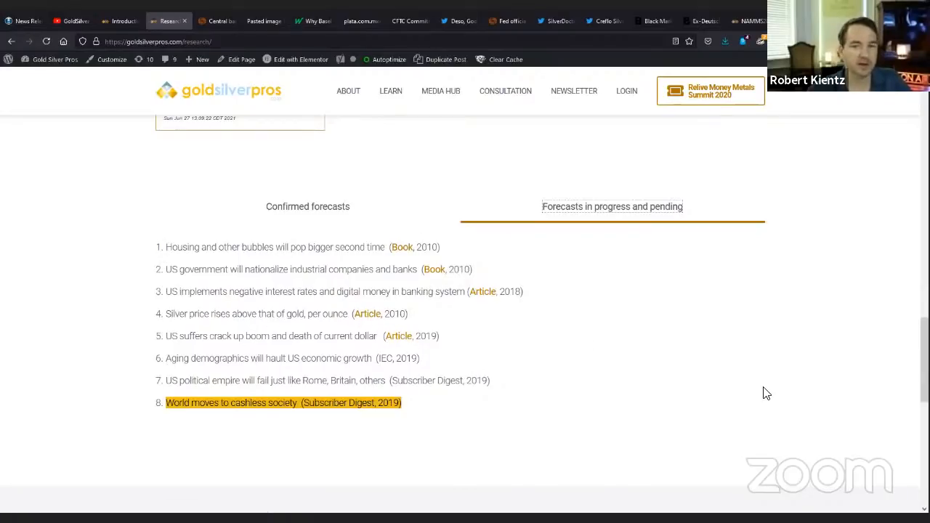
{"action": "mouse_move", "coordinate": [218, 21]}
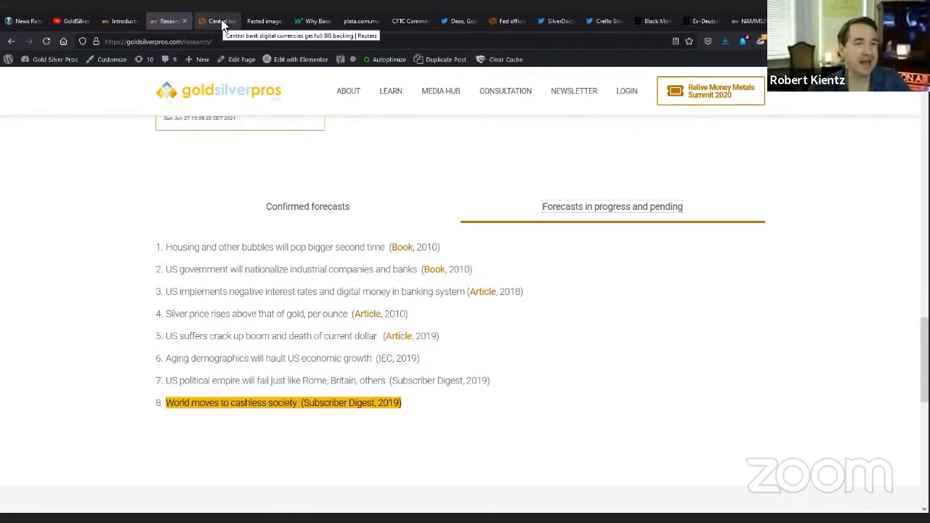
Switch to the Reuters tab with the 'Central bank digital currencies get full BIS backing' article.
{"action": "left_click", "coordinate": [216, 20]}
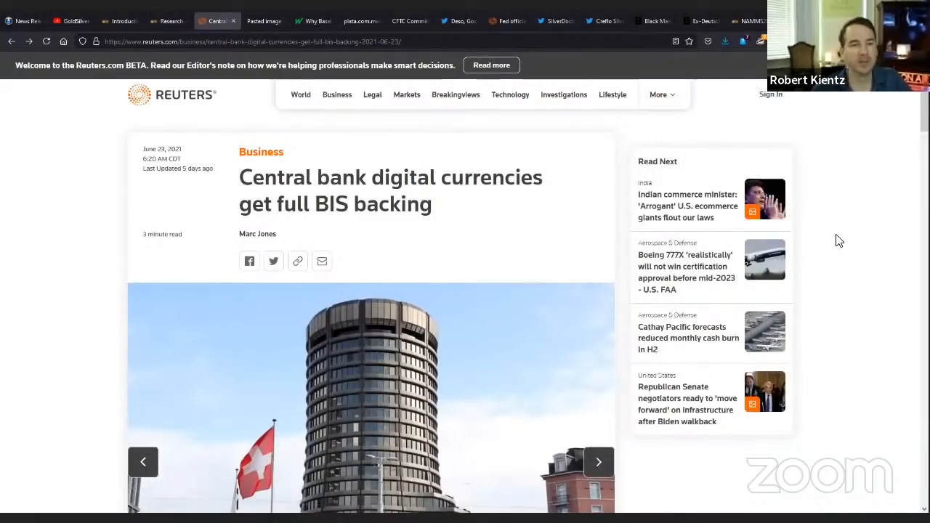
{"action": "mouse_move", "coordinate": [845, 221]}
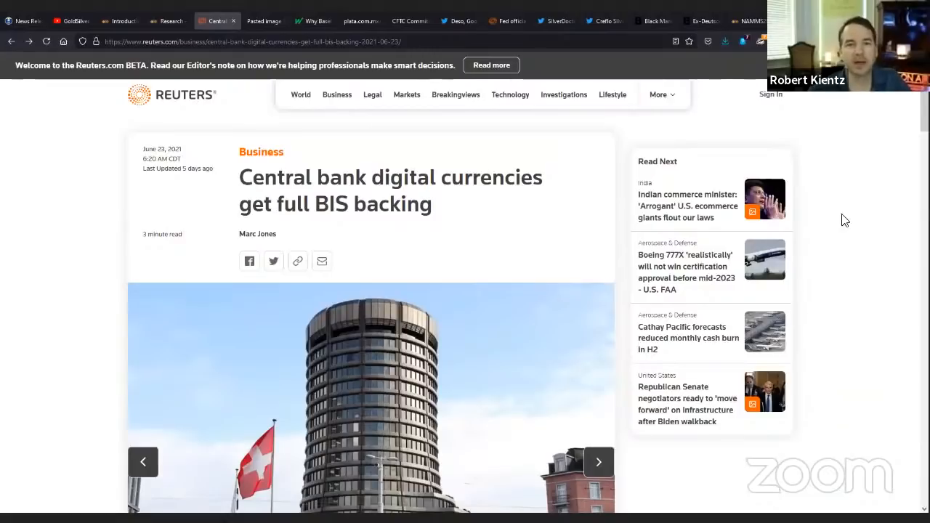
{"action": "mouse_move", "coordinate": [870, 321]}
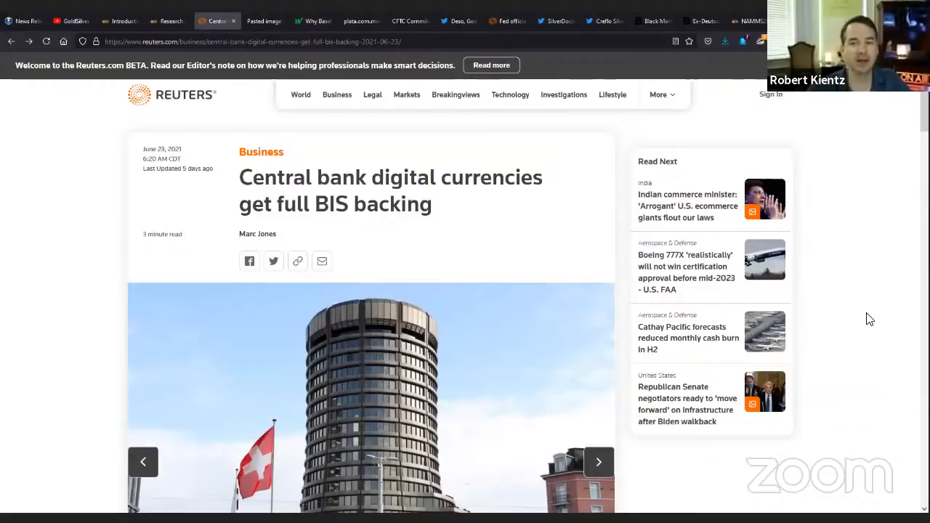
{"action": "mouse_move", "coordinate": [878, 273]}
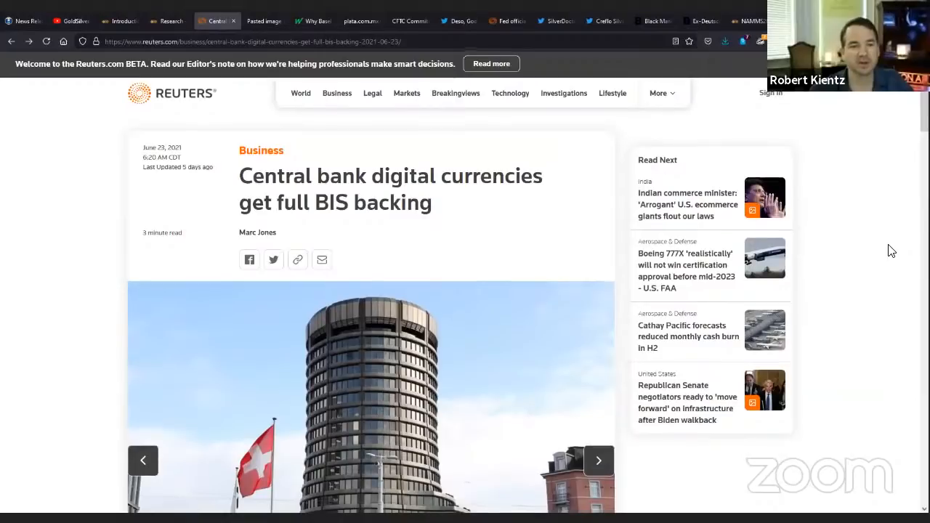
Highlight the article's opening paragraph, then the paragraph describing the BIS as central banks' bank.
{"action": "scroll", "scroll_direction": "down", "scroll_amount": 3}
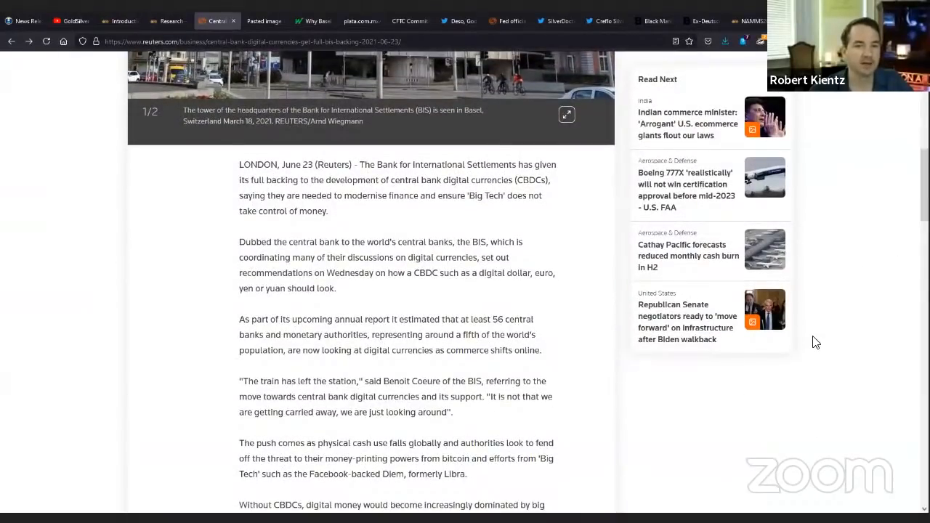
{"action": "left_click_drag", "start_coordinate": [364, 164], "coordinate": [404, 195]}
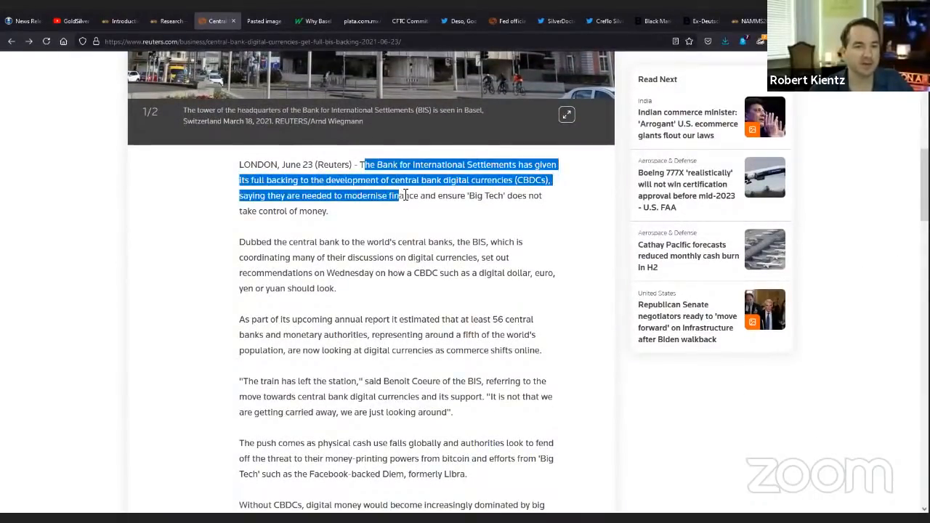
{"action": "left_click_drag", "start_coordinate": [404, 195], "coordinate": [328, 211]}
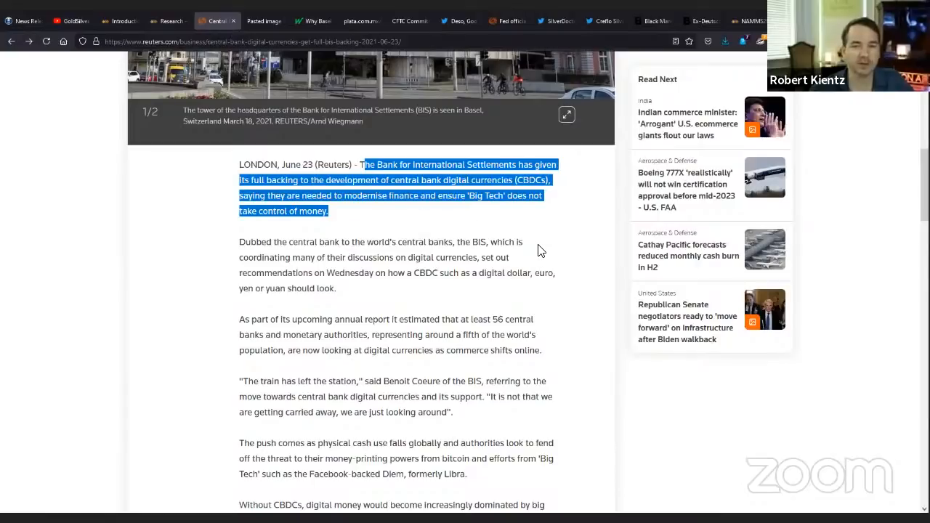
{"action": "mouse_move", "coordinate": [698, 450]}
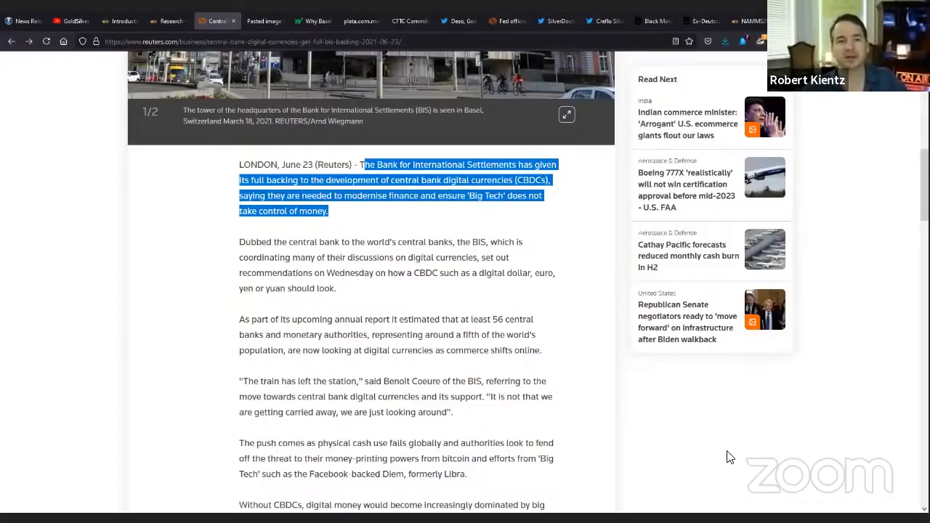
{"action": "mouse_move", "coordinate": [443, 221]}
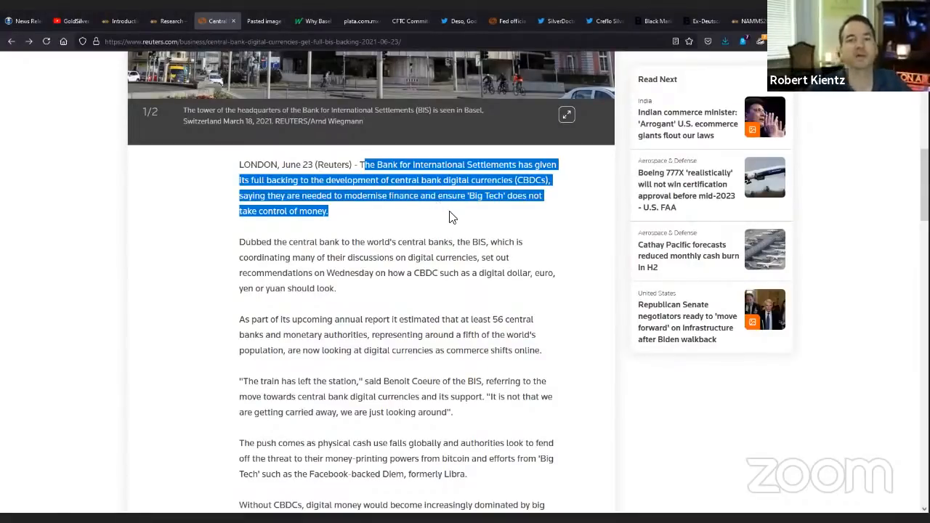
{"action": "left_click", "coordinate": [438, 218]}
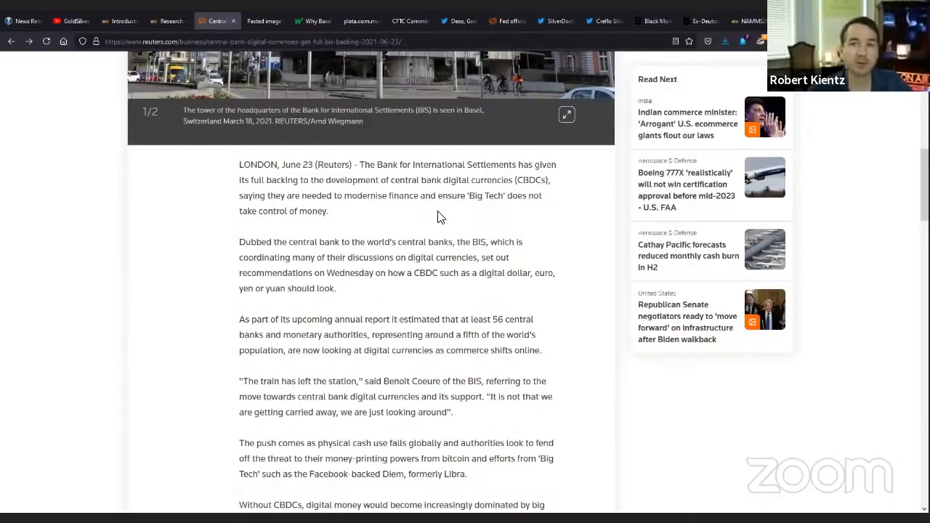
{"action": "mouse_move", "coordinate": [439, 218]}
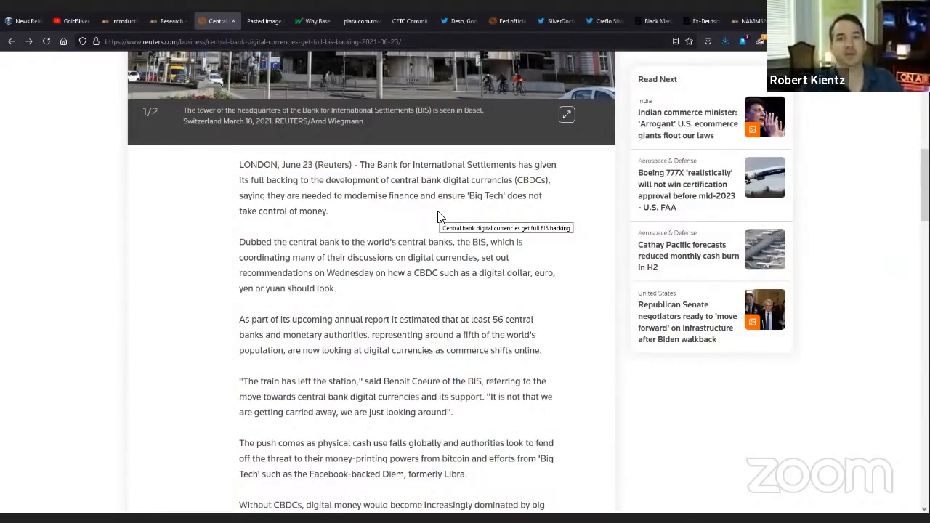
{"action": "mouse_move", "coordinate": [325, 234]}
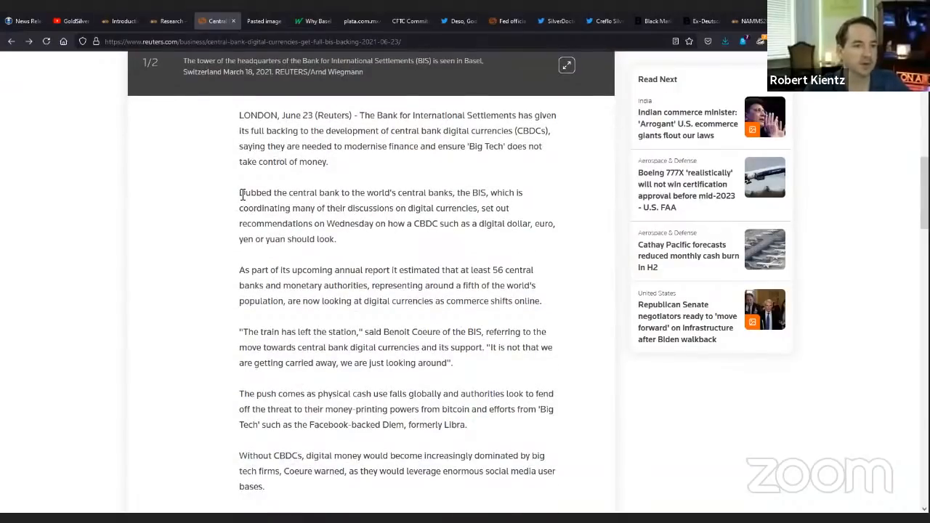
{"action": "left_click_drag", "start_coordinate": [241, 192], "coordinate": [338, 238]}
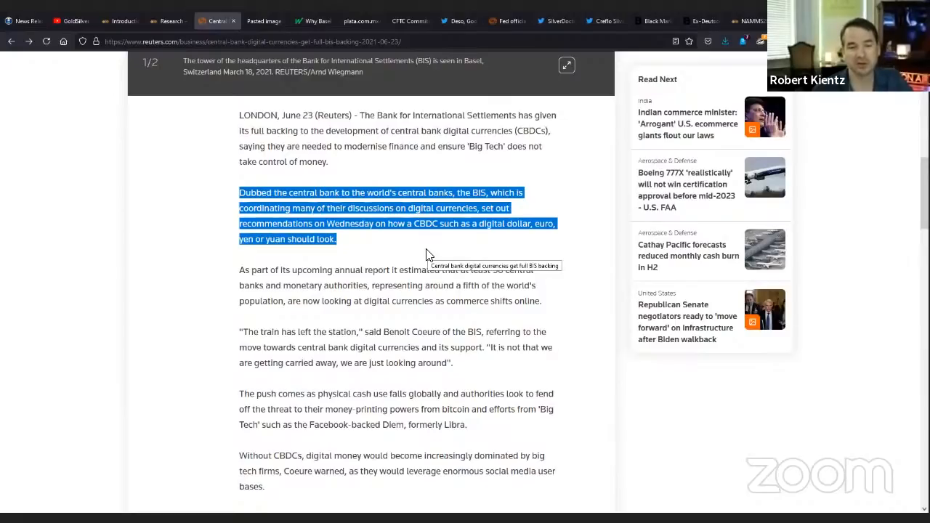
Highlight the paragraph about 56 central banks and read on to the cash-decline passage.
{"action": "scroll", "scroll_direction": "down", "scroll_amount": 3}
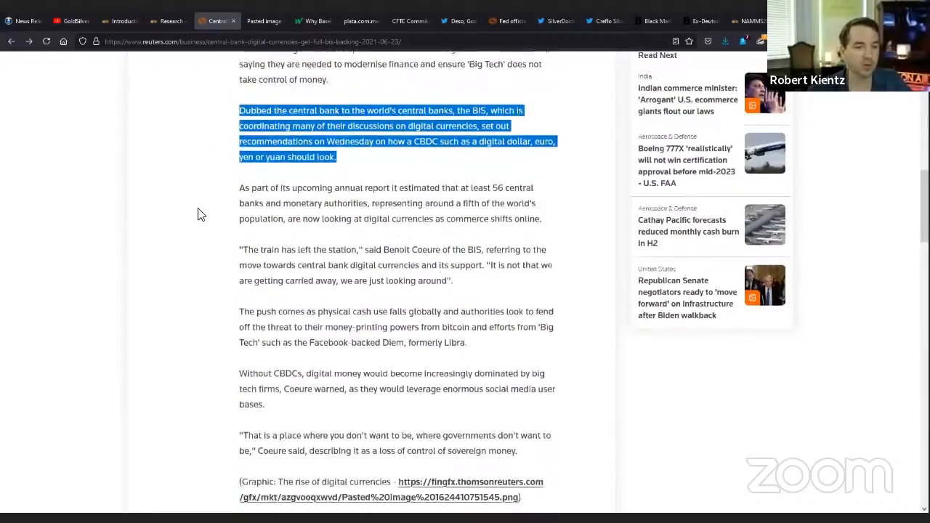
{"action": "scroll", "scroll_direction": "down", "scroll_amount": 3}
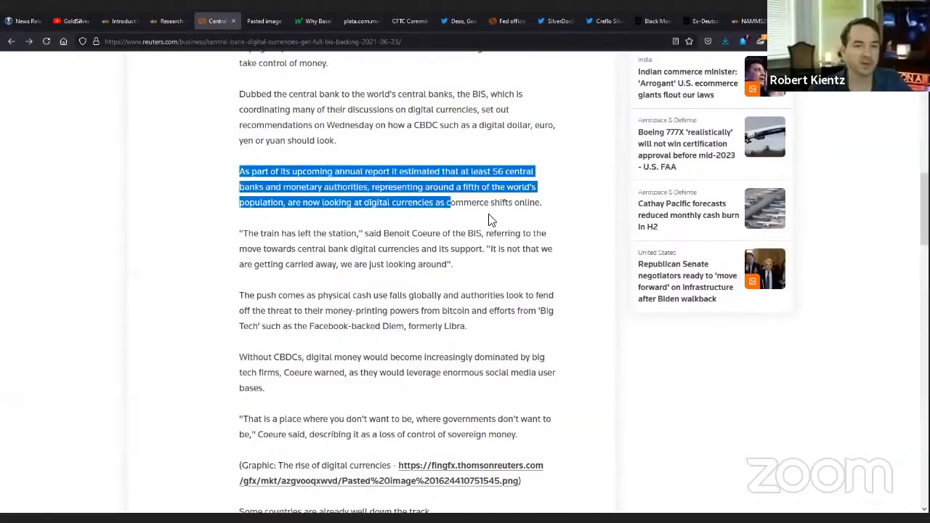
{"action": "left_click_drag", "start_coordinate": [451, 202], "coordinate": [541, 202]}
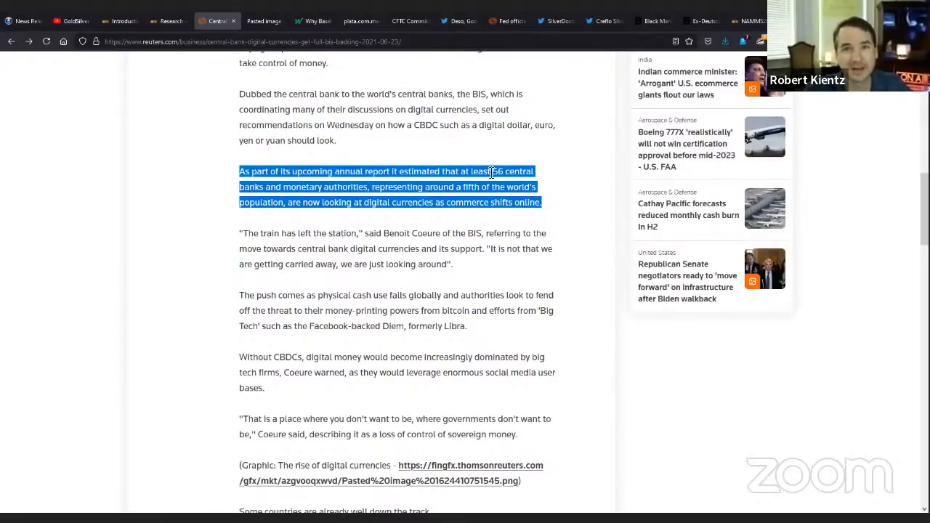
{"action": "scroll", "scroll_direction": "down", "scroll_amount": 3}
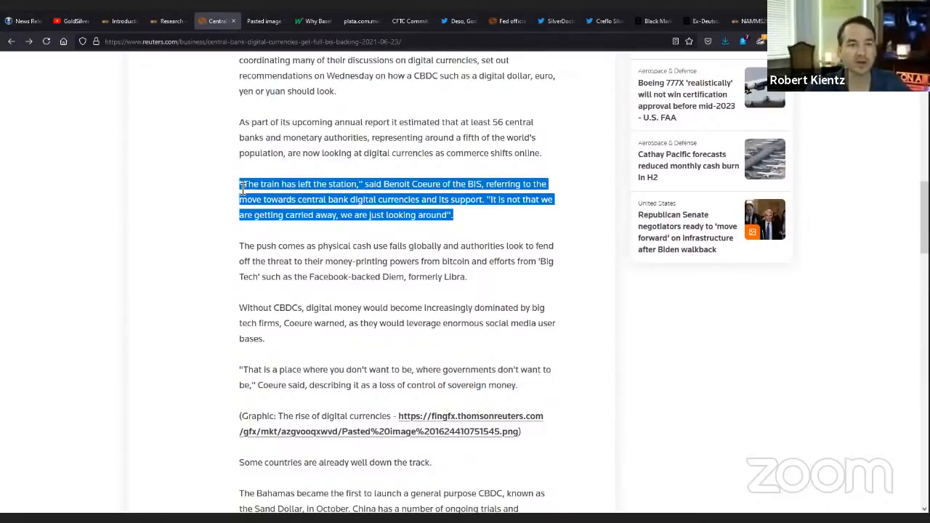
{"action": "mouse_move", "coordinate": [744, 388]}
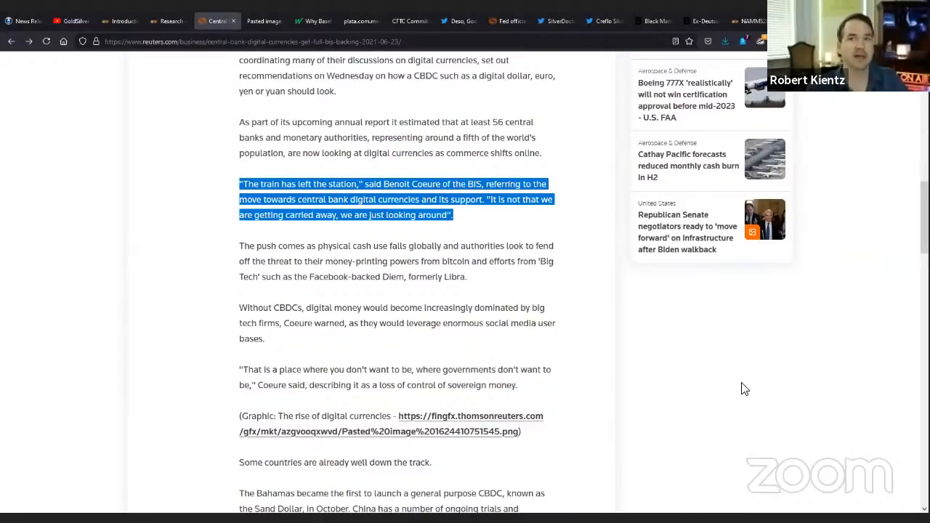
{"action": "mouse_move", "coordinate": [508, 284]}
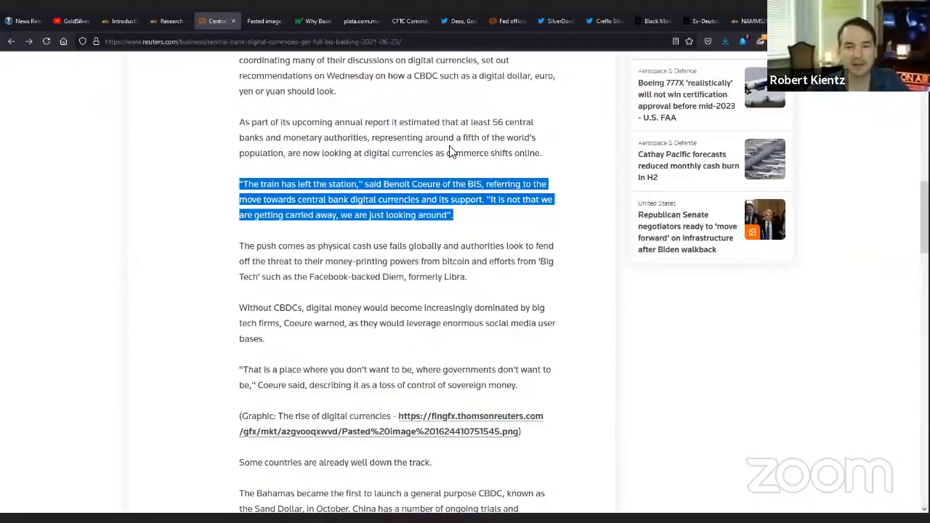
{"action": "mouse_move", "coordinate": [451, 153]}
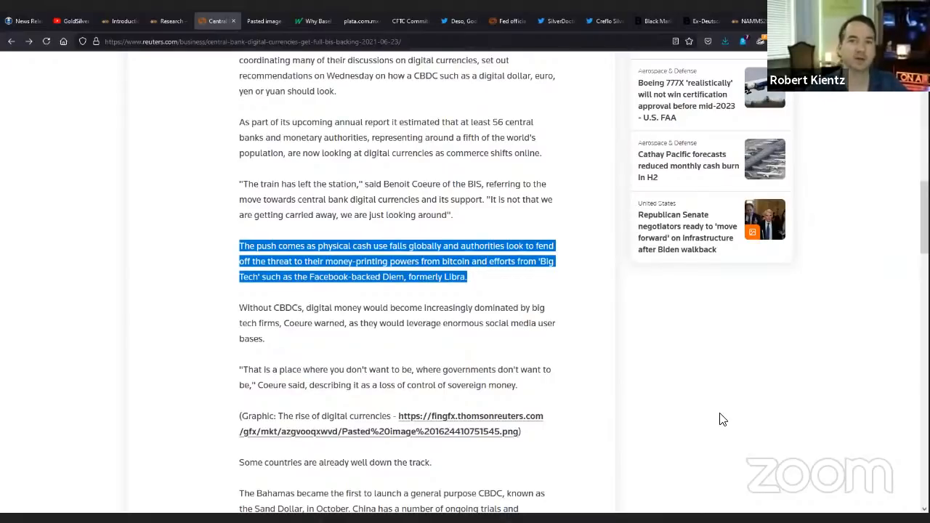
{"action": "mouse_move", "coordinate": [671, 337]}
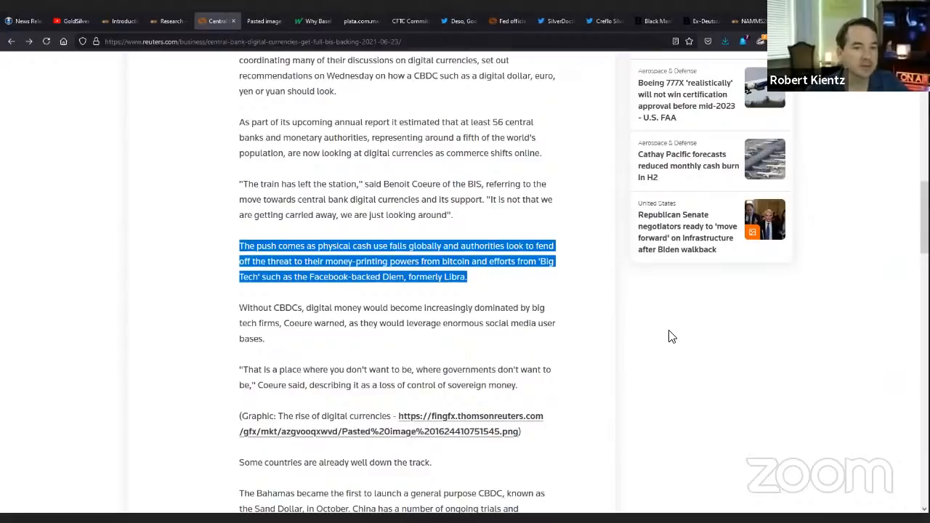
{"action": "scroll", "scroll_direction": "down", "scroll_amount": 3}
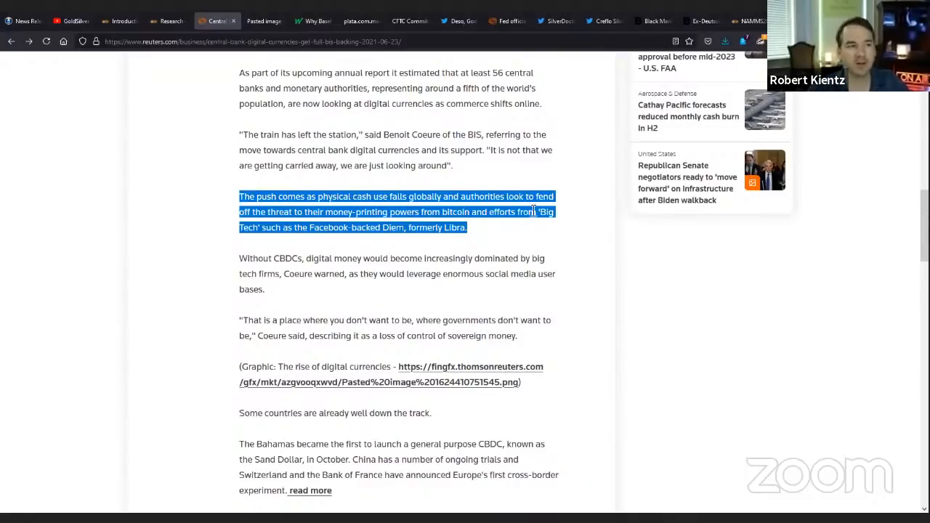
Show the GoldSilver Pros YouTube channel's Videos page and its uploads.
{"action": "left_click", "coordinate": [71, 22]}
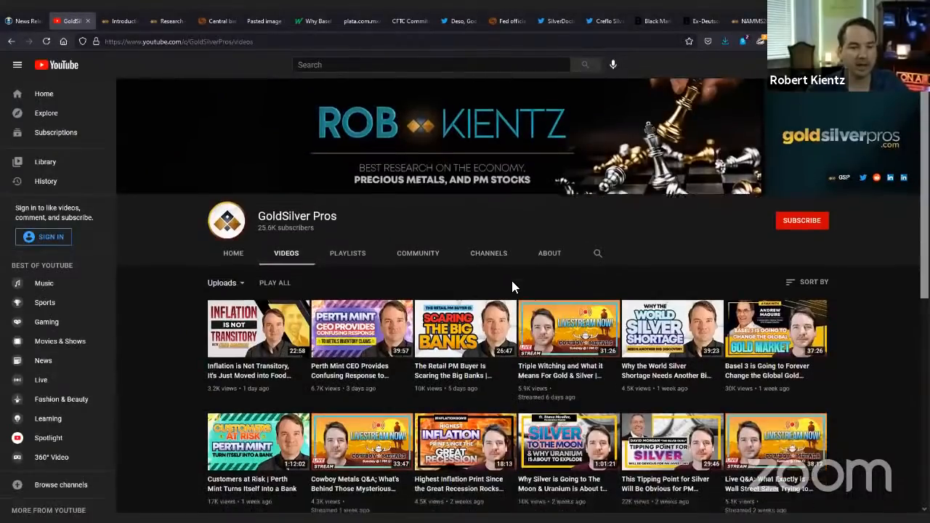
{"action": "scroll", "scroll_direction": "down", "scroll_amount": 3}
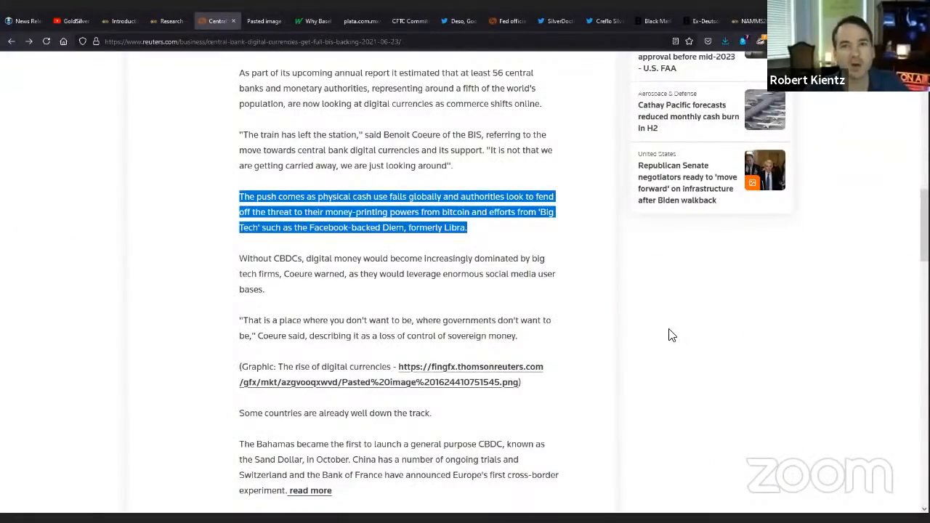
{"action": "mouse_move", "coordinate": [492, 241]}
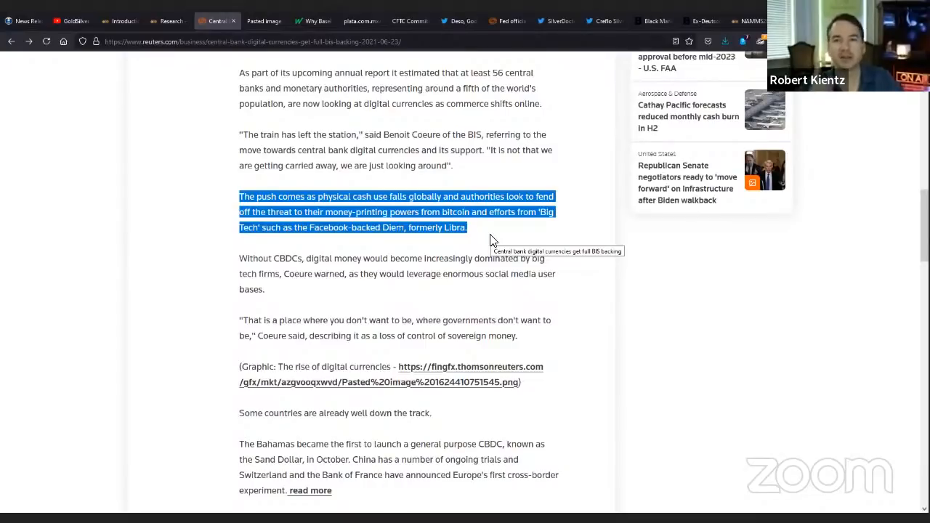
{"action": "mouse_move", "coordinate": [729, 357]}
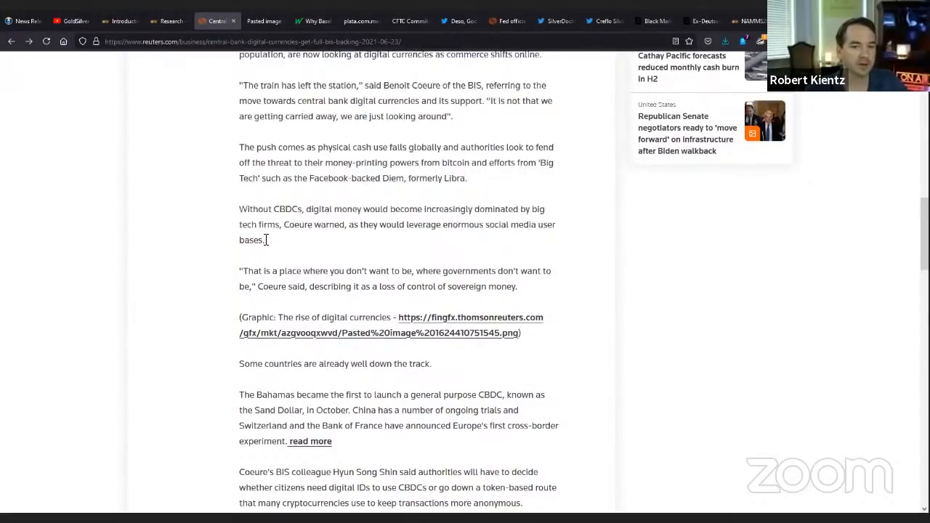
Highlight the big-tech 'Without CBDCs' paragraph, then the Coeure quote on sovereign money.
{"action": "left_click_drag", "start_coordinate": [240, 209], "coordinate": [265, 240]}
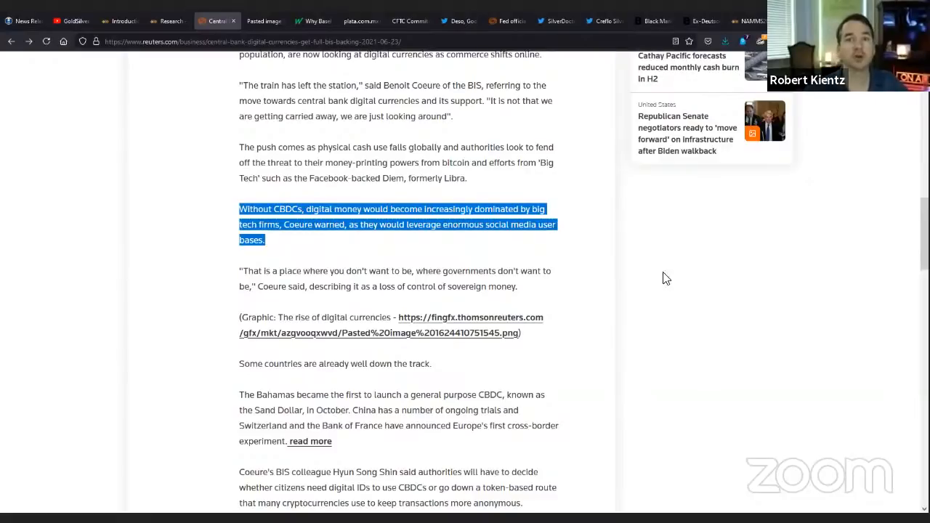
{"action": "left_click", "coordinate": [264, 270]}
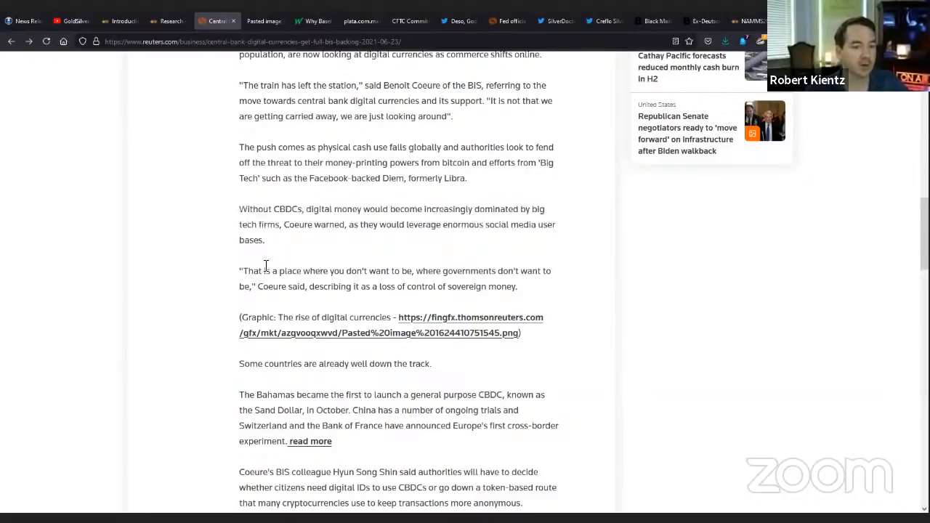
{"action": "left_click_drag", "start_coordinate": [240, 272], "coordinate": [517, 287]}
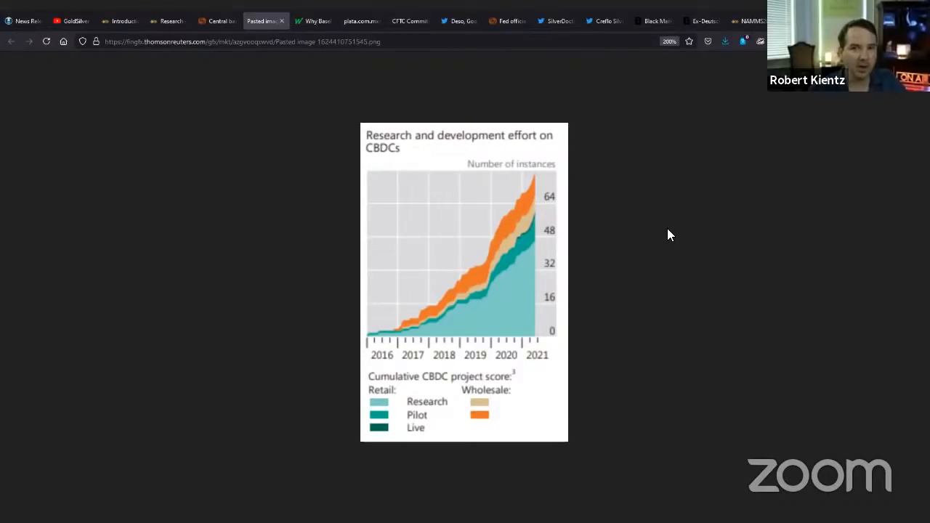
{"action": "mouse_move", "coordinate": [555, 227]}
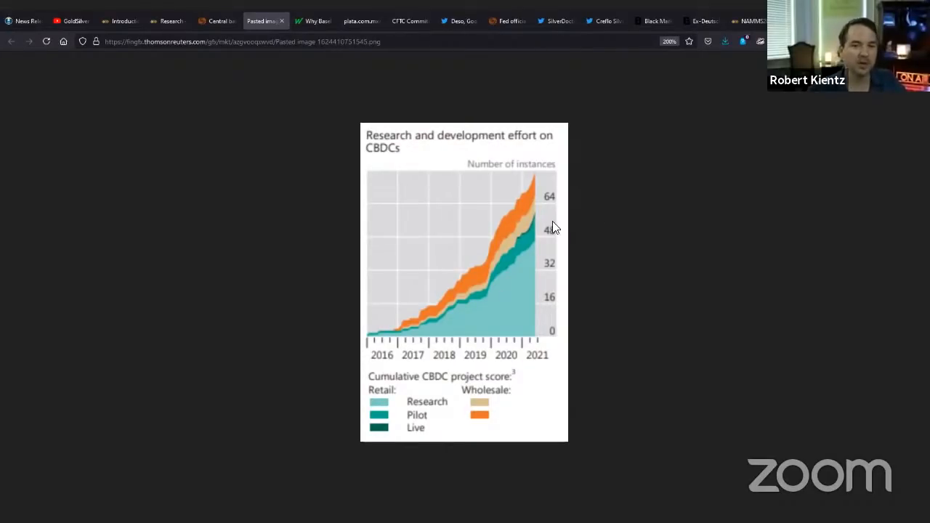
{"action": "mouse_move", "coordinate": [720, 241]}
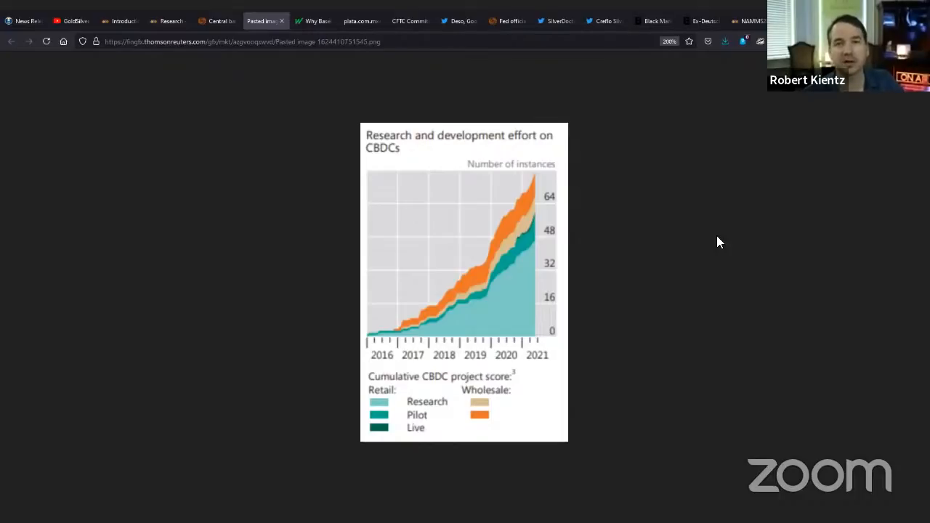
{"action": "mouse_move", "coordinate": [669, 245]}
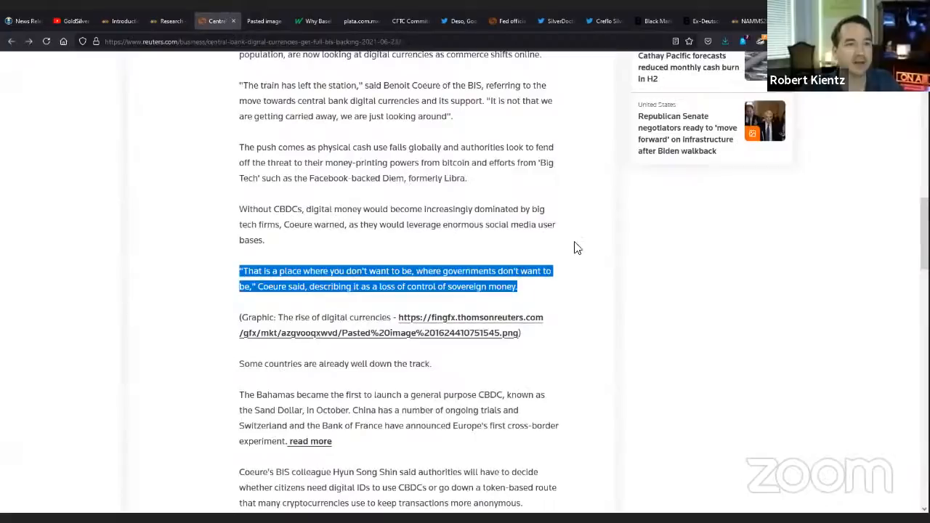
Highlight the Bahamas Sand Dollar paragraph, then the paragraph on digital IDs for CBDCs.
{"action": "scroll", "scroll_direction": "down", "scroll_amount": 3}
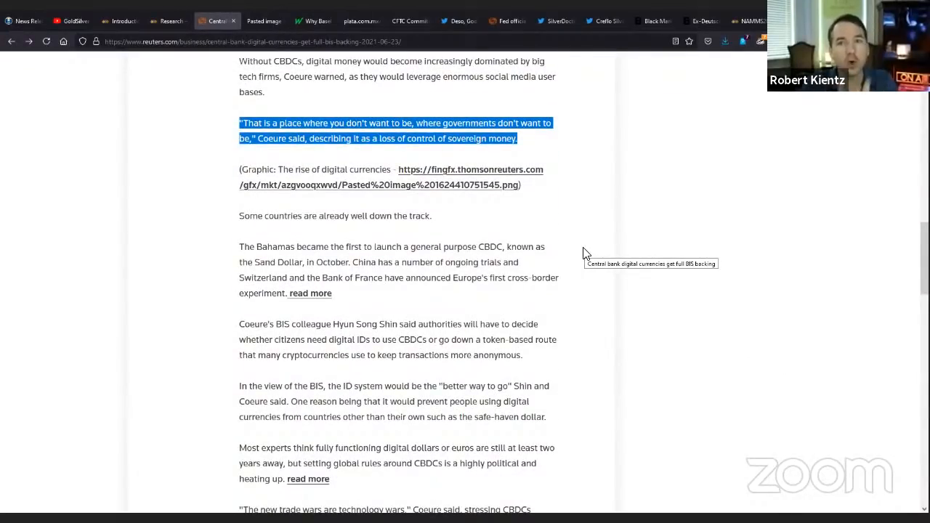
{"action": "mouse_move", "coordinate": [654, 233]}
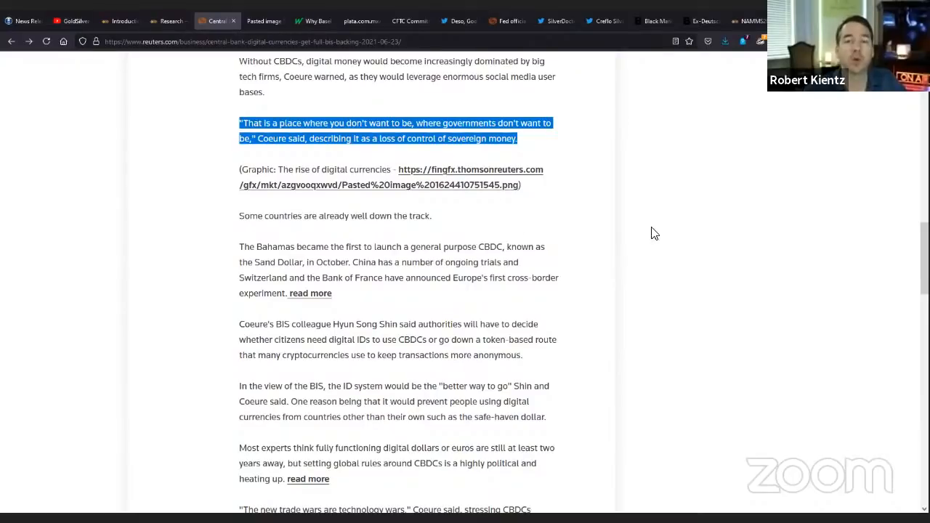
{"action": "mouse_move", "coordinate": [668, 209]}
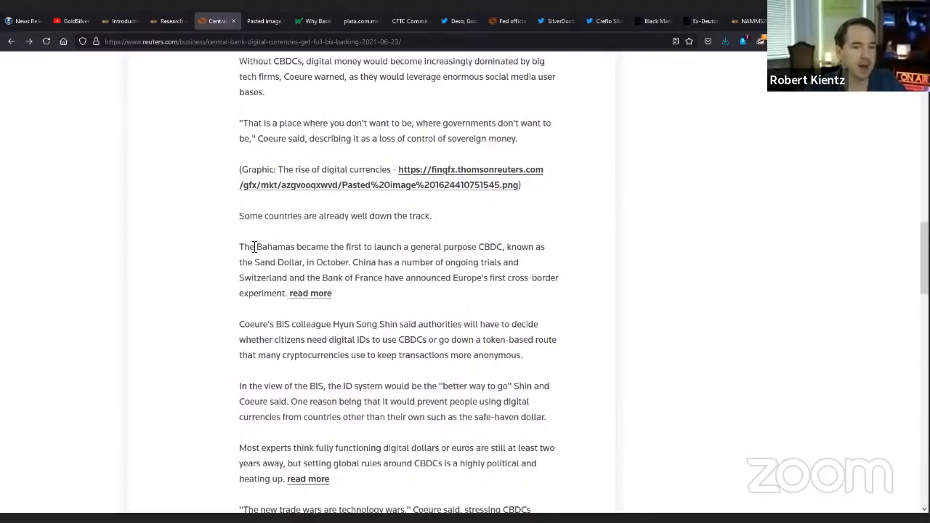
{"action": "left_click_drag", "start_coordinate": [239, 247], "coordinate": [333, 294]}
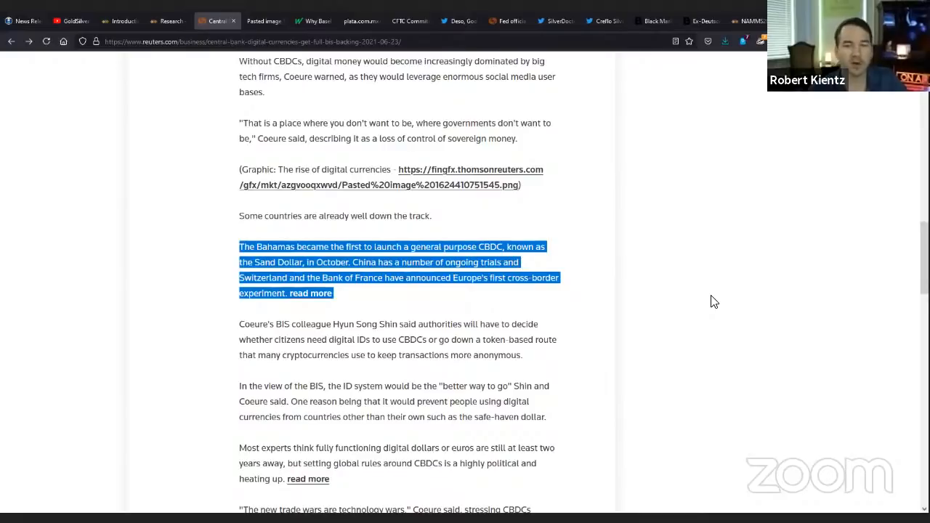
{"action": "mouse_move", "coordinate": [576, 307]}
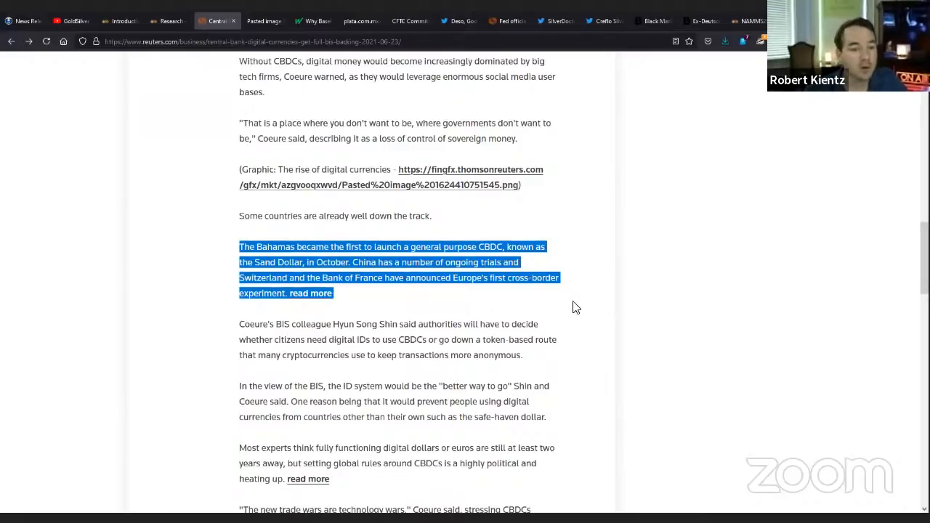
{"action": "scroll", "scroll_direction": "down", "scroll_amount": 3}
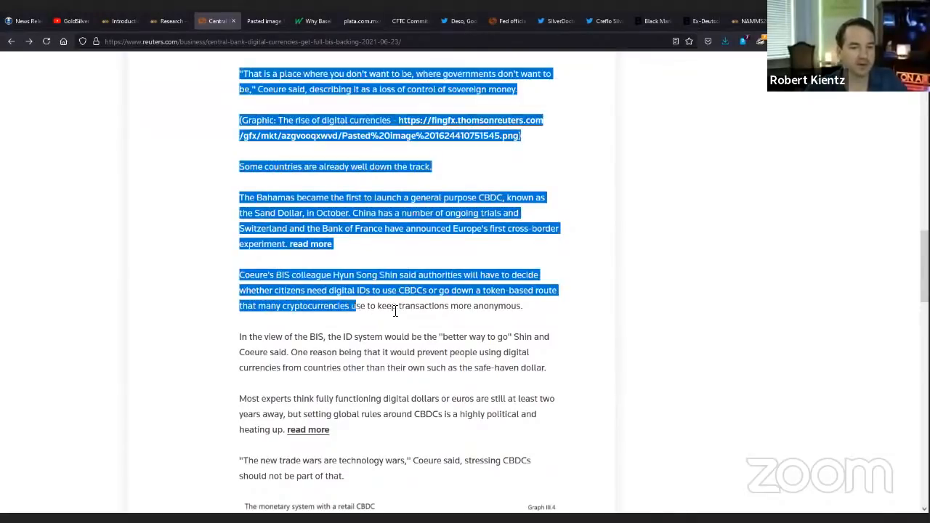
{"action": "left_click", "coordinate": [398, 290]}
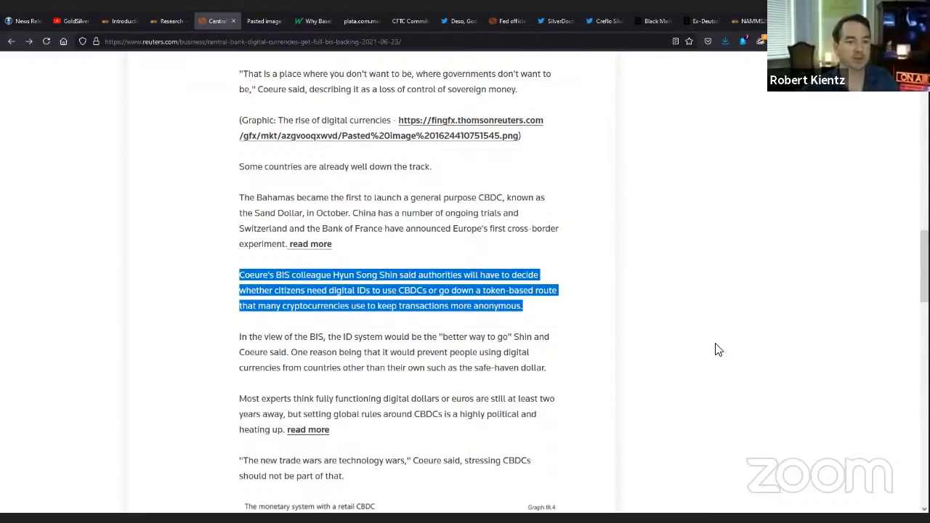
Highlight the BIS ID-system passages and bring up options for the related-story 'read more' link.
{"action": "scroll", "scroll_direction": "down", "scroll_amount": 3}
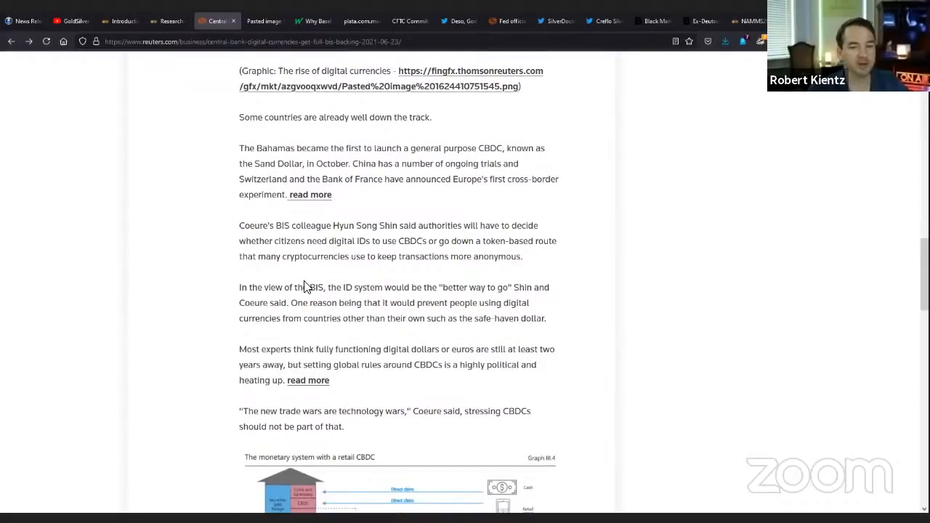
{"action": "left_click_drag", "start_coordinate": [238, 288], "coordinate": [547, 318]}
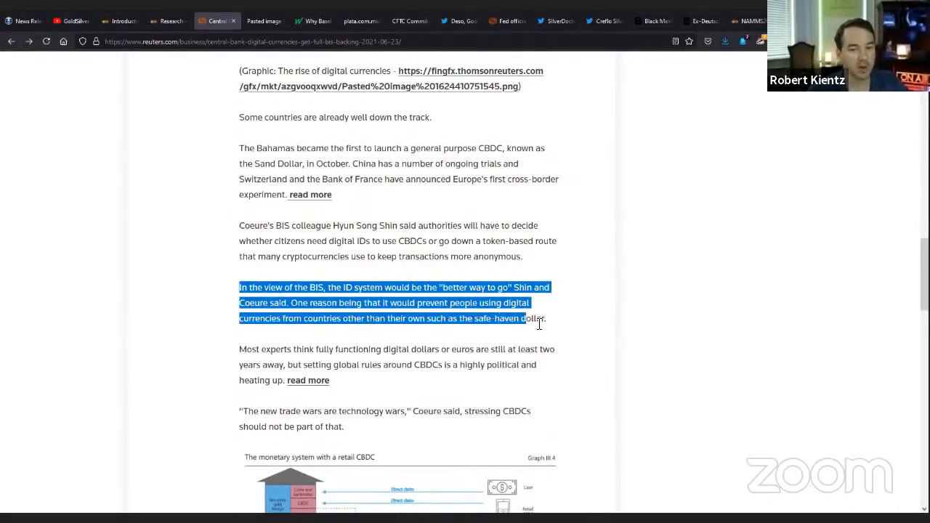
{"action": "mouse_move", "coordinate": [543, 323]}
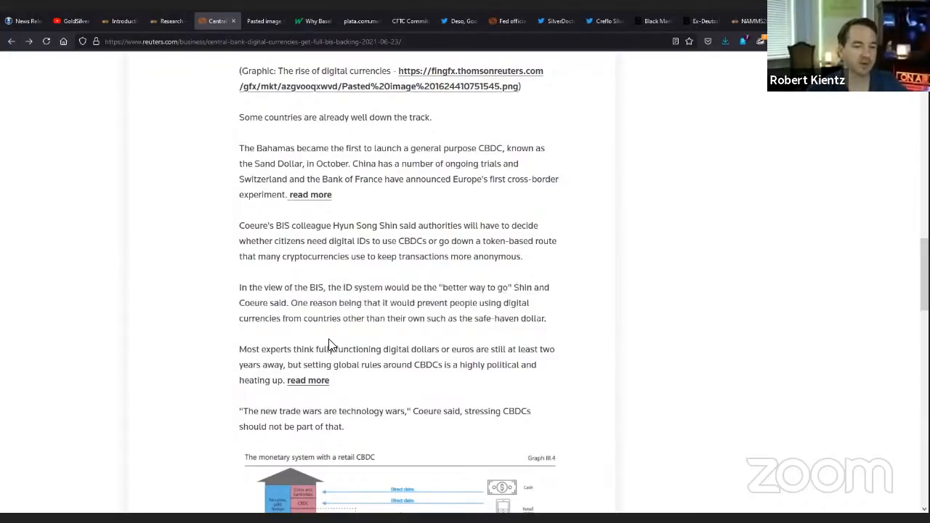
{"action": "left_click_drag", "start_coordinate": [238, 349], "coordinate": [328, 381]}
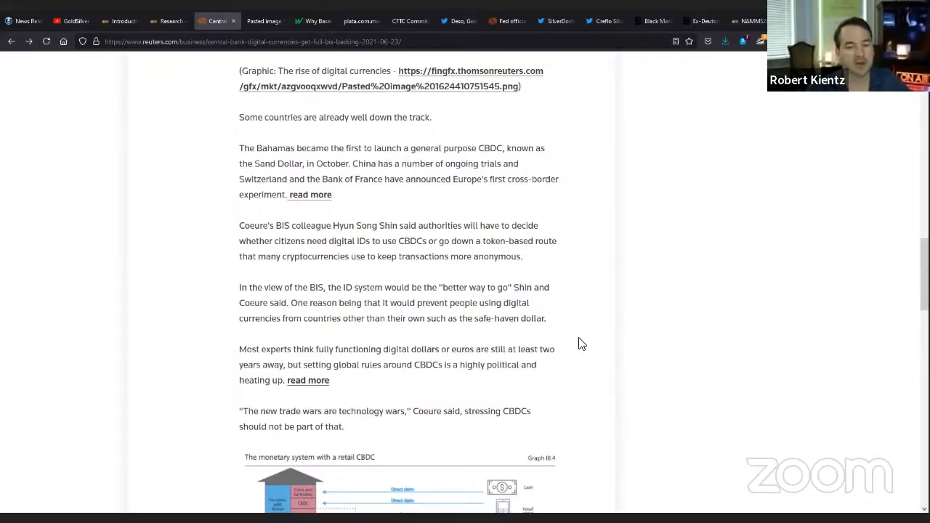
{"action": "scroll", "scroll_direction": "down", "scroll_amount": 3}
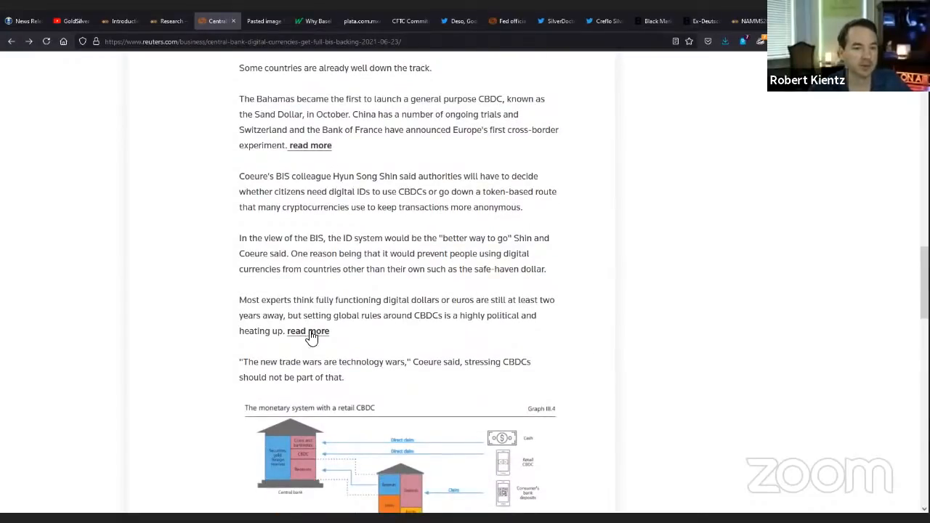
{"action": "right_click", "coordinate": [308, 331]}
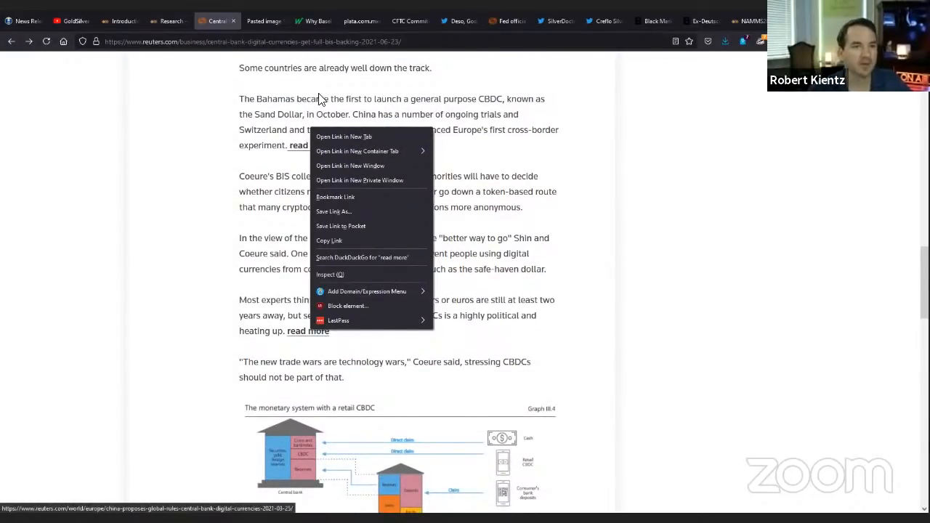
Bring up the China global CBDC rules story and highlight its lede on the proposed rules.
{"action": "left_click", "coordinate": [343, 137]}
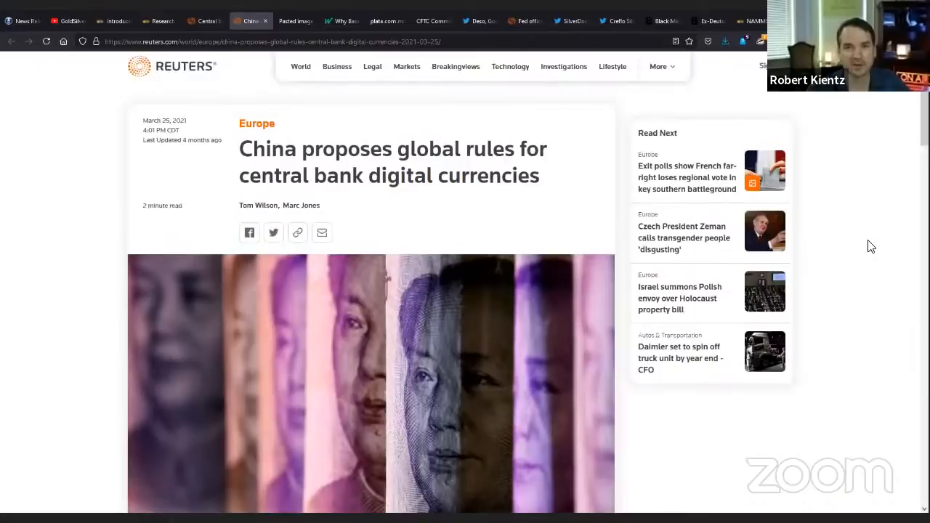
{"action": "scroll", "scroll_direction": "down", "scroll_amount": 3}
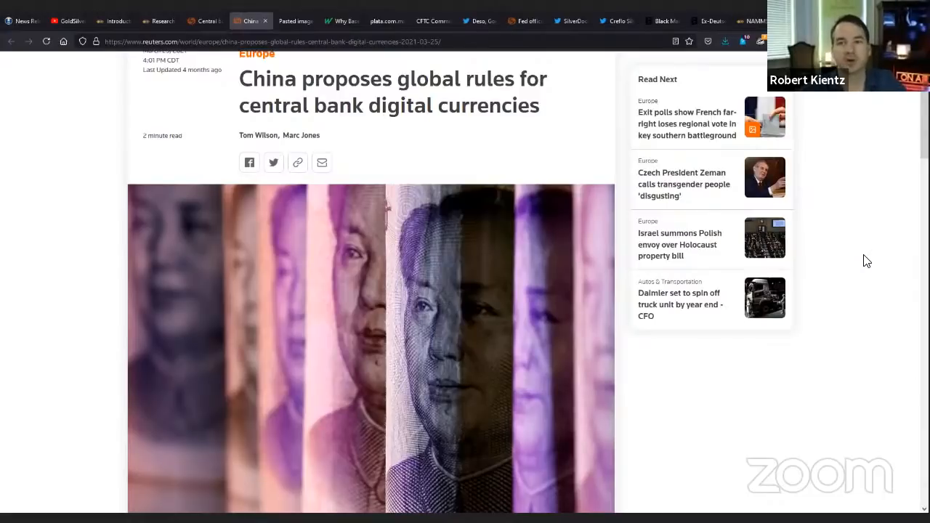
{"action": "scroll", "scroll_direction": "down", "scroll_amount": 3}
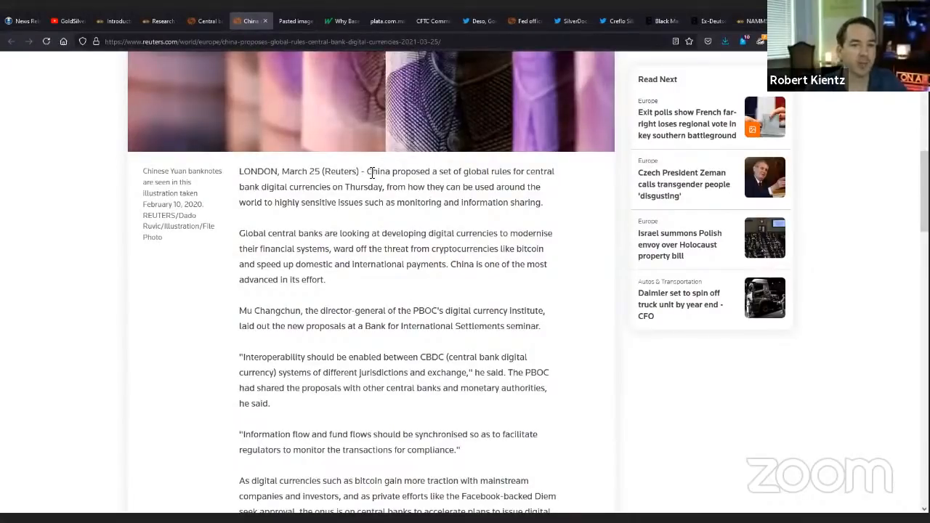
{"action": "left_click_drag", "start_coordinate": [368, 172], "coordinate": [540, 202]}
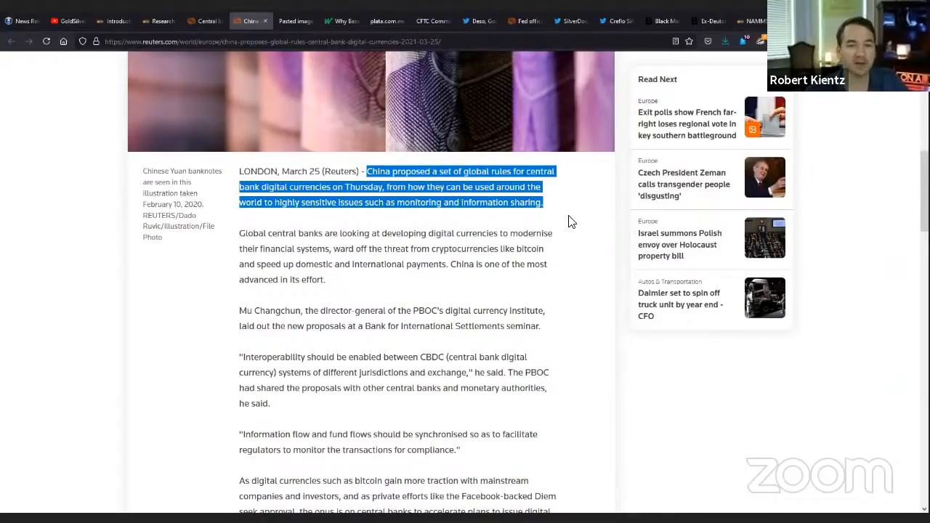
{"action": "scroll", "scroll_direction": "down", "scroll_amount": 3}
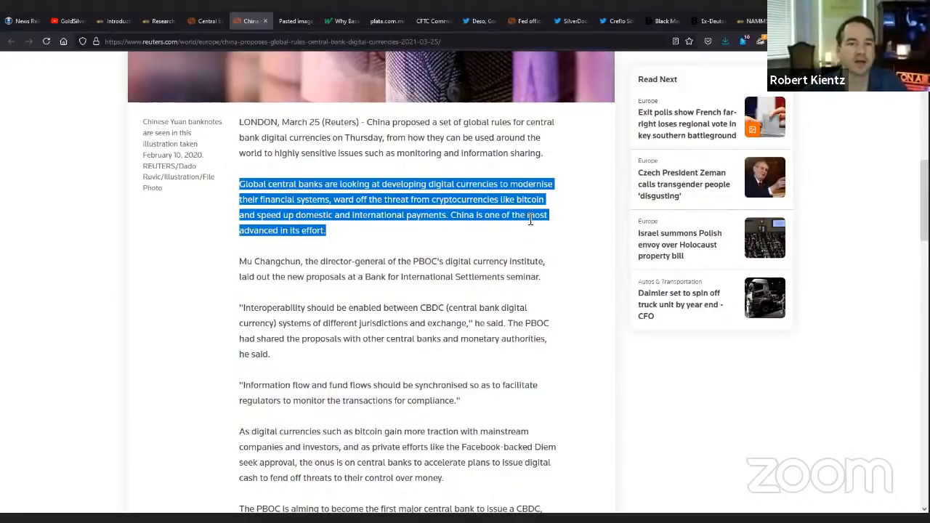
{"action": "mouse_move", "coordinate": [587, 267]}
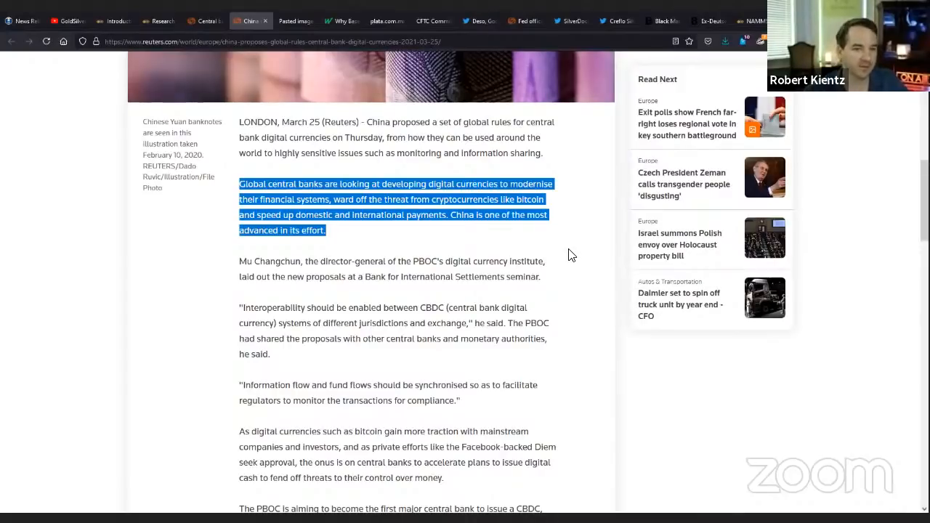
Highlight the phrase on warding off cryptocurrency threats, then the full interoperability quote.
{"action": "left_click", "coordinate": [341, 202]}
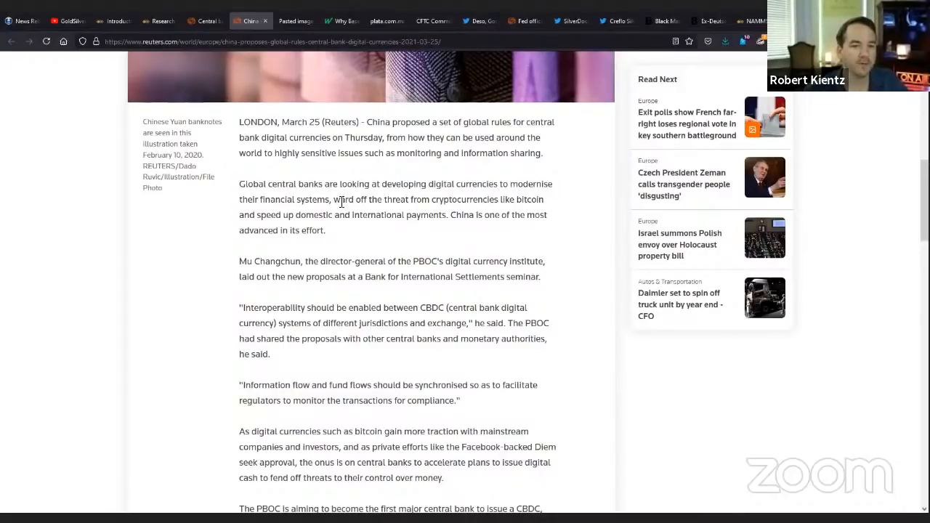
{"action": "left_click_drag", "start_coordinate": [334, 199], "coordinate": [543, 199]}
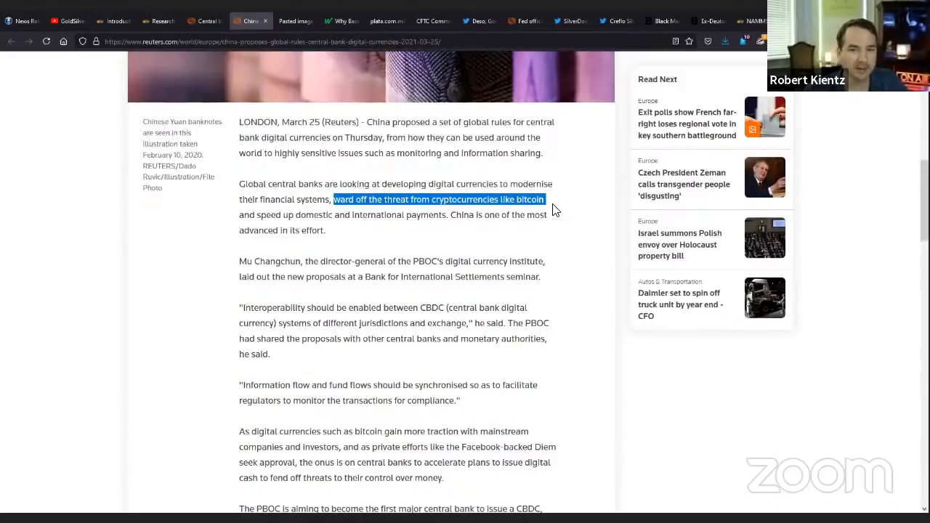
{"action": "mouse_move", "coordinate": [552, 311]}
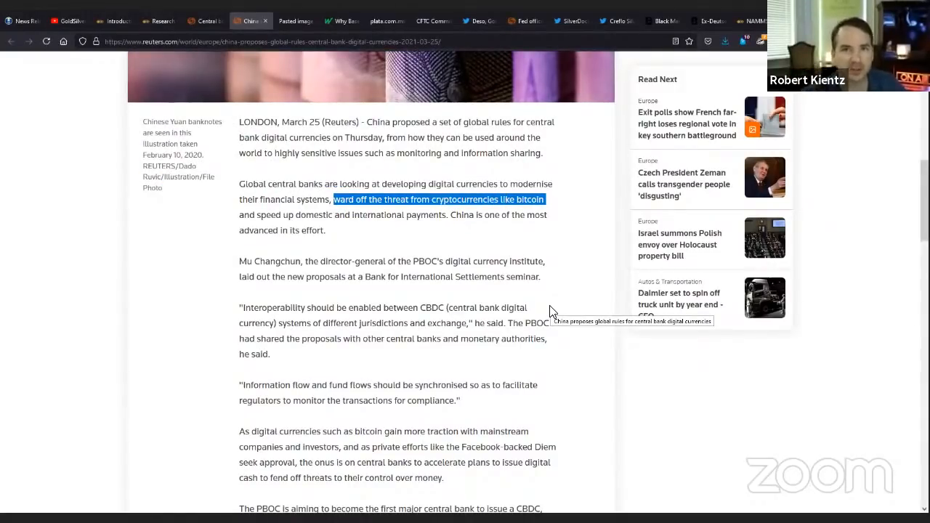
{"action": "scroll", "scroll_direction": "down", "scroll_amount": 3}
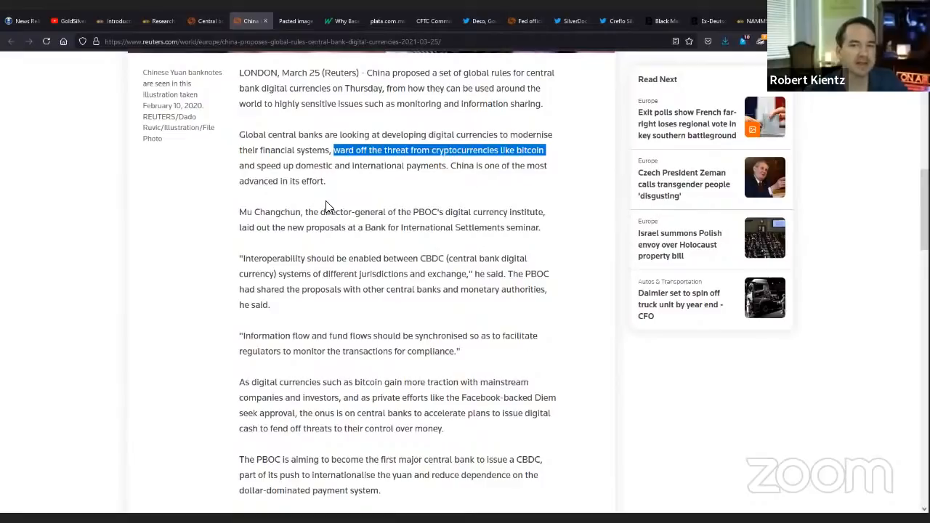
{"action": "mouse_move", "coordinate": [398, 242]}
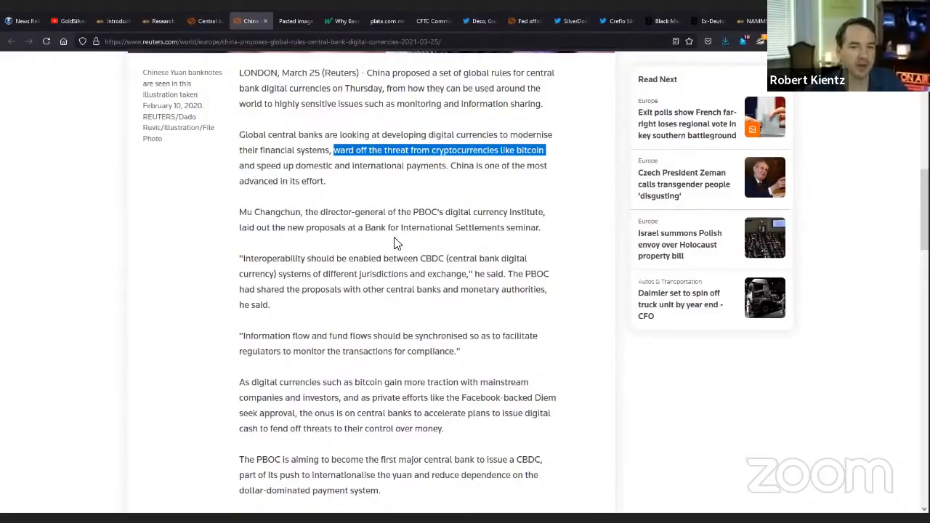
{"action": "mouse_move", "coordinate": [241, 213]}
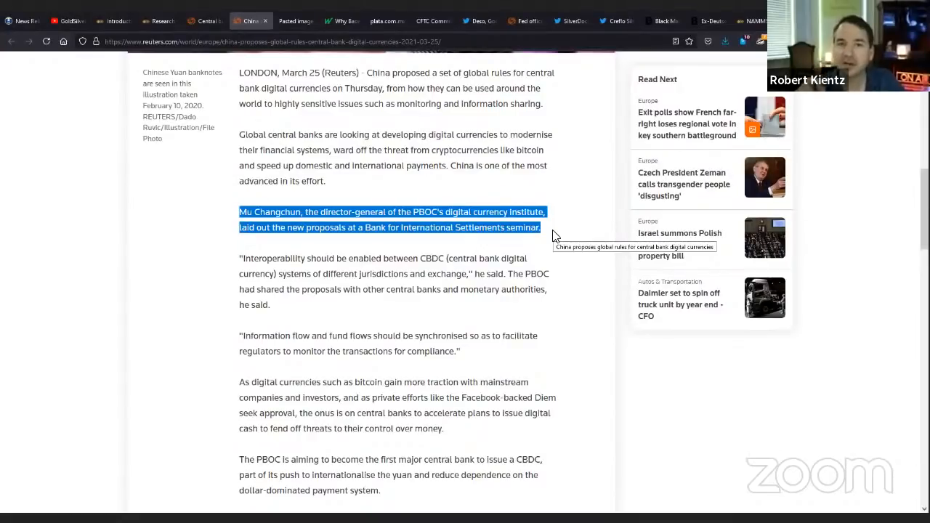
{"action": "mouse_move", "coordinate": [345, 247]}
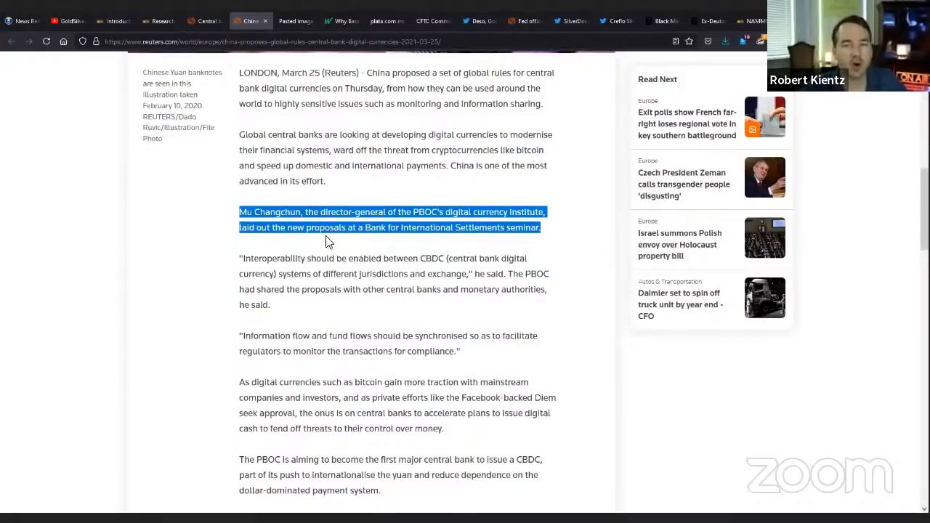
{"action": "left_click_drag", "start_coordinate": [241, 258], "coordinate": [287, 289]}
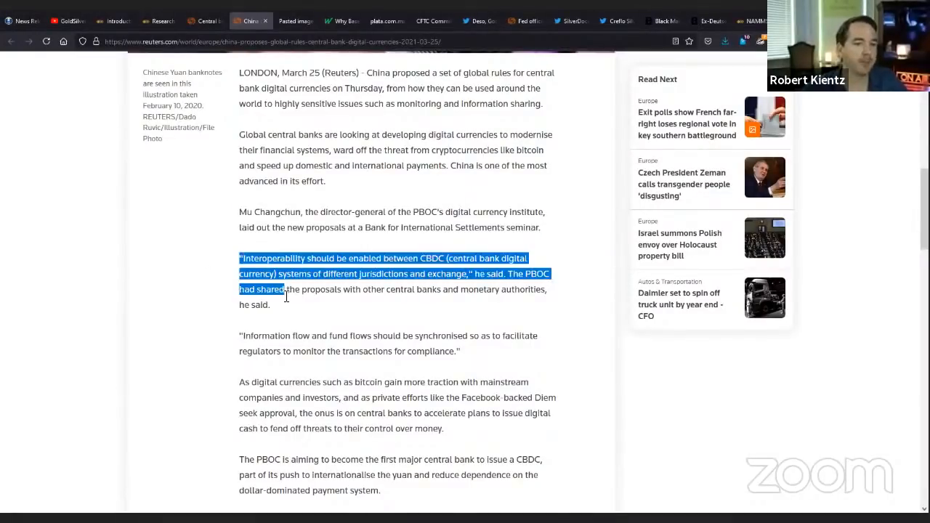
{"action": "left_click_drag", "start_coordinate": [288, 289], "coordinate": [273, 306]}
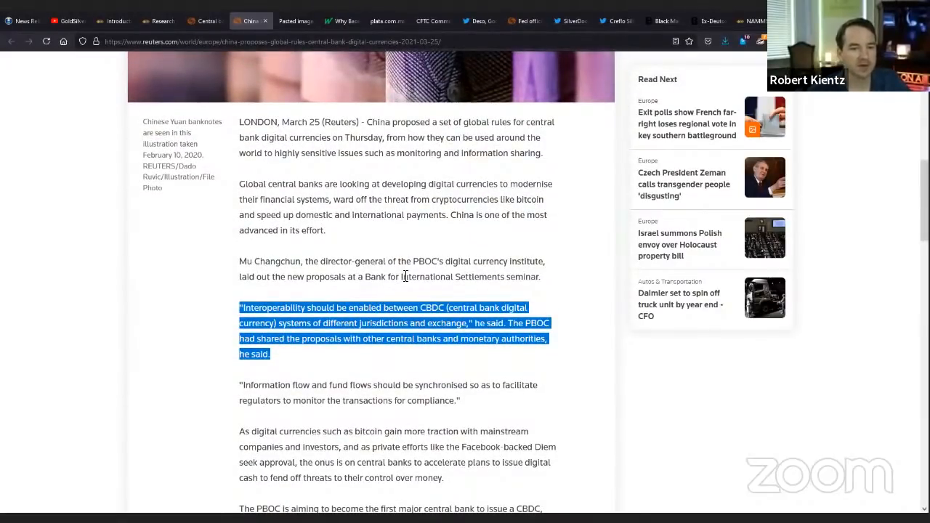
Highlight the quote on monitoring information and fund flows and read to the article's end.
{"action": "scroll", "scroll_direction": "down", "scroll_amount": 3}
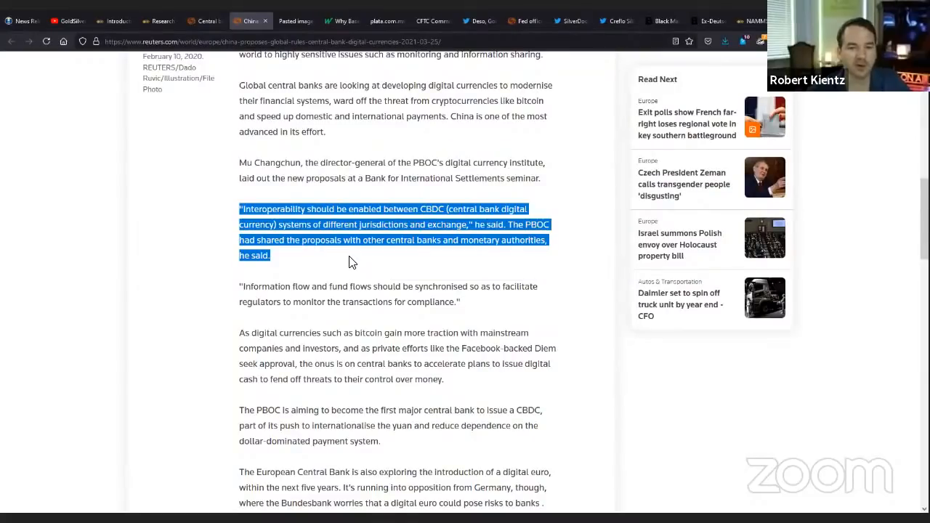
{"action": "scroll", "scroll_direction": "down", "scroll_amount": 3}
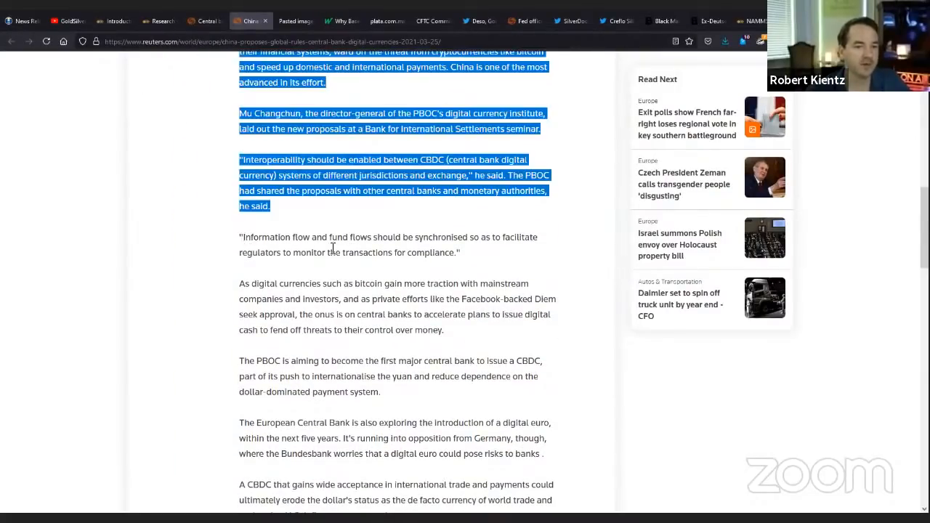
{"action": "left_click_drag", "start_coordinate": [239, 237], "coordinate": [460, 253]}
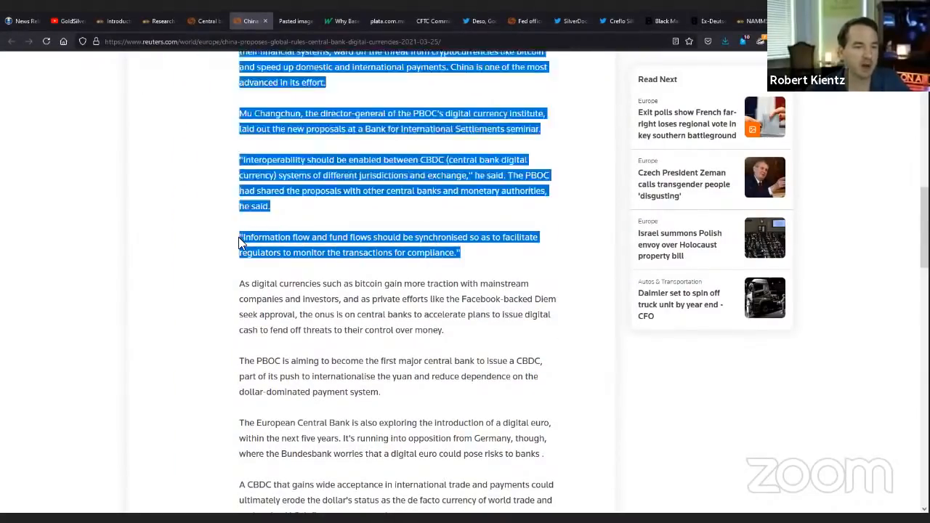
{"action": "left_click", "coordinate": [386, 253]}
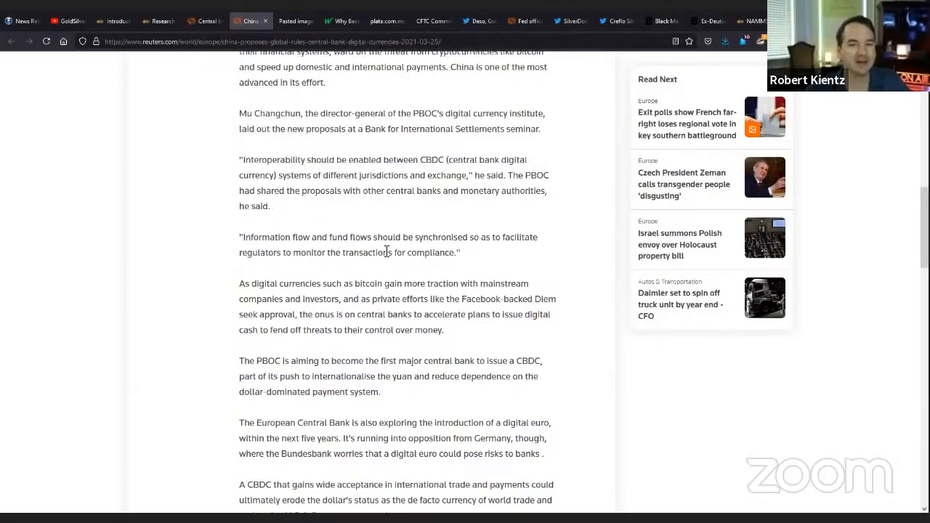
{"action": "left_click_drag", "start_coordinate": [239, 237], "coordinate": [459, 252]}
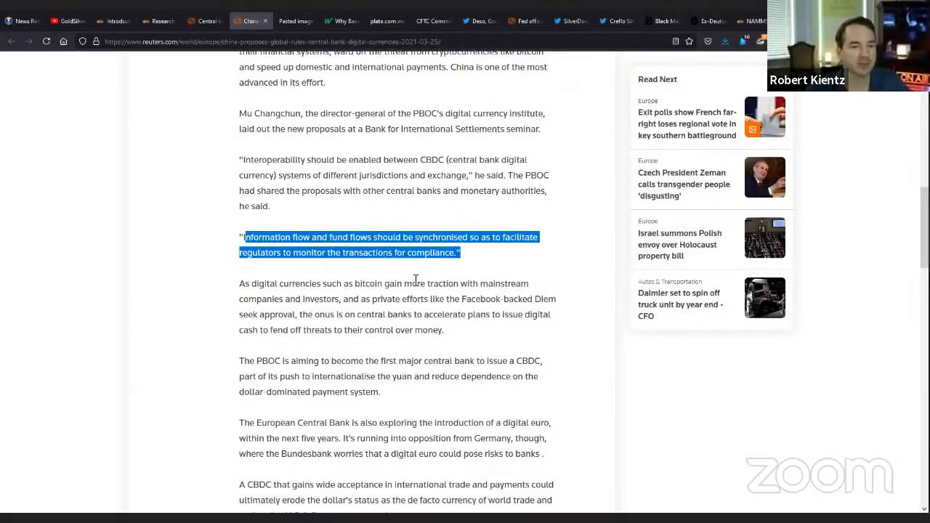
{"action": "mouse_move", "coordinate": [482, 267]}
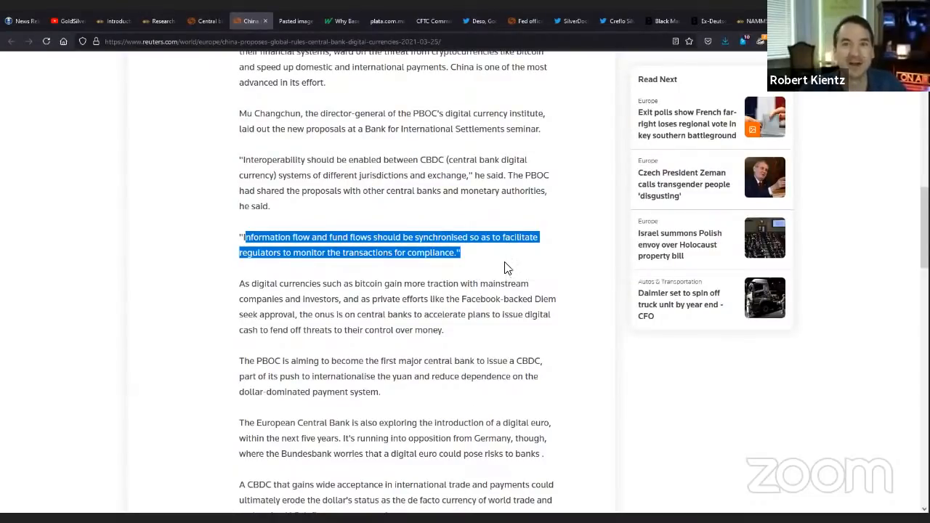
{"action": "scroll", "scroll_direction": "down", "scroll_amount": 3}
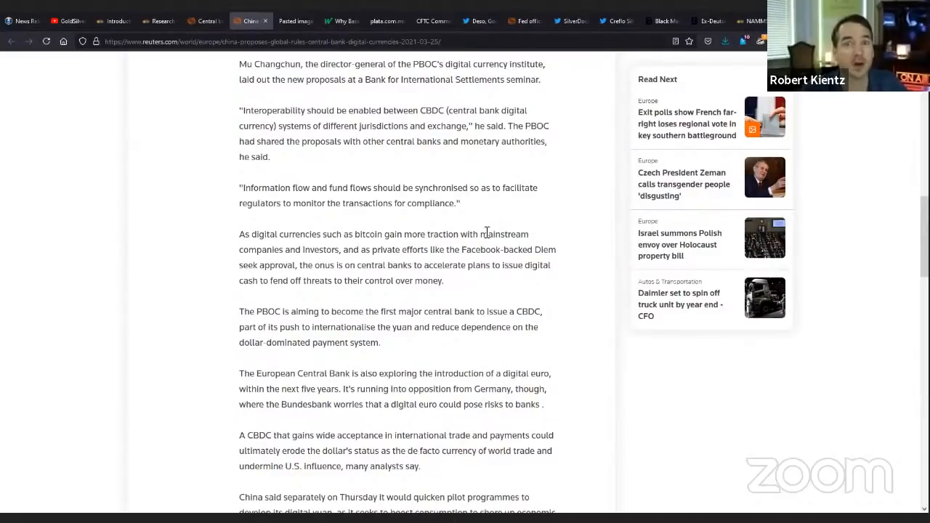
Highlight the paragraphs on bitcoin and Diem, the PBOC issuing a CBDC, and the digital euro.
{"action": "left_click_drag", "start_coordinate": [238, 234], "coordinate": [443, 281]}
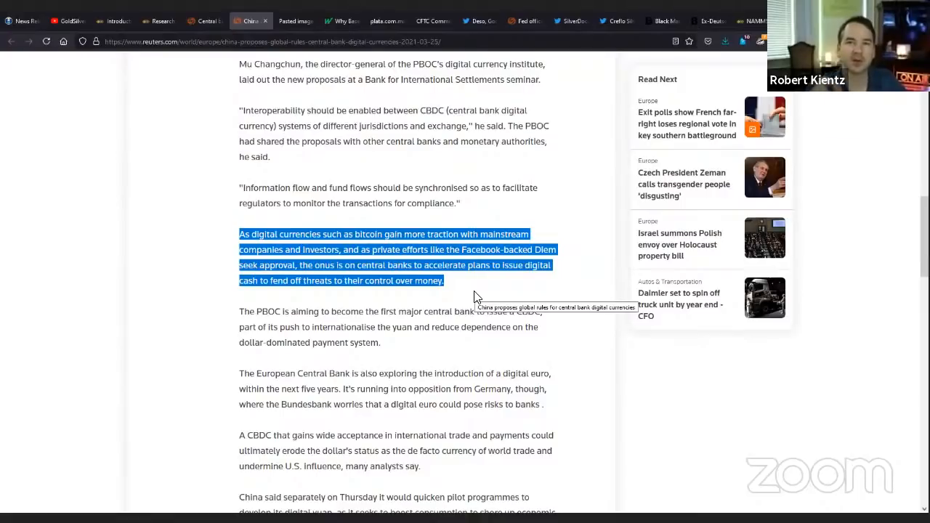
{"action": "scroll", "scroll_direction": "down", "scroll_amount": 3}
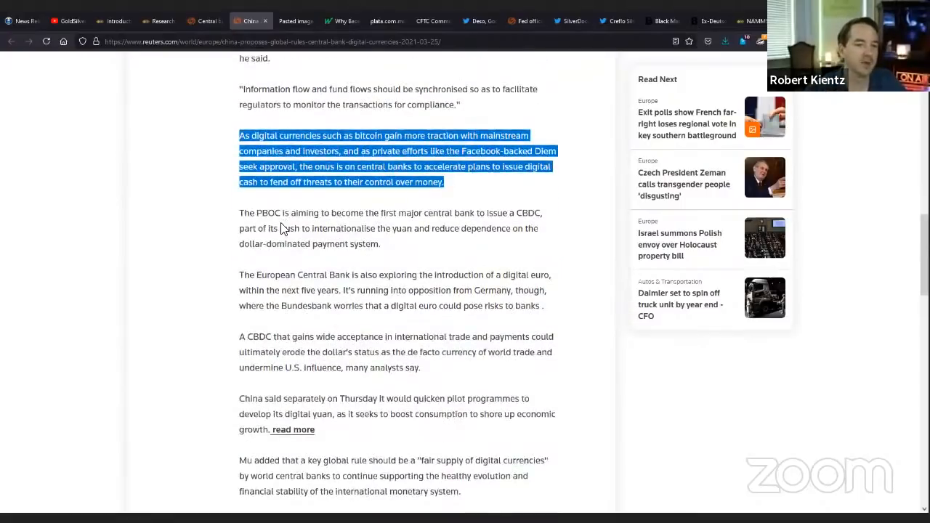
{"action": "left_click_drag", "start_coordinate": [238, 212], "coordinate": [379, 244]}
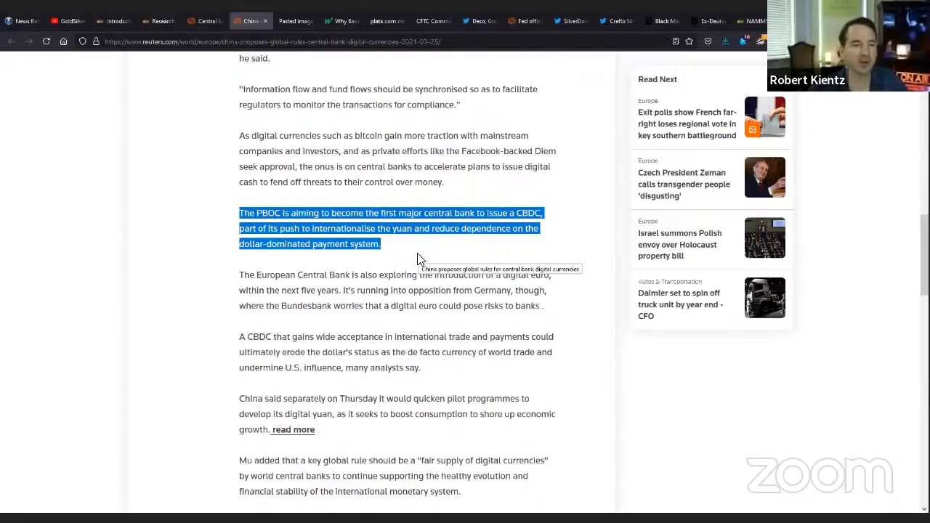
{"action": "scroll", "scroll_direction": "down", "scroll_amount": 3}
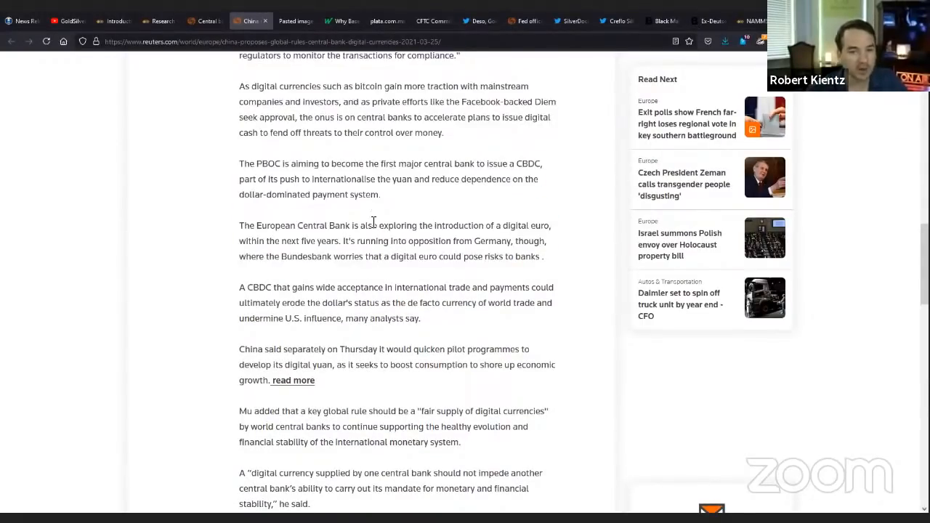
{"action": "left_click_drag", "start_coordinate": [240, 225], "coordinate": [543, 255]}
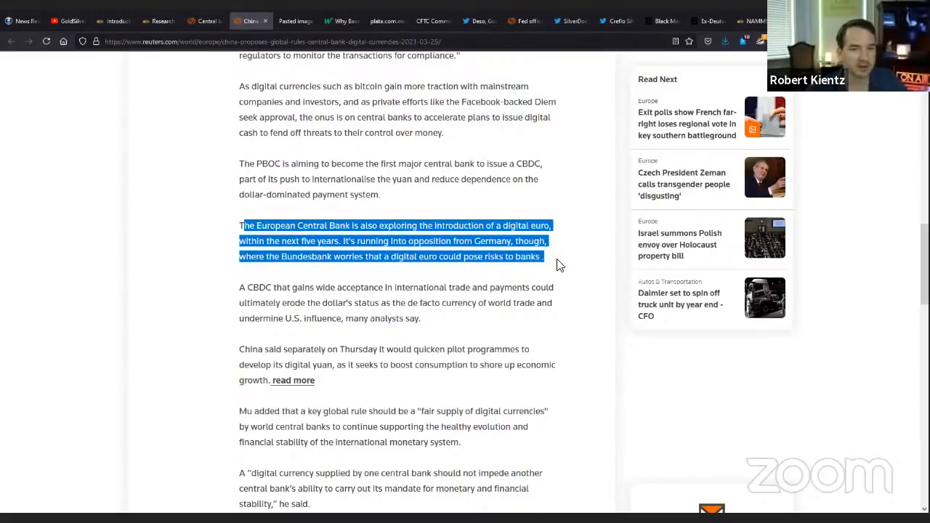
{"action": "mouse_move", "coordinate": [453, 221]}
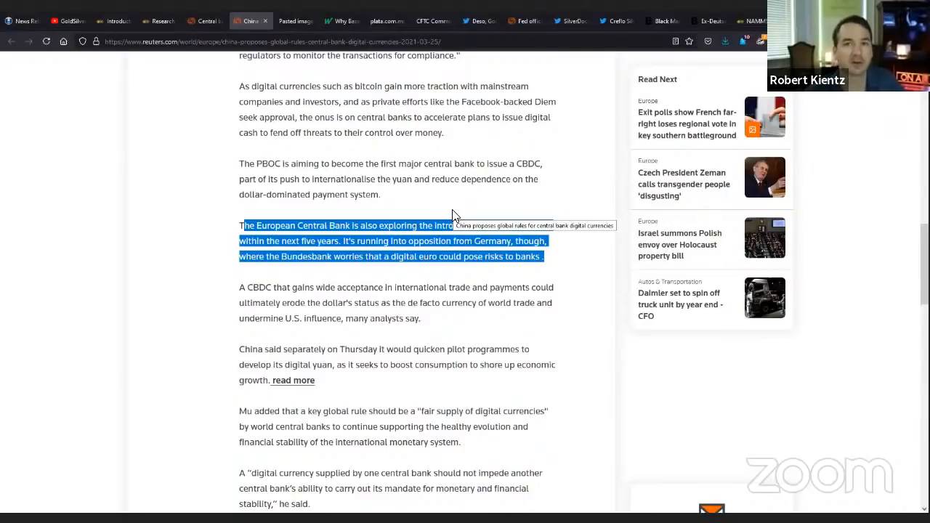
Highlight the dollar-status-erosion paragraph, then Mu's fair supply of digital currencies paragraph.
{"action": "scroll", "scroll_direction": "down", "scroll_amount": 3}
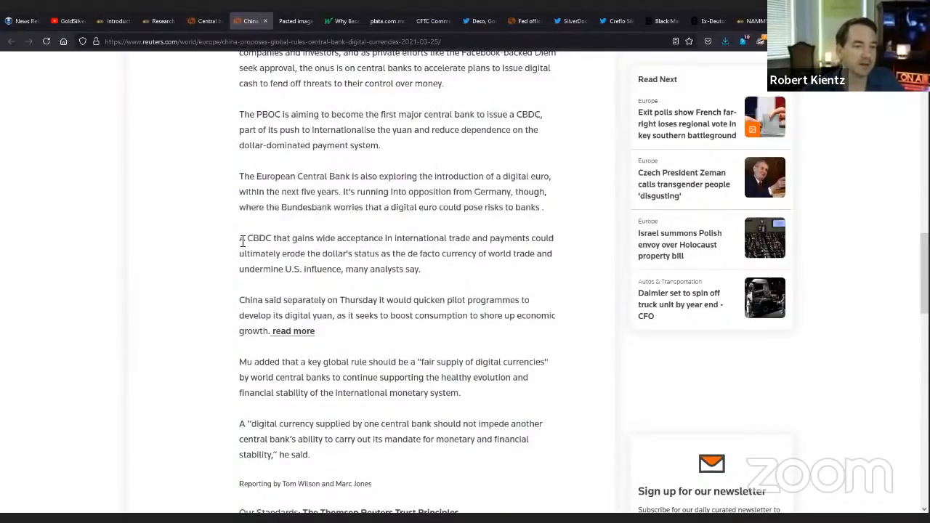
{"action": "left_click_drag", "start_coordinate": [240, 238], "coordinate": [420, 269]}
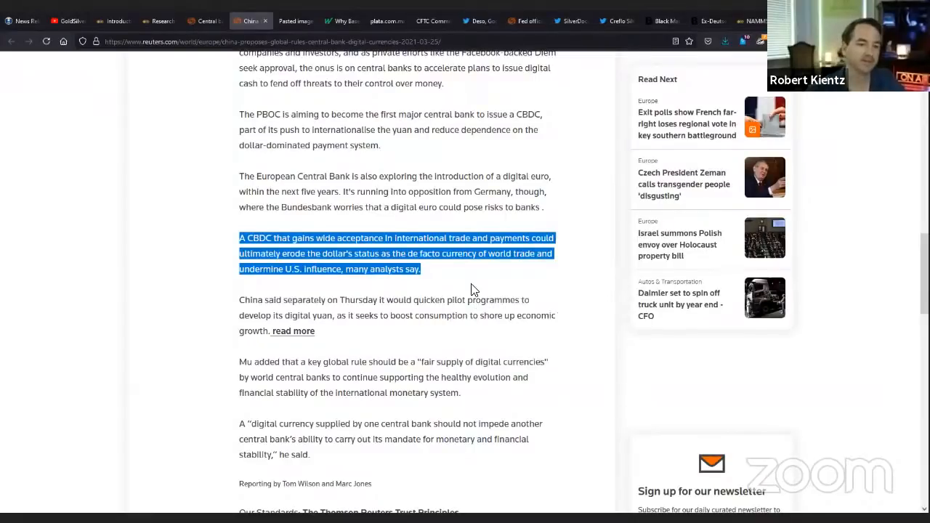
{"action": "scroll", "scroll_direction": "down", "scroll_amount": 3}
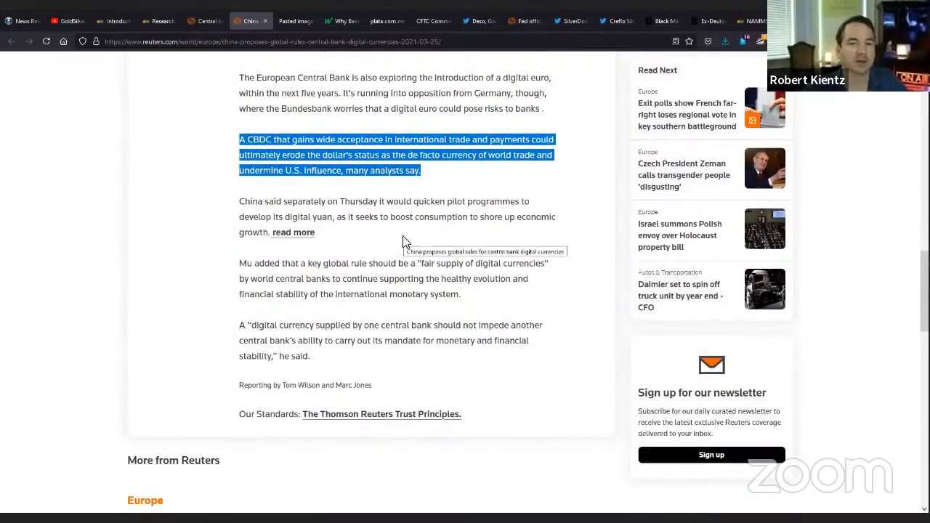
{"action": "mouse_move", "coordinate": [363, 241]}
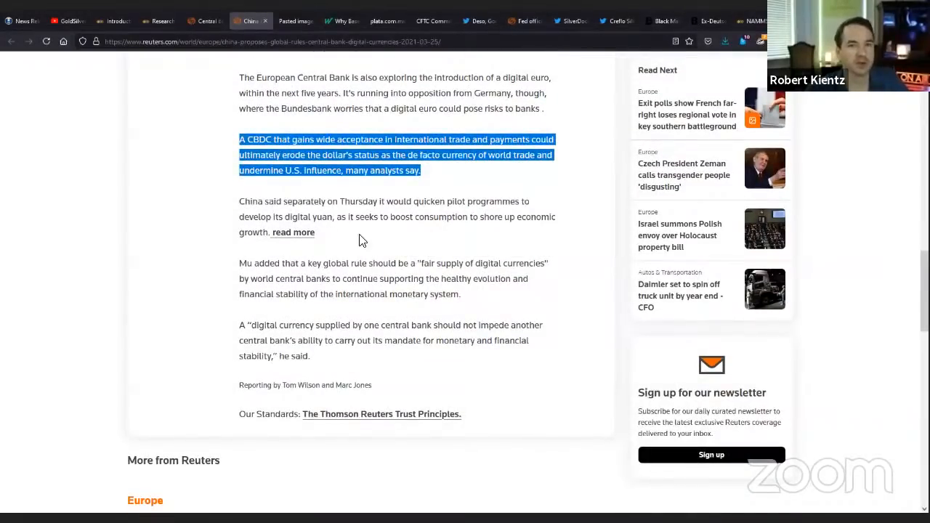
{"action": "mouse_move", "coordinate": [366, 241]}
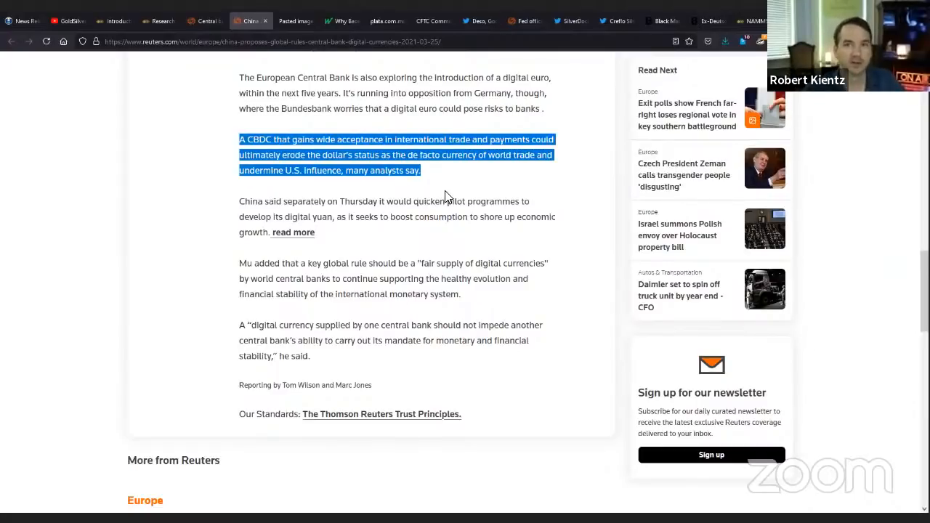
{"action": "mouse_move", "coordinate": [421, 219]}
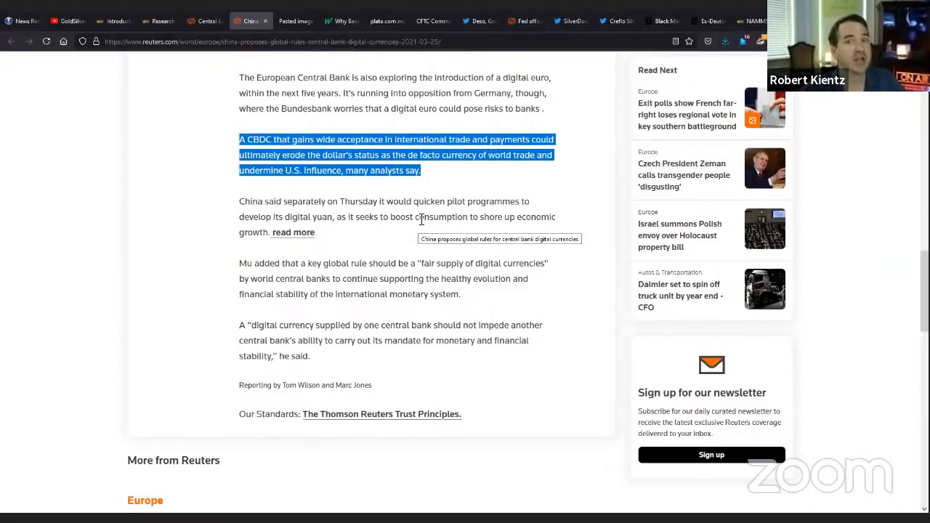
{"action": "left_click", "coordinate": [269, 250]}
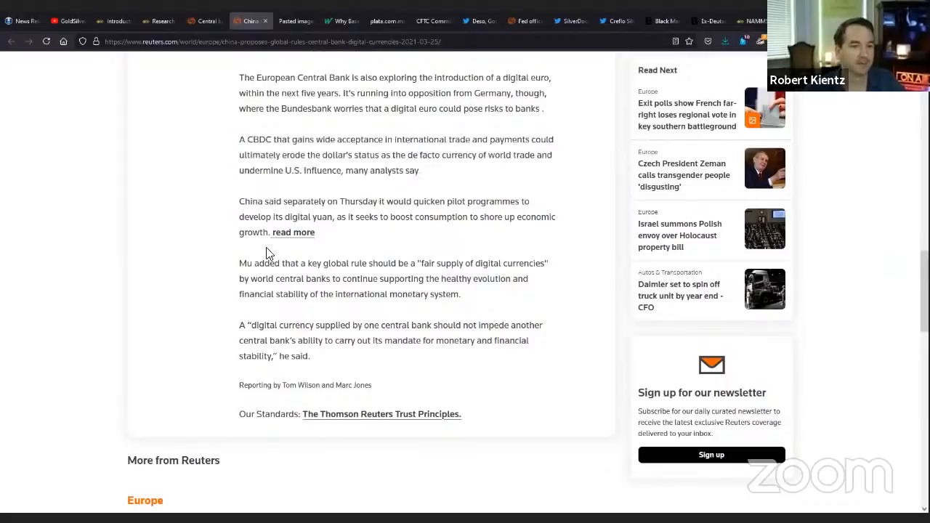
{"action": "left_click_drag", "start_coordinate": [238, 262], "coordinate": [459, 293]}
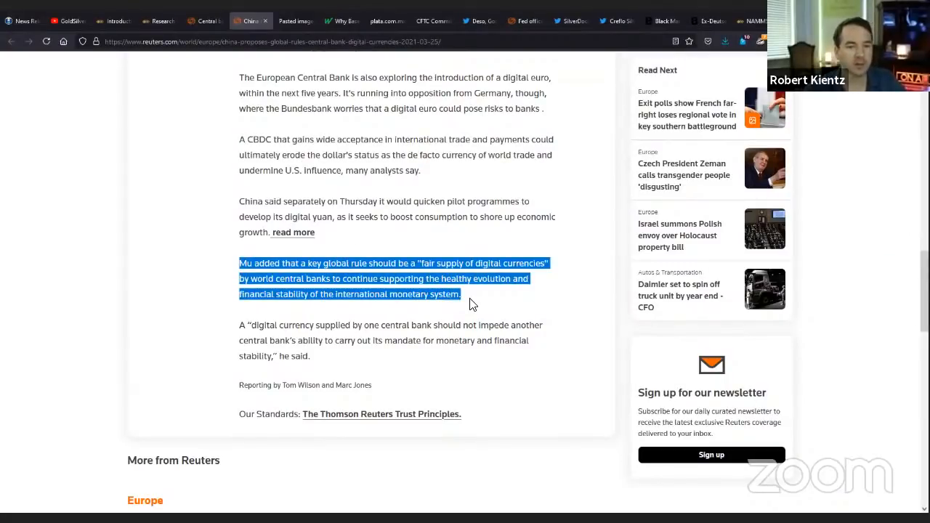
{"action": "mouse_move", "coordinate": [558, 301]}
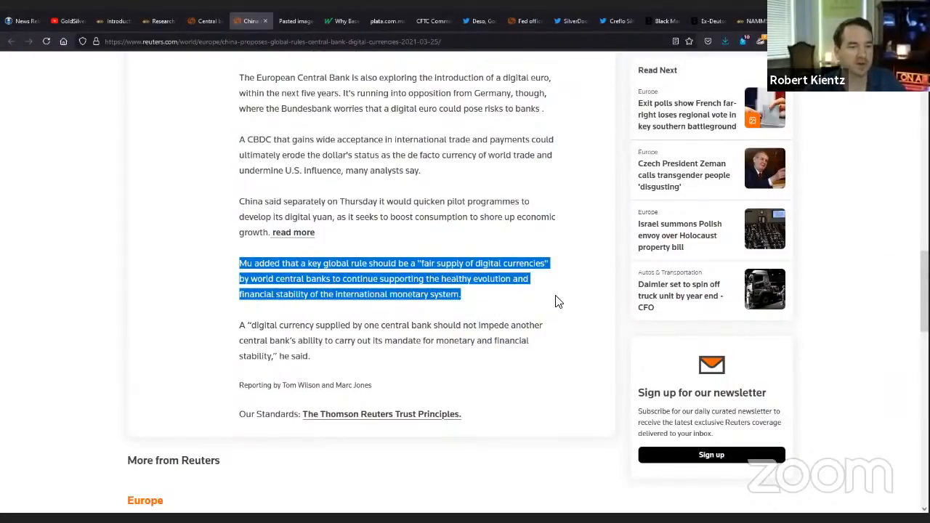
{"action": "left_click_drag", "start_coordinate": [238, 325], "coordinate": [311, 356]}
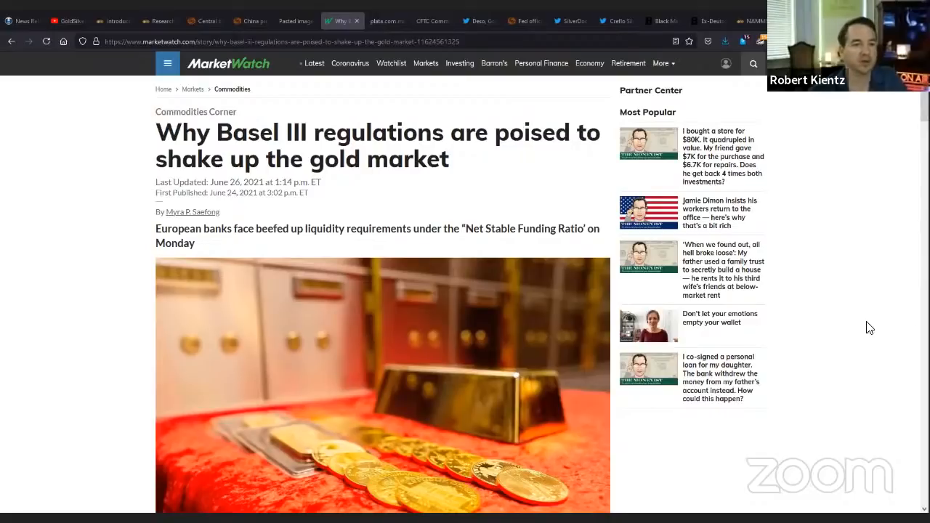
{"action": "mouse_move", "coordinate": [81, 267]}
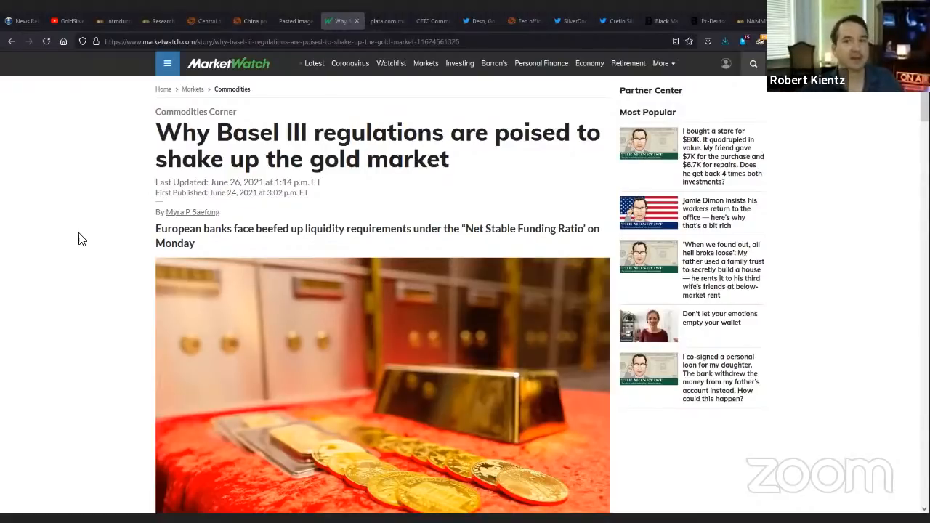
{"action": "mouse_move", "coordinate": [860, 304]}
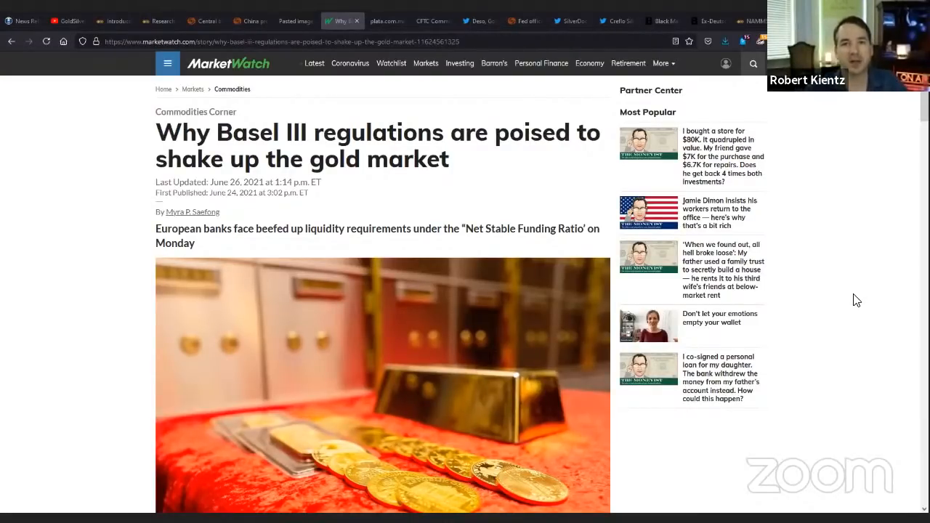
Scroll the Basel III gold article down to Ross Norman's remarks on unallocated gold under NSFR.
{"action": "scroll", "scroll_direction": "down", "scroll_amount": 3}
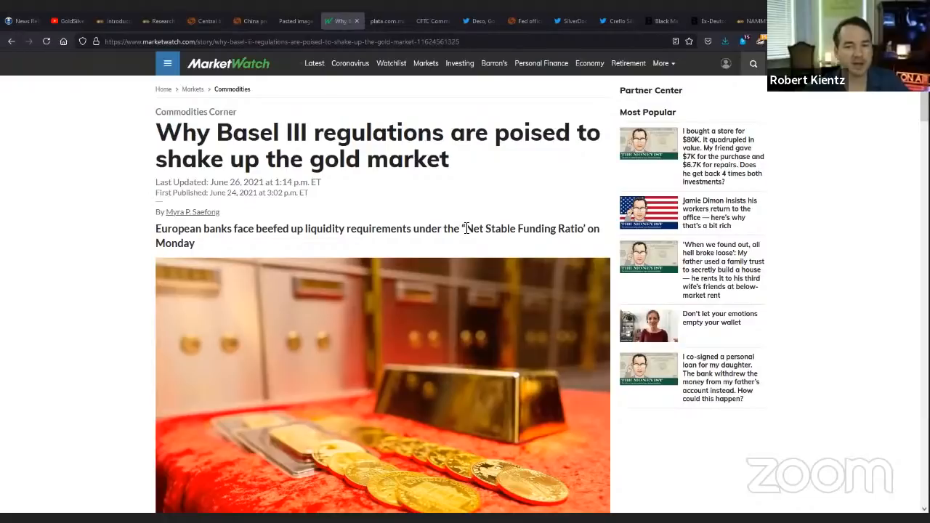
{"action": "scroll", "scroll_direction": "down", "scroll_amount": 3}
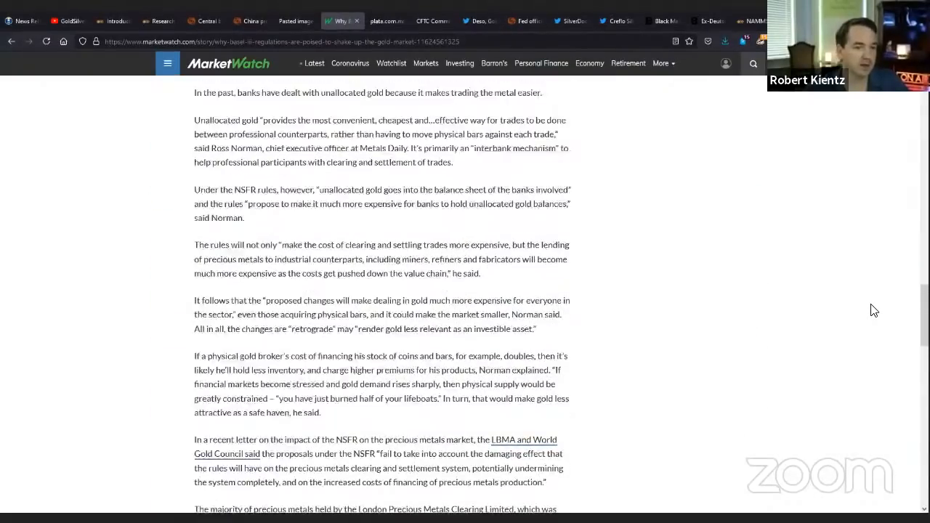
Highlight the paragraph on unallocated gold's convenience and read on toward the NSFR rules.
{"action": "scroll", "scroll_direction": "up", "scroll_amount": 3}
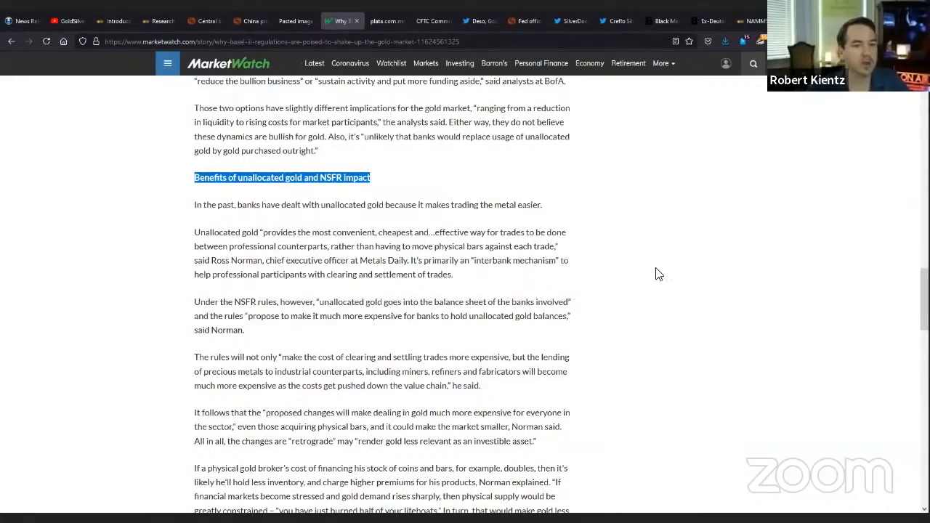
{"action": "scroll", "scroll_direction": "down", "scroll_amount": 3}
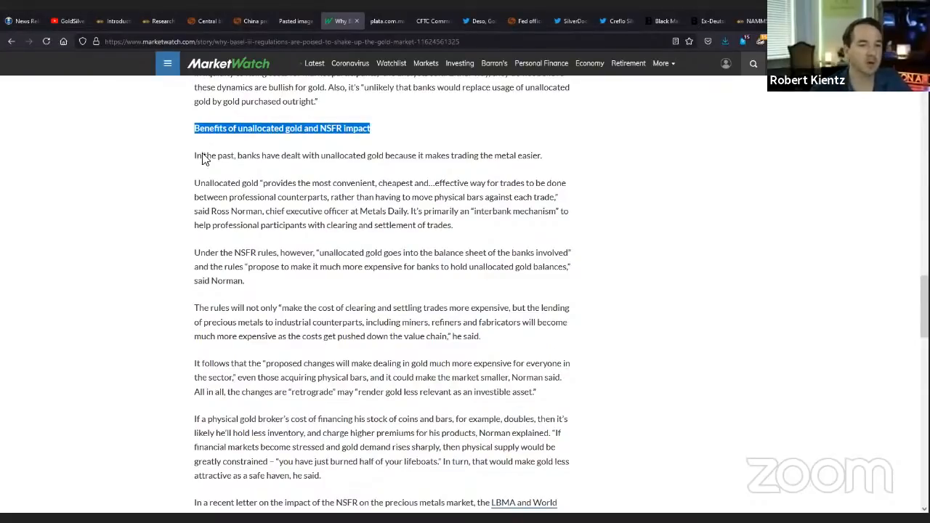
{"action": "left_click_drag", "start_coordinate": [194, 183], "coordinate": [450, 224]}
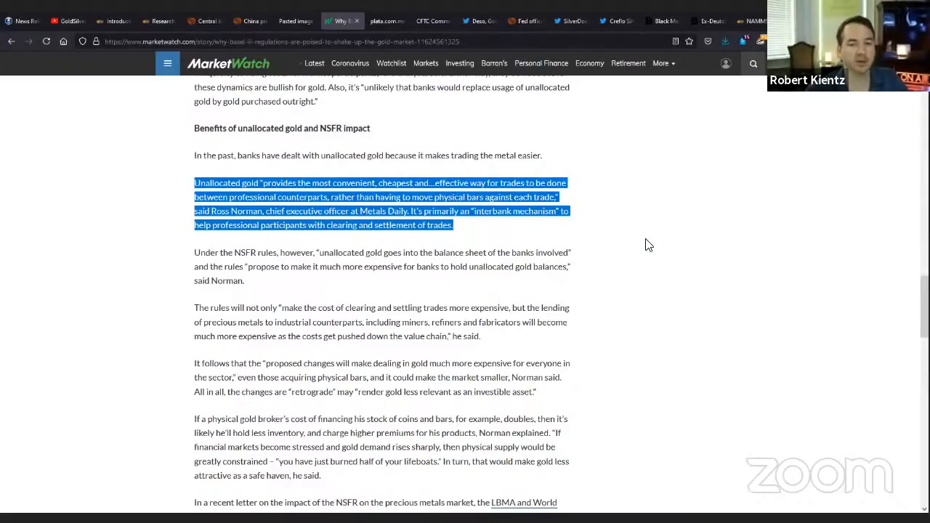
{"action": "scroll", "scroll_direction": "down", "scroll_amount": 3}
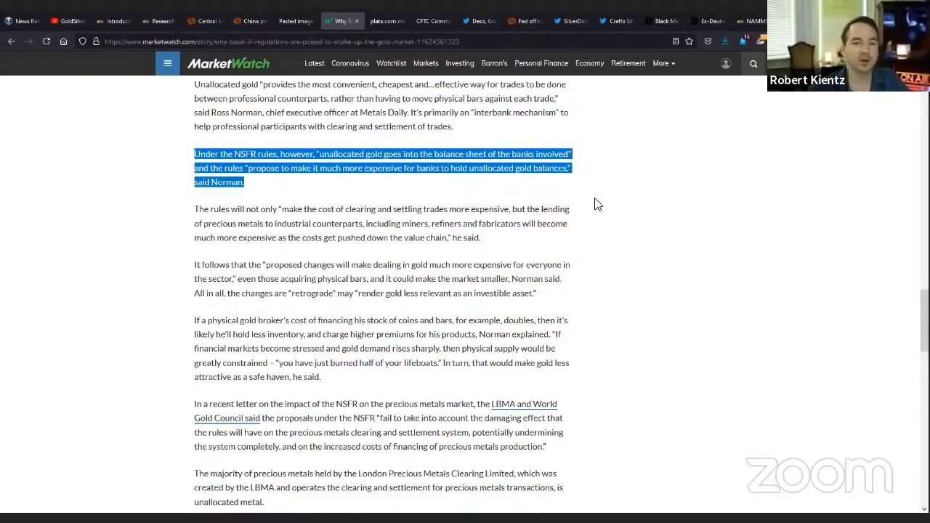
{"action": "mouse_move", "coordinate": [611, 188]}
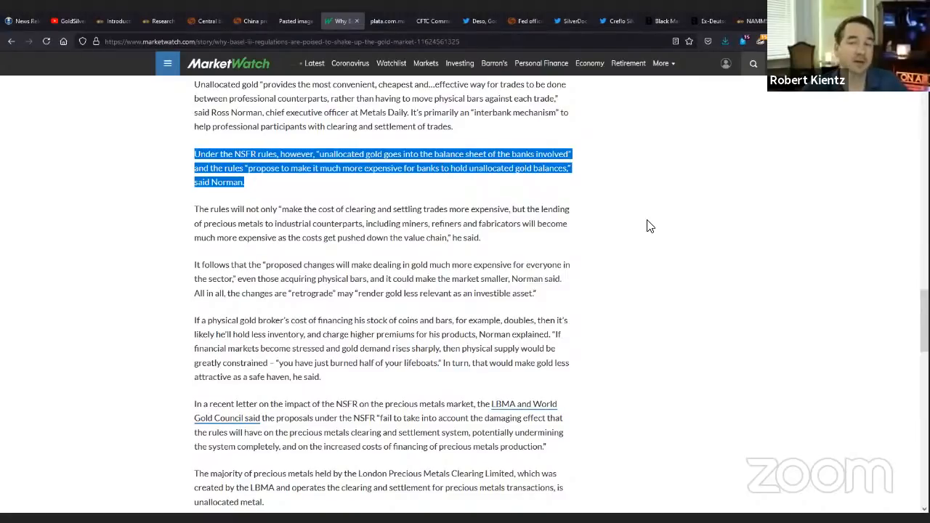
{"action": "mouse_move", "coordinate": [656, 224]}
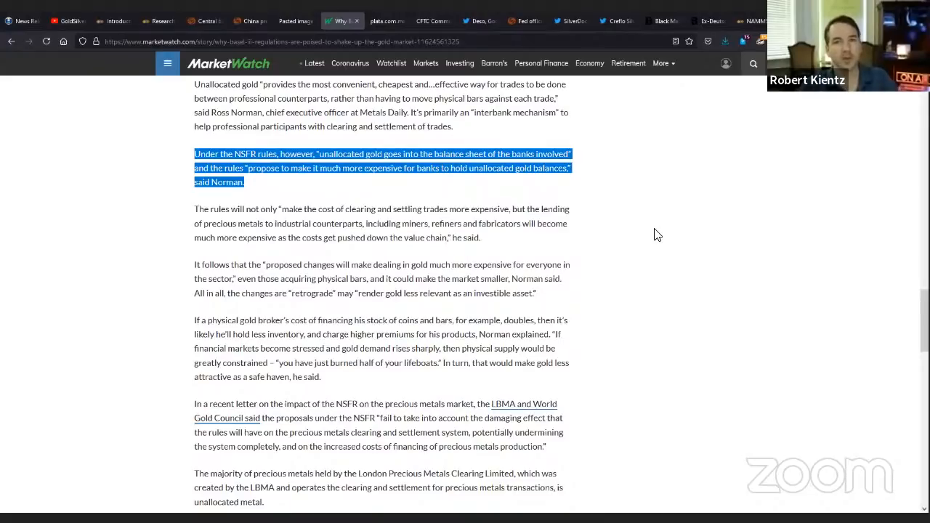
{"action": "mouse_move", "coordinate": [642, 205]}
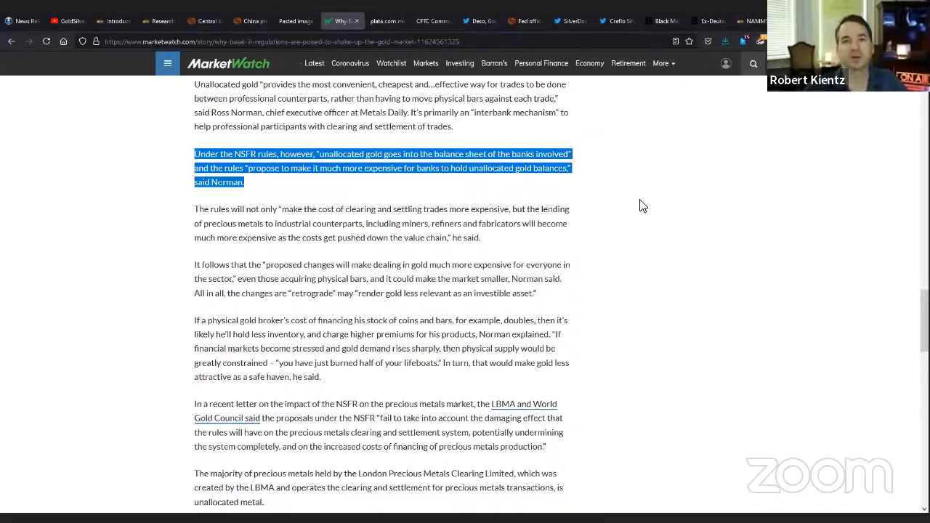
{"action": "scroll", "scroll_direction": "down", "scroll_amount": 3}
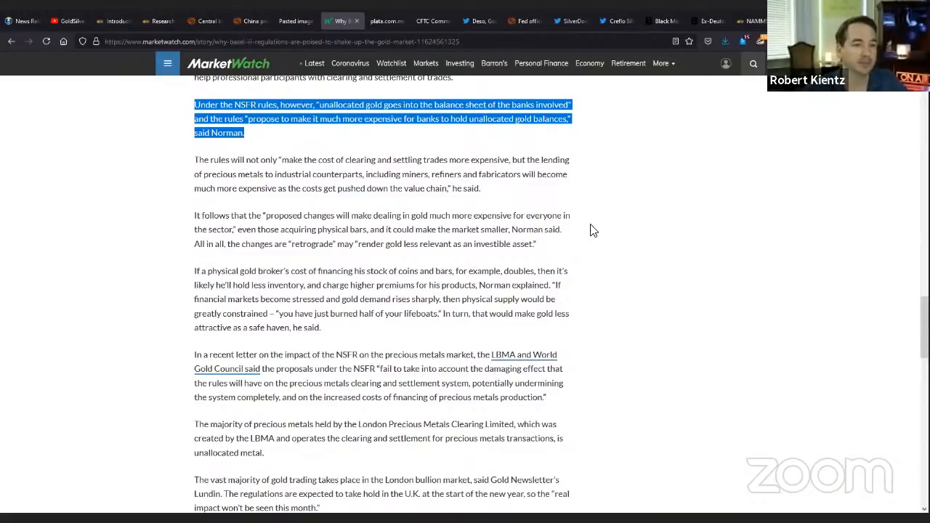
Highlight the rising clearing and lending costs paragraph, then the 'retrograde' changes sentence.
{"action": "left_click", "coordinate": [227, 157]}
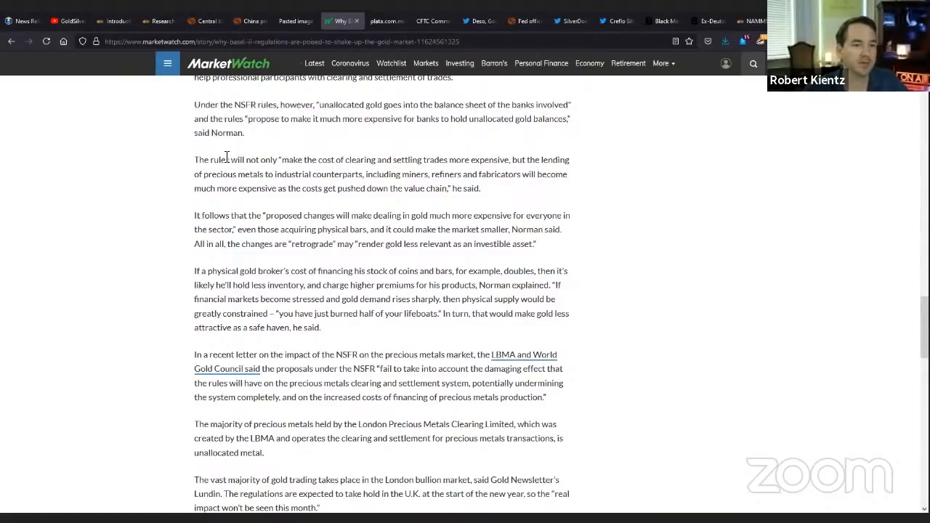
{"action": "left_click_drag", "start_coordinate": [195, 158], "coordinate": [480, 189]}
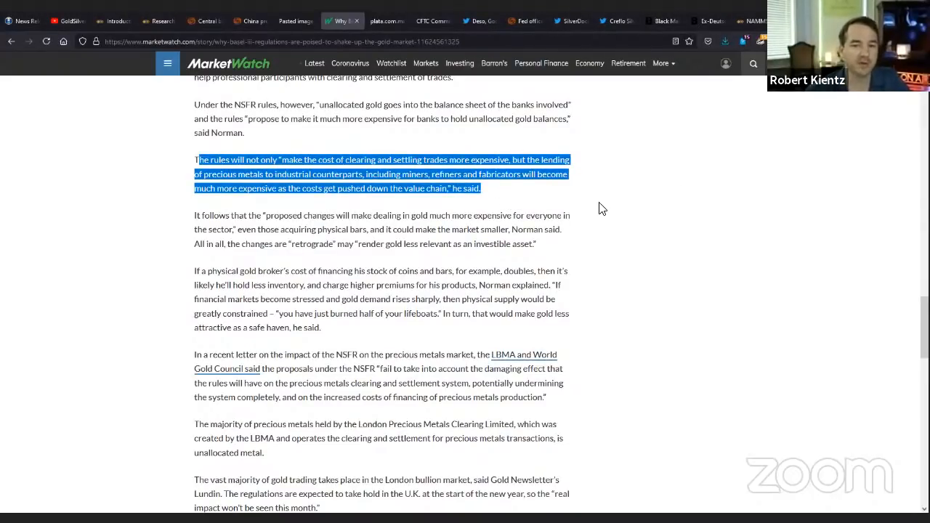
{"action": "mouse_move", "coordinate": [633, 180]}
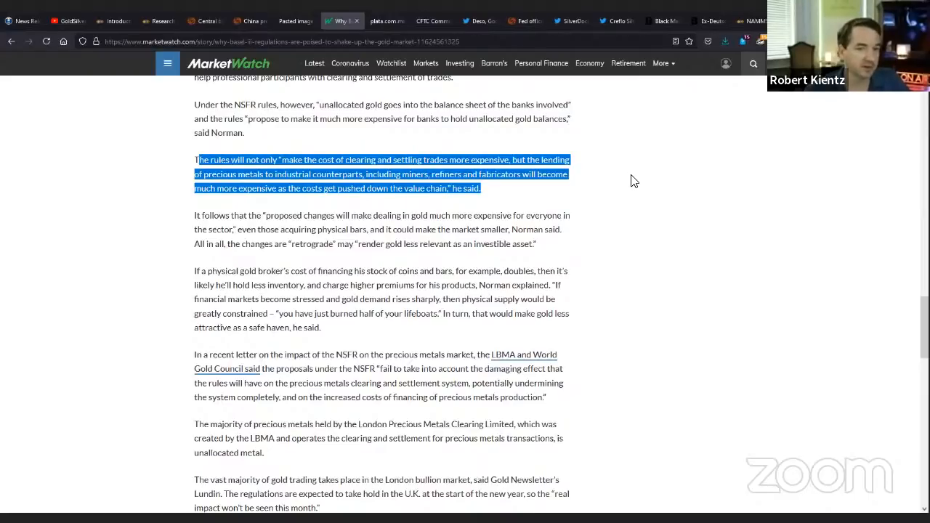
{"action": "scroll", "scroll_direction": "down", "scroll_amount": 3}
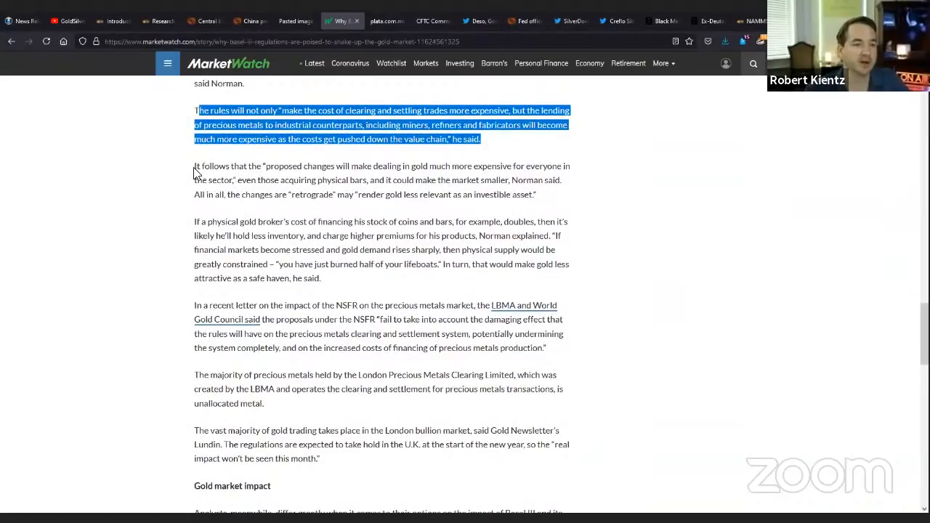
{"action": "left_click_drag", "start_coordinate": [195, 165], "coordinate": [534, 194]}
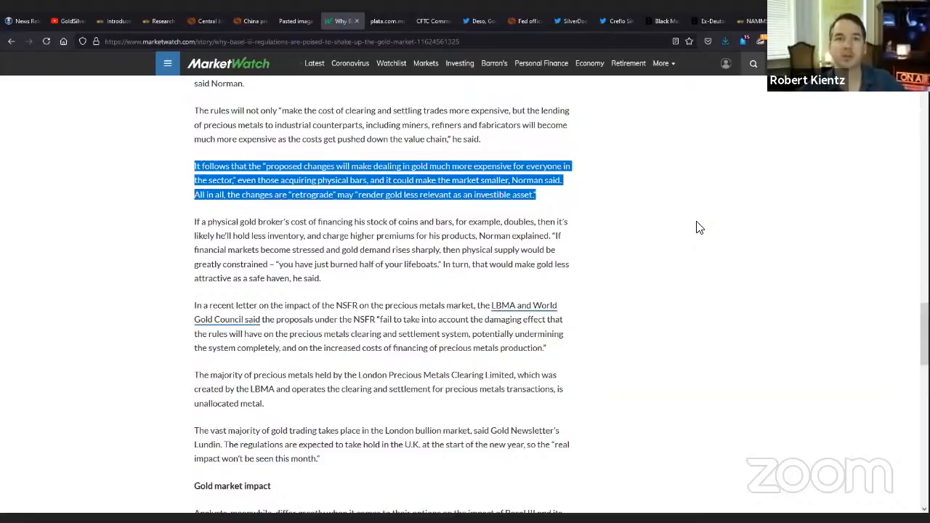
{"action": "mouse_move", "coordinate": [660, 231]}
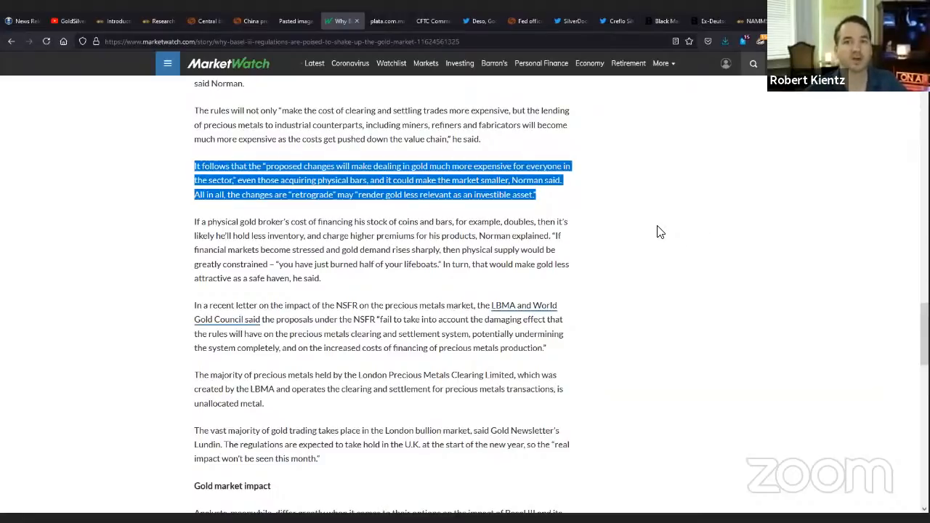
{"action": "mouse_move", "coordinate": [661, 250]}
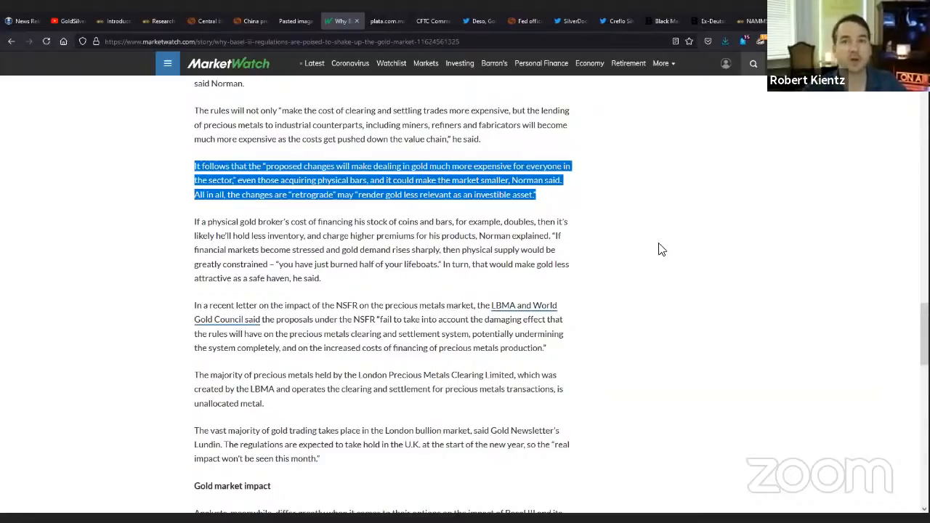
{"action": "mouse_move", "coordinate": [668, 213]}
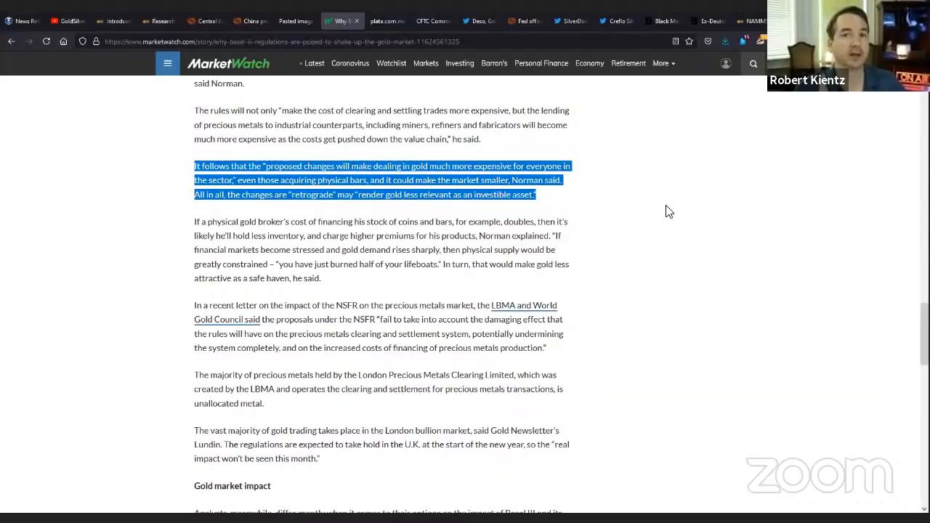
{"action": "mouse_move", "coordinate": [656, 204]}
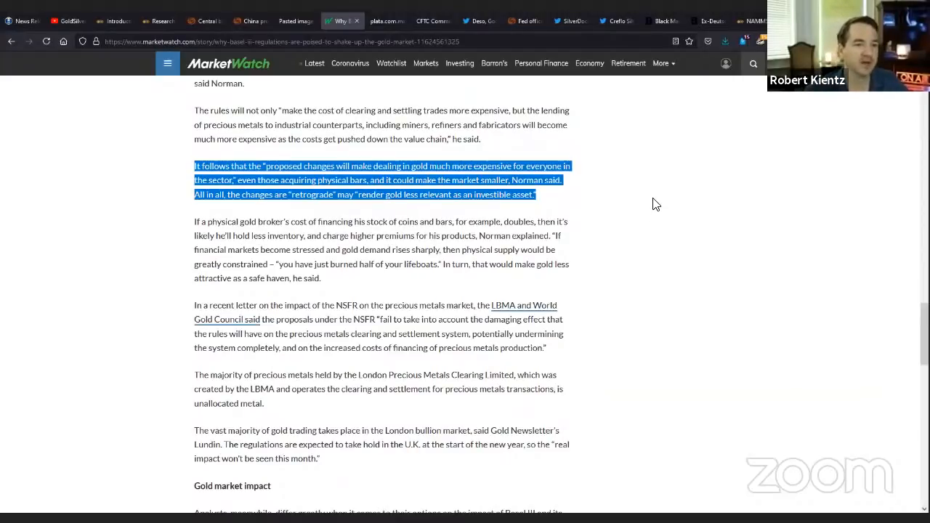
{"action": "mouse_move", "coordinate": [663, 191]}
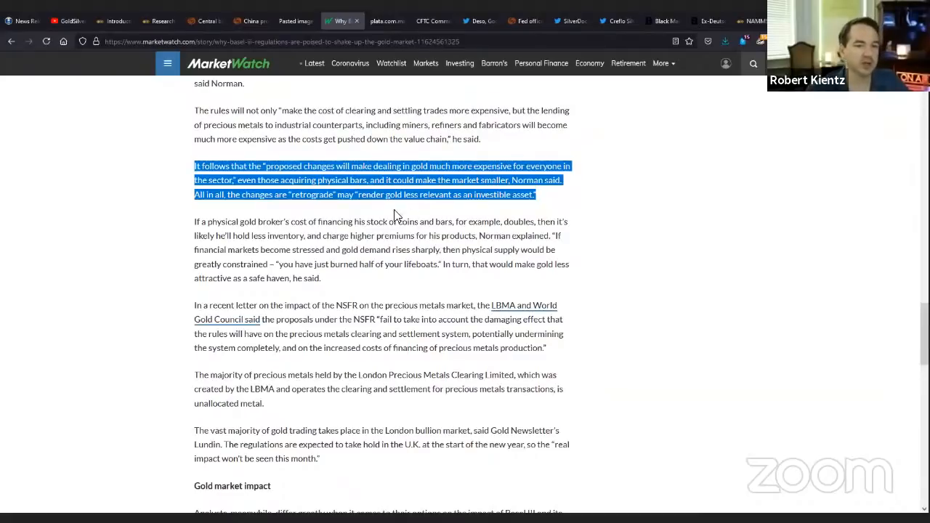
{"action": "left_click", "coordinate": [587, 223]}
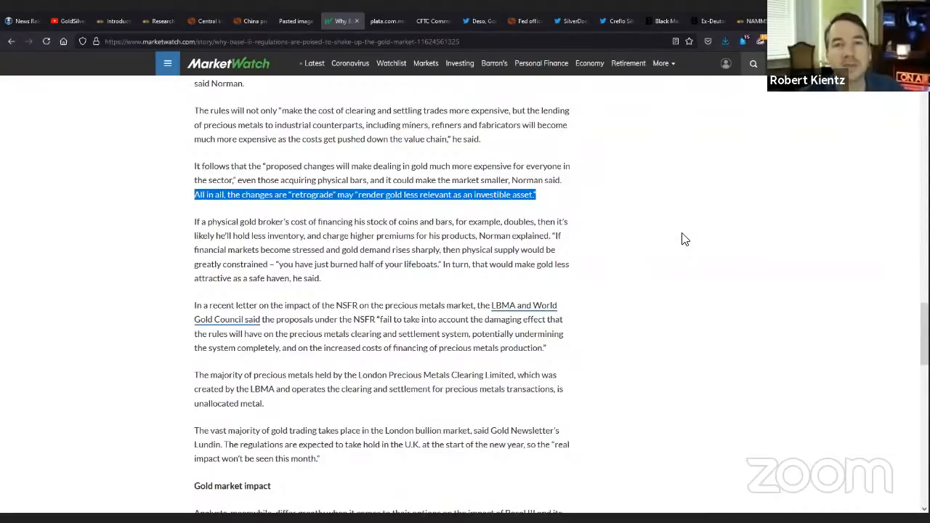
{"action": "mouse_move", "coordinate": [642, 247]}
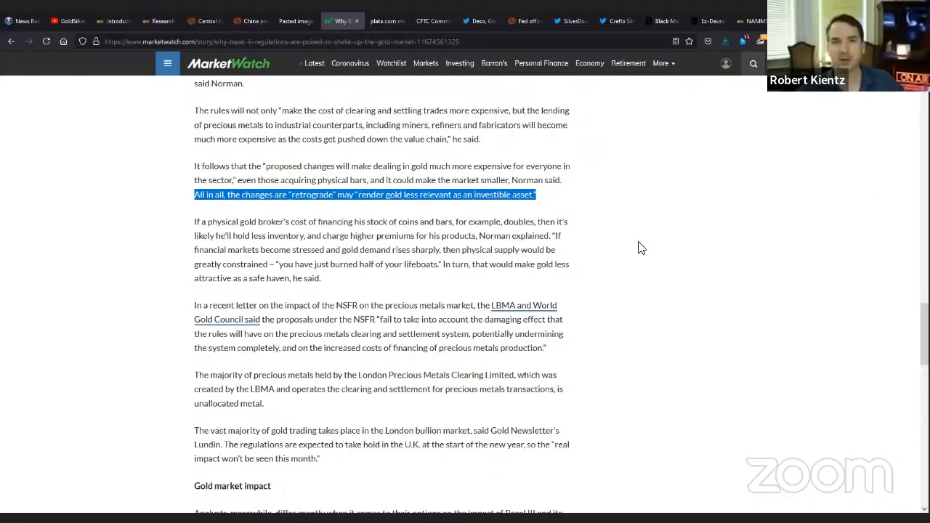
{"action": "mouse_move", "coordinate": [610, 264]}
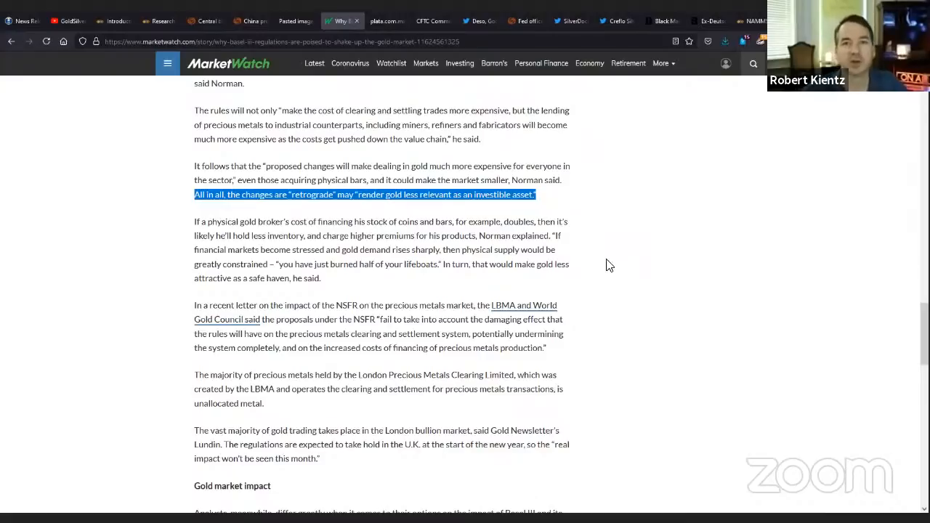
{"action": "scroll", "scroll_direction": "down", "scroll_amount": 3}
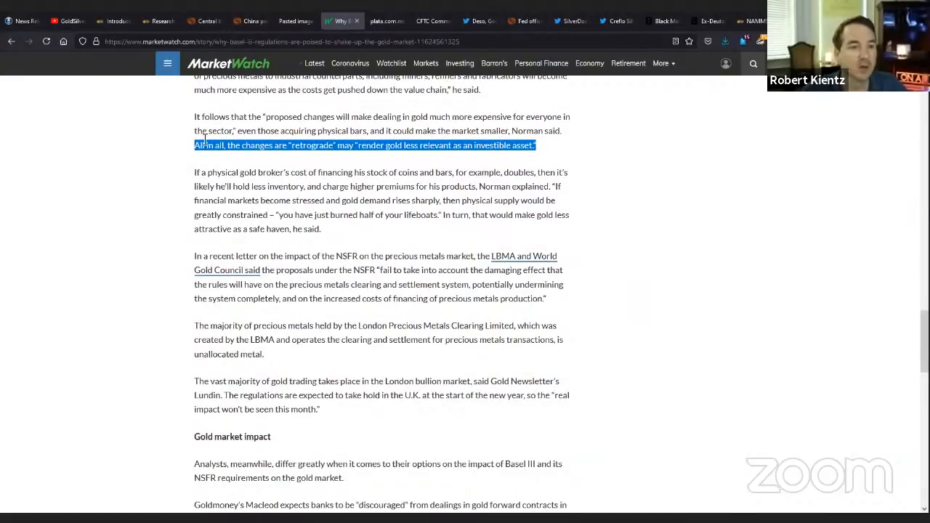
{"action": "mouse_move", "coordinate": [676, 223]}
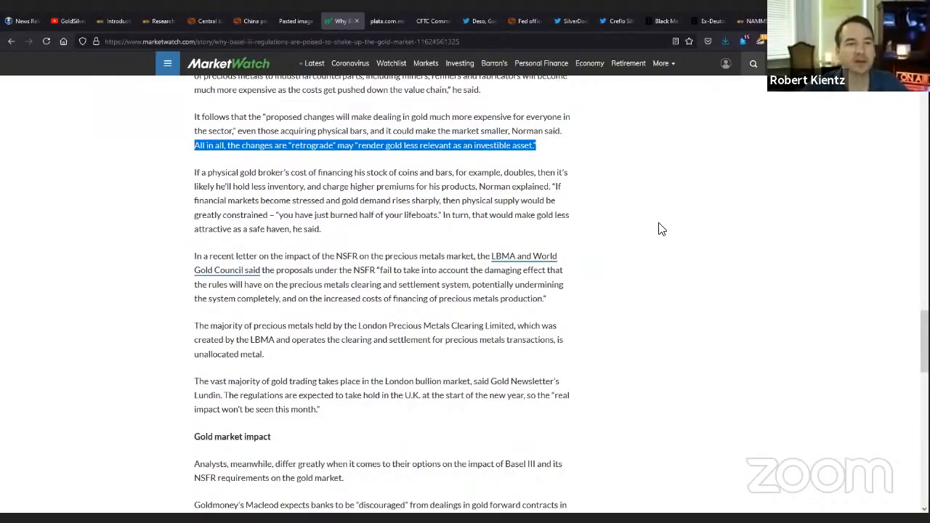
{"action": "mouse_move", "coordinate": [629, 209]}
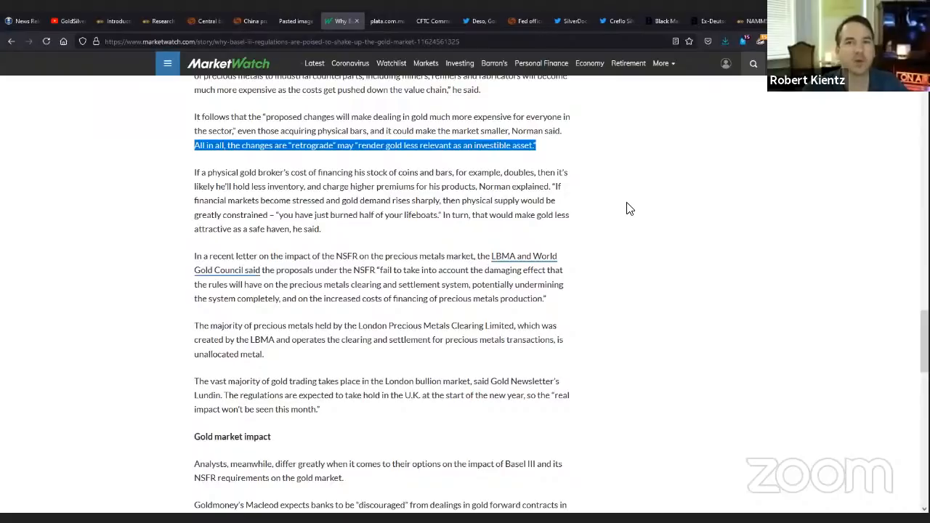
{"action": "mouse_move", "coordinate": [493, 146]}
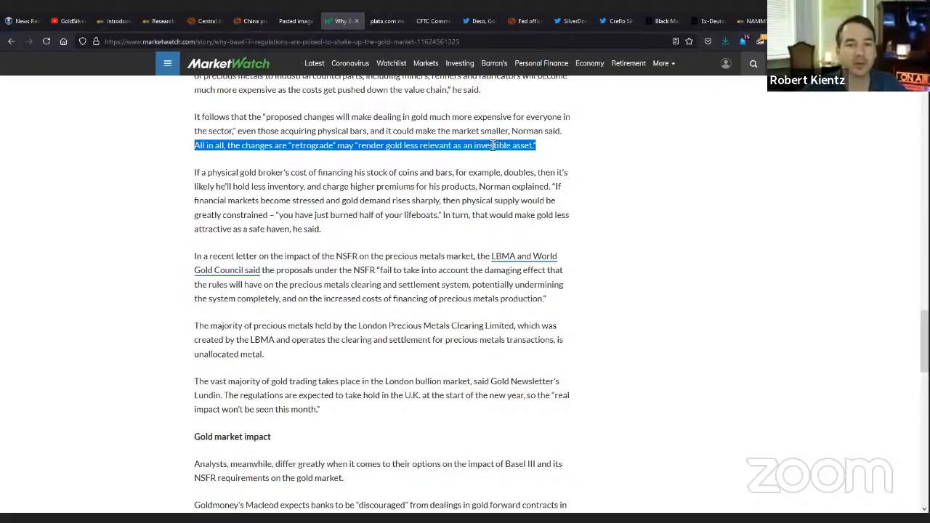
{"action": "left_click", "coordinate": [511, 145]}
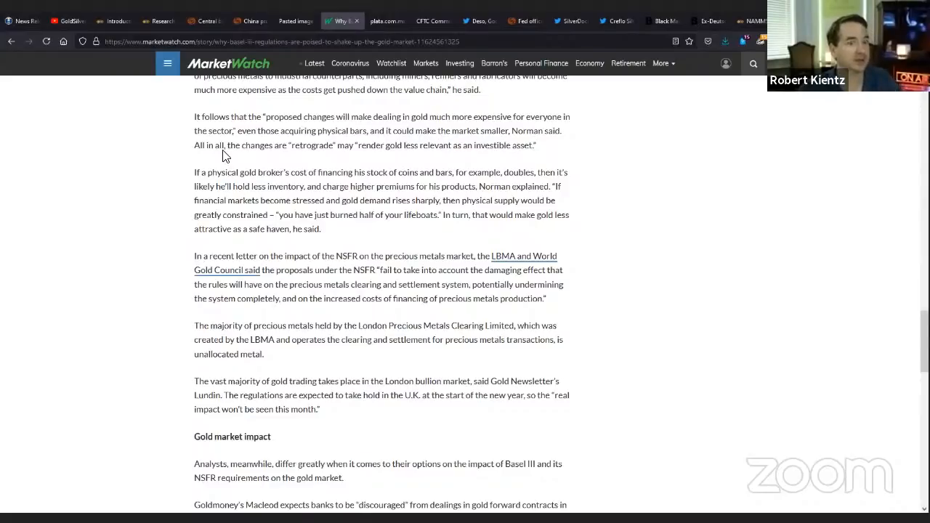
Highlight the paragraph on a physical gold broker's costs doubling and supply becoming constrained.
{"action": "left_click_drag", "start_coordinate": [195, 172], "coordinate": [319, 229]}
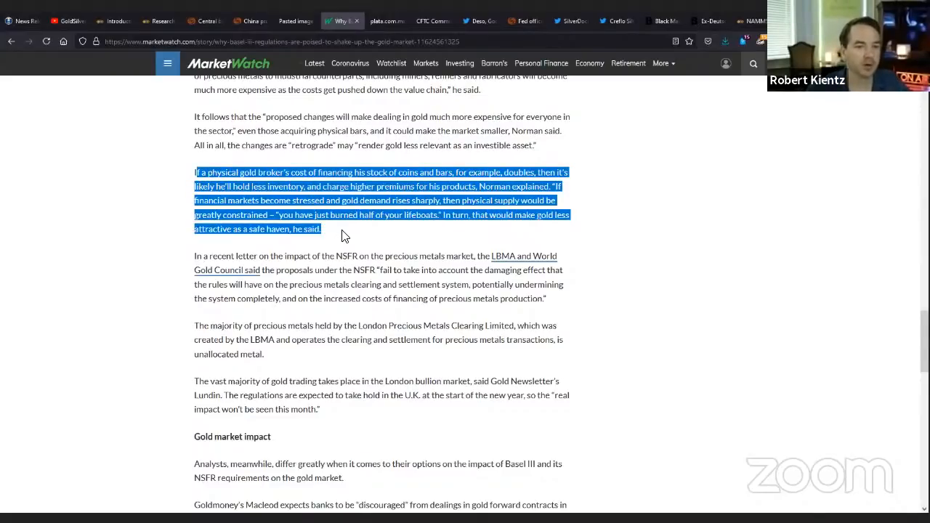
{"action": "mouse_move", "coordinate": [623, 238]}
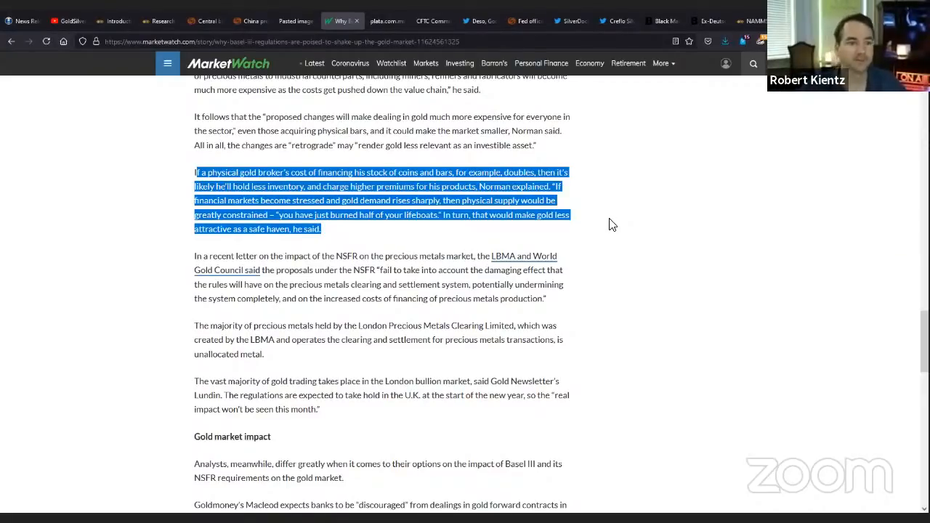
Highlight the LBMA–World Gold Council NSFR letter paragraph and read into the gold-market-impact section.
{"action": "scroll", "scroll_direction": "down", "scroll_amount": 3}
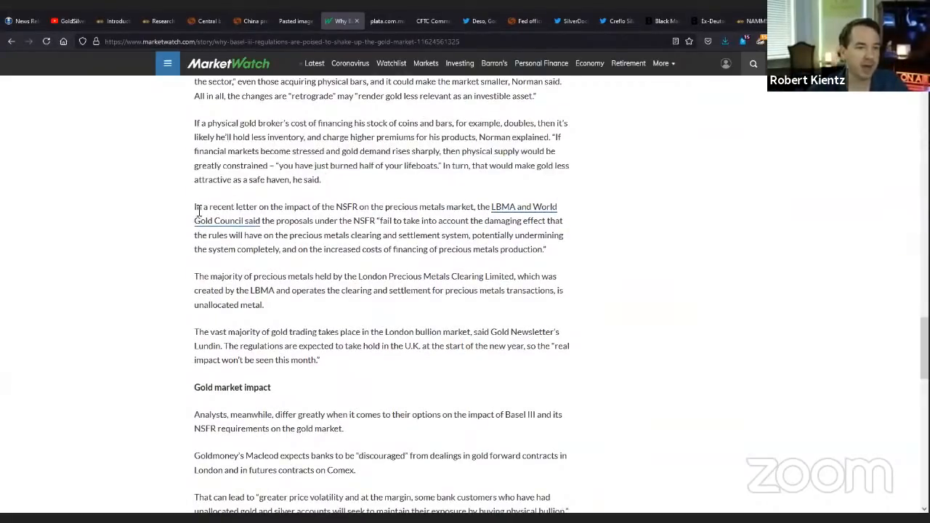
{"action": "left_click_drag", "start_coordinate": [195, 206], "coordinate": [546, 250]}
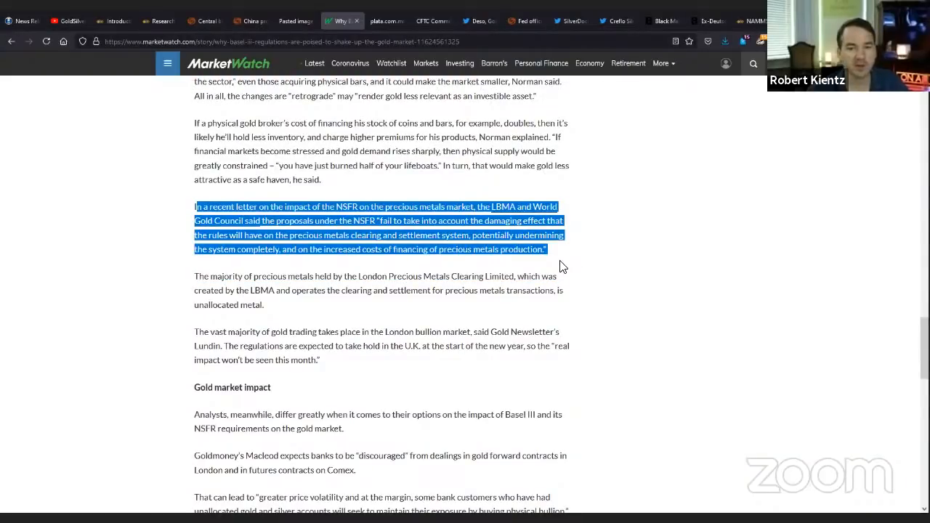
{"action": "mouse_move", "coordinate": [608, 245]}
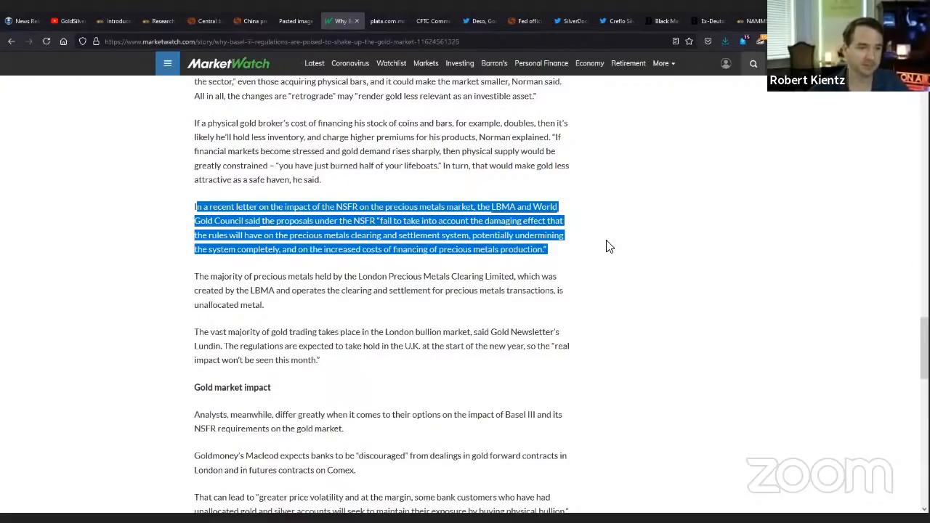
{"action": "mouse_move", "coordinate": [602, 163]}
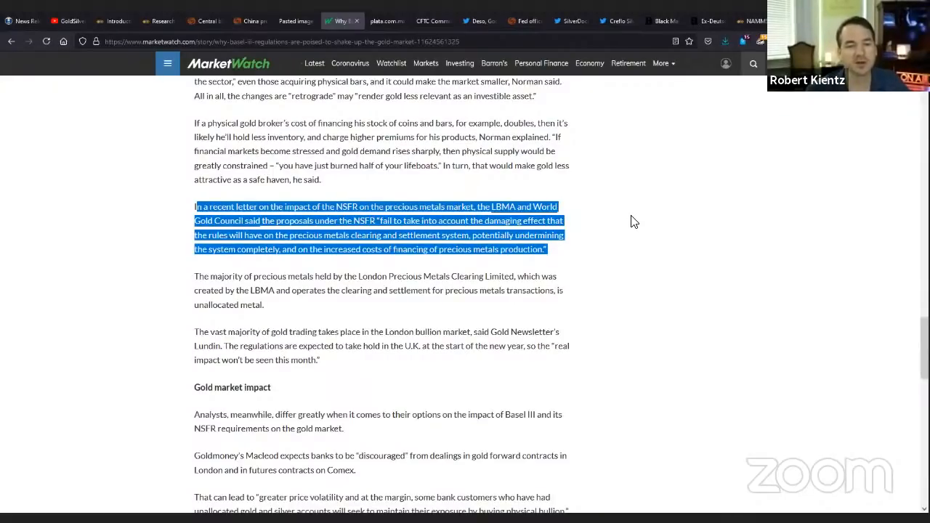
{"action": "scroll", "scroll_direction": "down", "scroll_amount": 3}
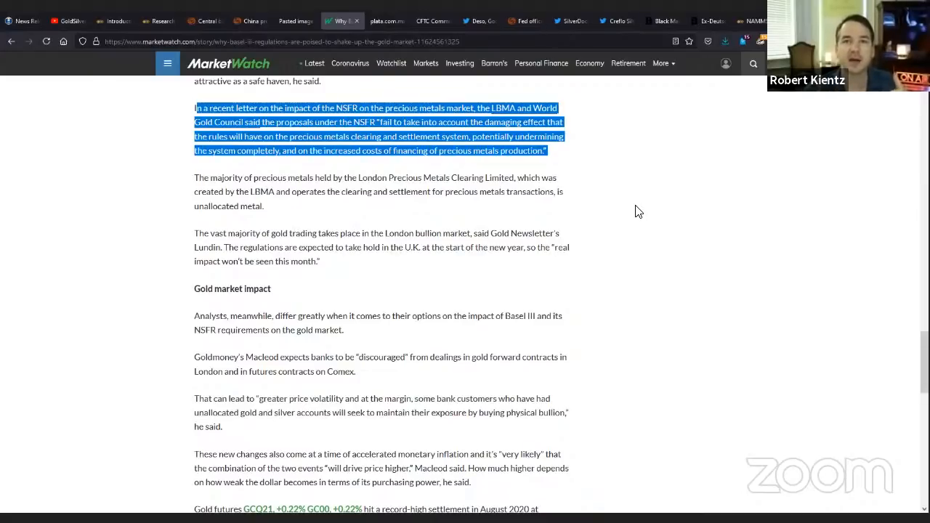
{"action": "mouse_move", "coordinate": [652, 321]}
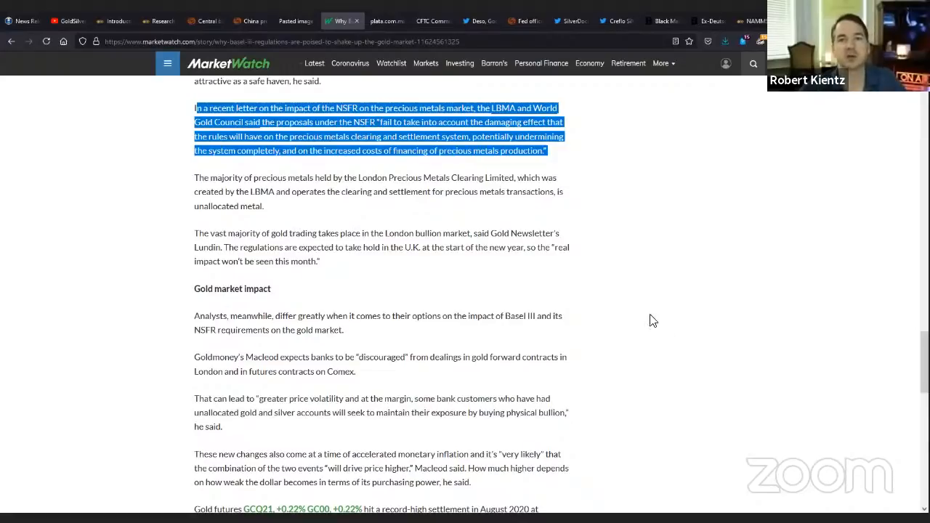
{"action": "mouse_move", "coordinate": [648, 212]}
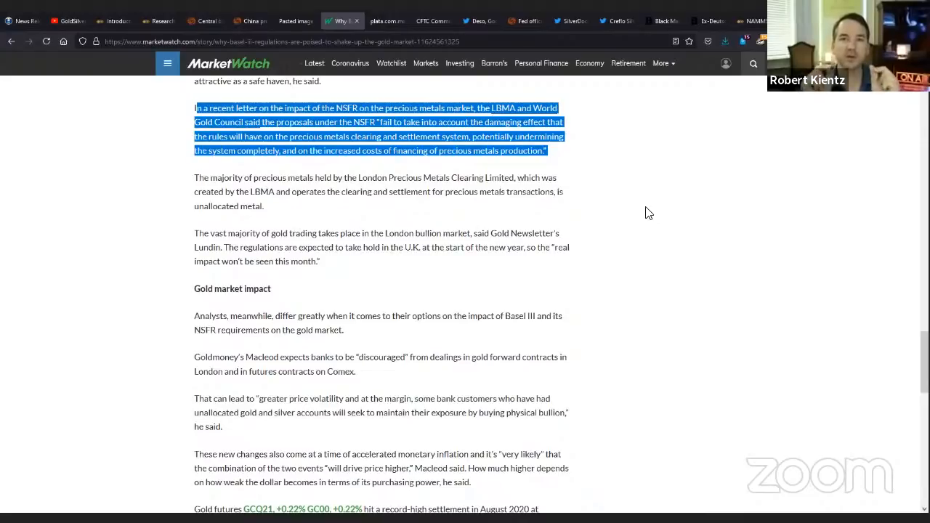
{"action": "mouse_move", "coordinate": [636, 211]}
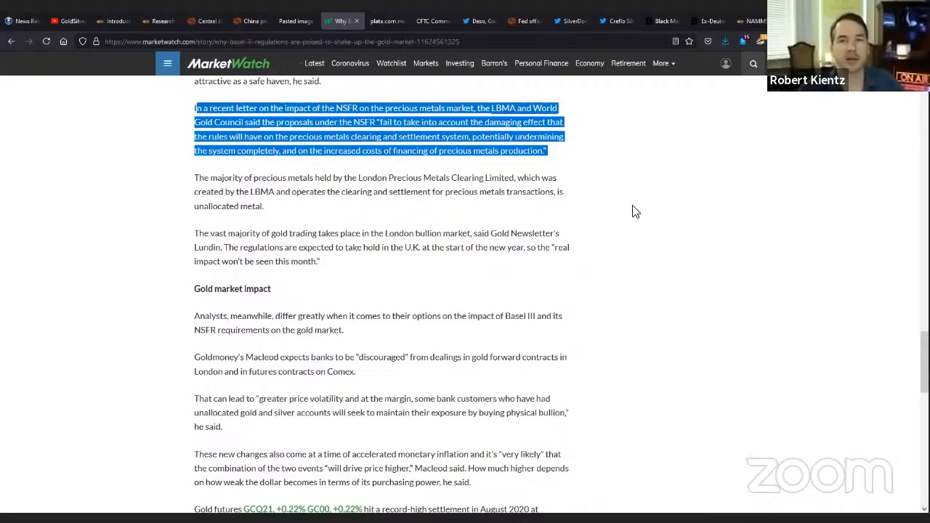
{"action": "scroll", "scroll_direction": "down", "scroll_amount": 3}
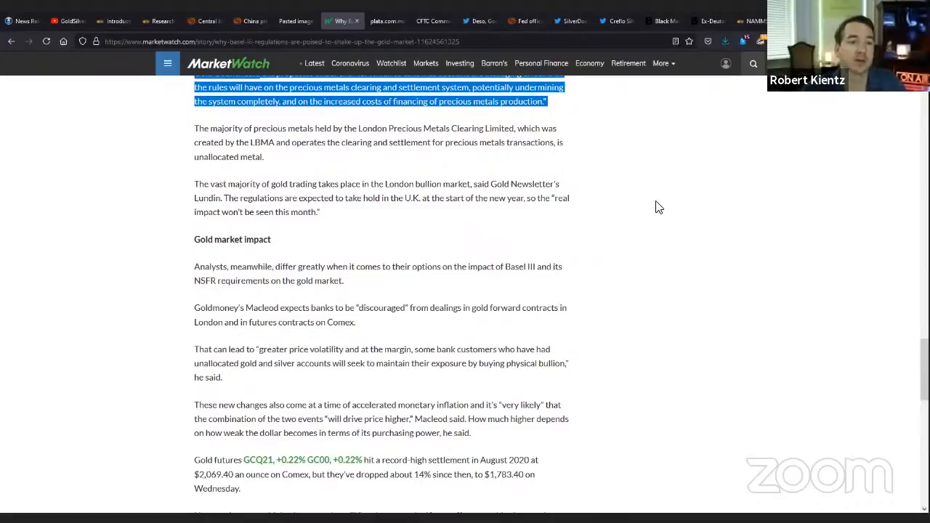
{"action": "mouse_move", "coordinate": [352, 177]}
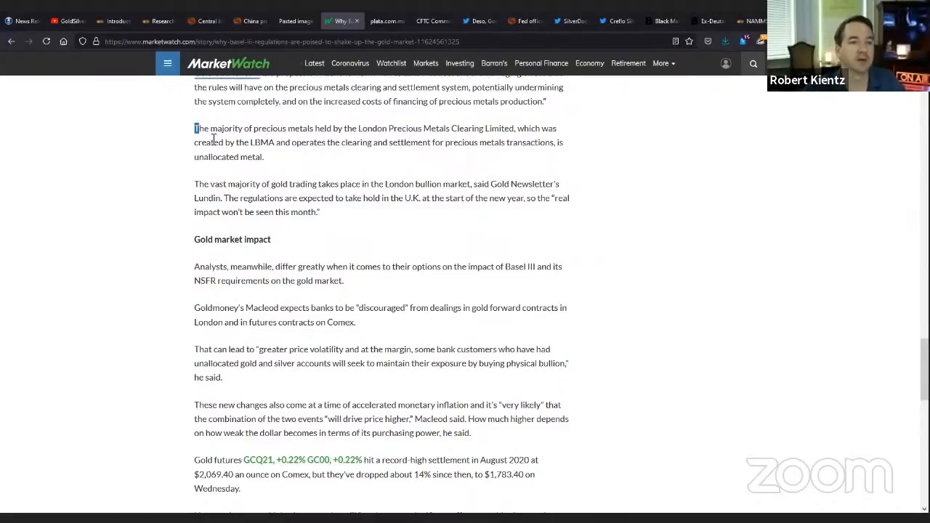
Highlight the paragraph on London Precious Metals Clearing Limited's metal being mostly unallocated.
{"action": "left_click_drag", "start_coordinate": [195, 128], "coordinate": [264, 157]}
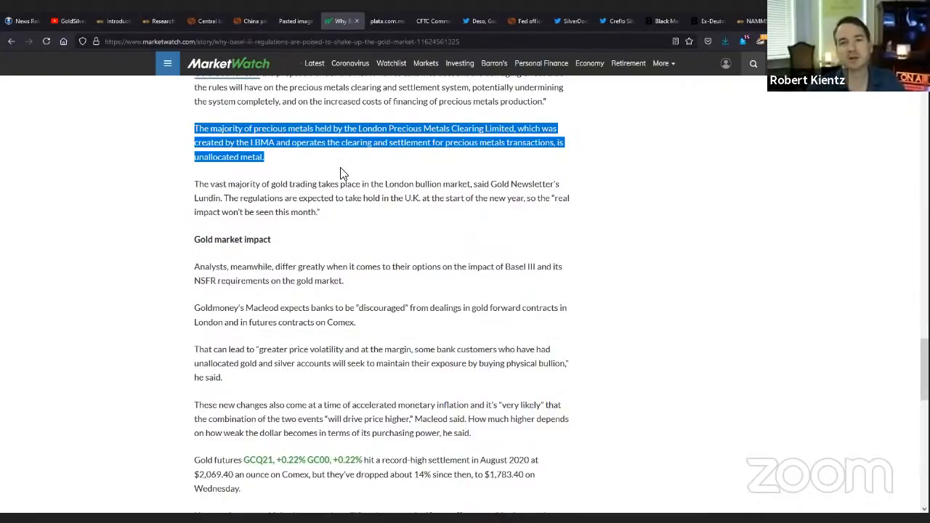
{"action": "mouse_move", "coordinate": [351, 168]}
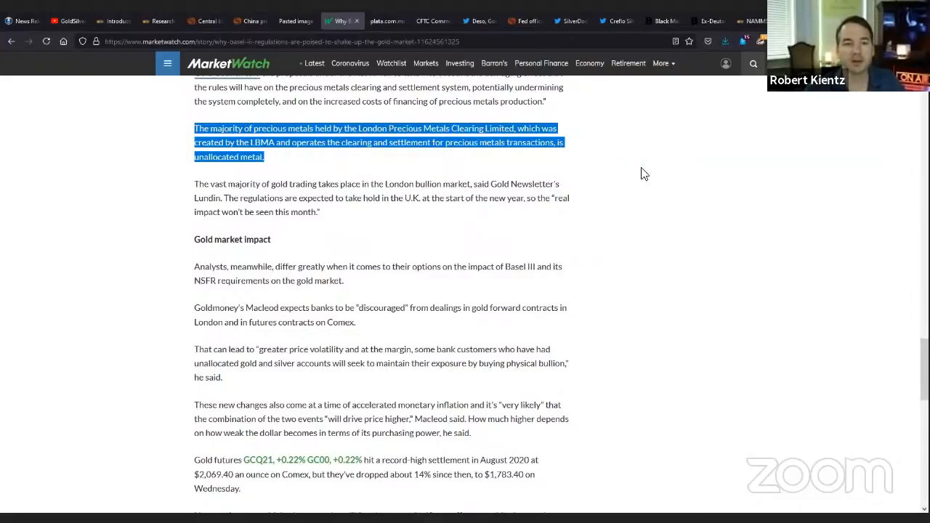
{"action": "mouse_move", "coordinate": [590, 148]}
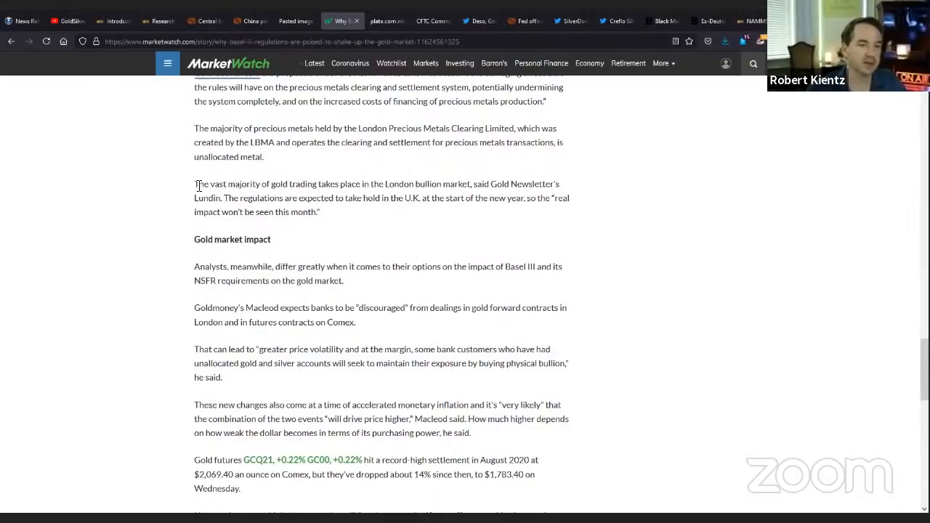
Highlight the paragraph on most gold trading taking place in the London bullion market.
{"action": "left_click_drag", "start_coordinate": [194, 183], "coordinate": [319, 212]}
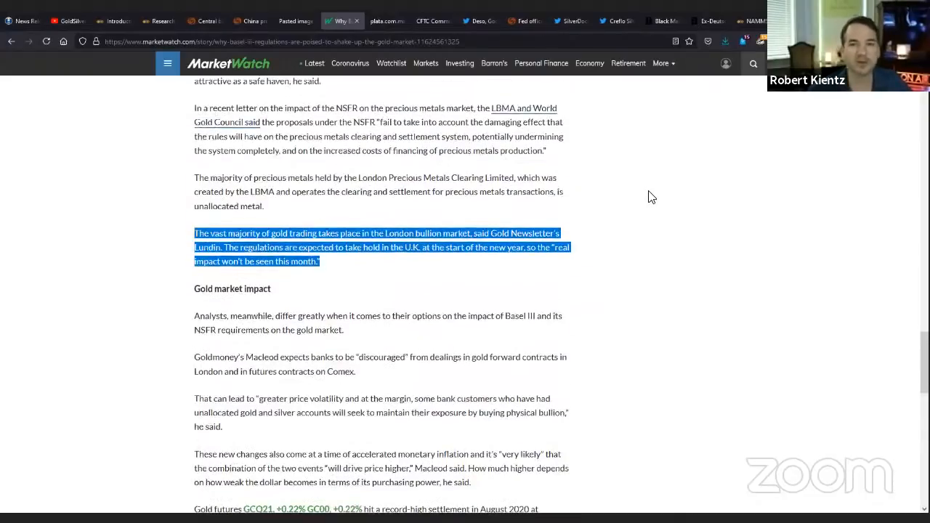
{"action": "mouse_move", "coordinate": [413, 87]}
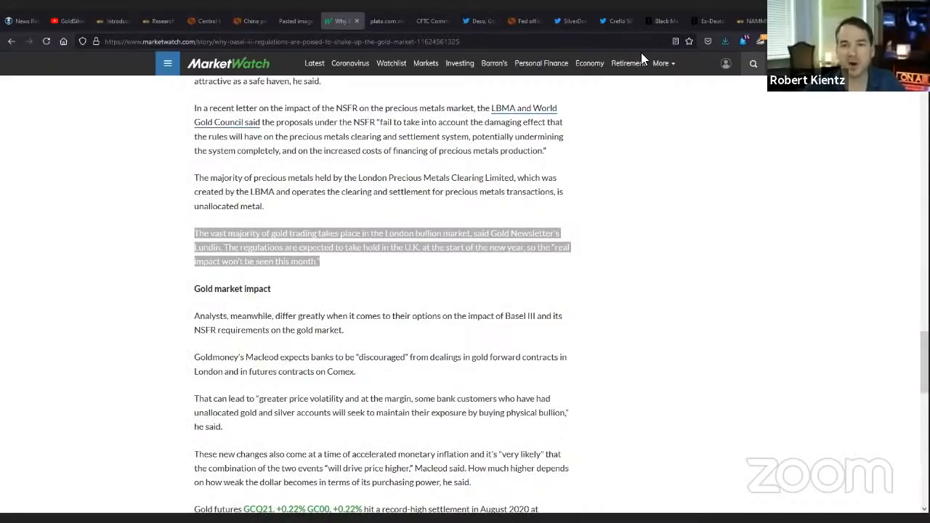
{"action": "mouse_move", "coordinate": [690, 274]}
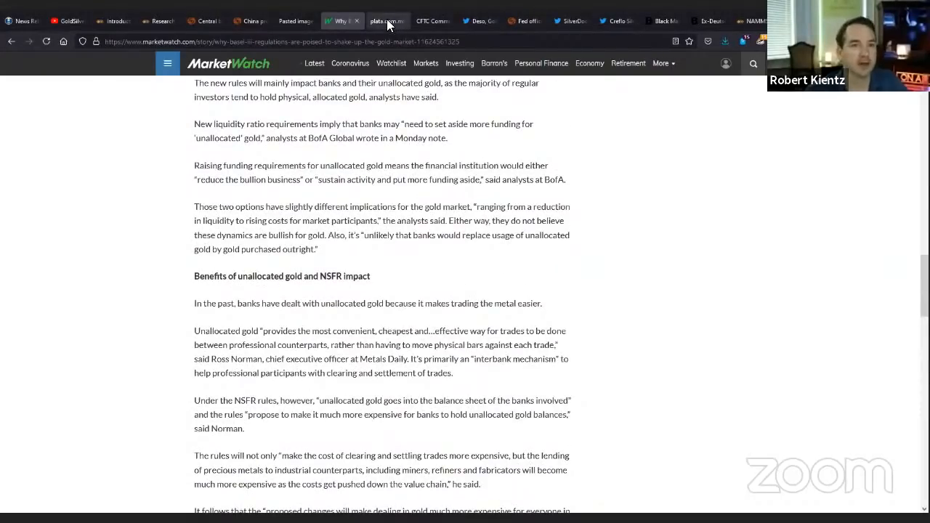
Switch to the Plata.com.mx article and highlight the paragraph saying no vision was set out.
{"action": "left_click", "coordinate": [387, 20]}
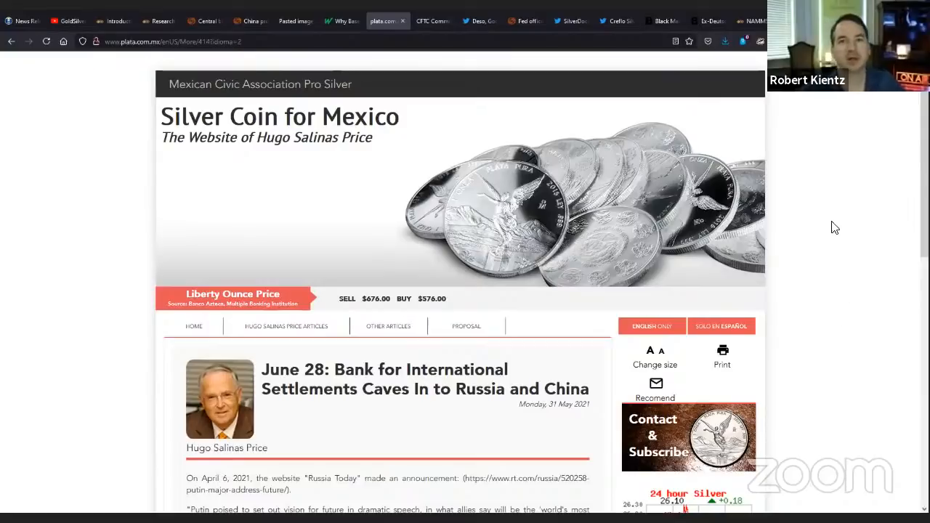
{"action": "scroll", "scroll_direction": "down", "scroll_amount": 3}
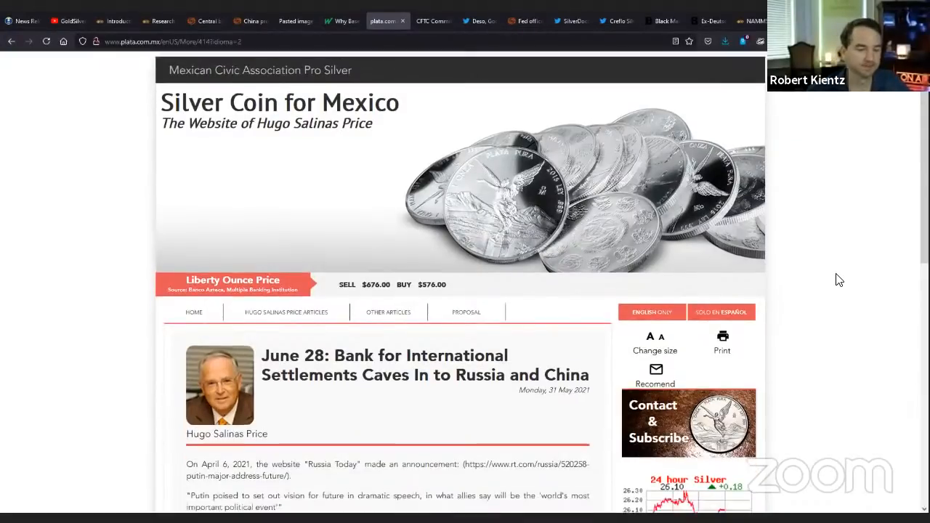
{"action": "scroll", "scroll_direction": "down", "scroll_amount": 3}
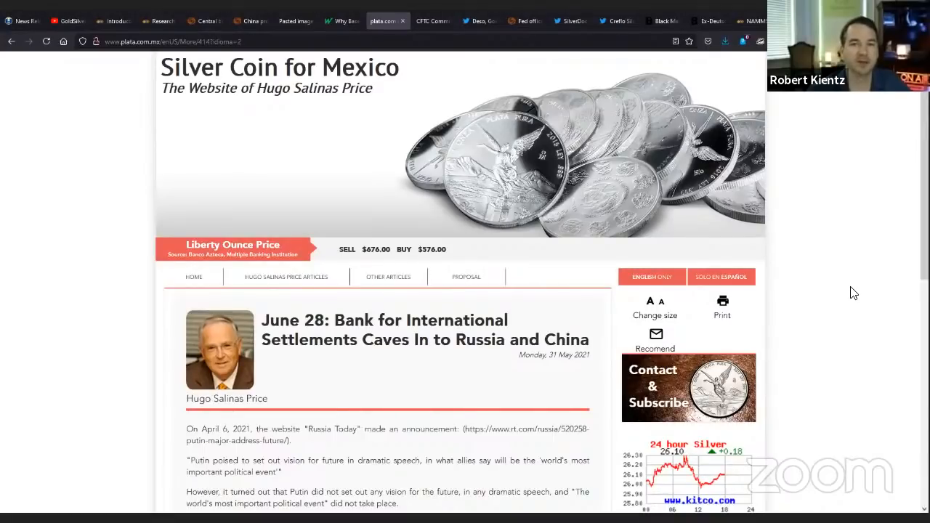
{"action": "scroll", "scroll_direction": "down", "scroll_amount": 3}
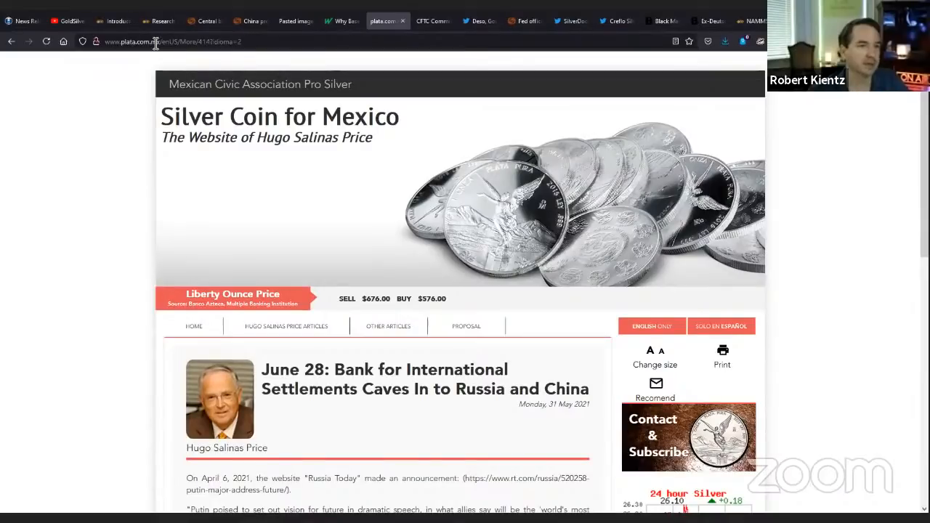
{"action": "scroll", "scroll_direction": "down", "scroll_amount": 3}
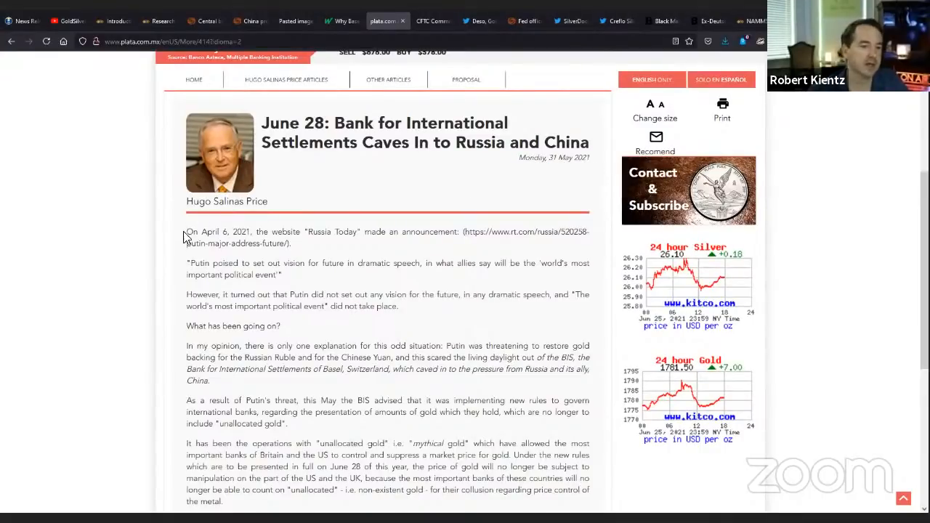
{"action": "scroll", "scroll_direction": "down", "scroll_amount": 3}
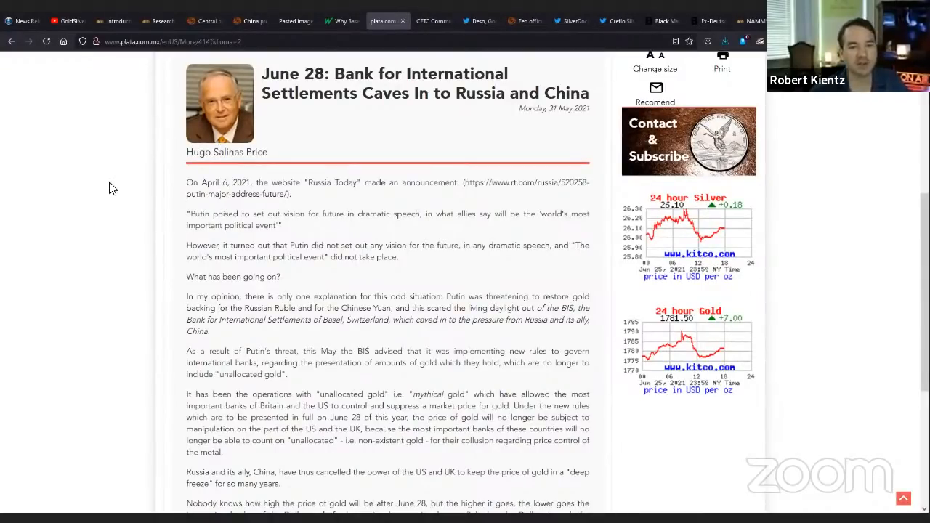
{"action": "mouse_move", "coordinate": [124, 183]}
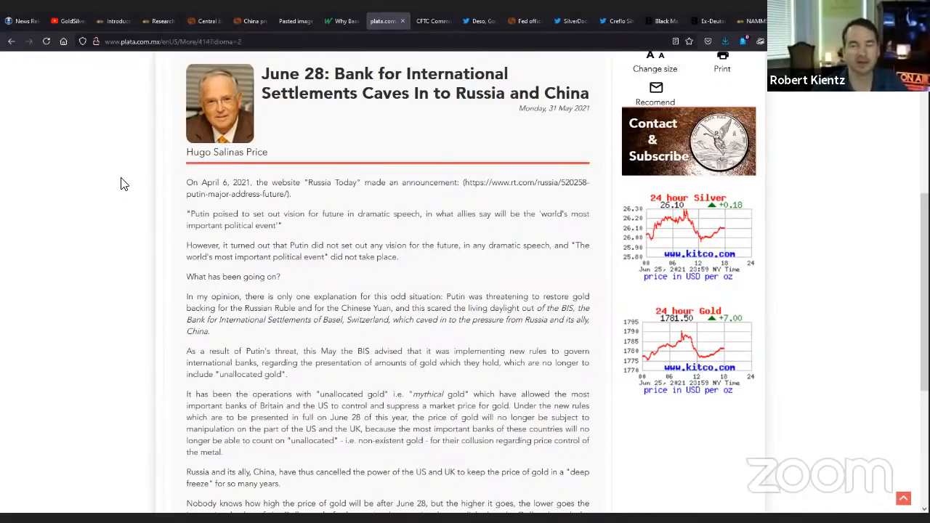
{"action": "mouse_move", "coordinate": [124, 111]}
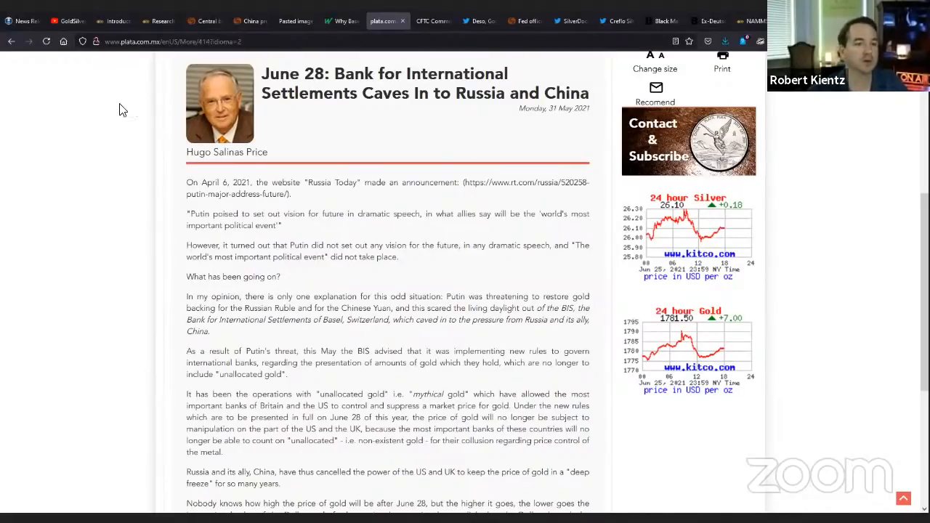
{"action": "left_click_drag", "start_coordinate": [186, 244], "coordinate": [398, 256]}
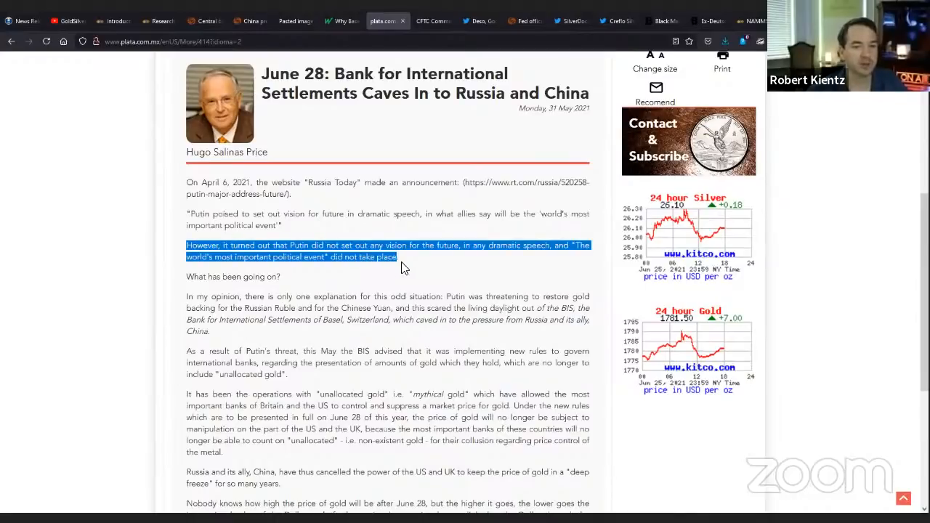
{"action": "mouse_move", "coordinate": [302, 282]}
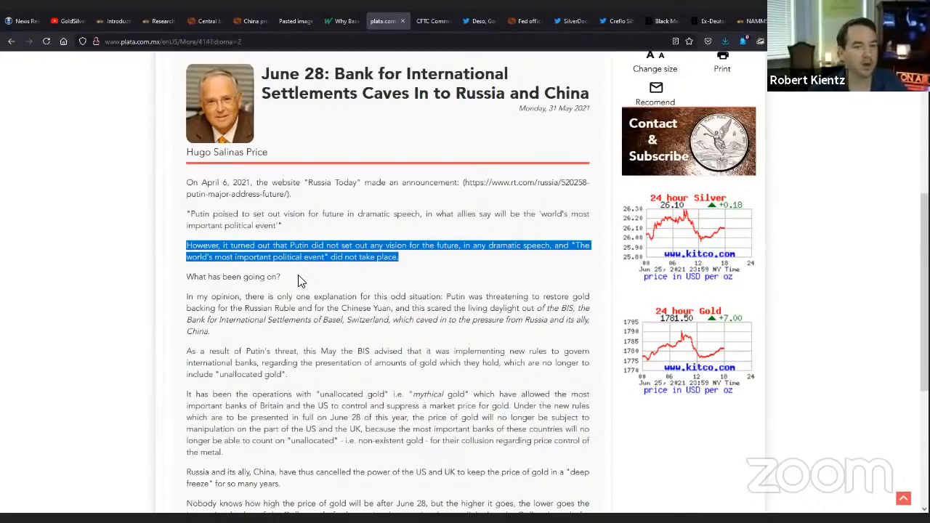
Highlight the passage on Putin threatening gold backing and read on to the unallocated-gold rules.
{"action": "scroll", "scroll_direction": "down", "scroll_amount": 3}
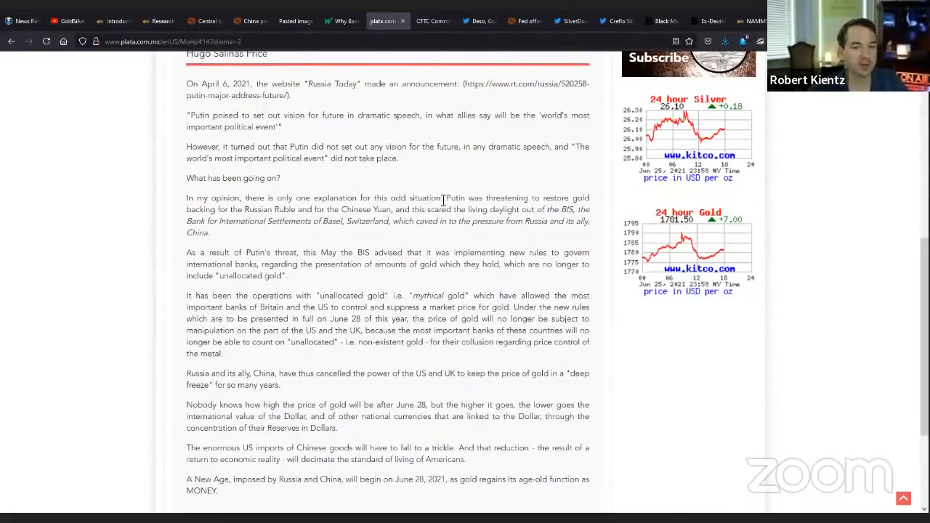
{"action": "left_click_drag", "start_coordinate": [446, 198], "coordinate": [485, 220]}
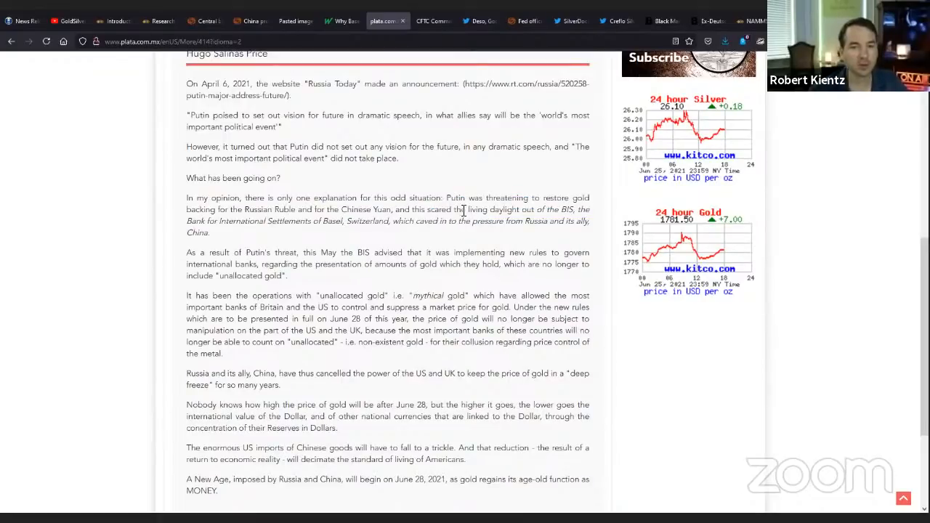
{"action": "left_click_drag", "start_coordinate": [448, 198], "coordinate": [210, 233]}
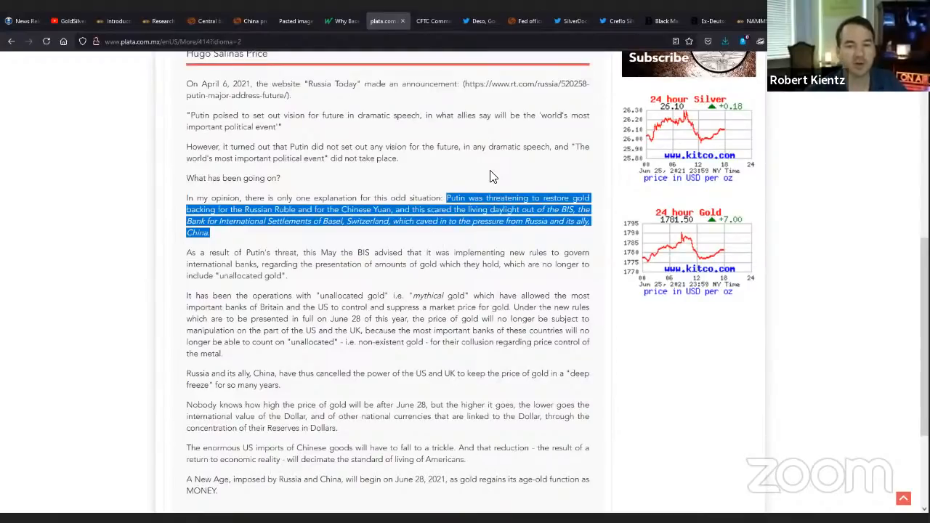
{"action": "mouse_move", "coordinate": [468, 182]}
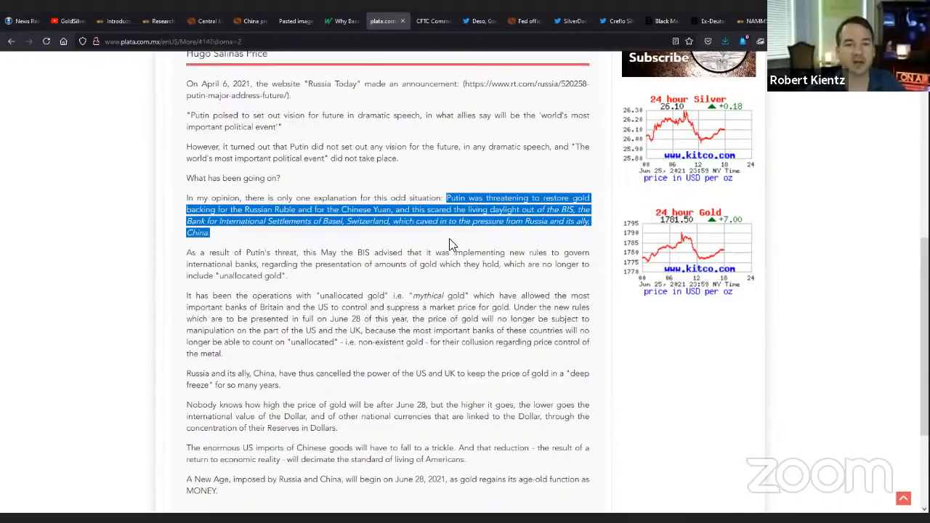
{"action": "scroll", "scroll_direction": "down", "scroll_amount": 3}
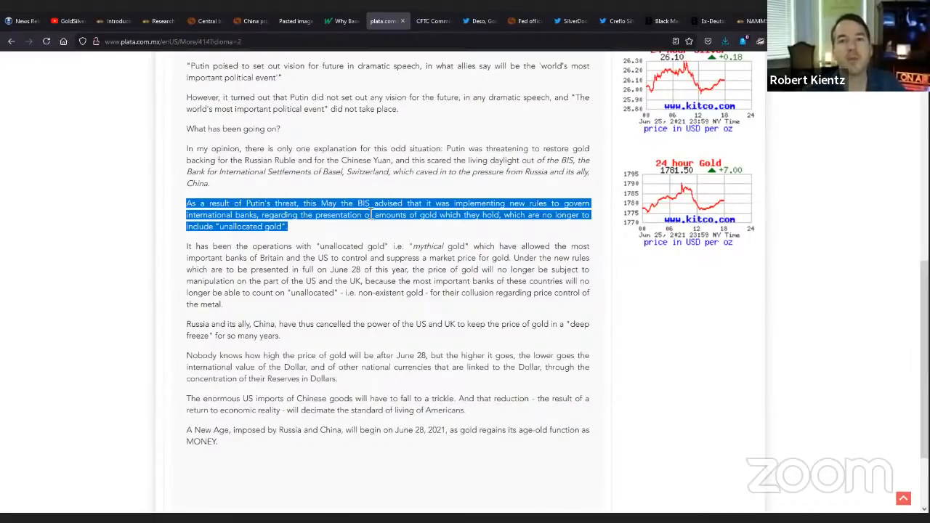
{"action": "mouse_move", "coordinate": [429, 254]}
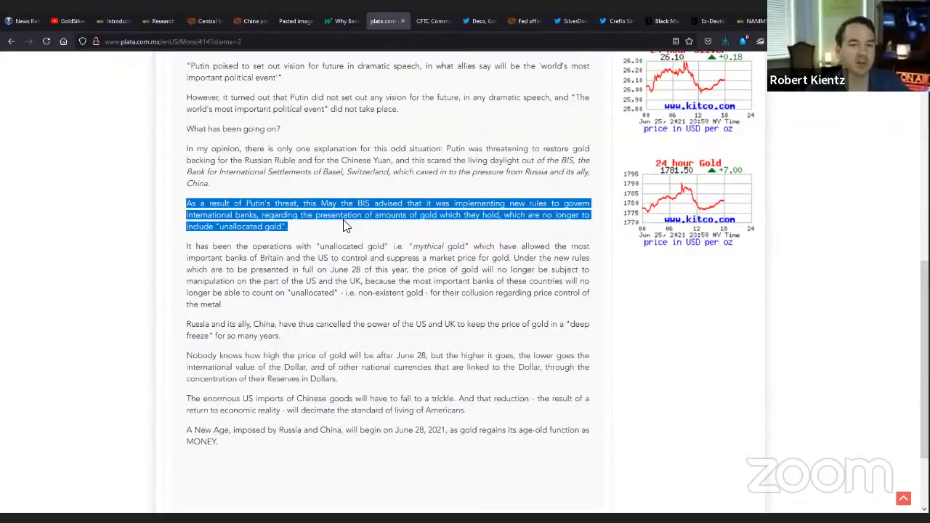
{"action": "mouse_move", "coordinate": [452, 226]}
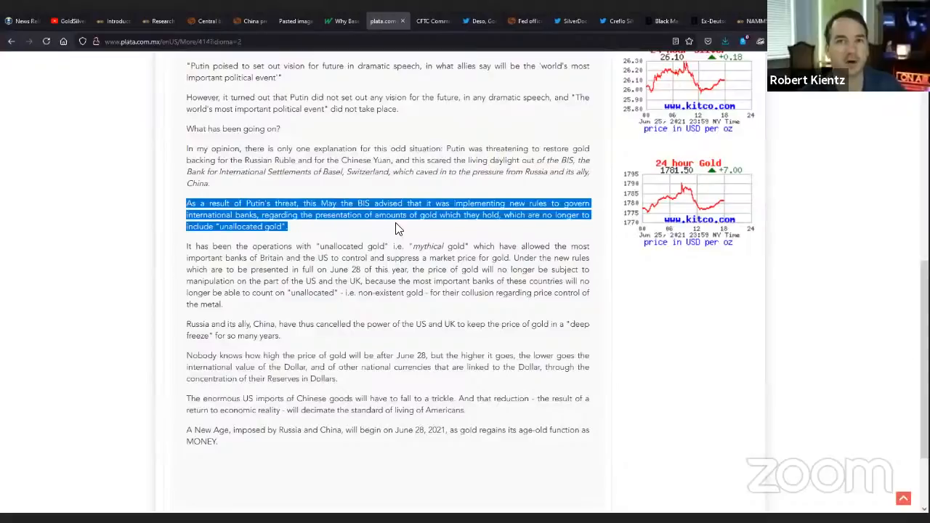
Highlight the unallocated gold operations paragraph, then the Russia and China cancelling US power sentence.
{"action": "scroll", "scroll_direction": "down", "scroll_amount": 3}
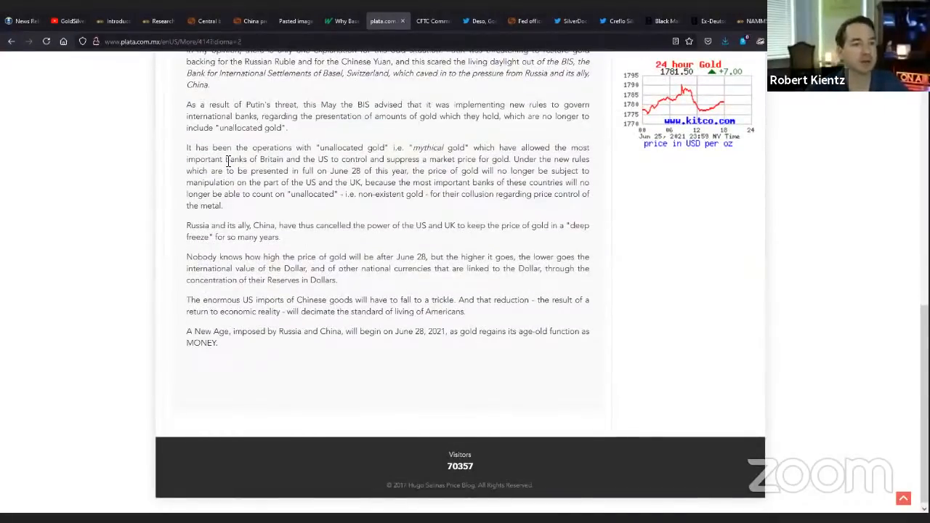
{"action": "left_click_drag", "start_coordinate": [186, 148], "coordinate": [224, 207]}
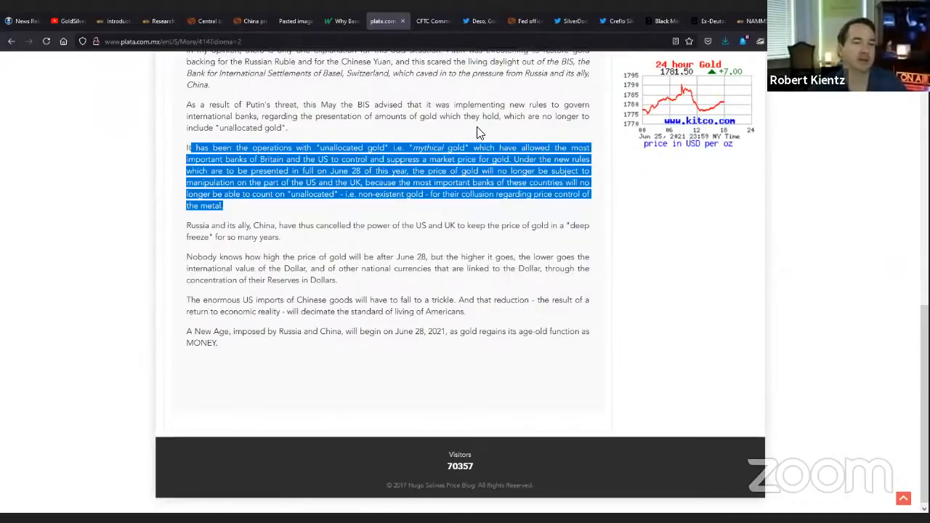
{"action": "left_click_drag", "start_coordinate": [186, 225], "coordinate": [282, 236]}
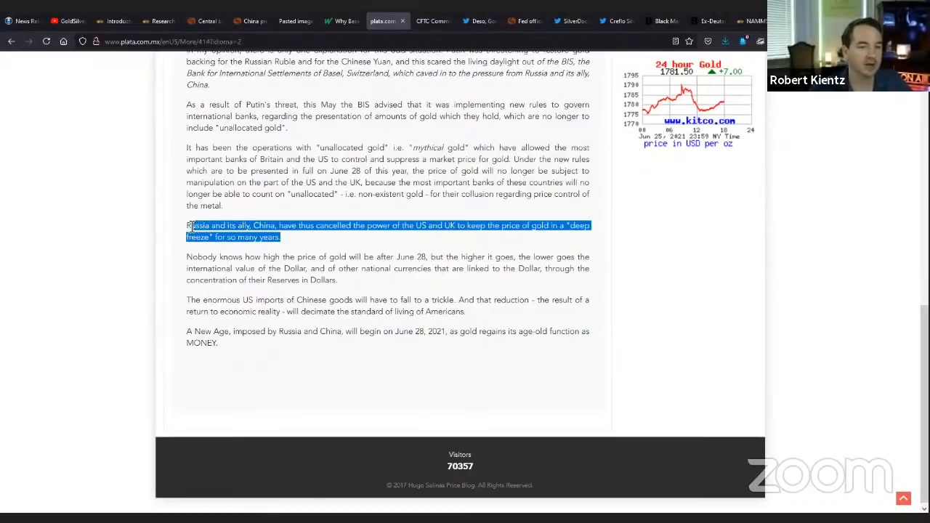
{"action": "mouse_move", "coordinate": [413, 244]}
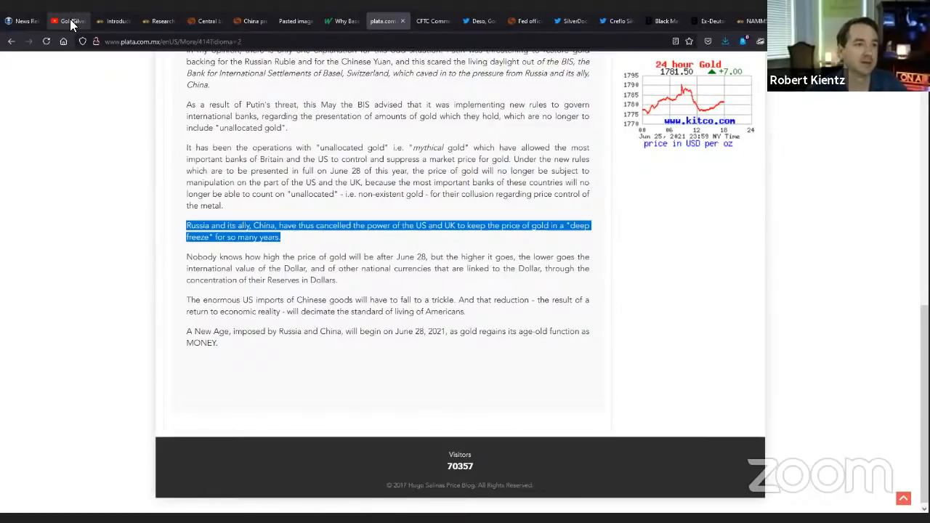
Glance at the GoldSilverPros YouTube channel's videos, then return to the Plata.com.mx article.
{"action": "left_click", "coordinate": [67, 21]}
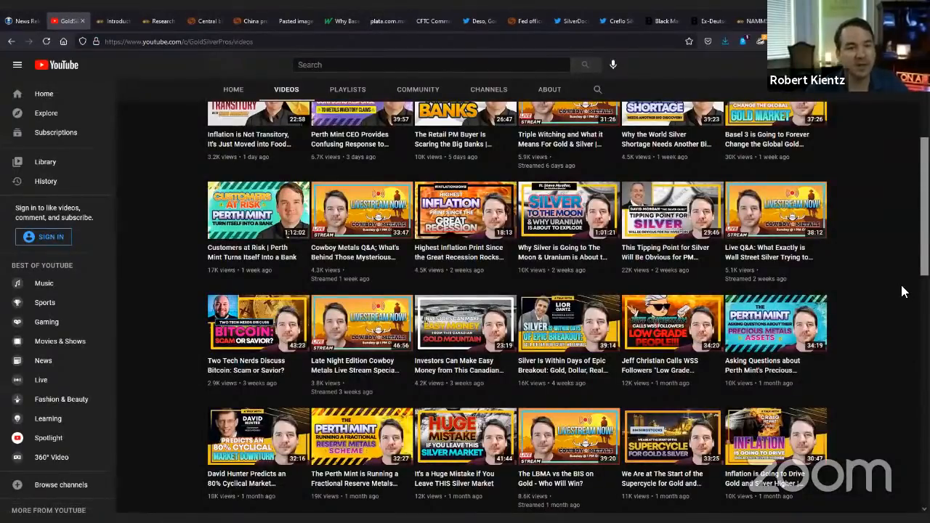
{"action": "mouse_move", "coordinate": [873, 259]}
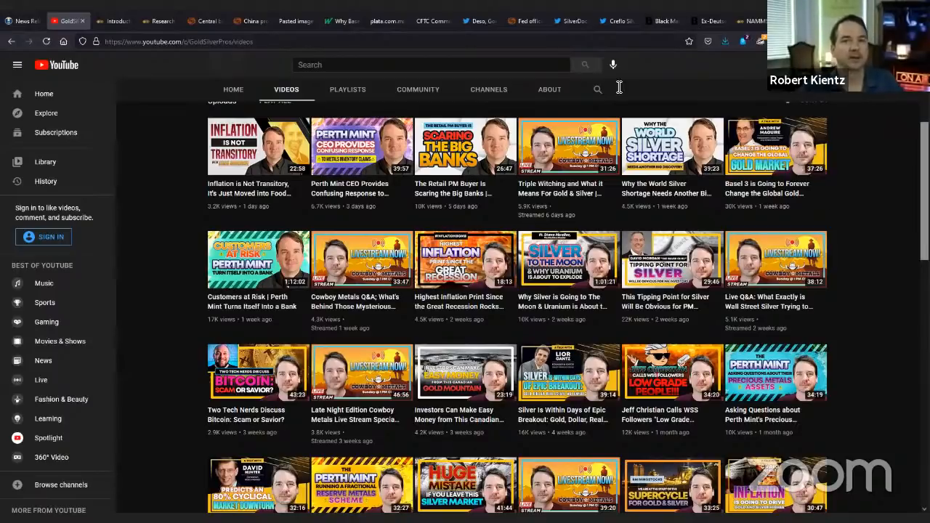
{"action": "left_click", "coordinate": [387, 20]}
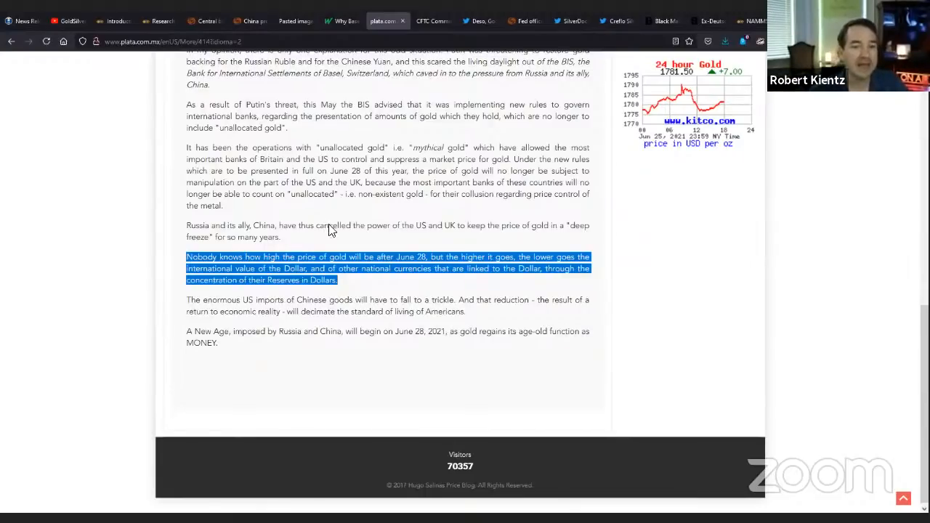
{"action": "mouse_move", "coordinate": [478, 285]}
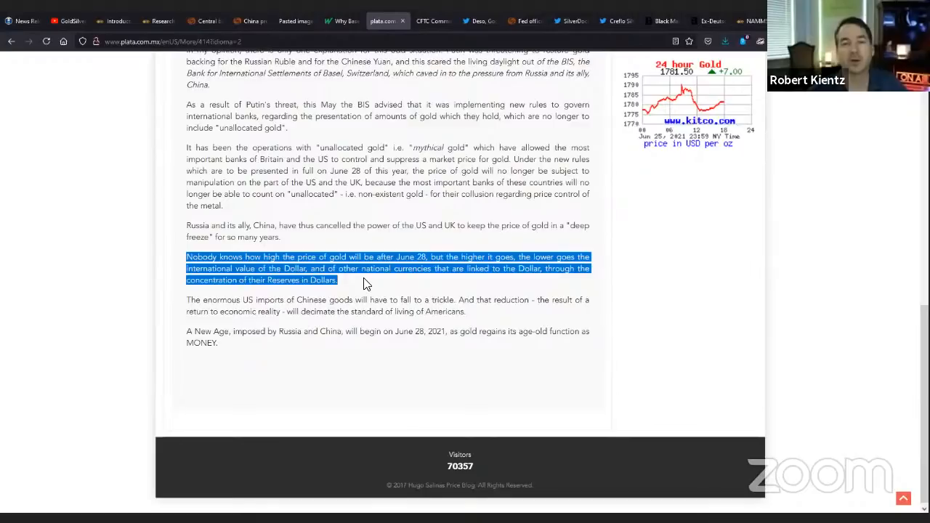
{"action": "mouse_move", "coordinate": [297, 334]}
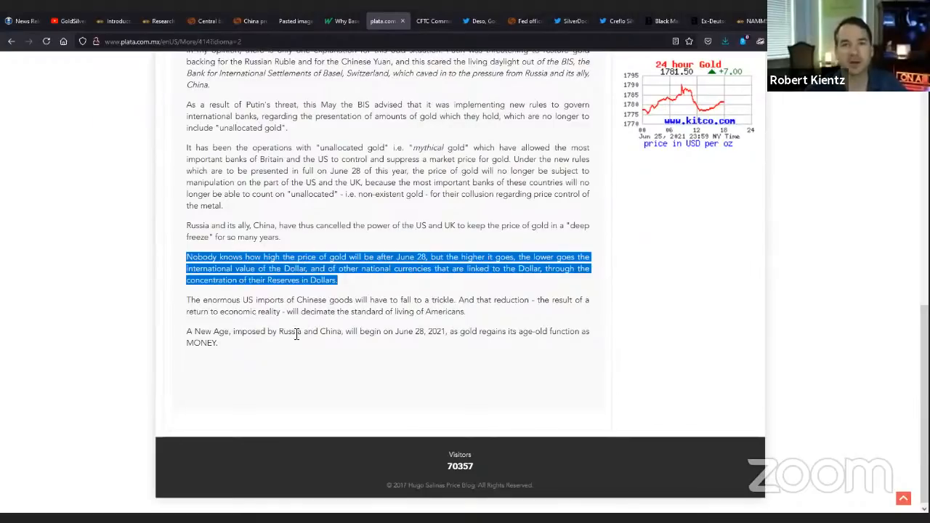
Highlight the paragraph on enormous US imports of Chinese goods and eroding living standards.
{"action": "left_click_drag", "start_coordinate": [186, 300], "coordinate": [465, 311]}
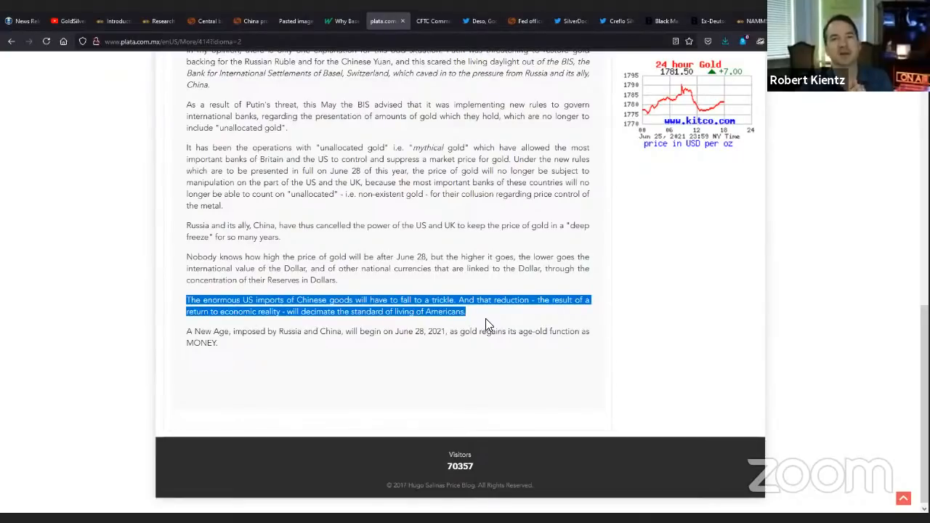
{"action": "mouse_move", "coordinate": [511, 235]}
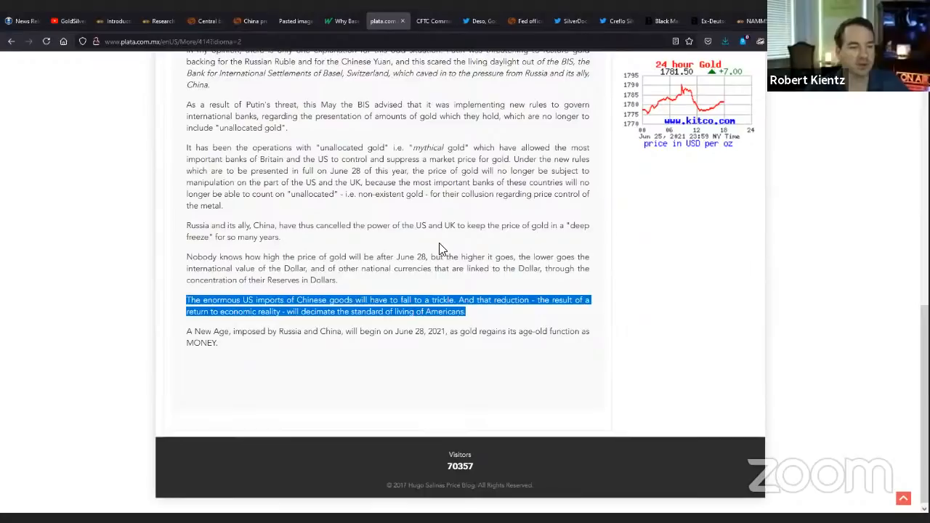
{"action": "mouse_move", "coordinate": [468, 328]}
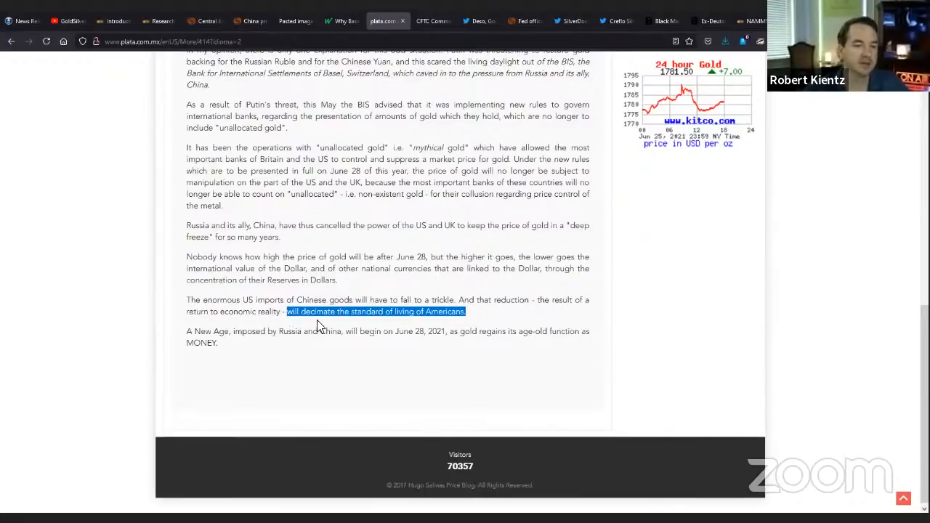
{"action": "mouse_move", "coordinate": [434, 346]}
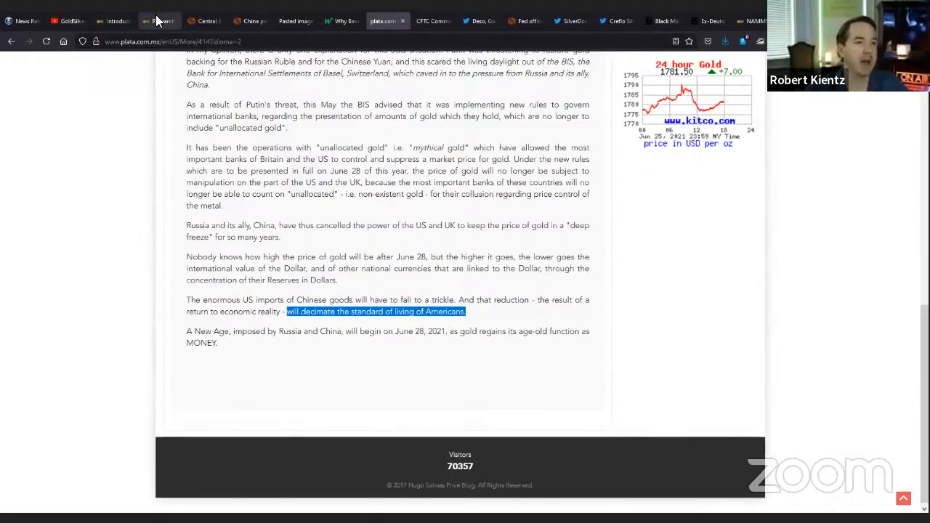
{"action": "left_click", "coordinate": [159, 20]}
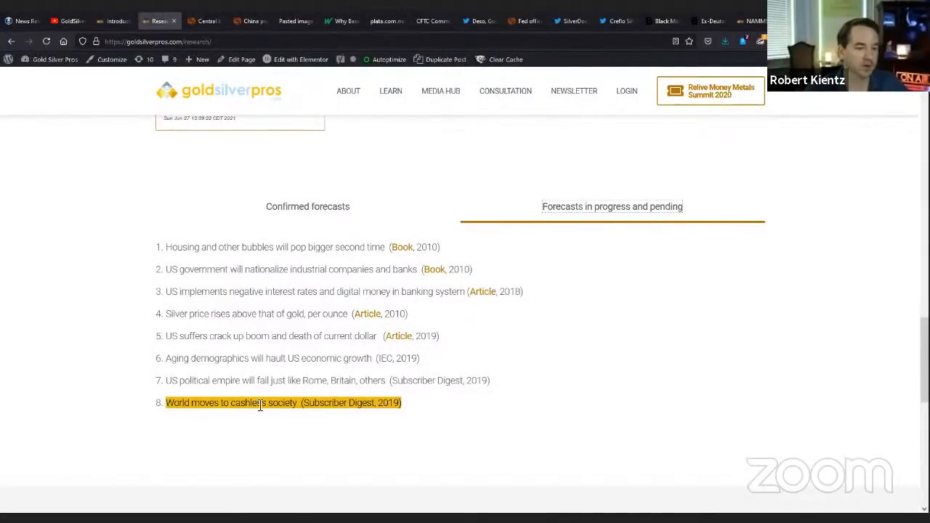
{"action": "scroll", "scroll_direction": "down", "scroll_amount": 3}
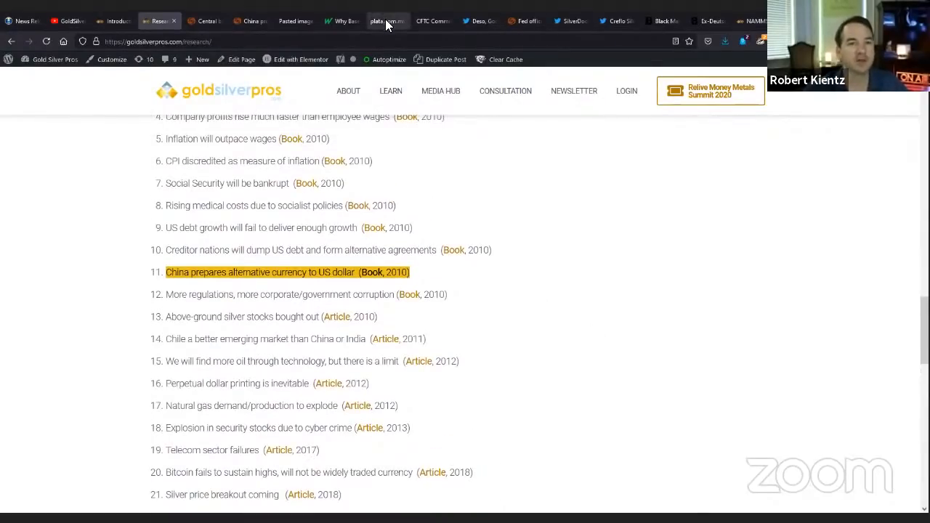
{"action": "left_click", "coordinate": [250, 20]}
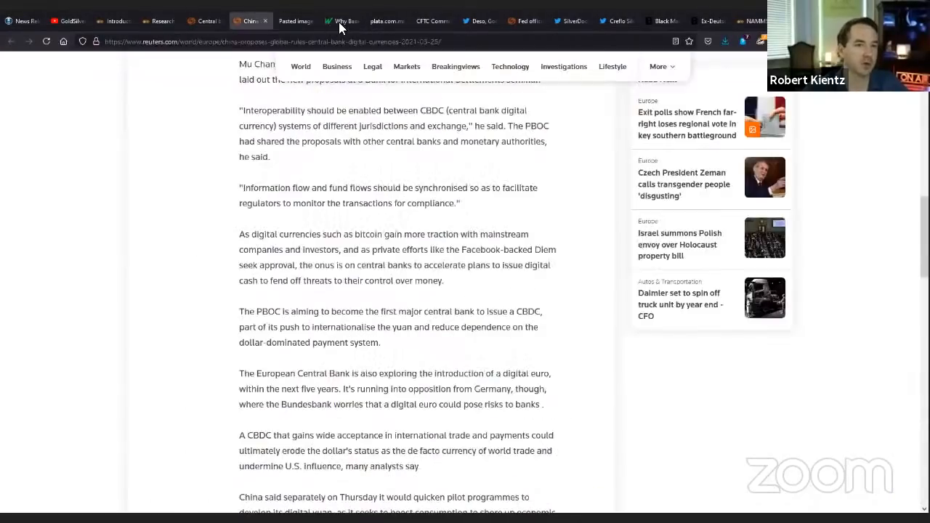
{"action": "left_click", "coordinate": [384, 20]}
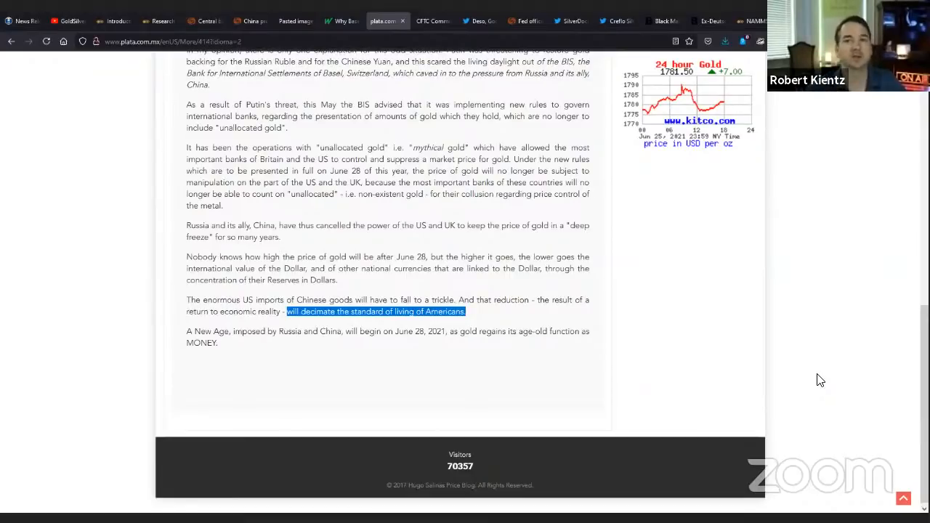
{"action": "mouse_move", "coordinate": [702, 323]}
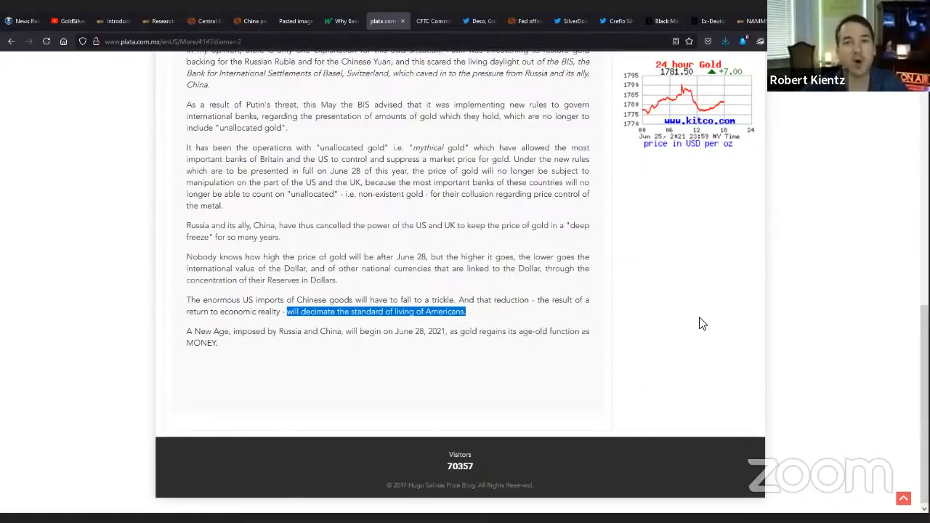
{"action": "mouse_move", "coordinate": [705, 290]}
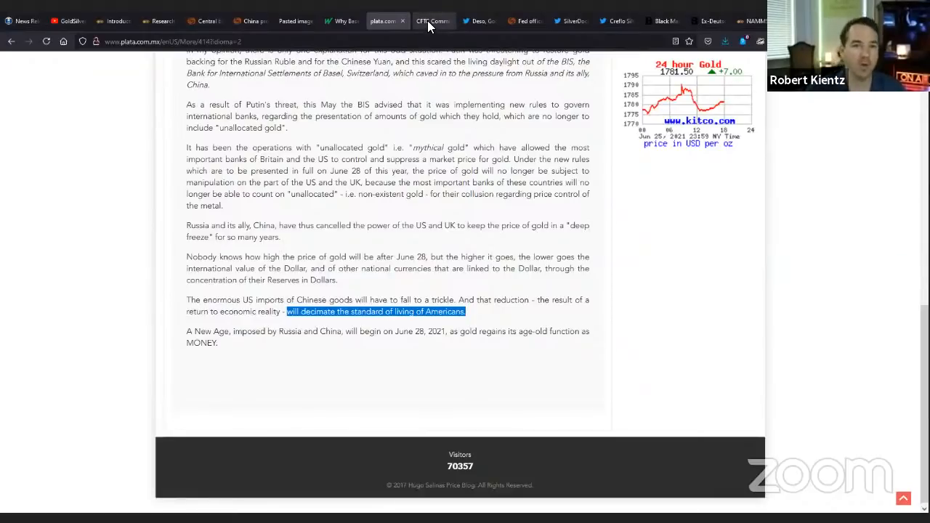
Switch to the CFTC disaggregated Commitments of Traders report showing silver futures.
{"action": "left_click", "coordinate": [433, 20]}
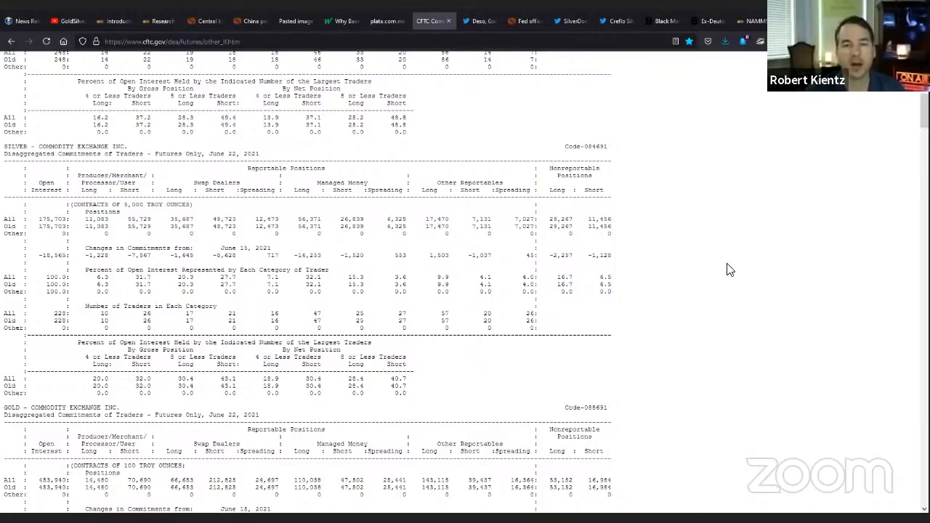
{"action": "mouse_move", "coordinate": [642, 59]}
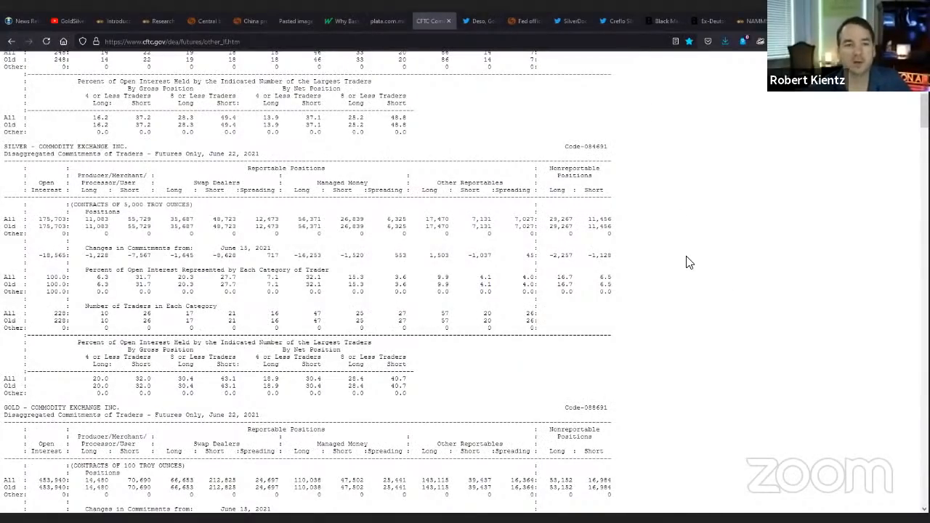
{"action": "mouse_move", "coordinate": [692, 295]}
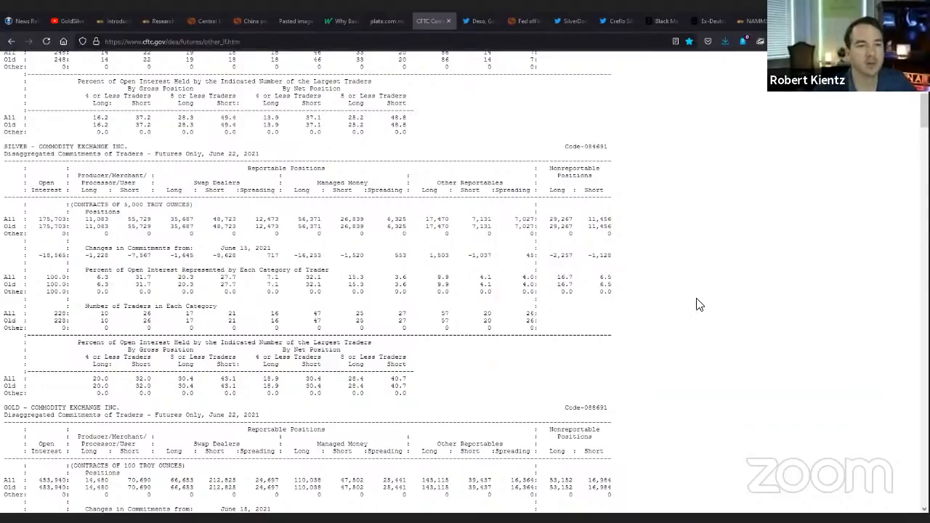
{"action": "scroll", "scroll_direction": "up", "scroll_amount": 3}
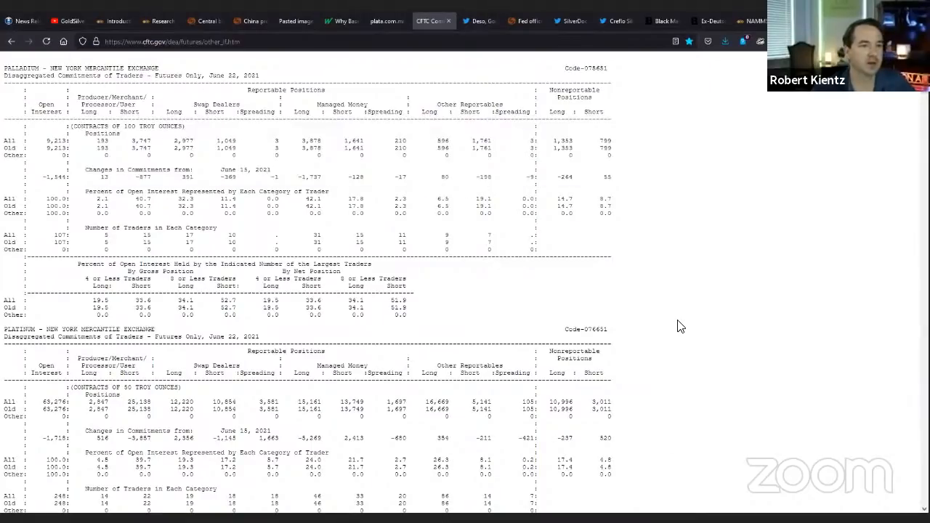
{"action": "scroll", "scroll_direction": "down", "scroll_amount": 3}
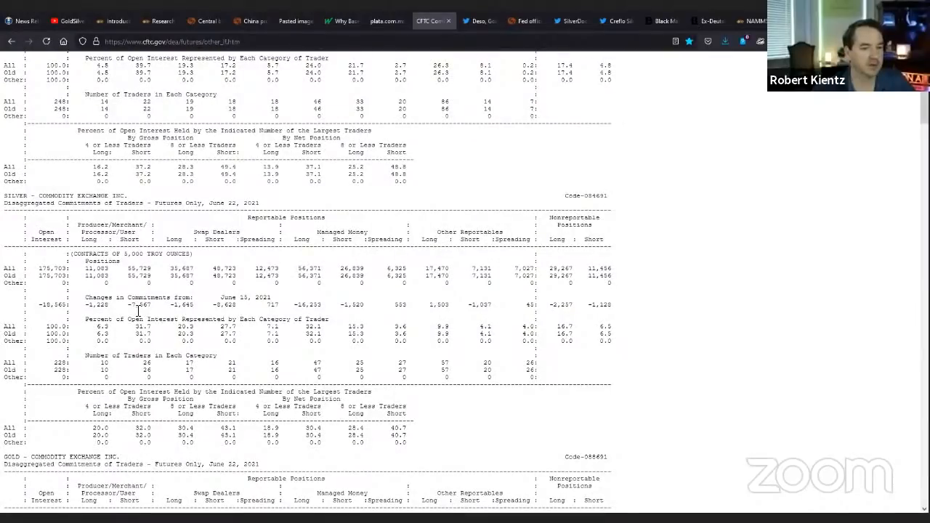
Highlight silver's 'Changes in Commitments' row, then move down toward the gold section.
{"action": "left_click_drag", "start_coordinate": [41, 304], "coordinate": [201, 303]}
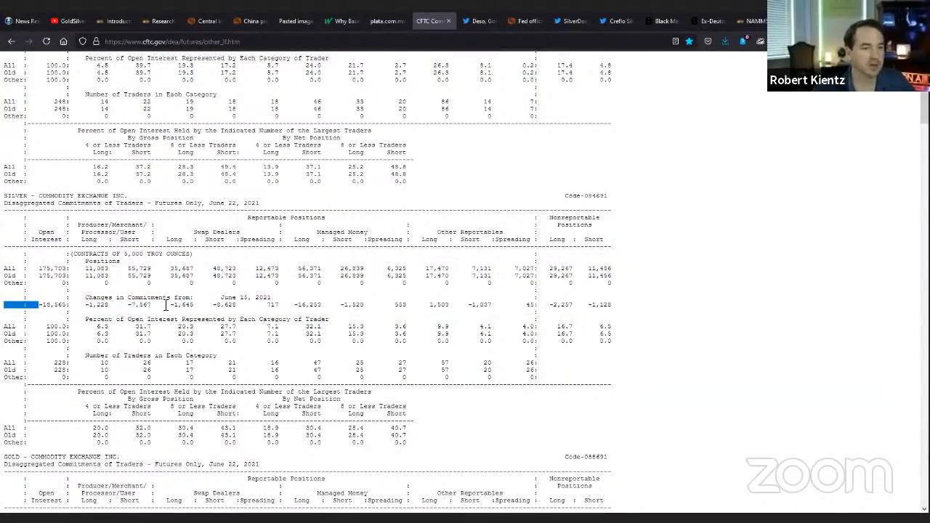
{"action": "left_click_drag", "start_coordinate": [40, 305], "coordinate": [485, 305]}
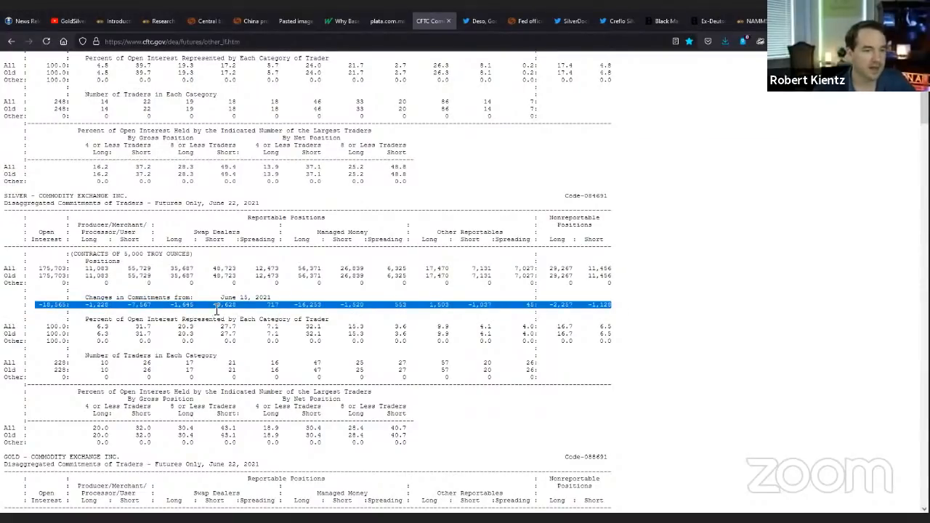
{"action": "mouse_move", "coordinate": [230, 305]}
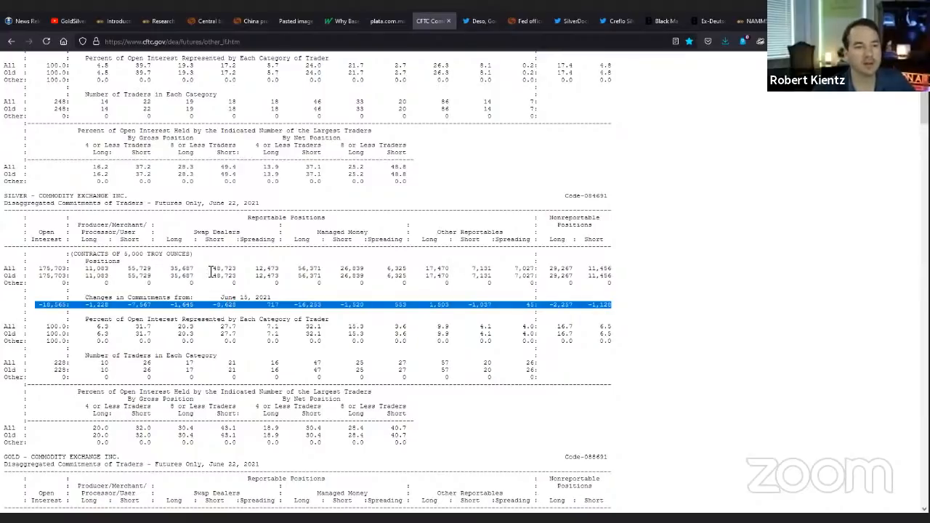
{"action": "mouse_move", "coordinate": [694, 317]}
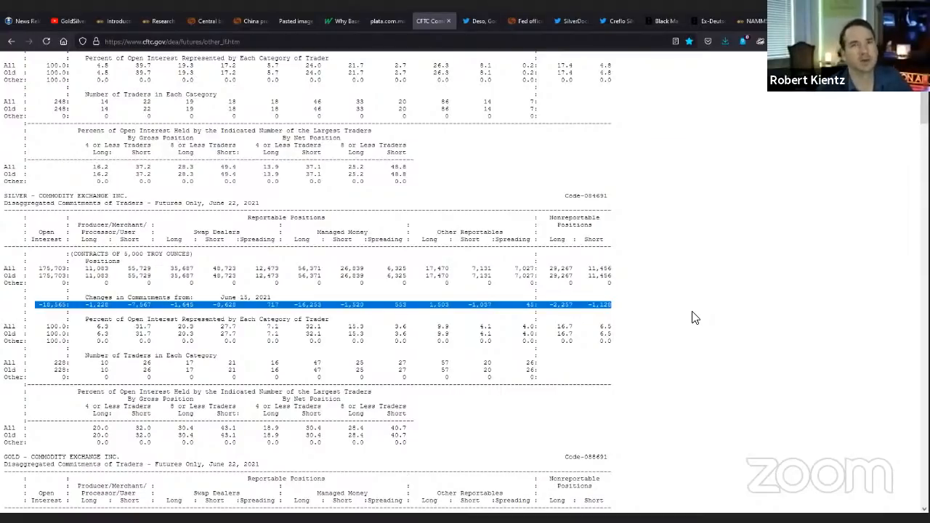
{"action": "mouse_move", "coordinate": [681, 285]}
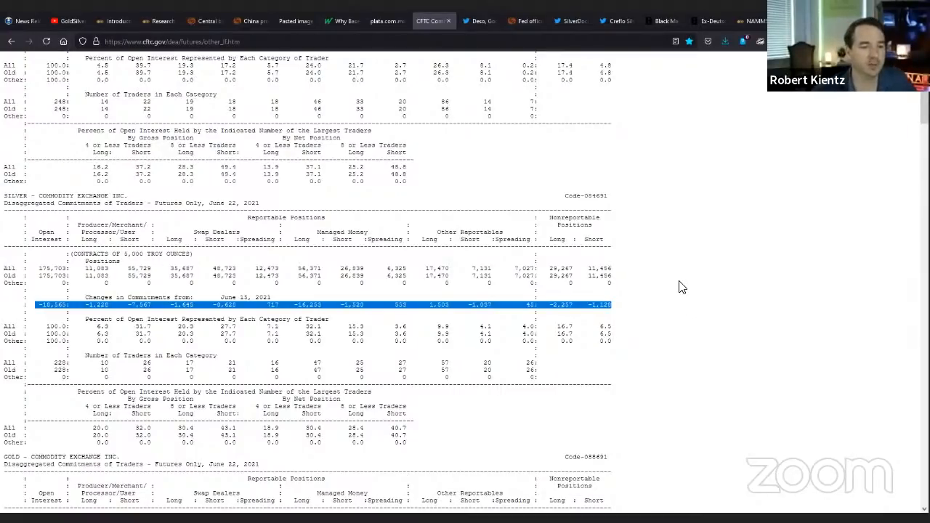
{"action": "mouse_move", "coordinate": [682, 267]}
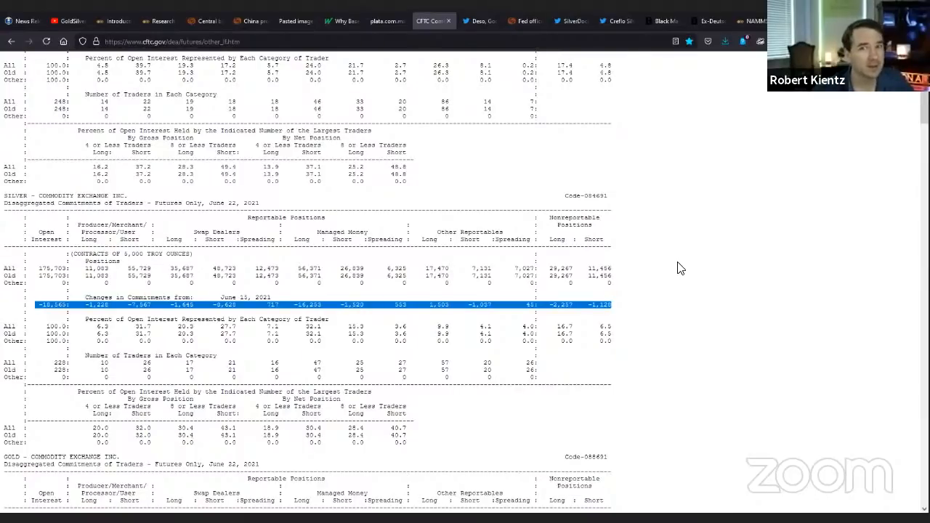
{"action": "mouse_move", "coordinate": [676, 276]}
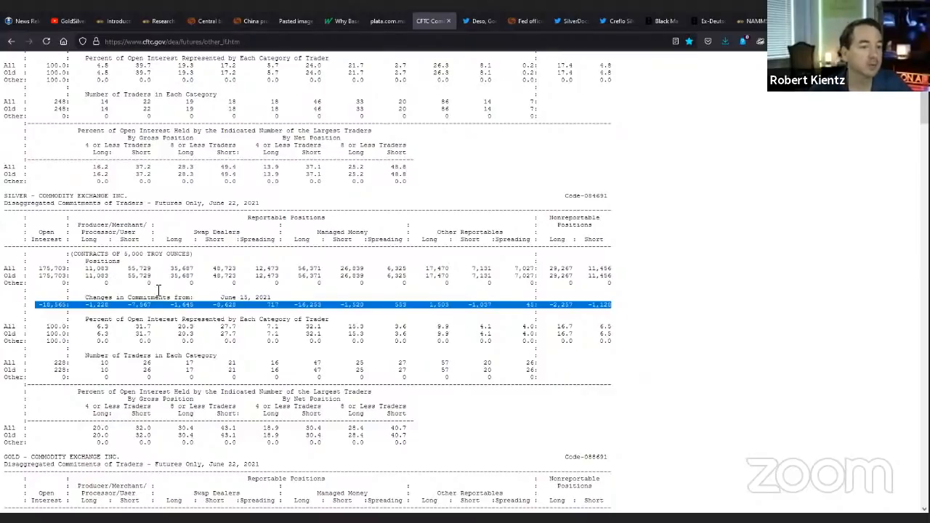
{"action": "scroll", "scroll_direction": "down", "scroll_amount": 3}
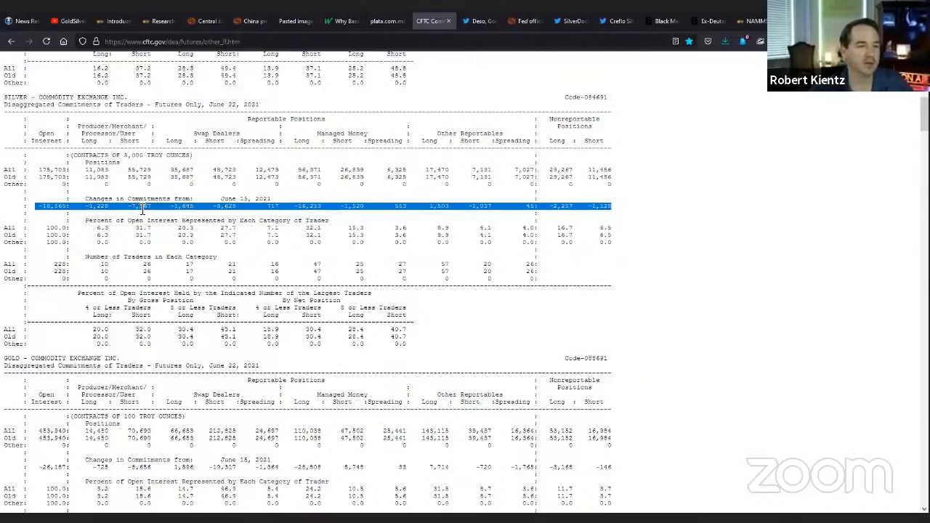
{"action": "scroll", "scroll_direction": "down", "scroll_amount": 3}
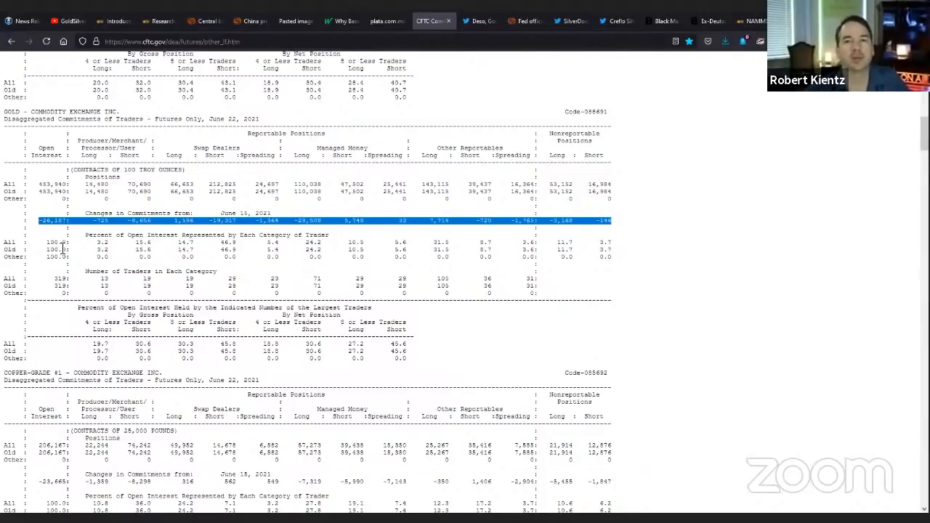
{"action": "mouse_move", "coordinate": [692, 254]}
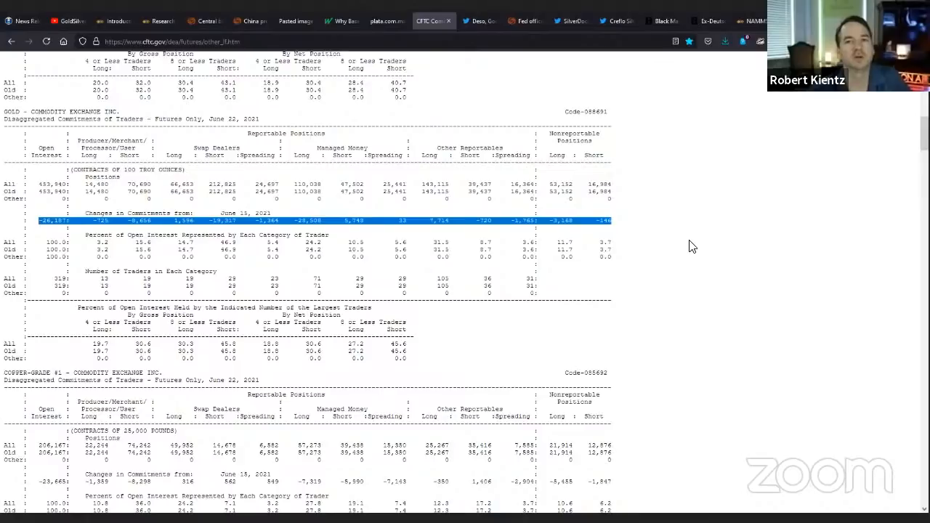
{"action": "mouse_move", "coordinate": [679, 241]}
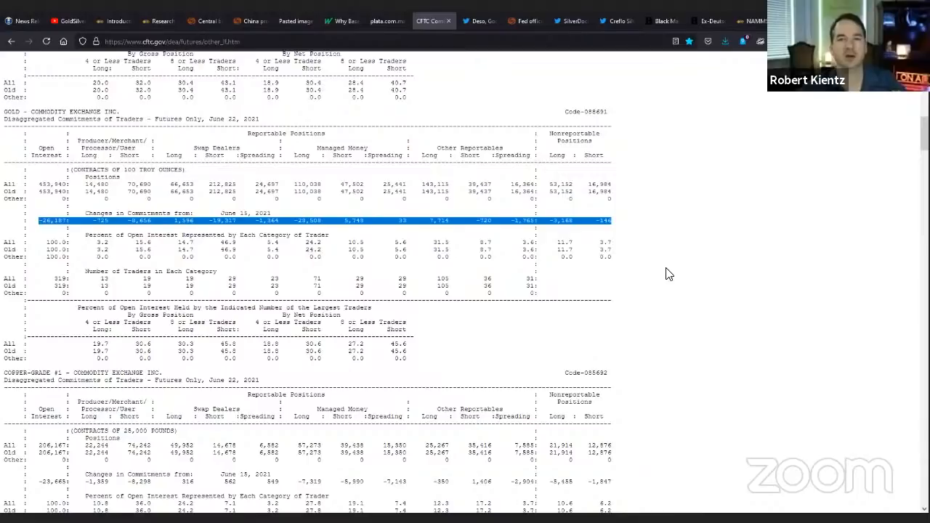
{"action": "mouse_move", "coordinate": [681, 245]}
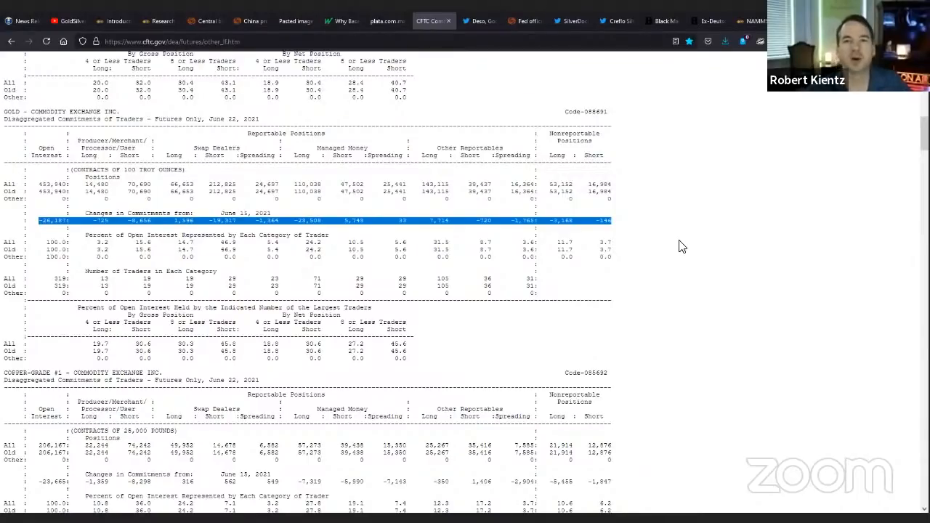
{"action": "mouse_move", "coordinate": [689, 244]}
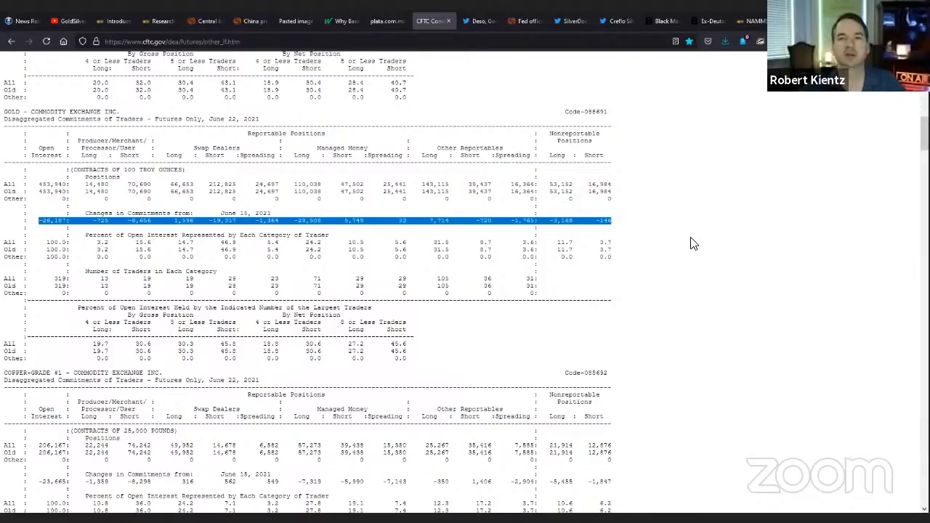
{"action": "mouse_move", "coordinate": [729, 305]}
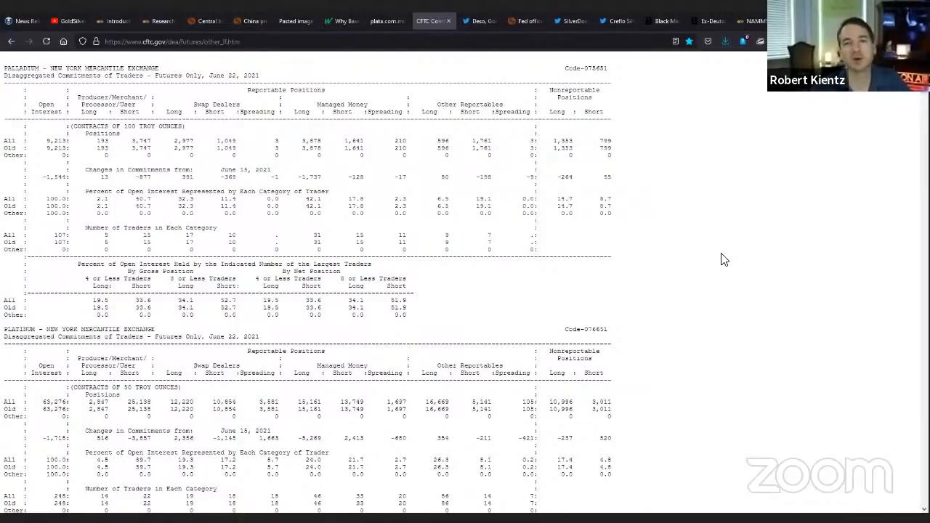
{"action": "mouse_move", "coordinate": [712, 253]}
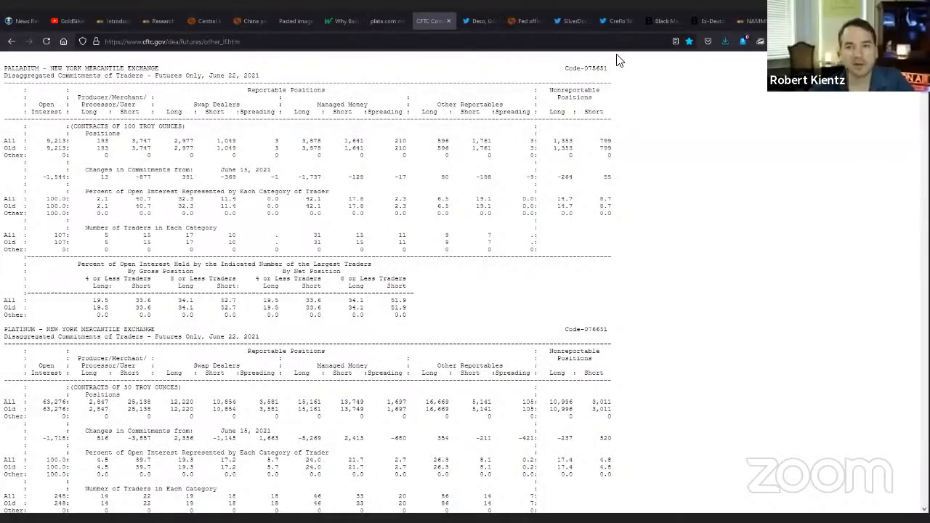
{"action": "mouse_move", "coordinate": [690, 293]}
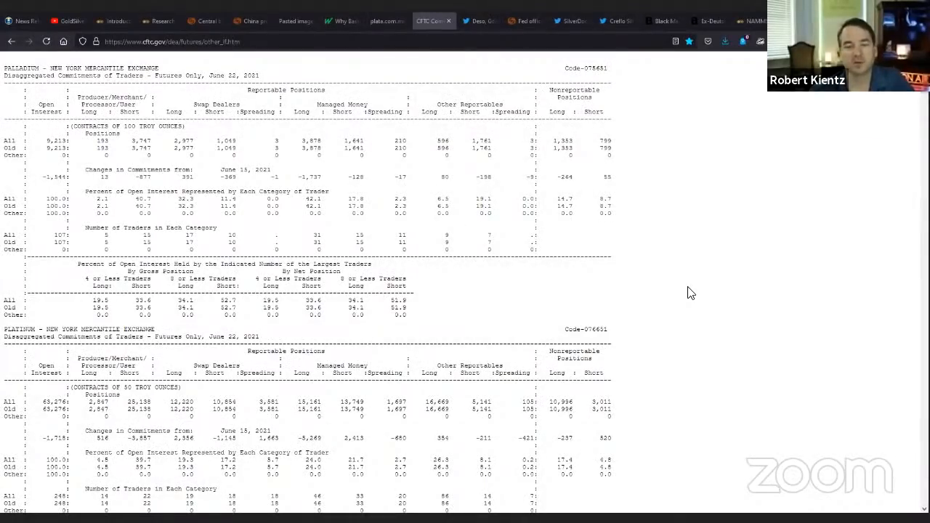
{"action": "mouse_move", "coordinate": [704, 274]}
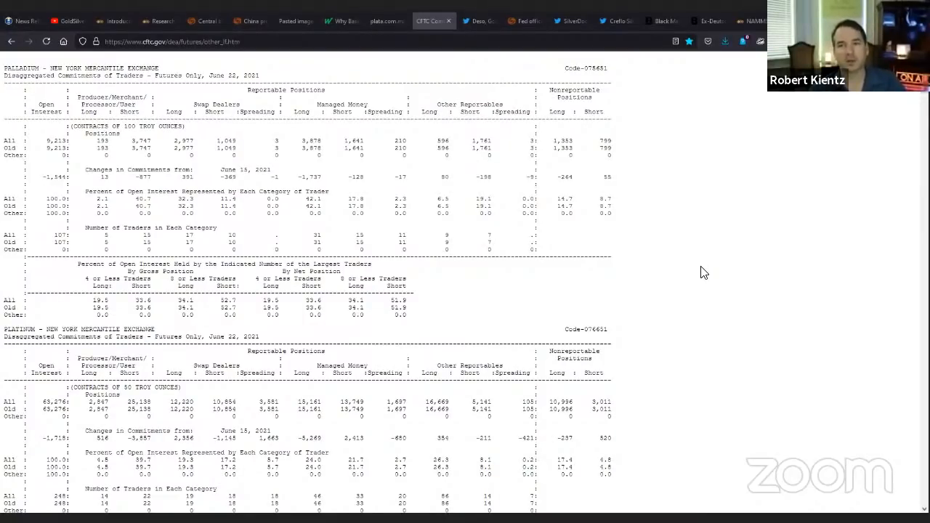
{"action": "mouse_move", "coordinate": [729, 273]}
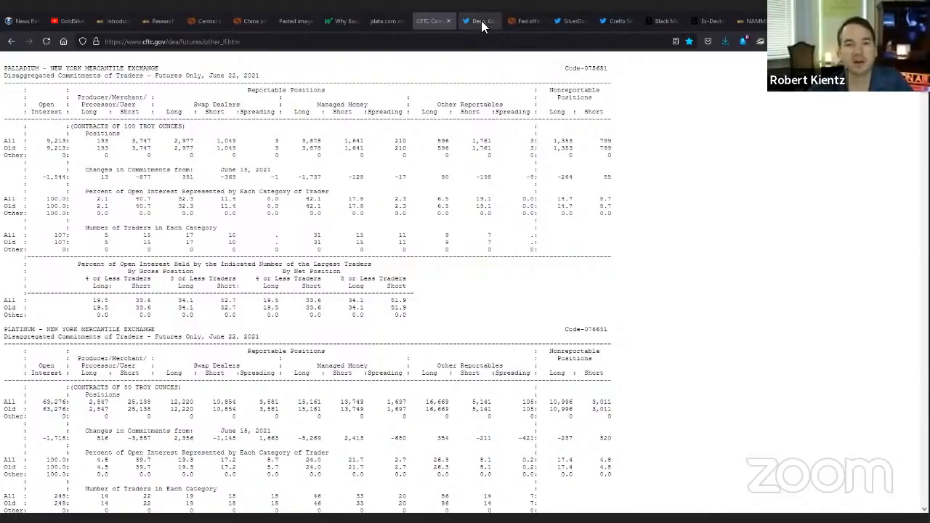
Switch to the tweet with the FRED chart of the top 1%'s 32.1% net-worth share.
{"action": "left_click", "coordinate": [476, 20]}
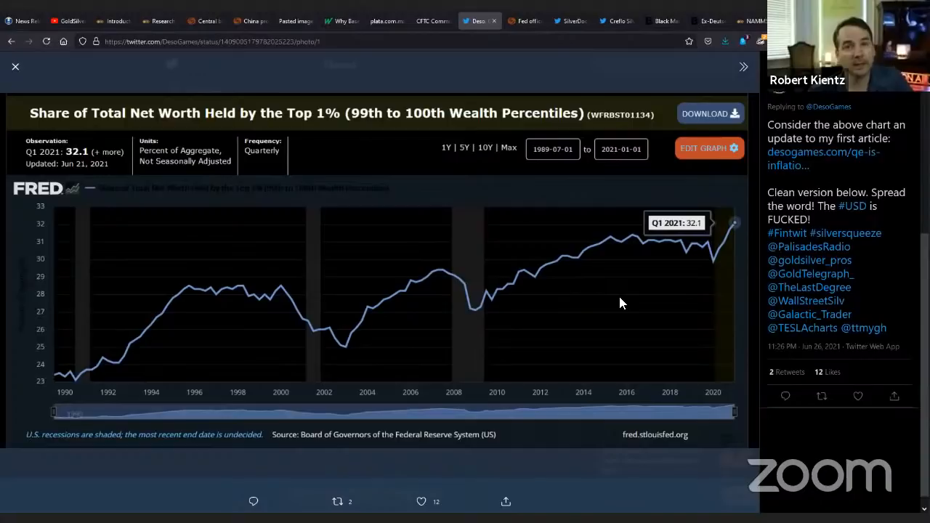
{"action": "mouse_move", "coordinate": [709, 255]}
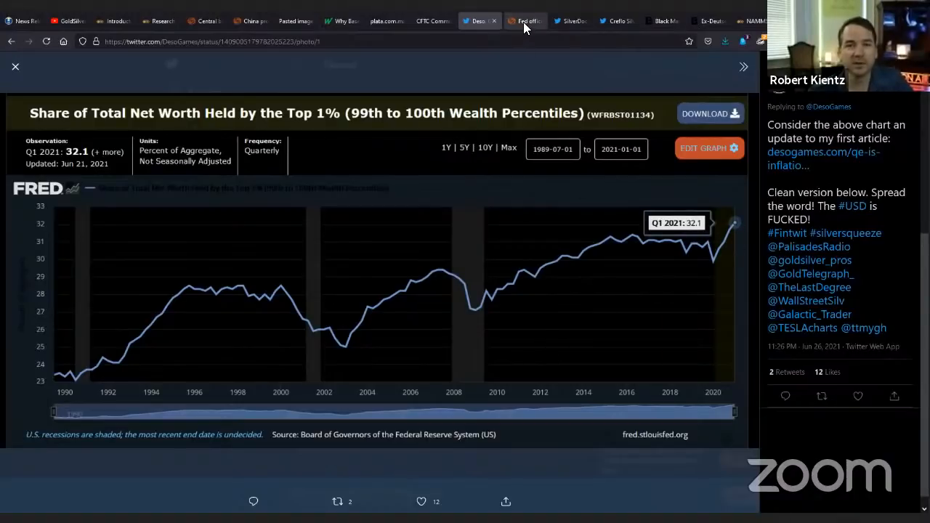
Show the Reuters 'temporary inflation surge may last longer' article and highlight its lede paragraph.
{"action": "left_click", "coordinate": [524, 21]}
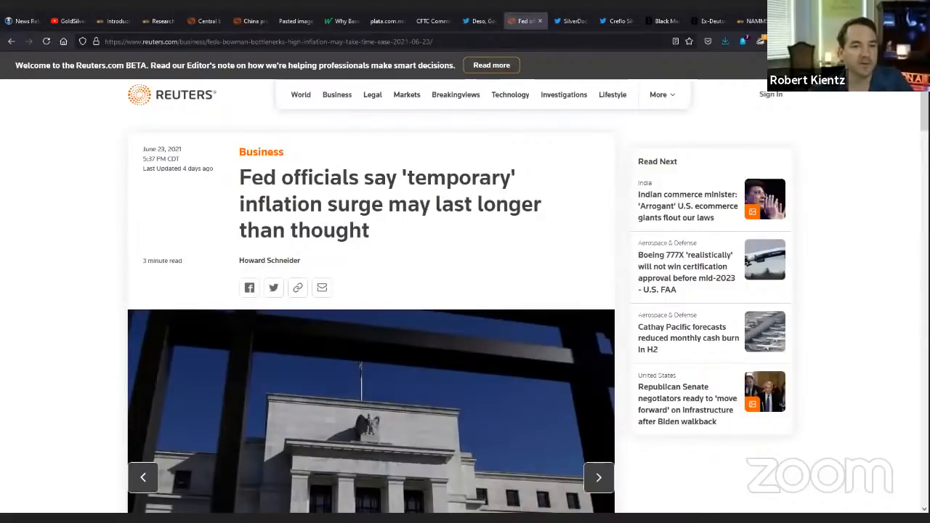
{"action": "mouse_move", "coordinate": [884, 306]}
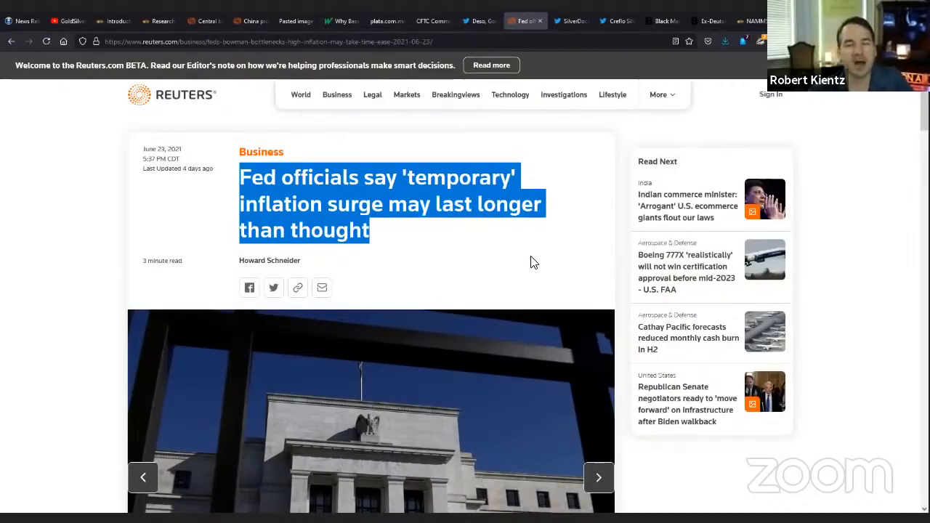
{"action": "scroll", "scroll_direction": "down", "scroll_amount": 3}
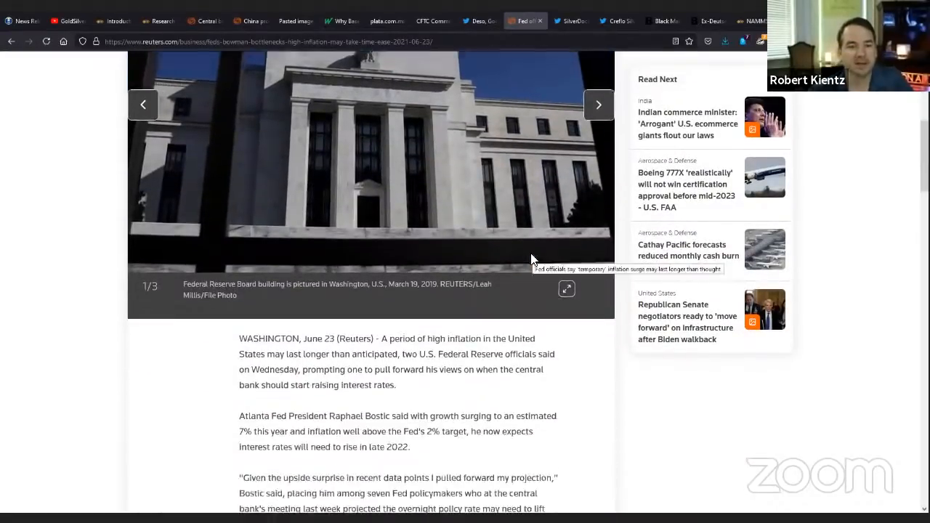
{"action": "scroll", "scroll_direction": "down", "scroll_amount": 3}
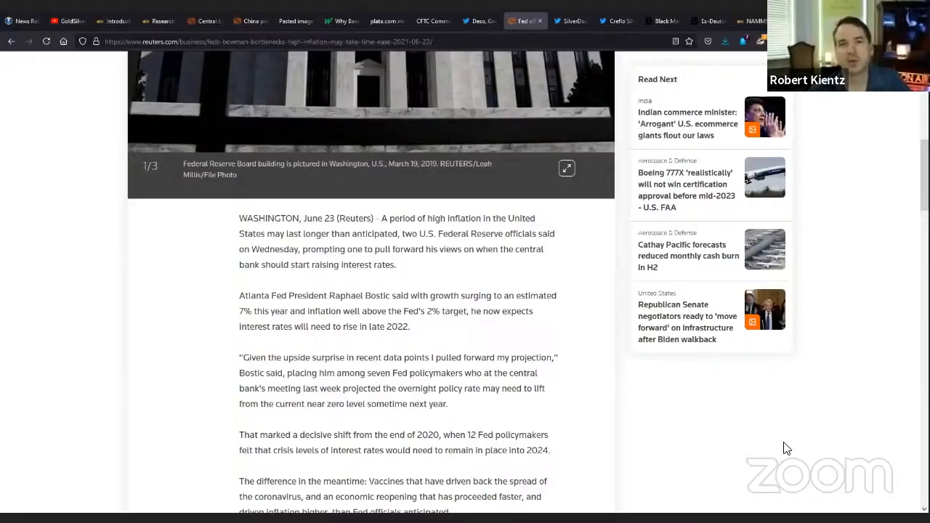
{"action": "mouse_move", "coordinate": [363, 314]}
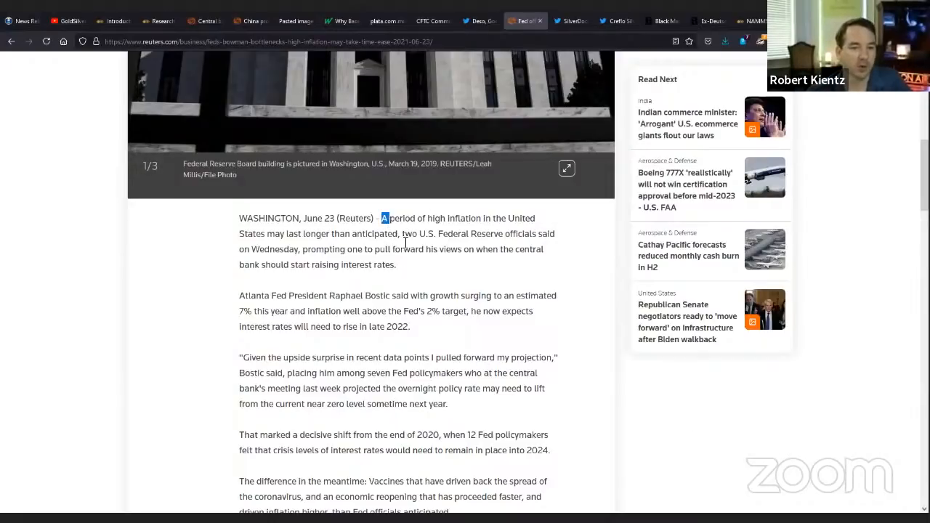
{"action": "left_click_drag", "start_coordinate": [381, 218], "coordinate": [396, 264]}
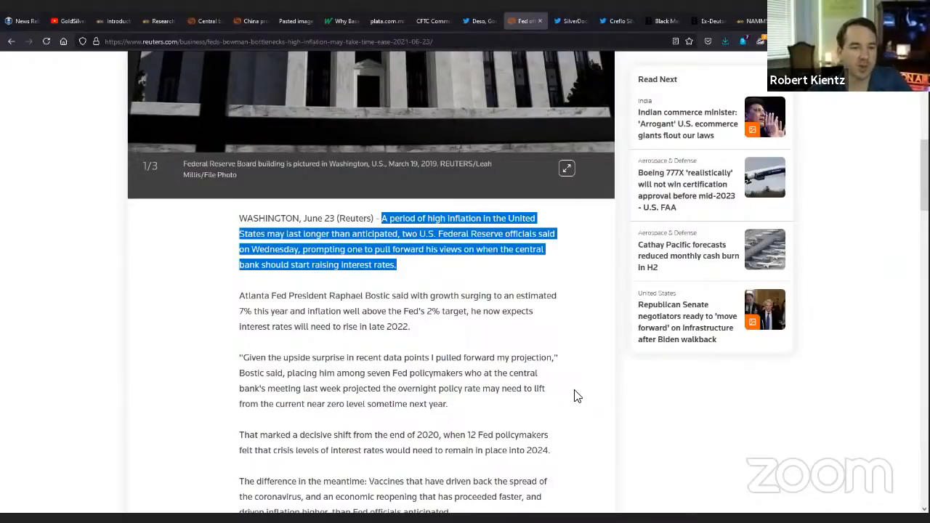
{"action": "mouse_move", "coordinate": [584, 398]}
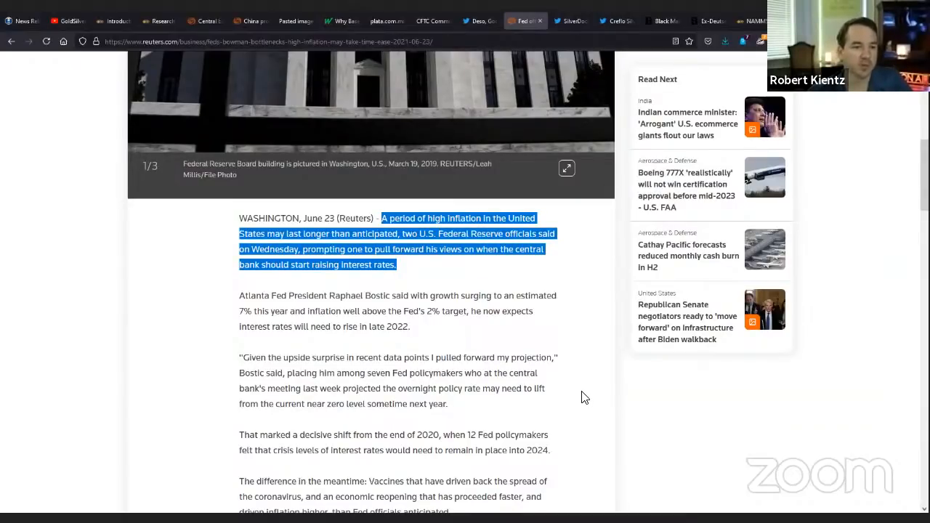
{"action": "scroll", "scroll_direction": "down", "scroll_amount": 3}
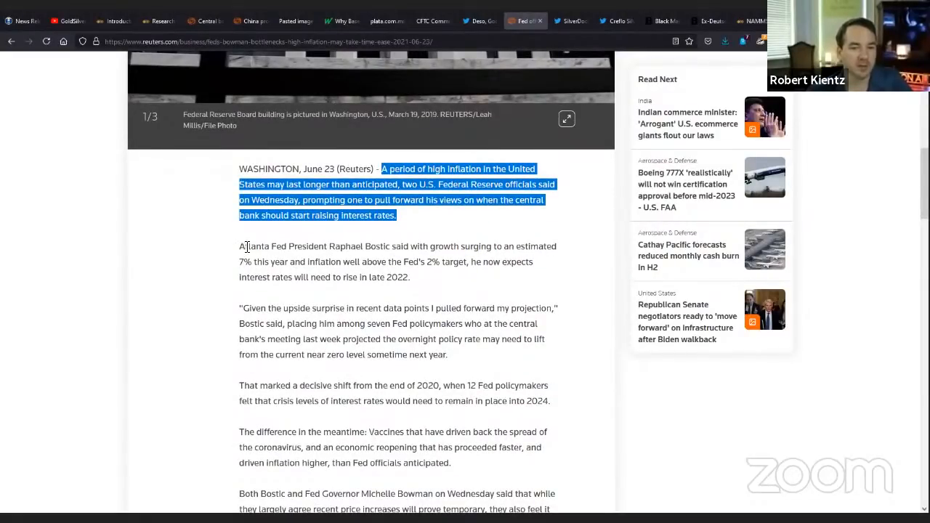
{"action": "mouse_move", "coordinate": [224, 231]}
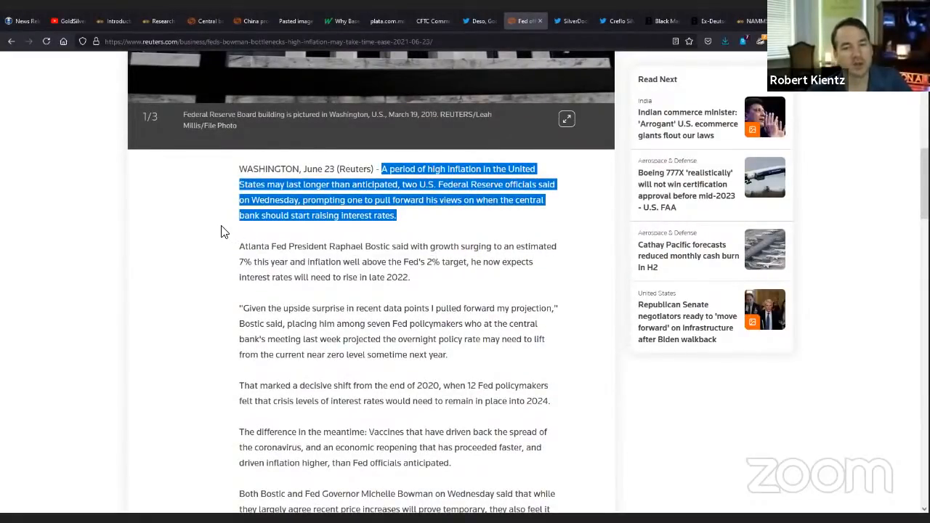
Highlight Bostic's paragraph on 7% growth and expected rate rises in late 2022.
{"action": "left_click_drag", "start_coordinate": [238, 245], "coordinate": [410, 276]}
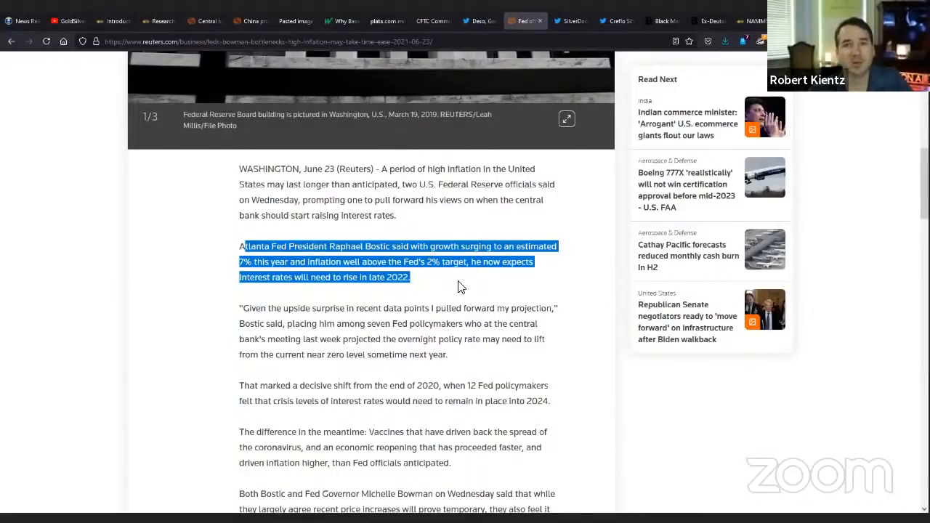
{"action": "mouse_move", "coordinate": [458, 289]}
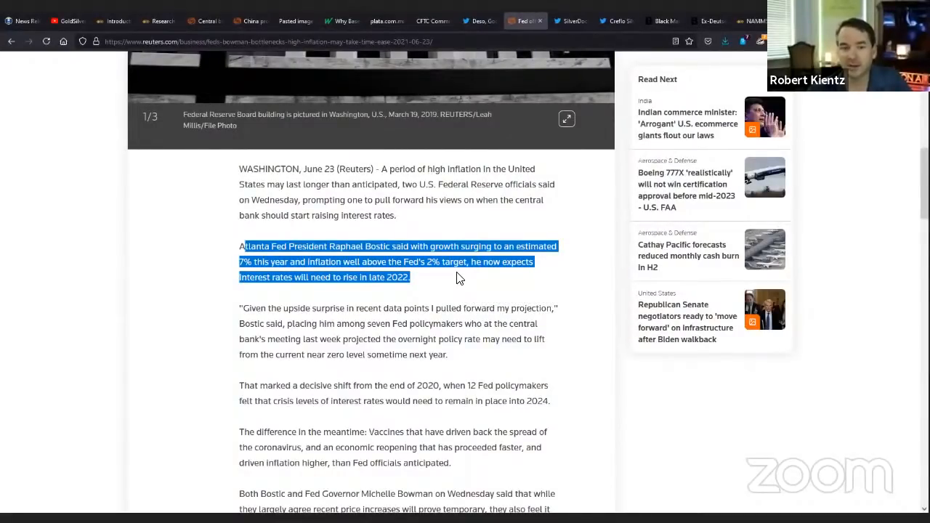
{"action": "left_click", "coordinate": [281, 247]}
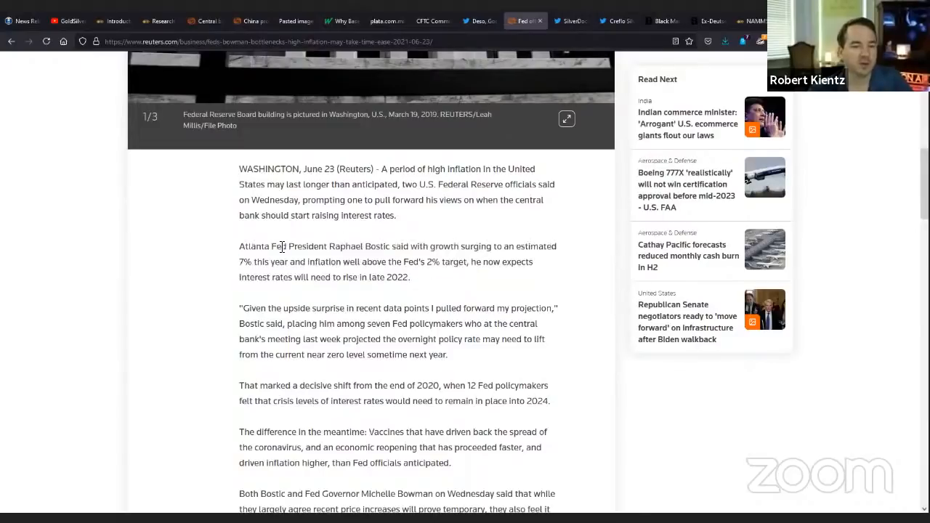
{"action": "left_click_drag", "start_coordinate": [239, 168], "coordinate": [370, 261]}
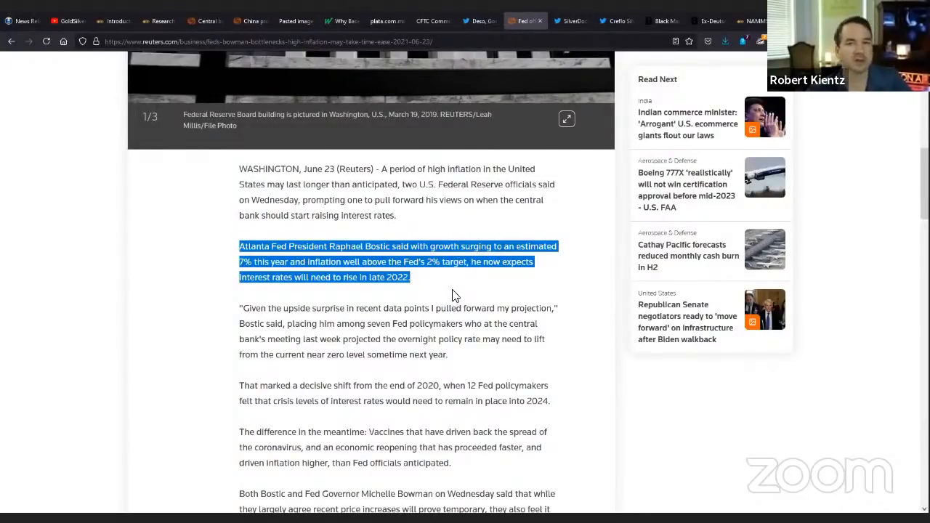
{"action": "mouse_move", "coordinate": [453, 299]}
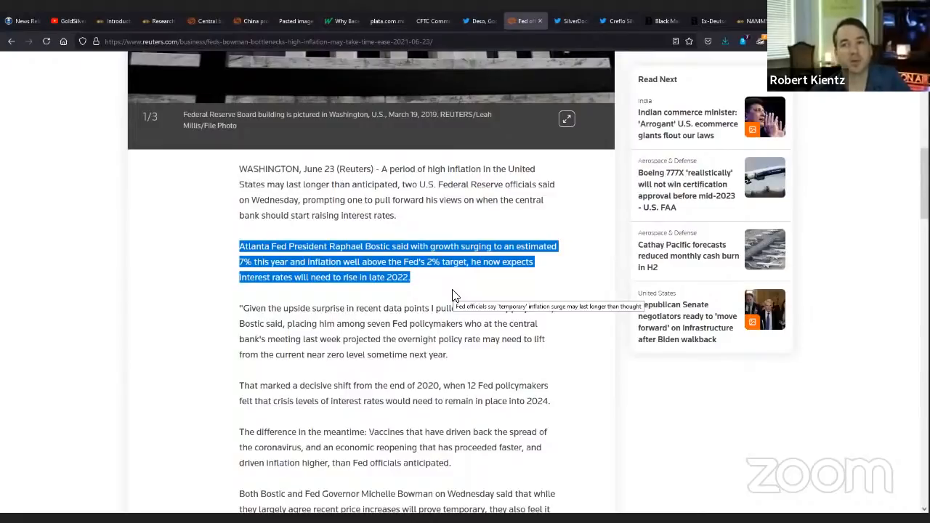
{"action": "mouse_move", "coordinate": [465, 285]}
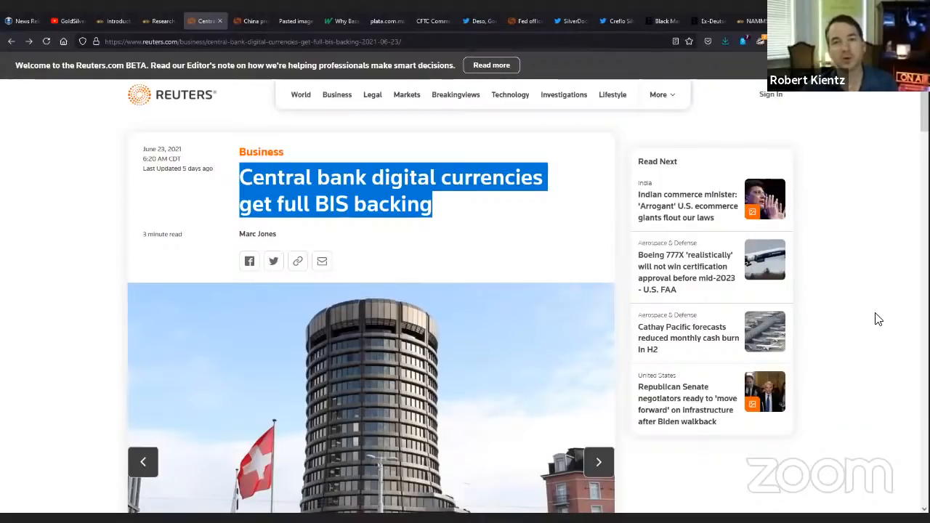
{"action": "mouse_move", "coordinate": [776, 322]}
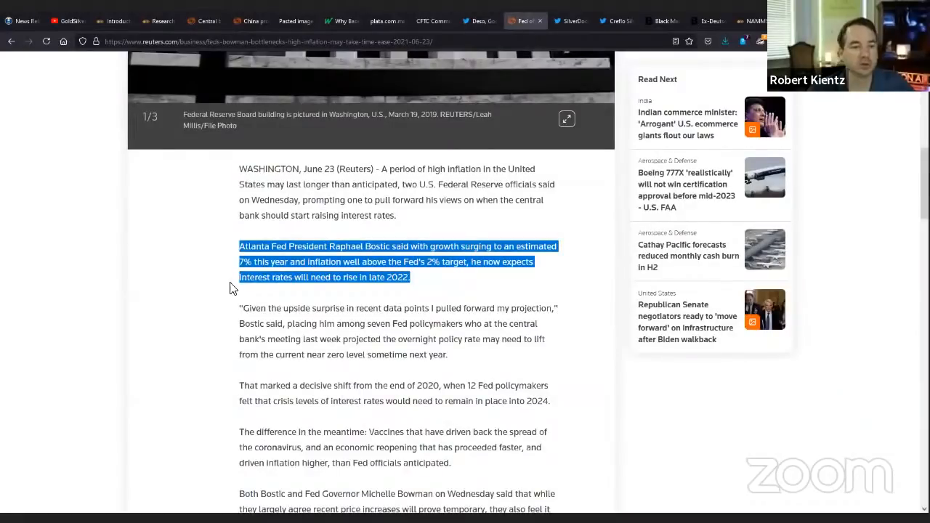
Highlight the 'upside surprise' quote, then the passage on the policy shift since 2020.
{"action": "scroll", "scroll_direction": "down", "scroll_amount": 3}
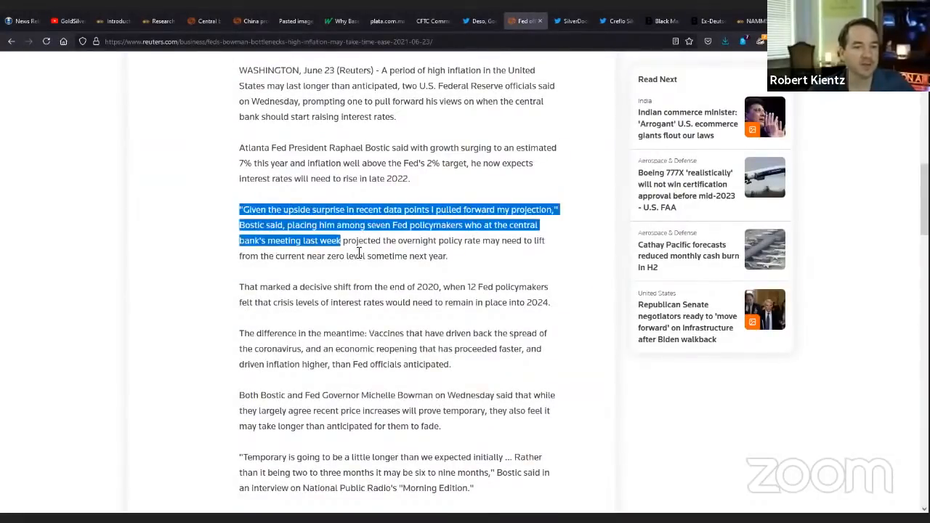
{"action": "left_click_drag", "start_coordinate": [340, 241], "coordinate": [447, 256]}
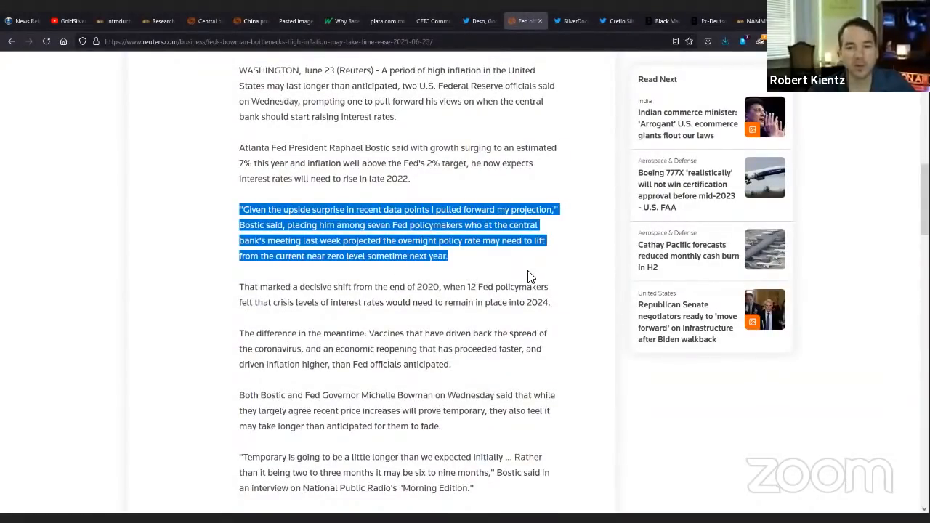
{"action": "mouse_move", "coordinate": [479, 279]}
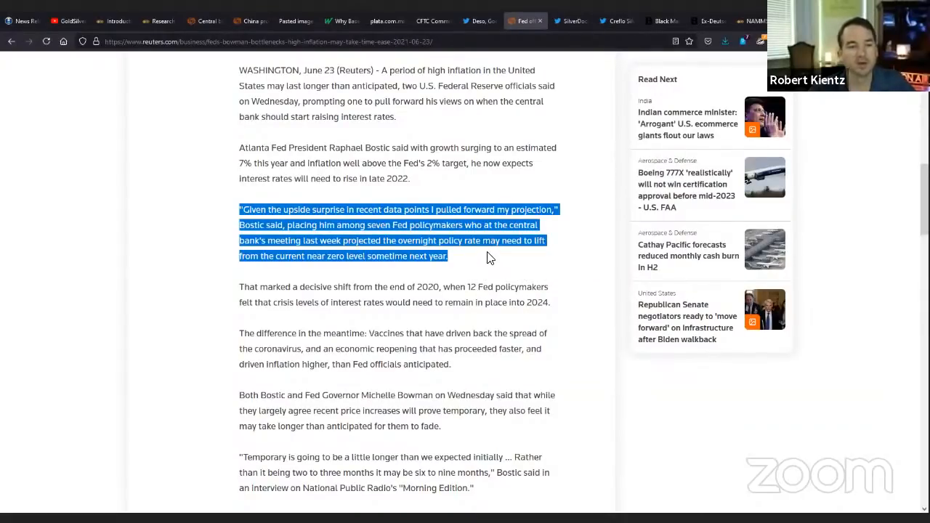
{"action": "mouse_move", "coordinate": [509, 259]}
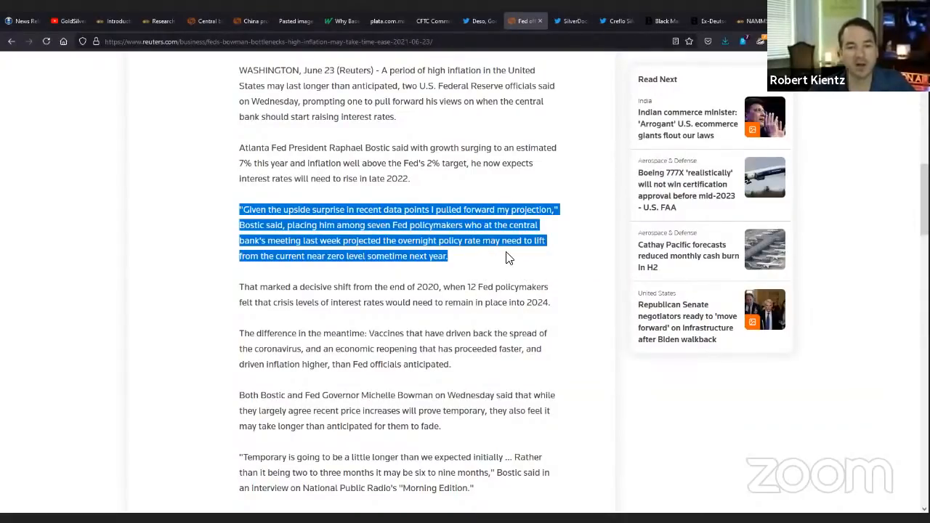
{"action": "mouse_move", "coordinate": [516, 264]}
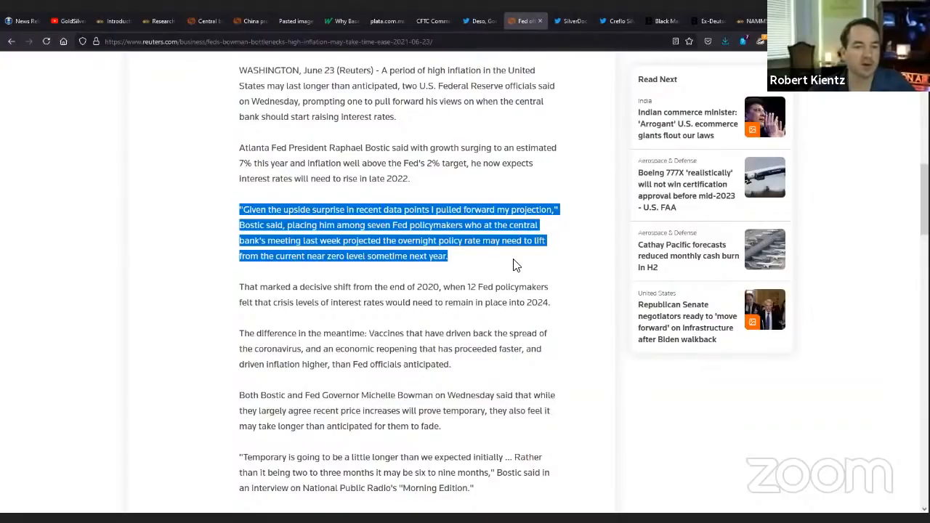
{"action": "left_click", "coordinate": [262, 286]}
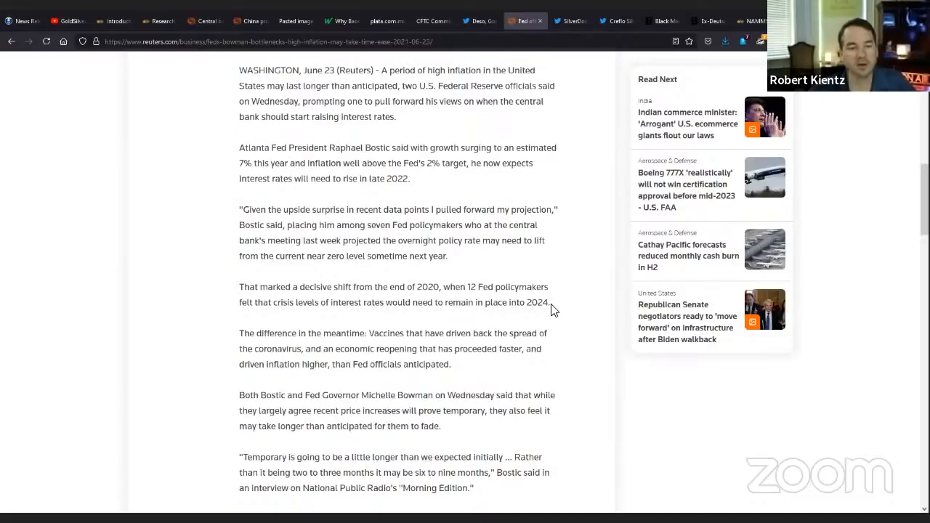
{"action": "left_click_drag", "start_coordinate": [259, 286], "coordinate": [549, 302]}
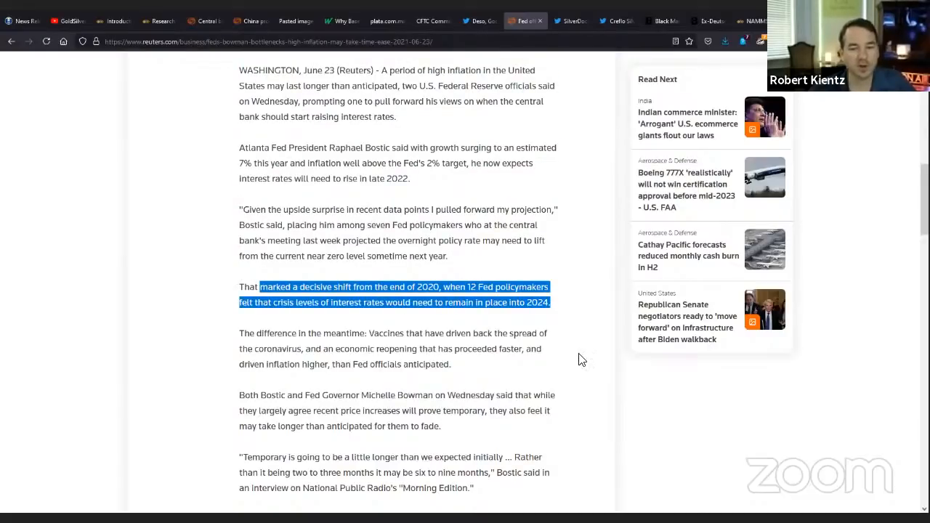
{"action": "scroll", "scroll_direction": "down", "scroll_amount": 3}
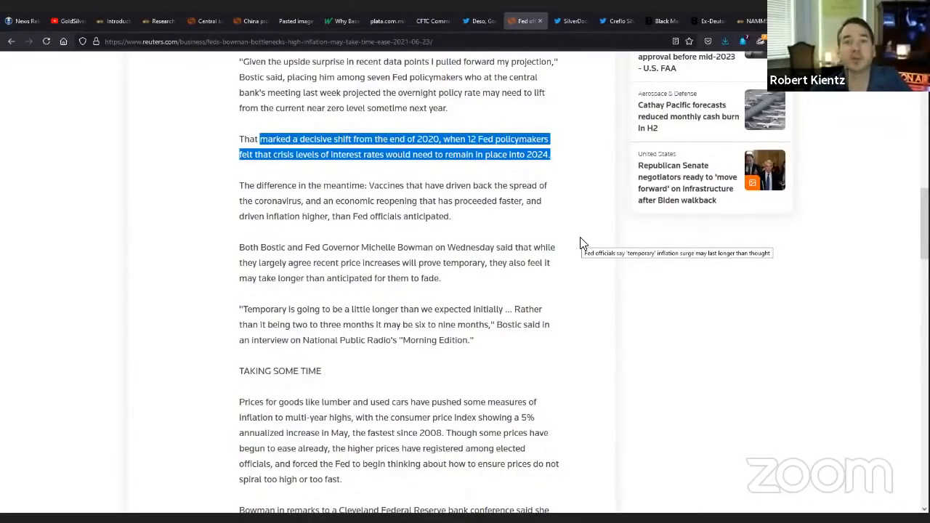
{"action": "mouse_move", "coordinate": [477, 210]}
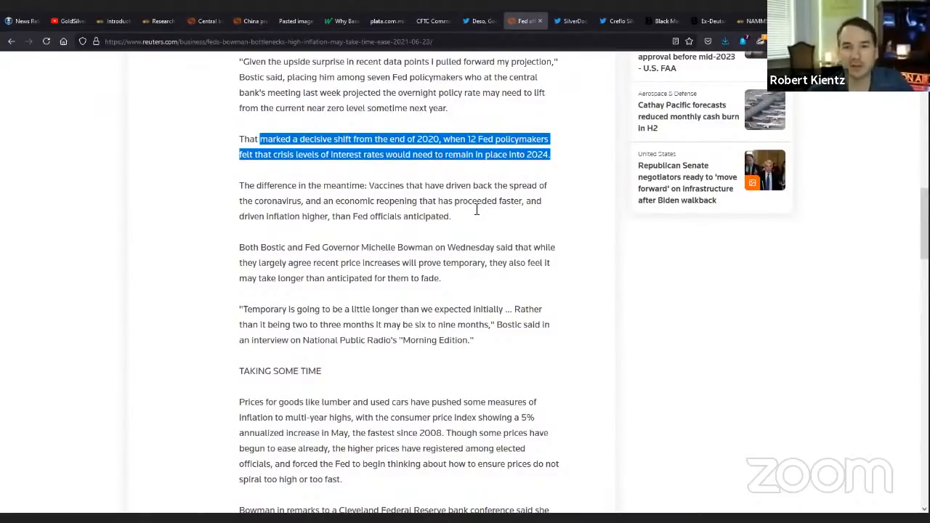
{"action": "mouse_move", "coordinate": [263, 198]}
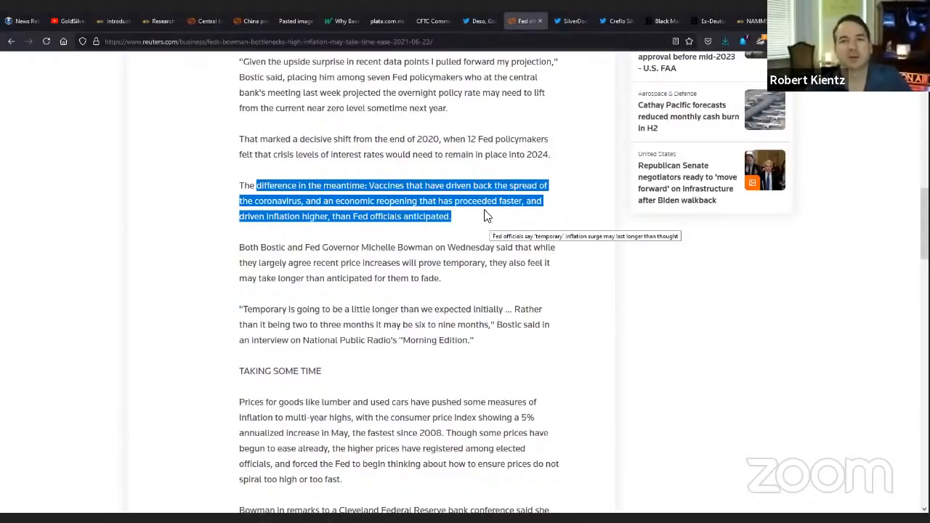
{"action": "mouse_move", "coordinate": [478, 218]}
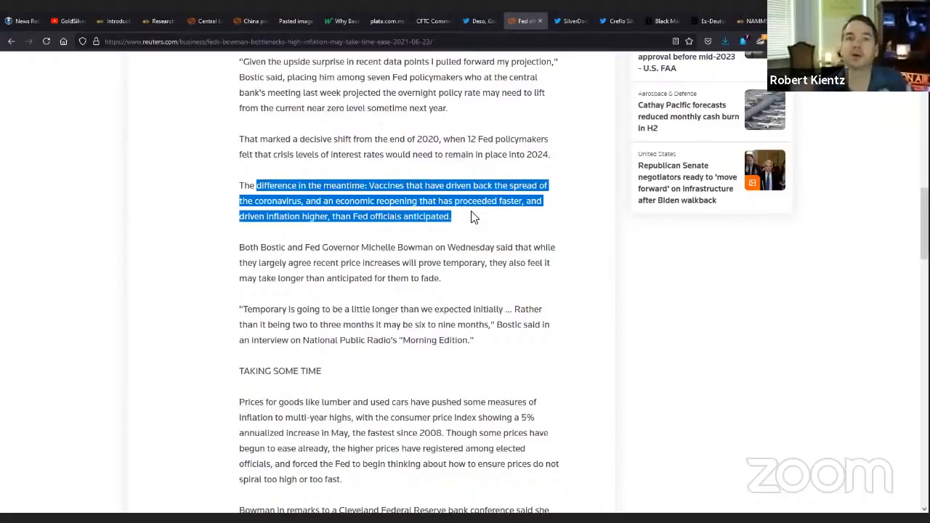
{"action": "mouse_move", "coordinate": [573, 197]}
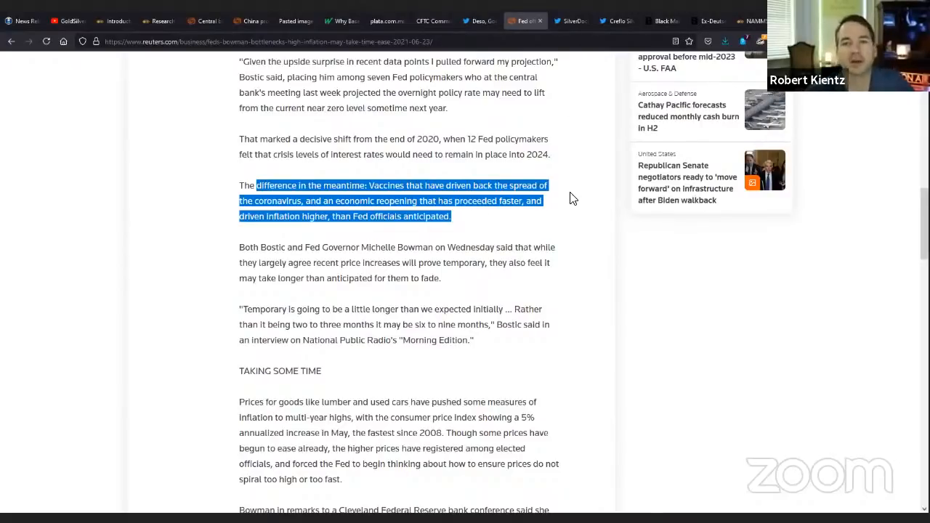
{"action": "mouse_move", "coordinate": [574, 191]}
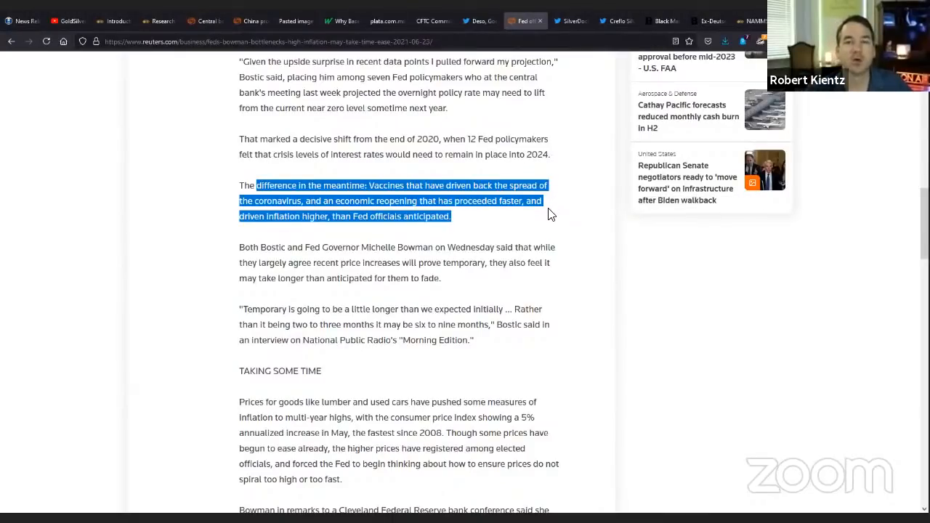
{"action": "mouse_move", "coordinate": [551, 195]}
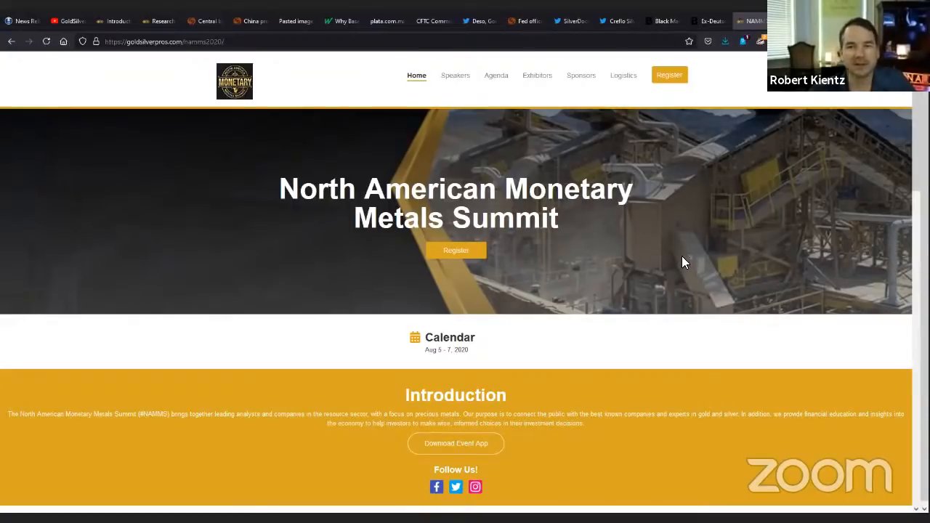
{"action": "mouse_move", "coordinate": [706, 264]}
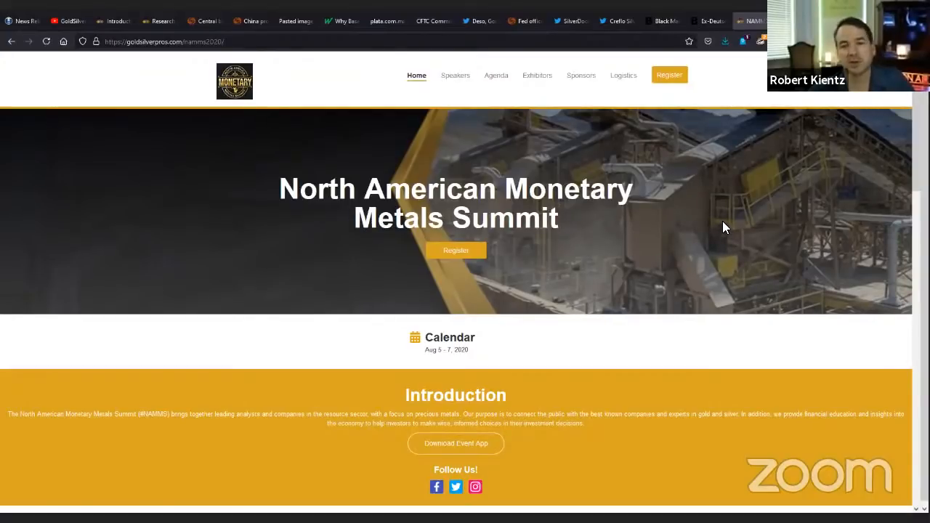
{"action": "mouse_move", "coordinate": [691, 236]}
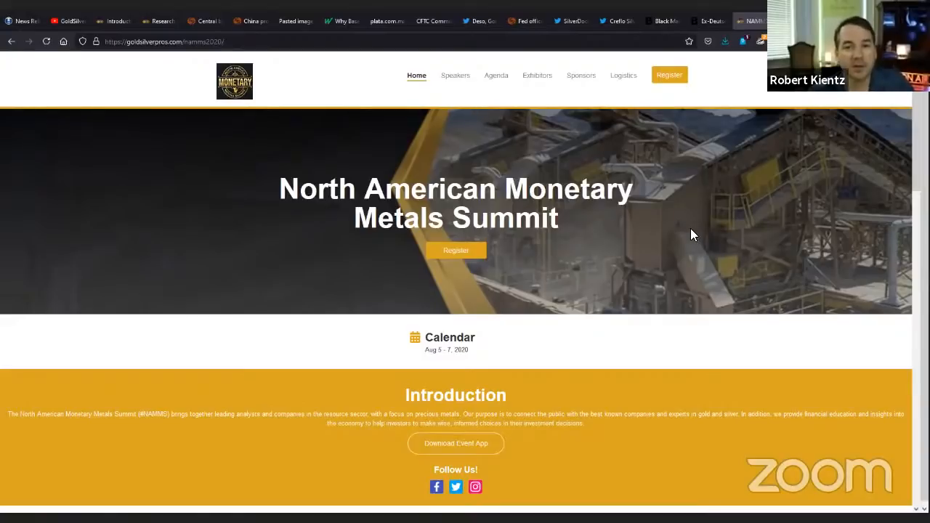
{"action": "mouse_move", "coordinate": [697, 233]}
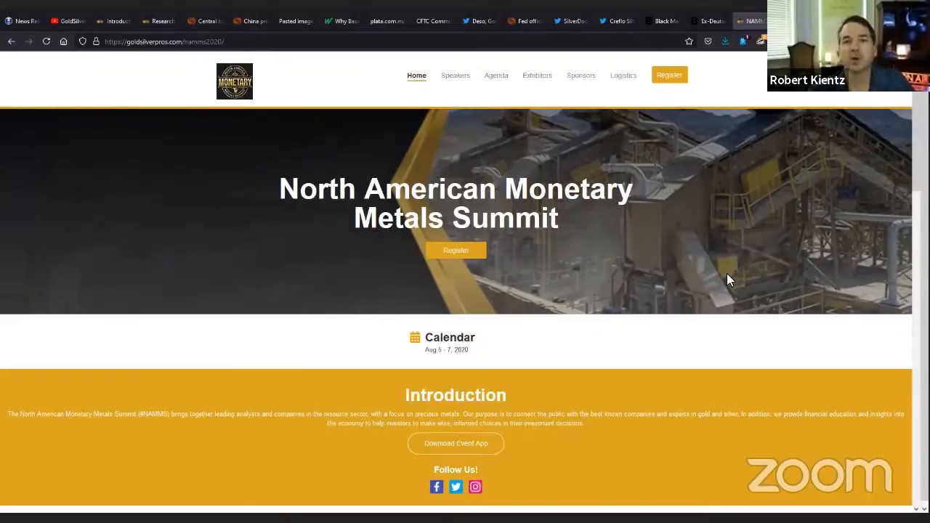
{"action": "mouse_move", "coordinate": [711, 250]}
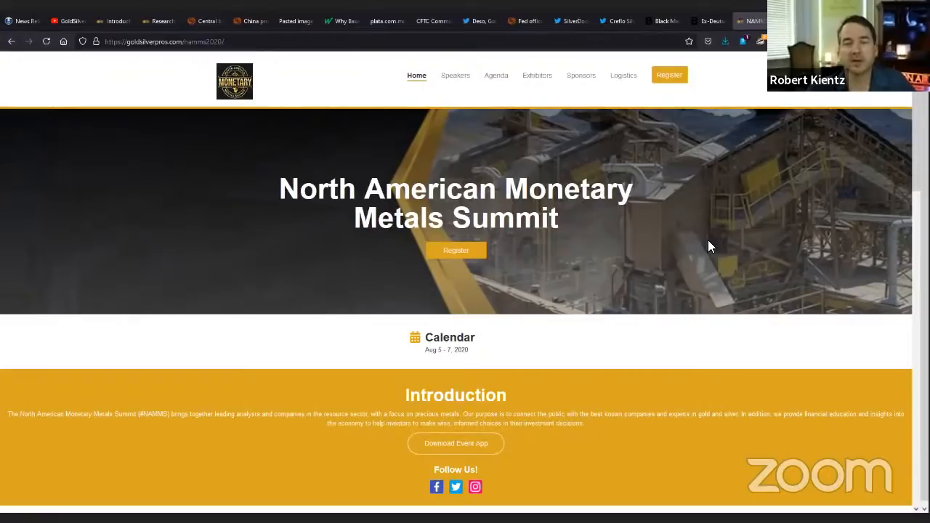
{"action": "mouse_move", "coordinate": [688, 285]}
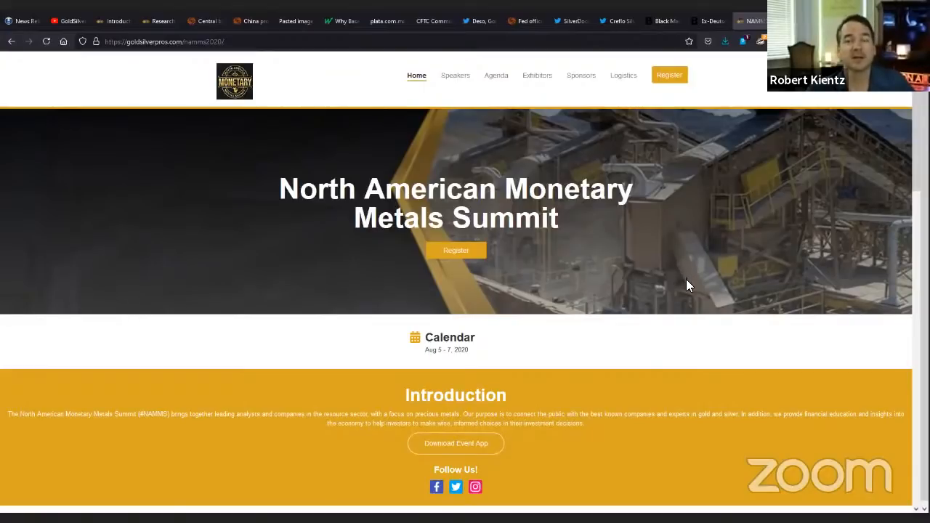
{"action": "mouse_move", "coordinate": [683, 255]}
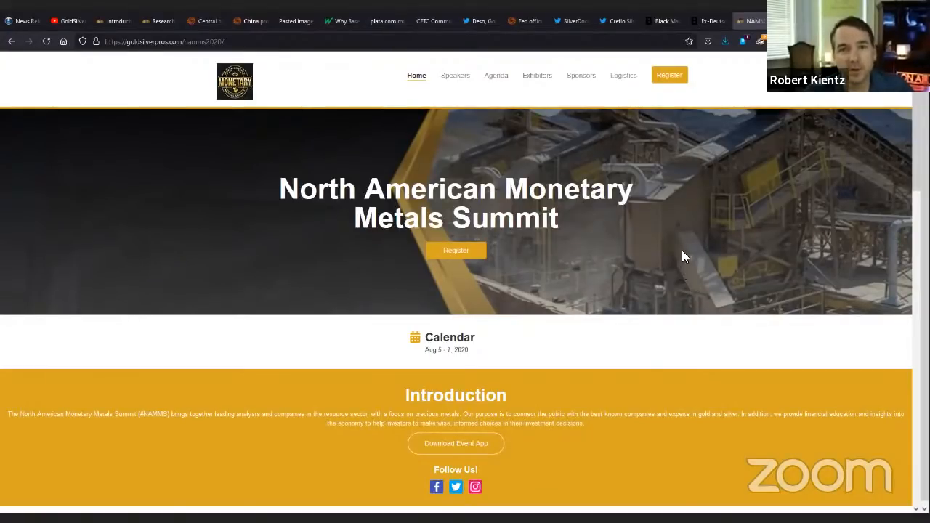
{"action": "mouse_move", "coordinate": [683, 272]}
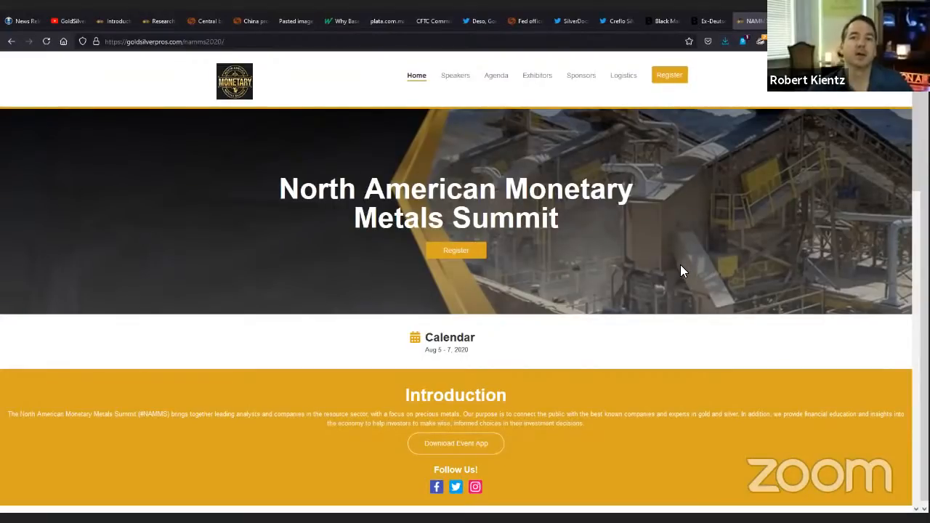
{"action": "mouse_move", "coordinate": [468, 128]}
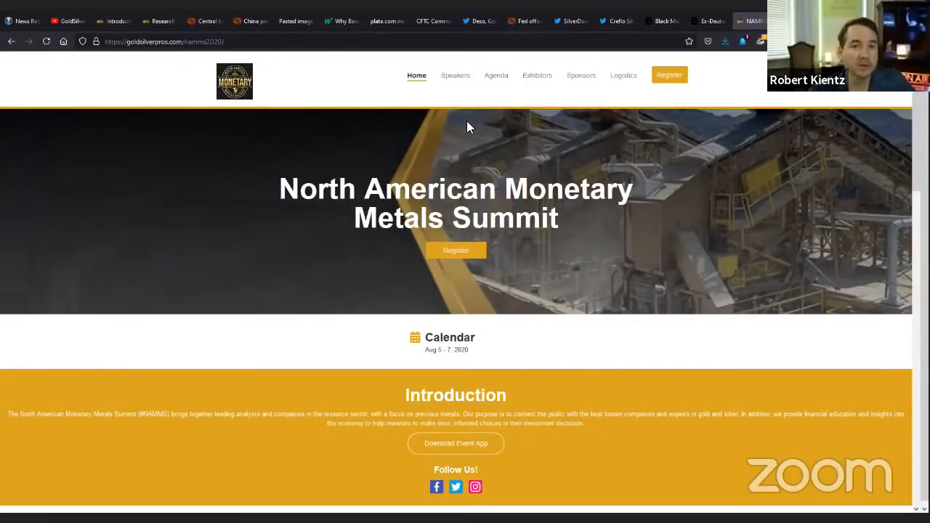
Browse the Speakers page down to the last speaker and back.
{"action": "left_click", "coordinate": [455, 75]}
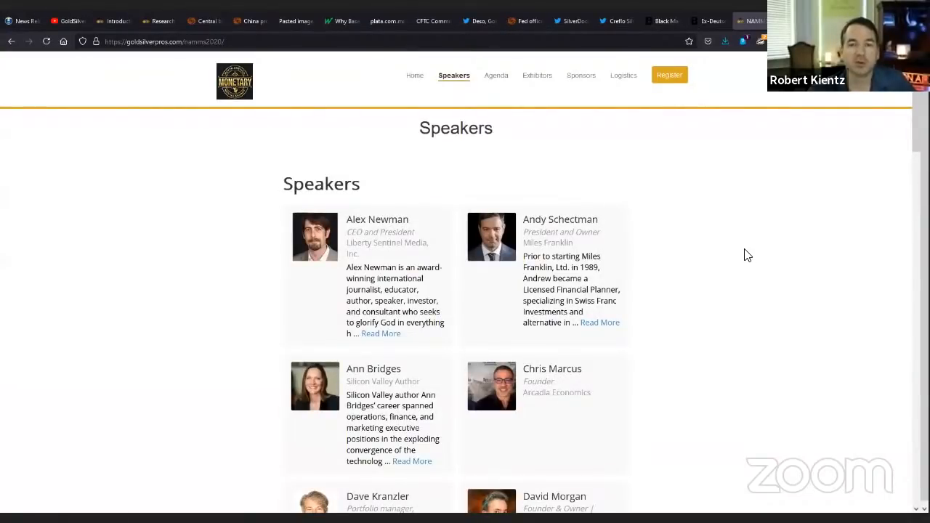
{"action": "scroll", "scroll_direction": "down", "scroll_amount": 3}
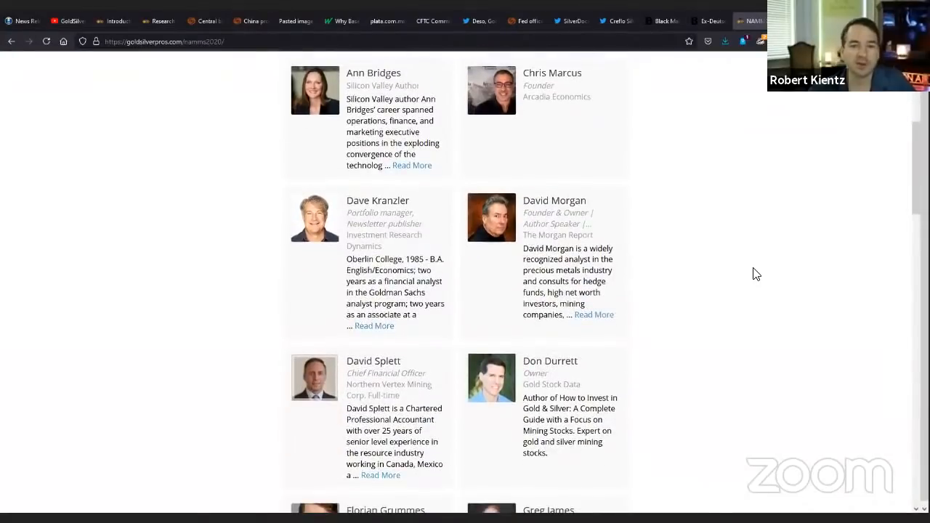
{"action": "scroll", "scroll_direction": "down", "scroll_amount": 3}
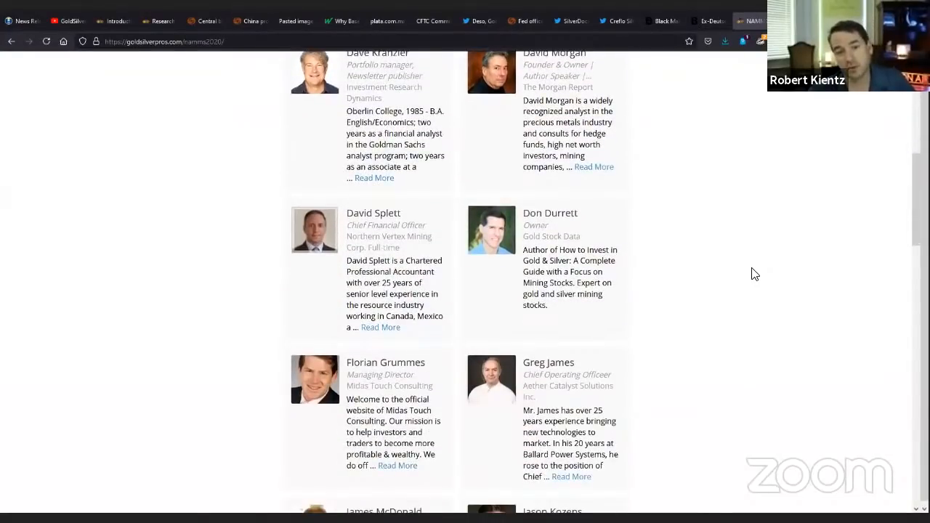
{"action": "scroll", "scroll_direction": "down", "scroll_amount": 3}
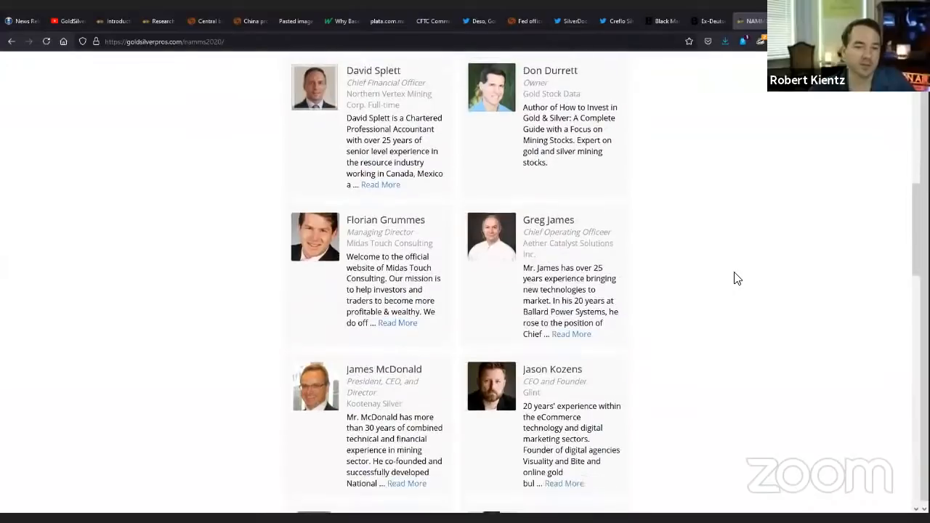
{"action": "scroll", "scroll_direction": "down", "scroll_amount": 3}
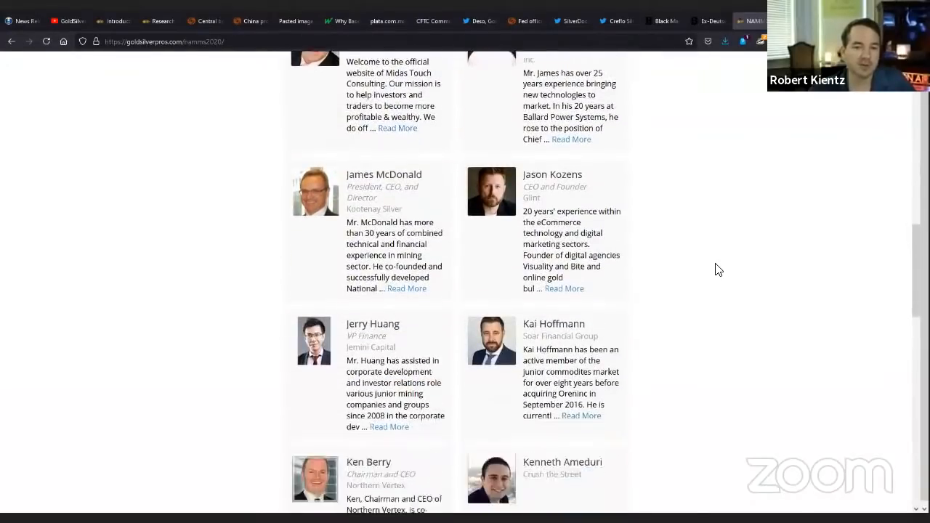
{"action": "scroll", "scroll_direction": "down", "scroll_amount": 3}
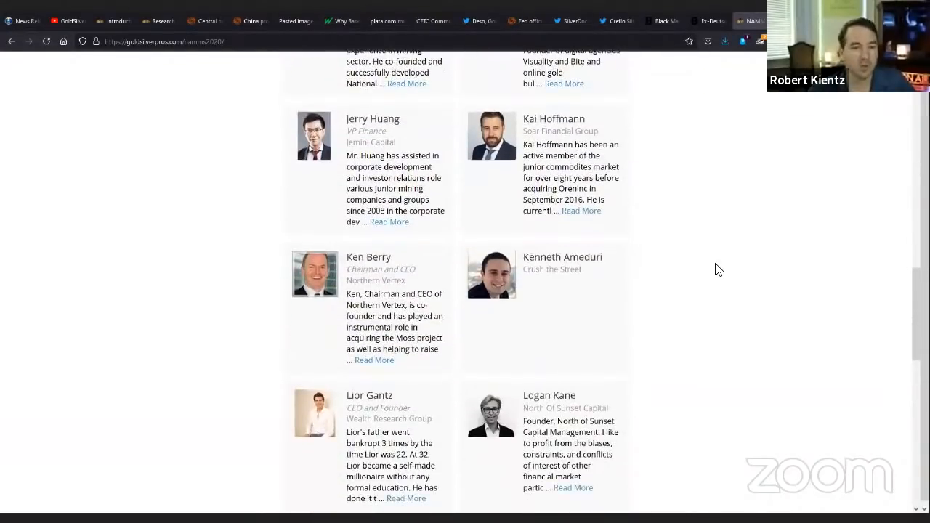
{"action": "scroll", "scroll_direction": "down", "scroll_amount": 3}
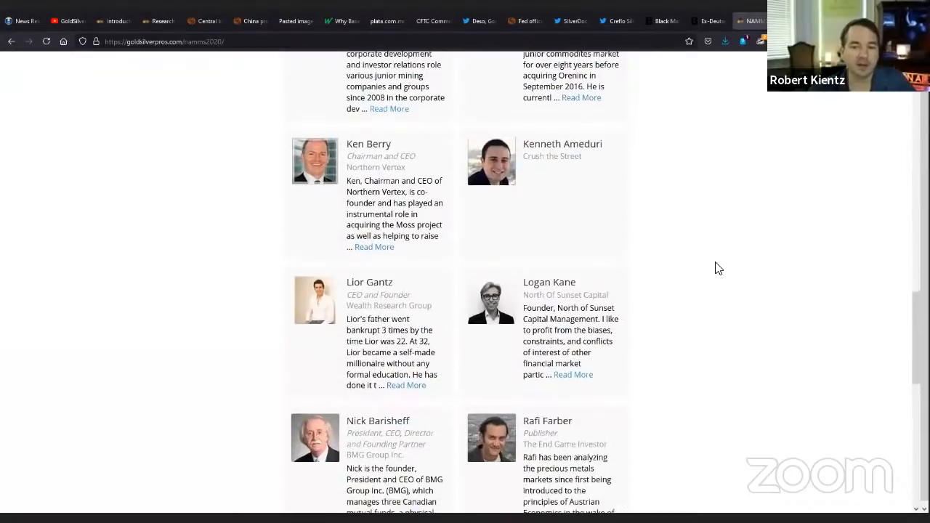
{"action": "scroll", "scroll_direction": "down", "scroll_amount": 3}
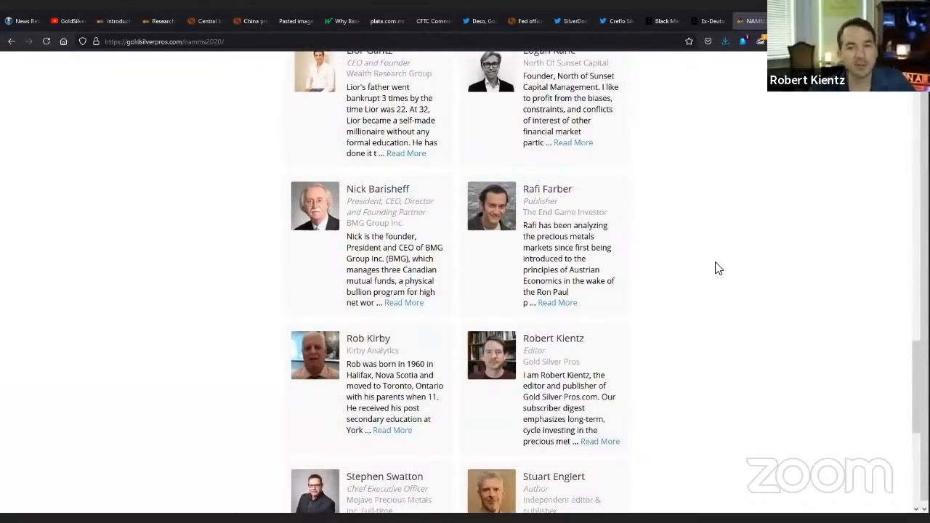
{"action": "scroll", "scroll_direction": "down", "scroll_amount": 3}
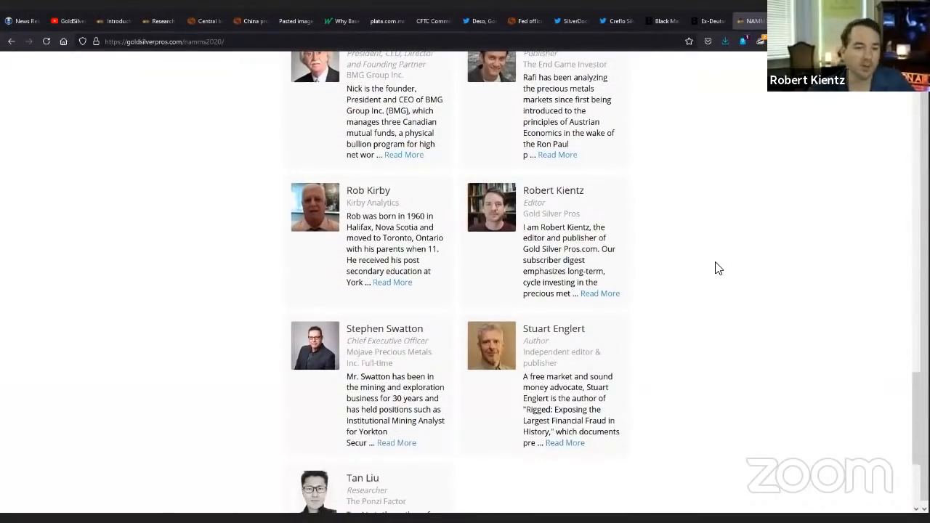
{"action": "scroll", "scroll_direction": "up", "scroll_amount": 3}
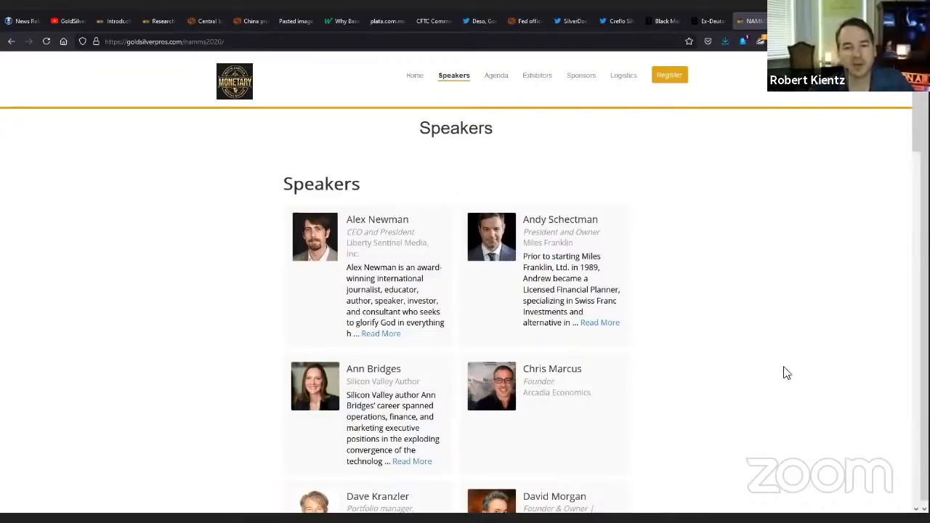
{"action": "scroll", "scroll_direction": "down", "scroll_amount": 3}
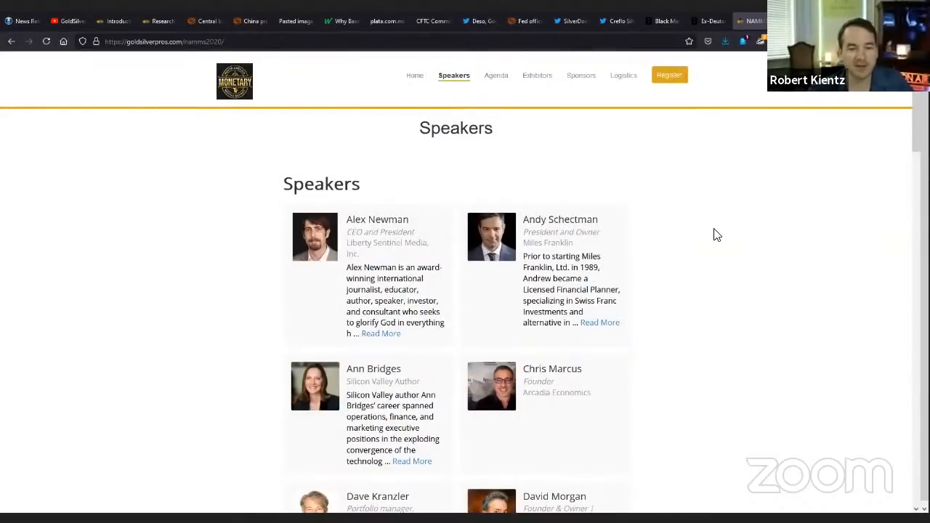
{"action": "mouse_move", "coordinate": [660, 185]}
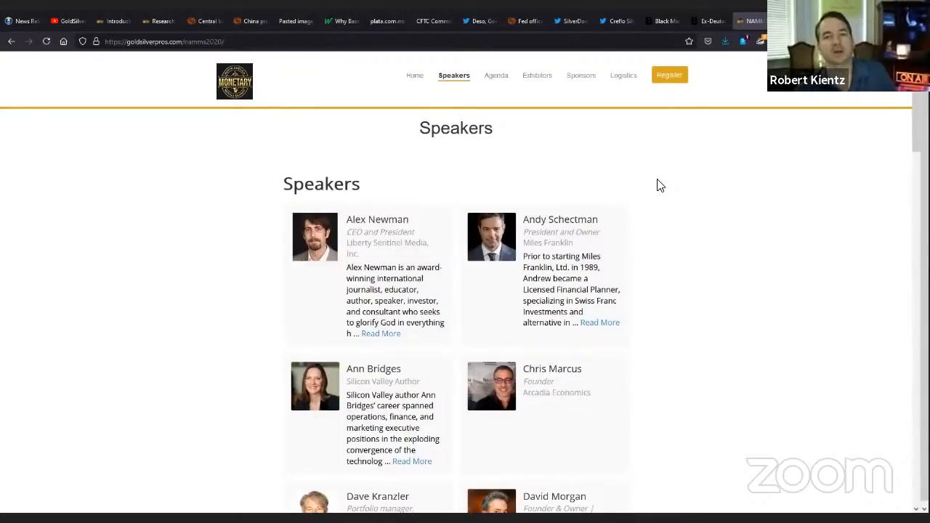
{"action": "mouse_move", "coordinate": [631, 163]}
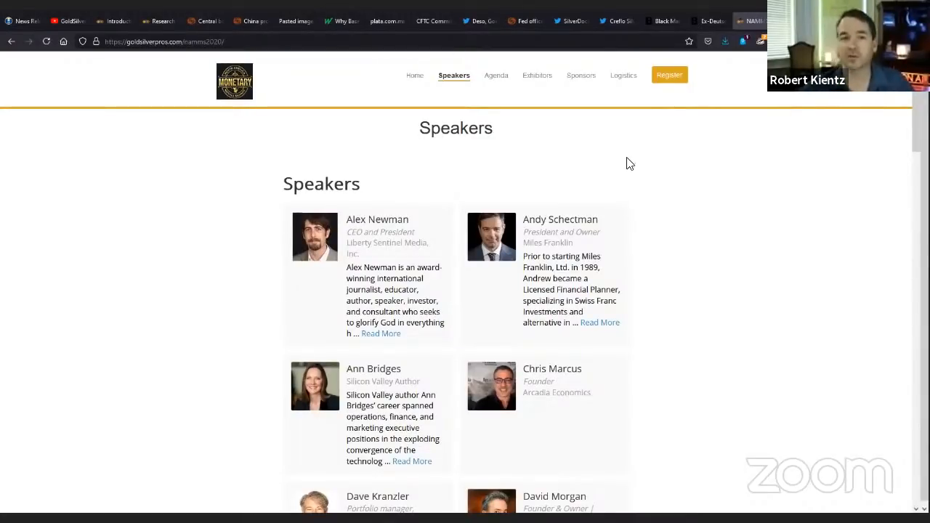
Move to the summit's Thursday, August 6 Agenda page.
{"action": "left_click", "coordinate": [494, 75]}
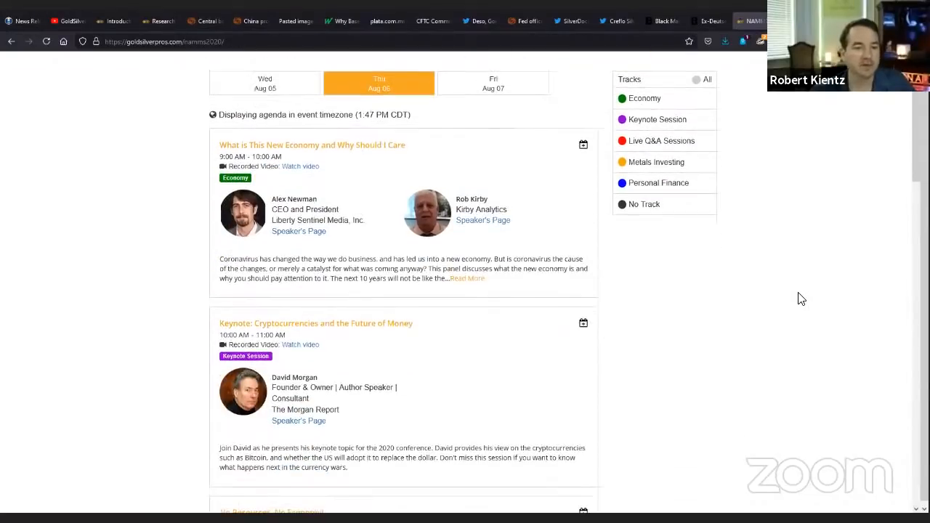
View the Exhibitors and Sponsors pages, then return to the summit home page.
{"action": "scroll", "scroll_direction": "down", "scroll_amount": 3}
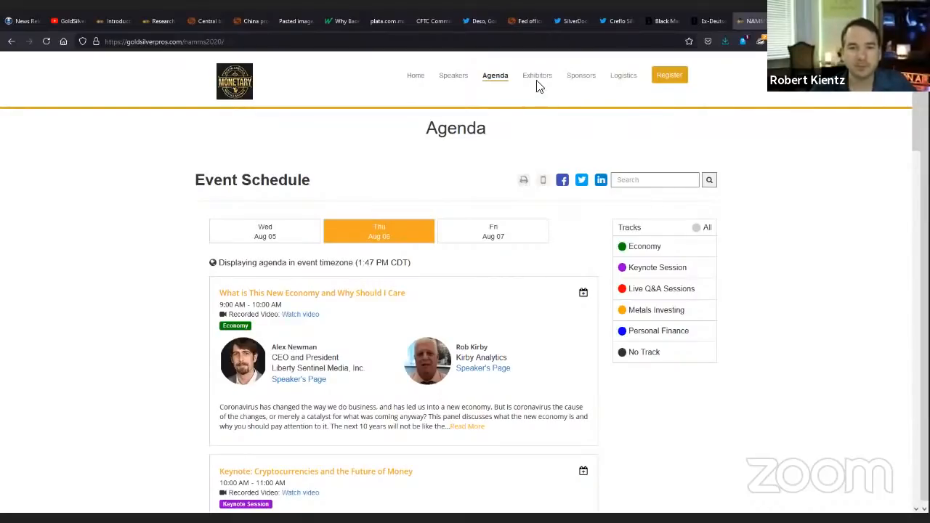
{"action": "left_click", "coordinate": [538, 75]}
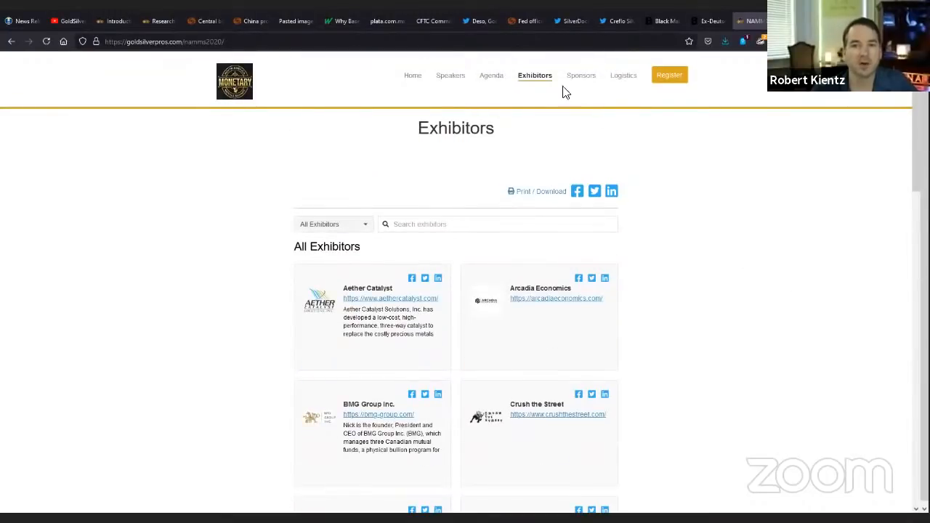
{"action": "scroll", "scroll_direction": "down", "scroll_amount": 3}
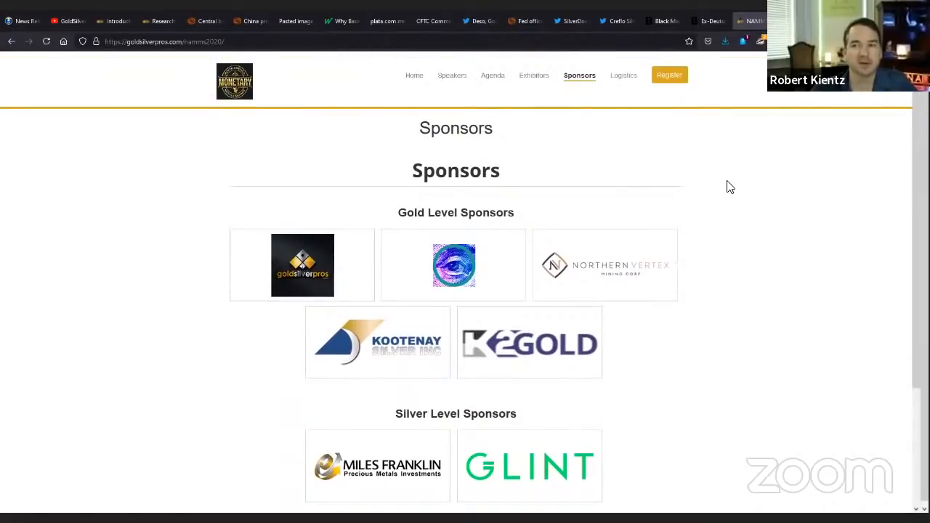
{"action": "mouse_move", "coordinate": [738, 247]}
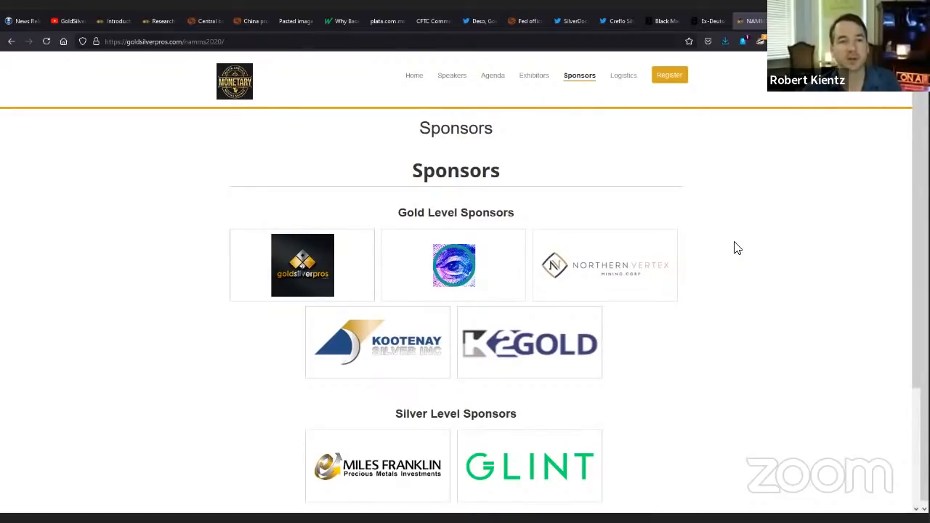
{"action": "left_click", "coordinate": [414, 76]}
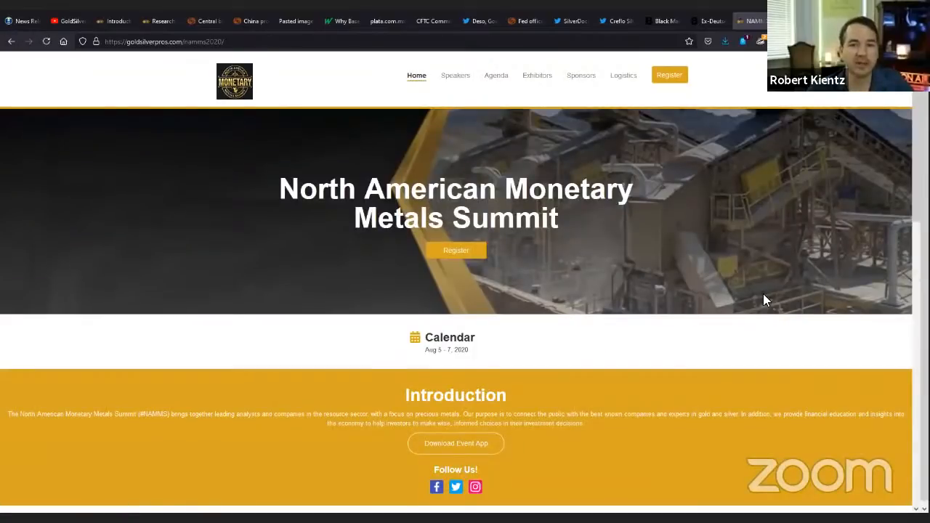
{"action": "mouse_move", "coordinate": [732, 262]}
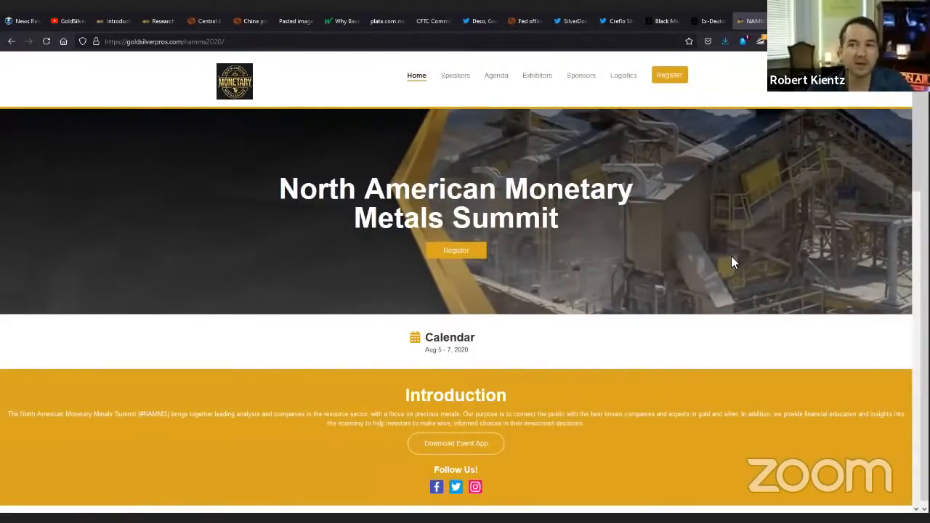
{"action": "mouse_move", "coordinate": [743, 250]}
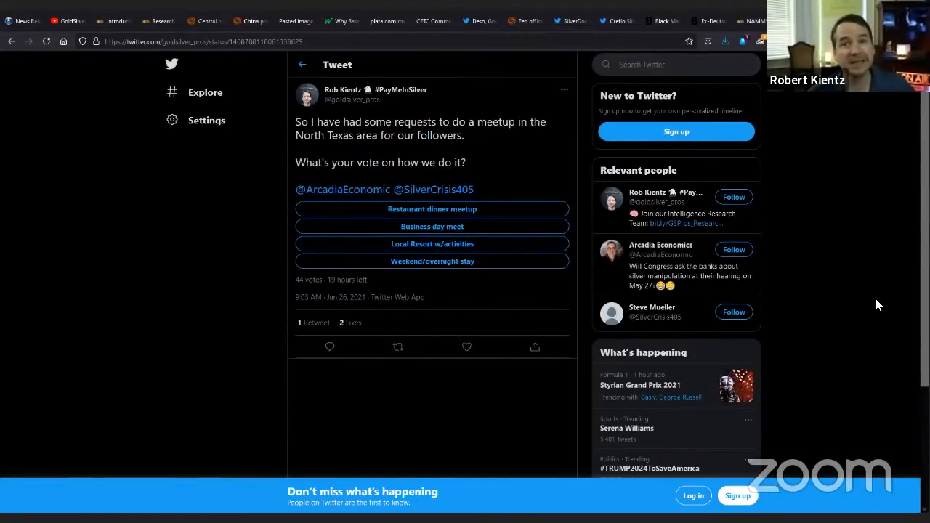
{"action": "mouse_move", "coordinate": [839, 279]}
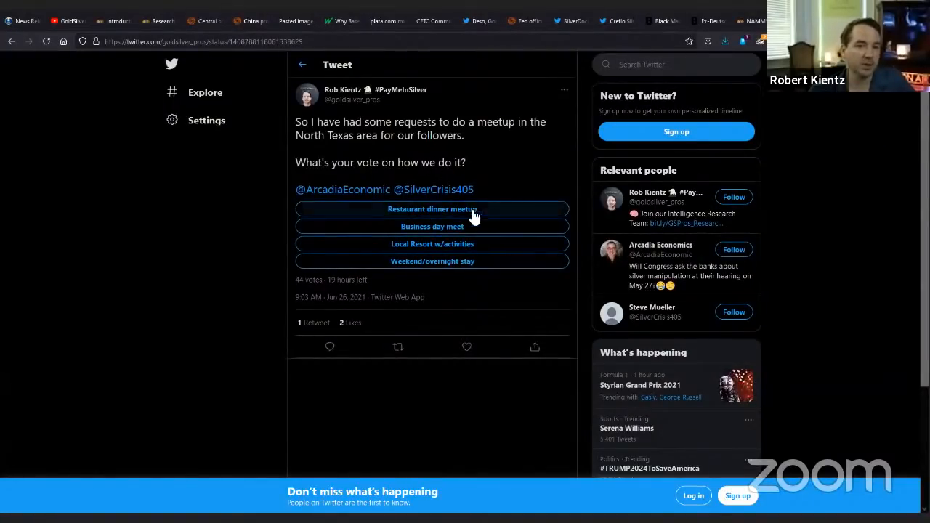
{"action": "mouse_move", "coordinate": [520, 175]}
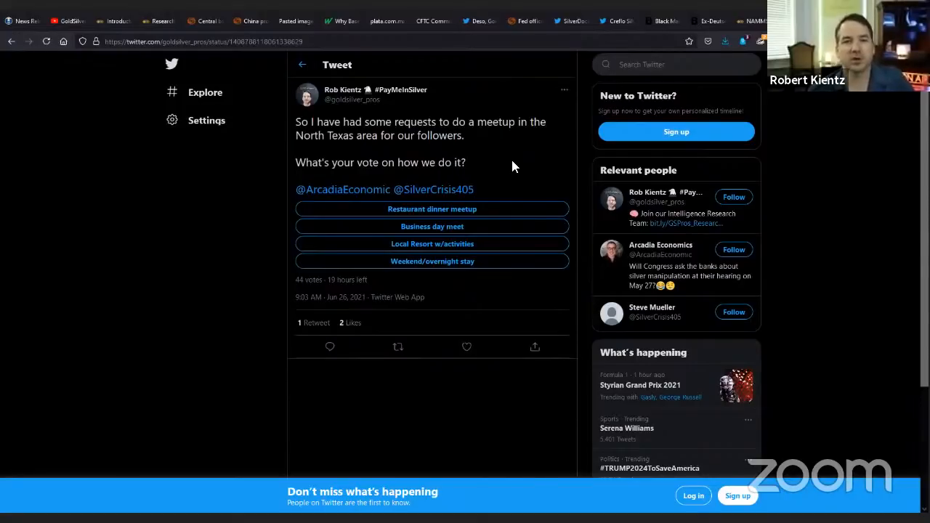
{"action": "mouse_move", "coordinate": [610, 221]}
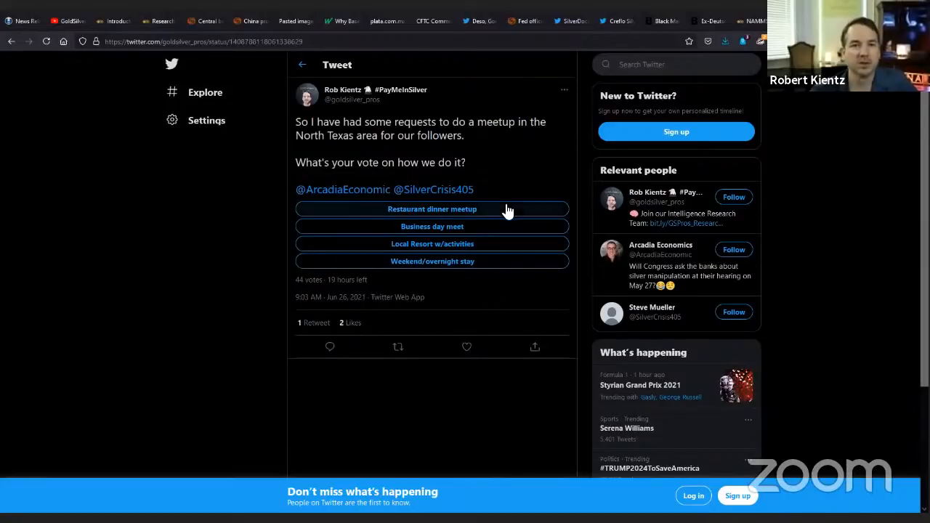
{"action": "mouse_move", "coordinate": [531, 116]}
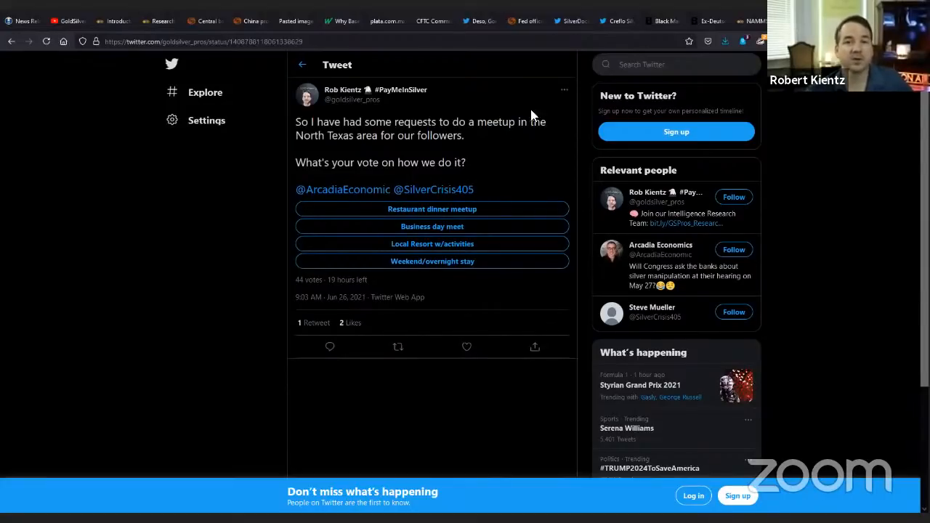